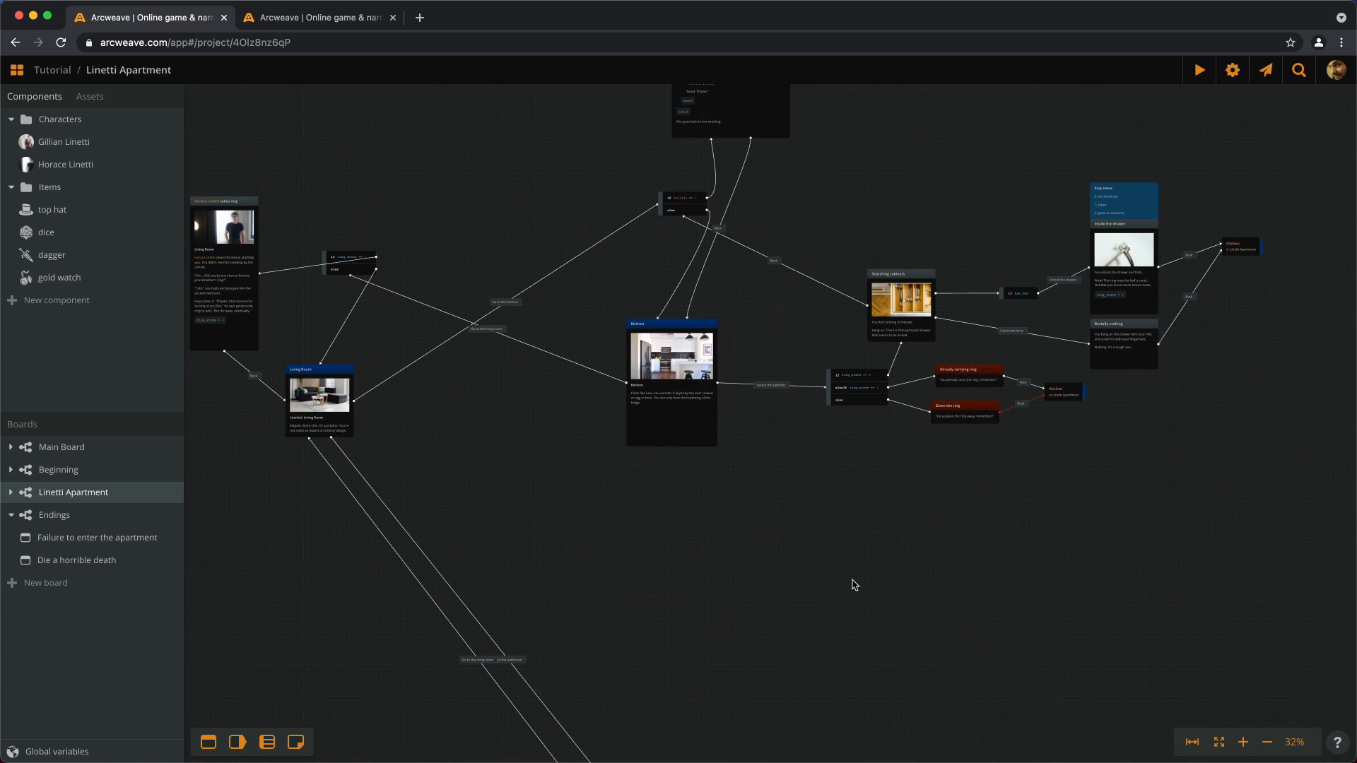
Step: Delete the empty Main Board and switch to the Linetti Apartment board
left_click(62, 447)
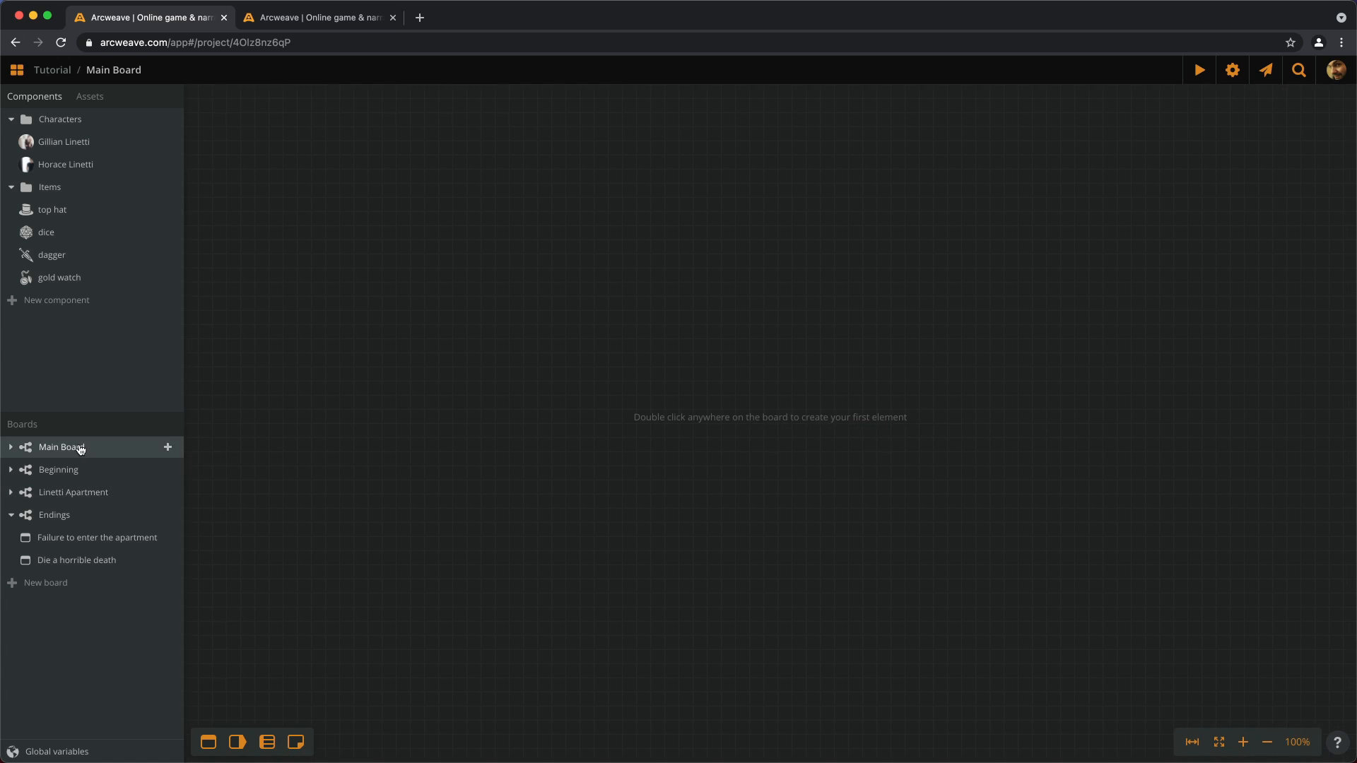
right_click(61, 447)
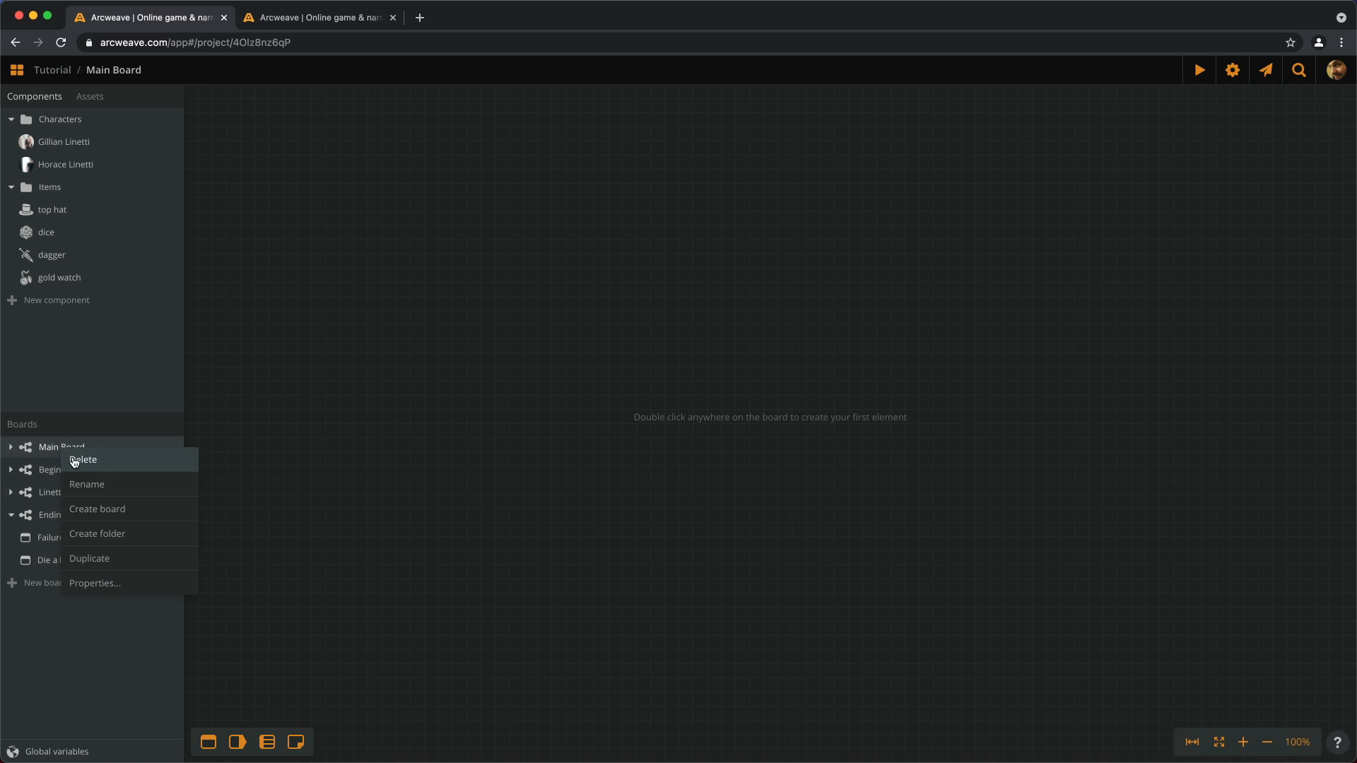
left_click(54, 492)
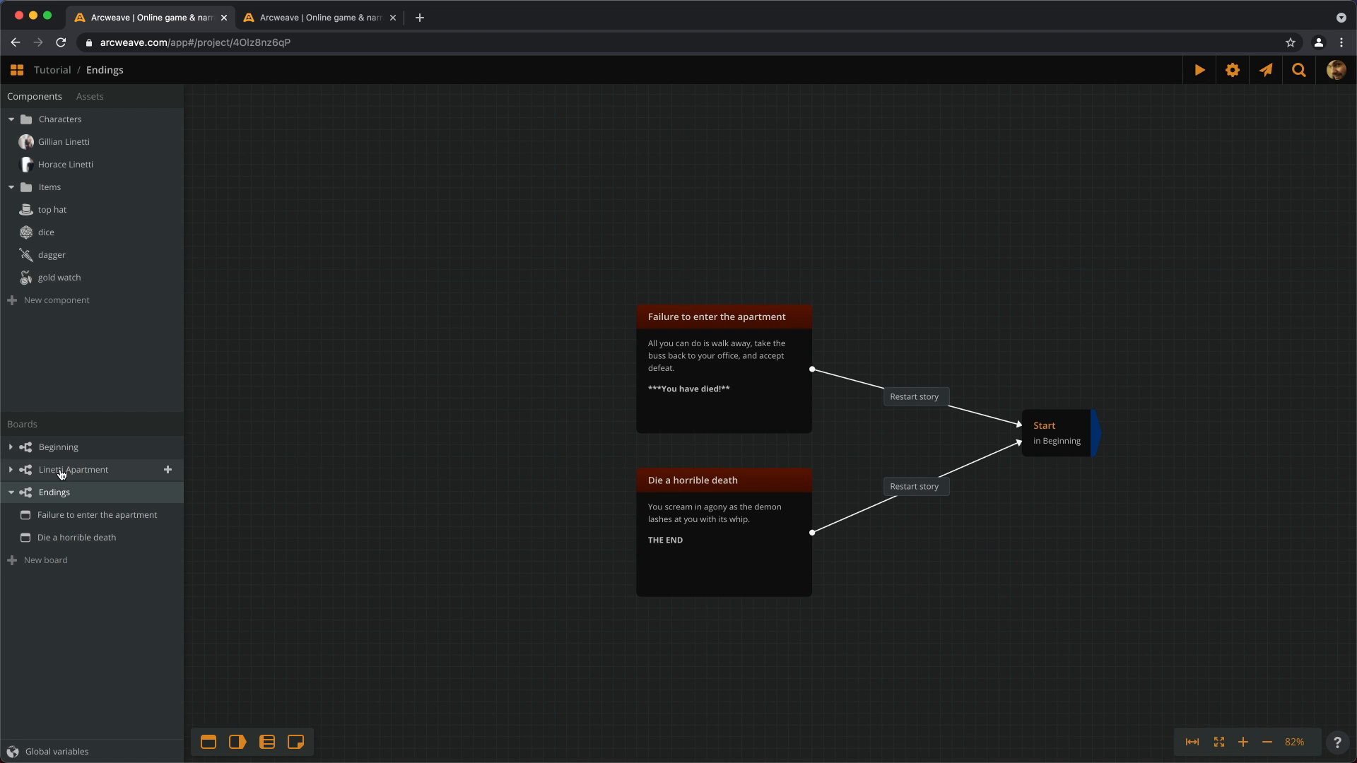
left_click(72, 469)
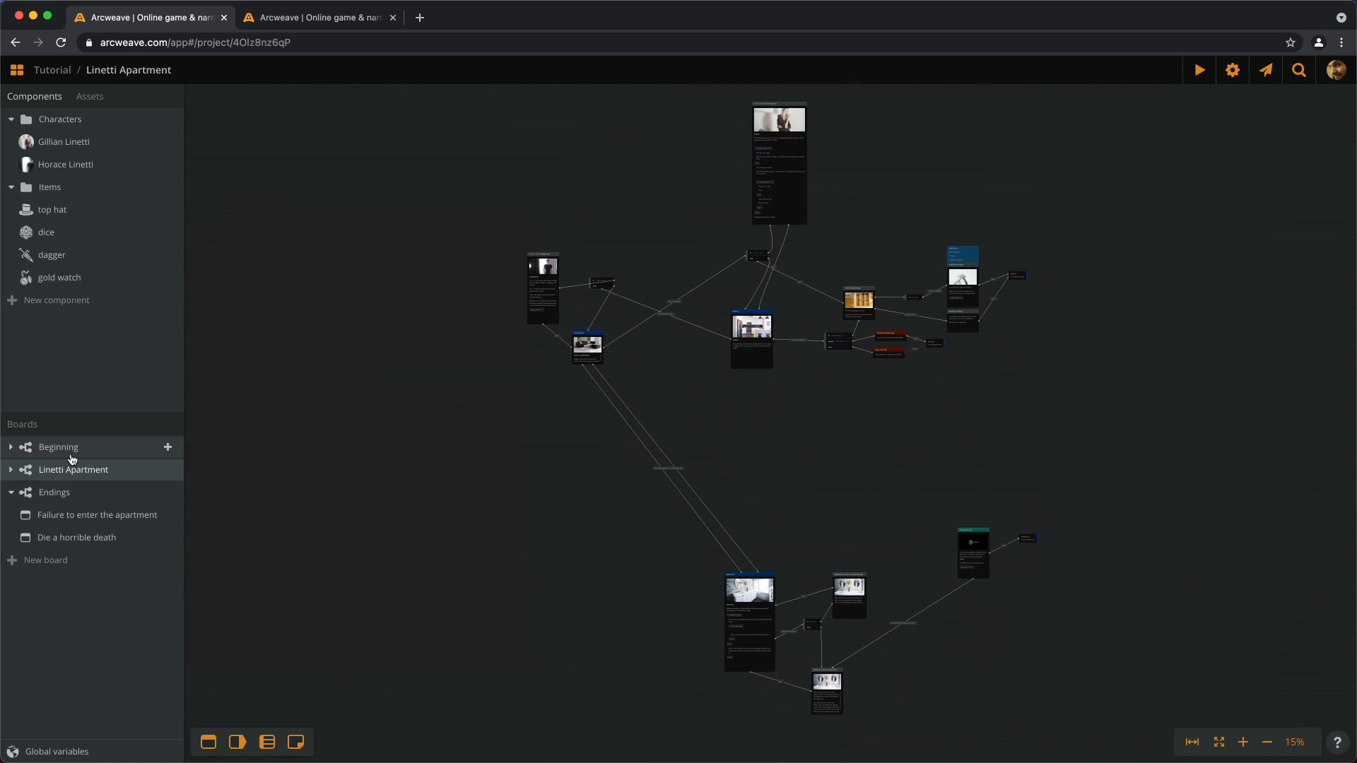
Step: Open the Beginning board and remove the roll_result, player_morale and show code from the office passage
left_click(58, 446)
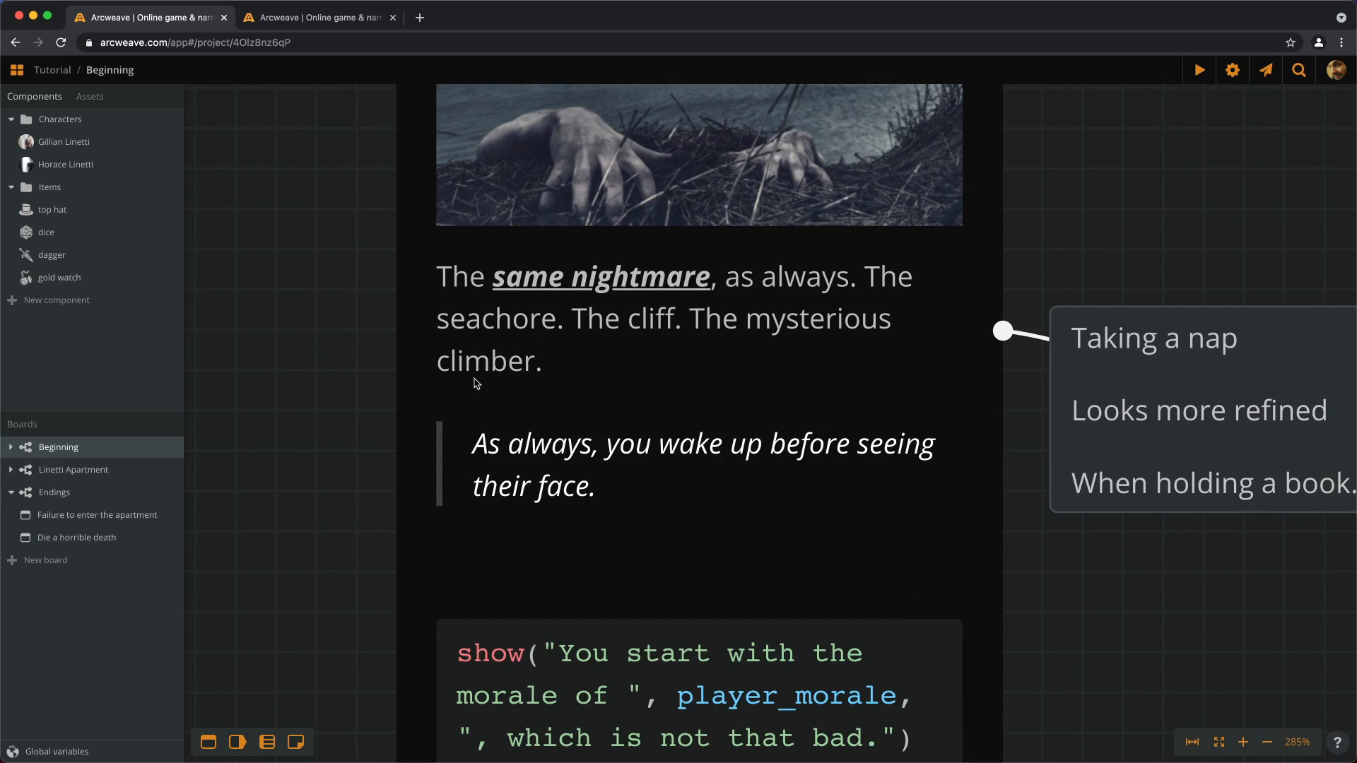
left_click(443, 277)
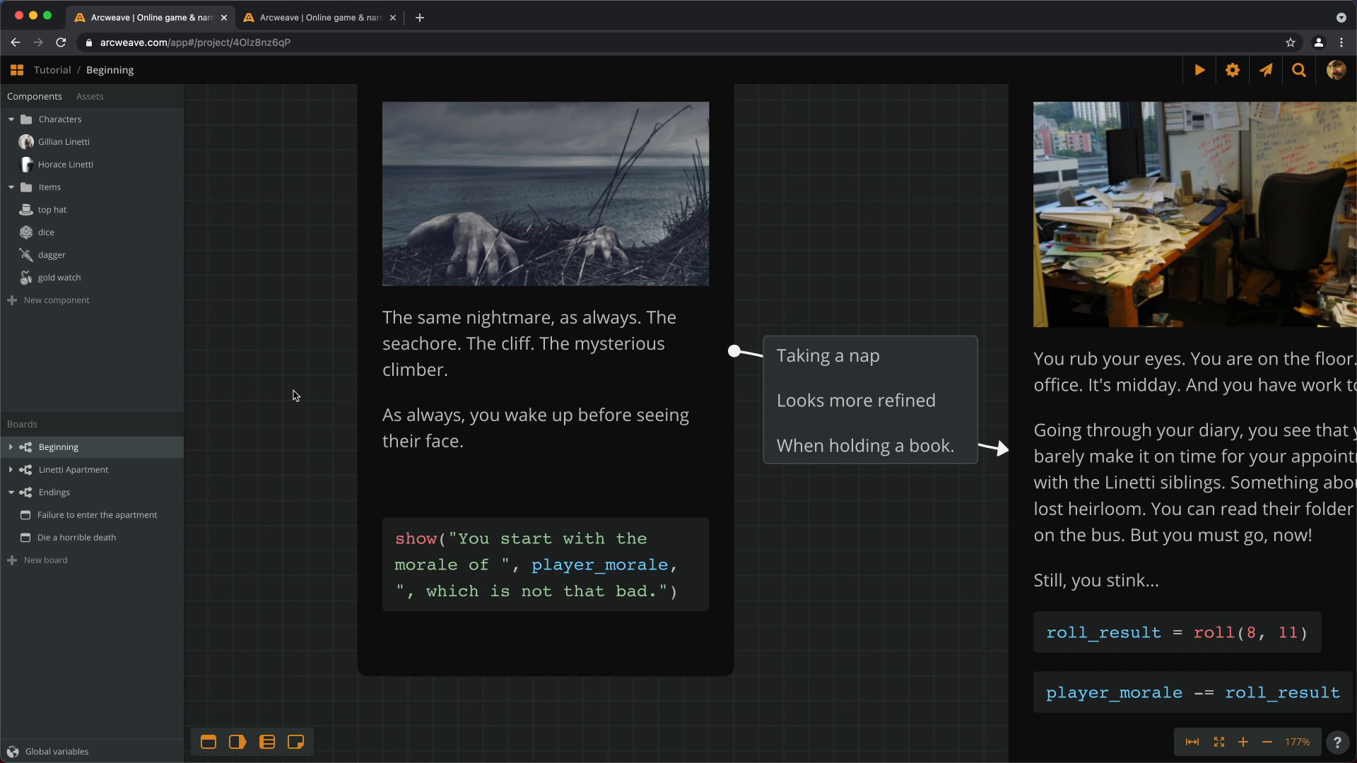
left_click(1265, 742)
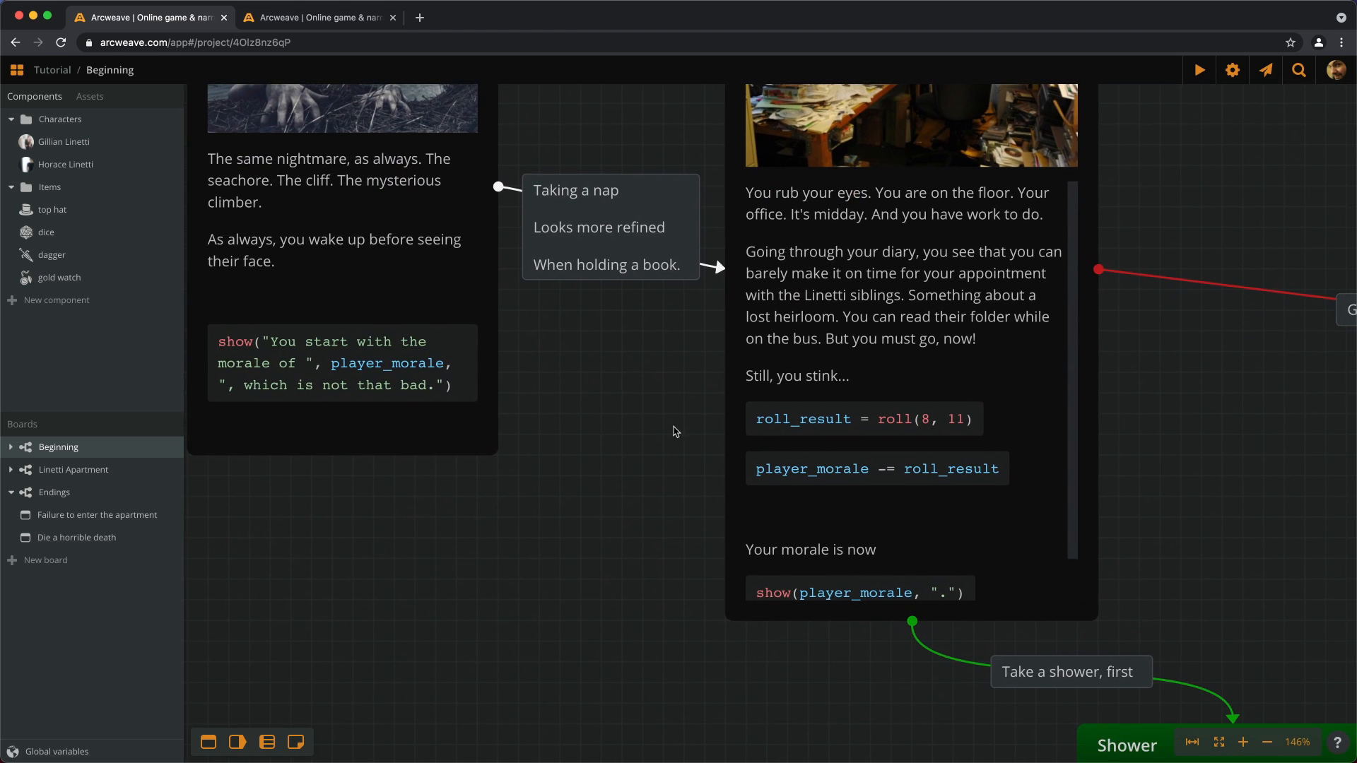
left_click(1243, 743)
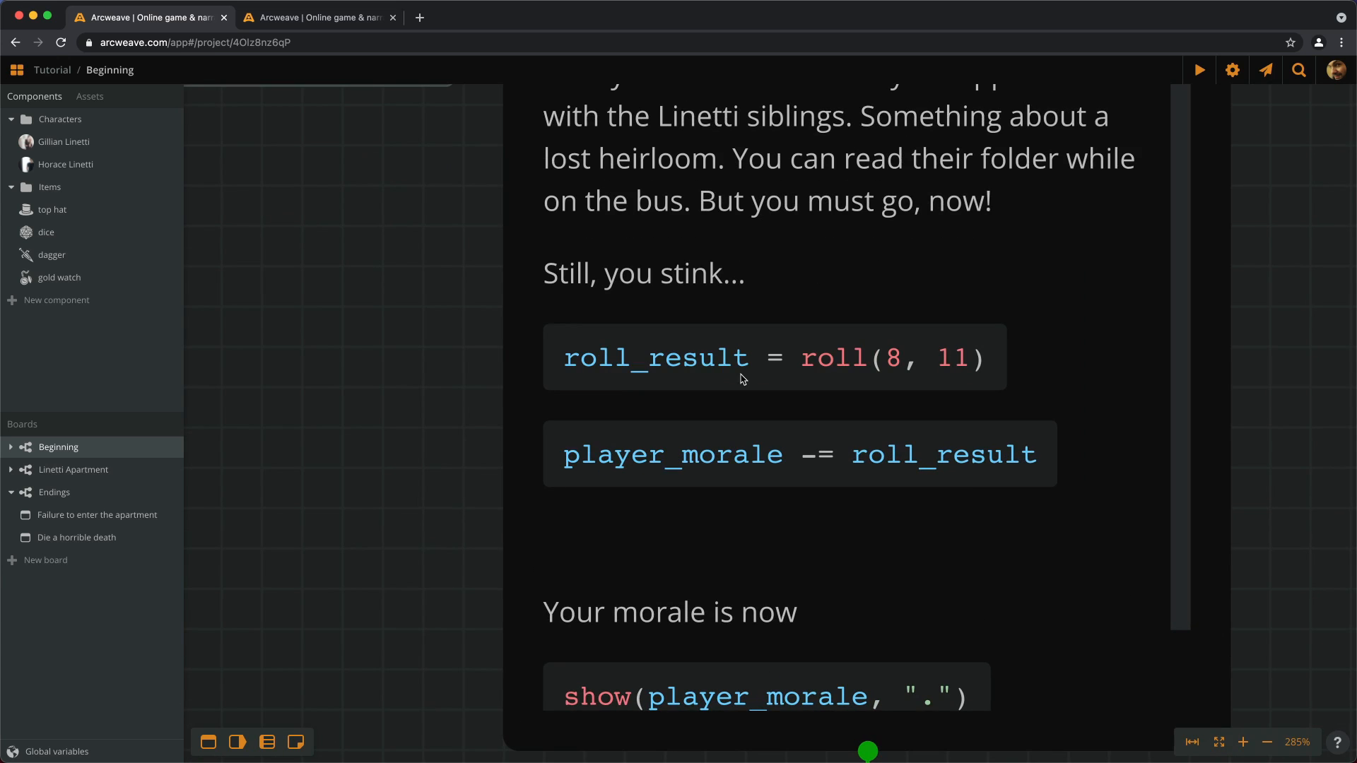
mouse_move(916, 385)
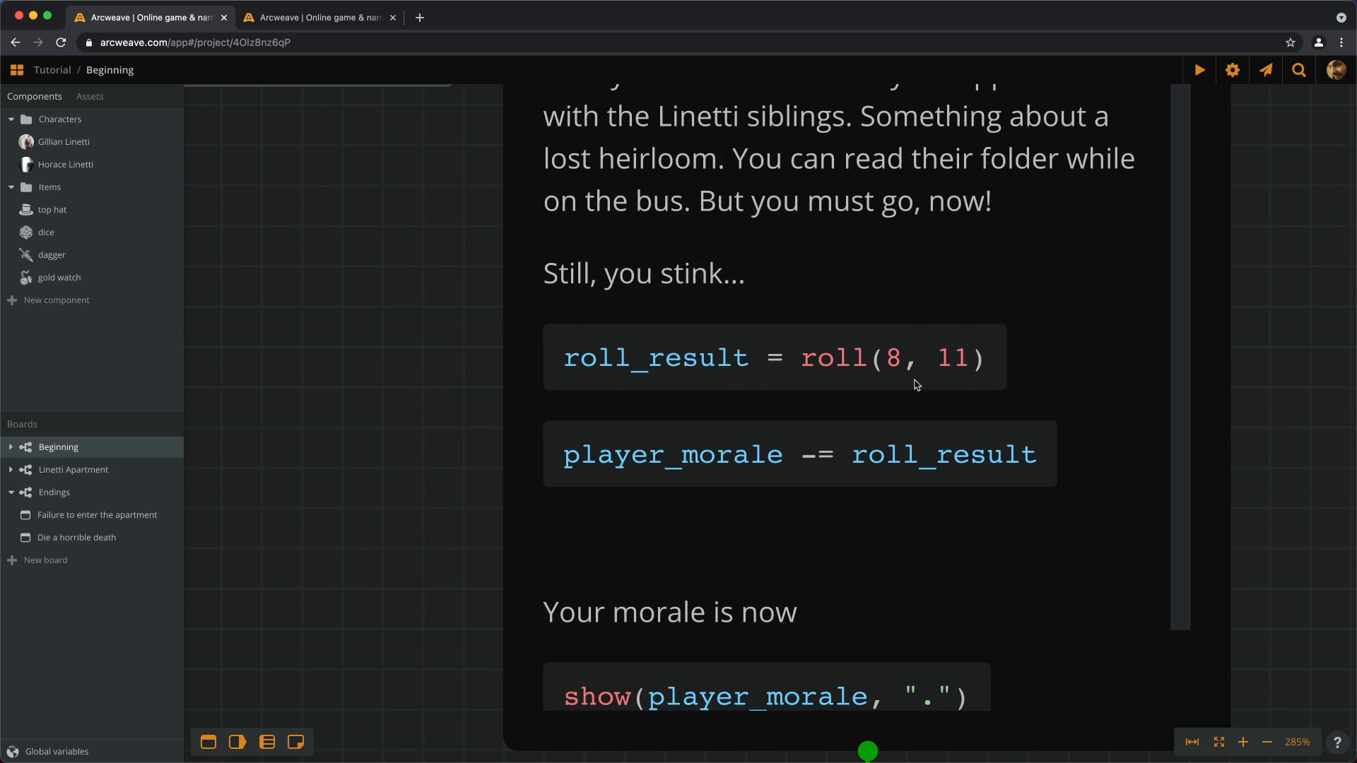
mouse_move(735, 432)
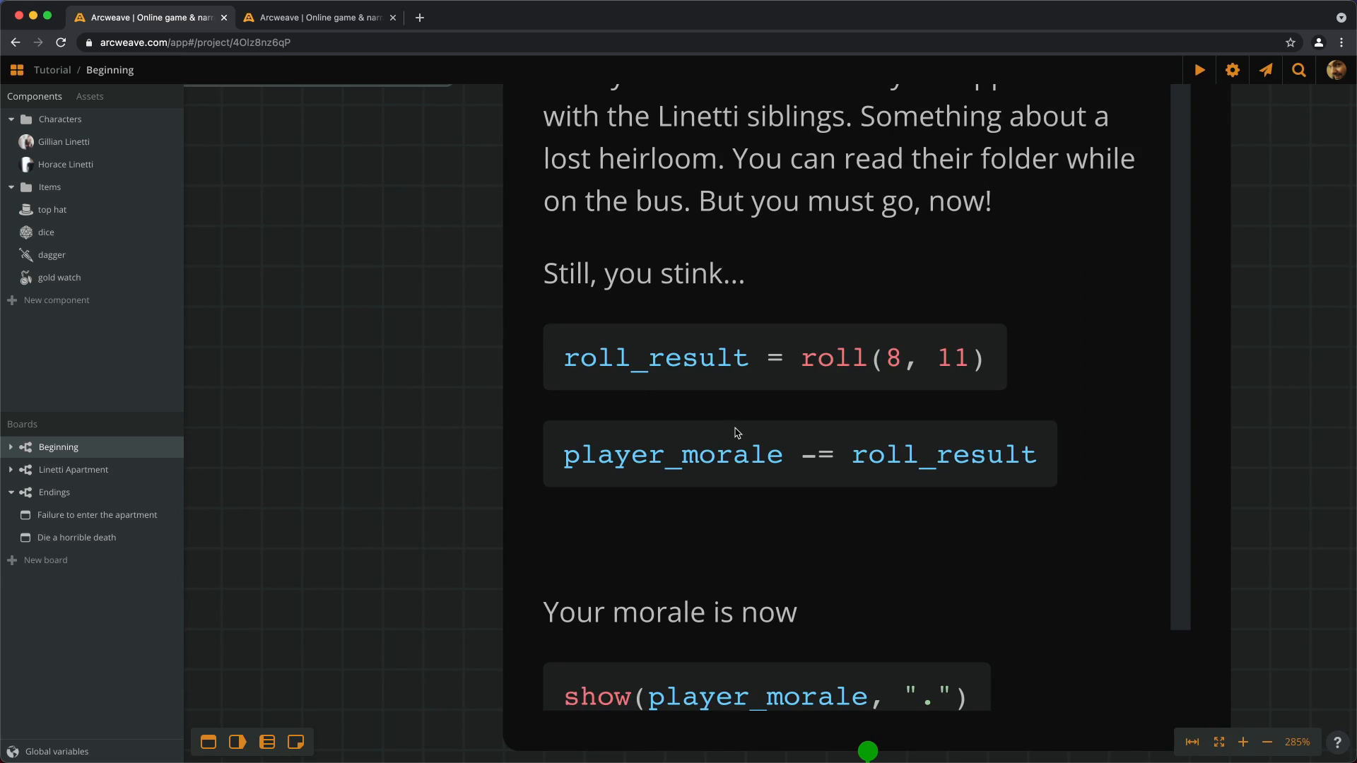
mouse_move(675, 355)
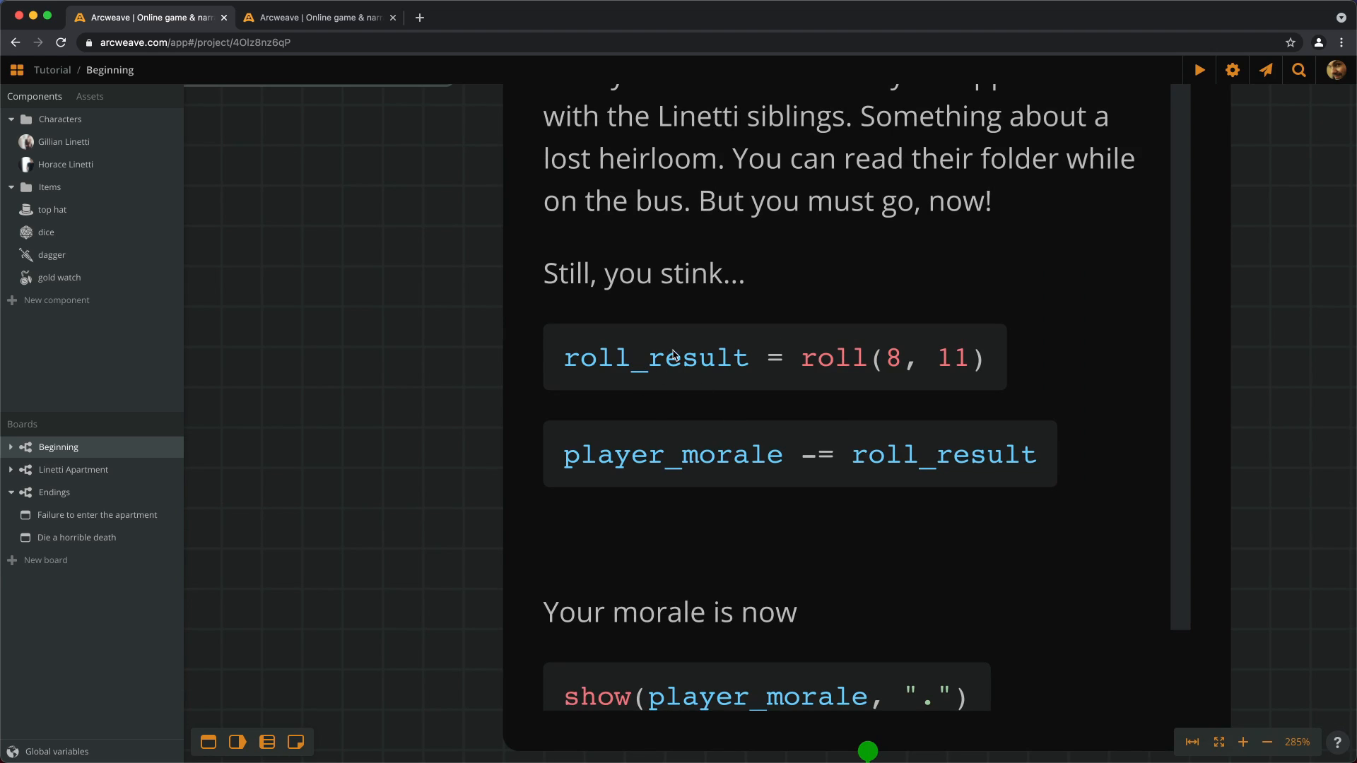
mouse_move(895, 431)
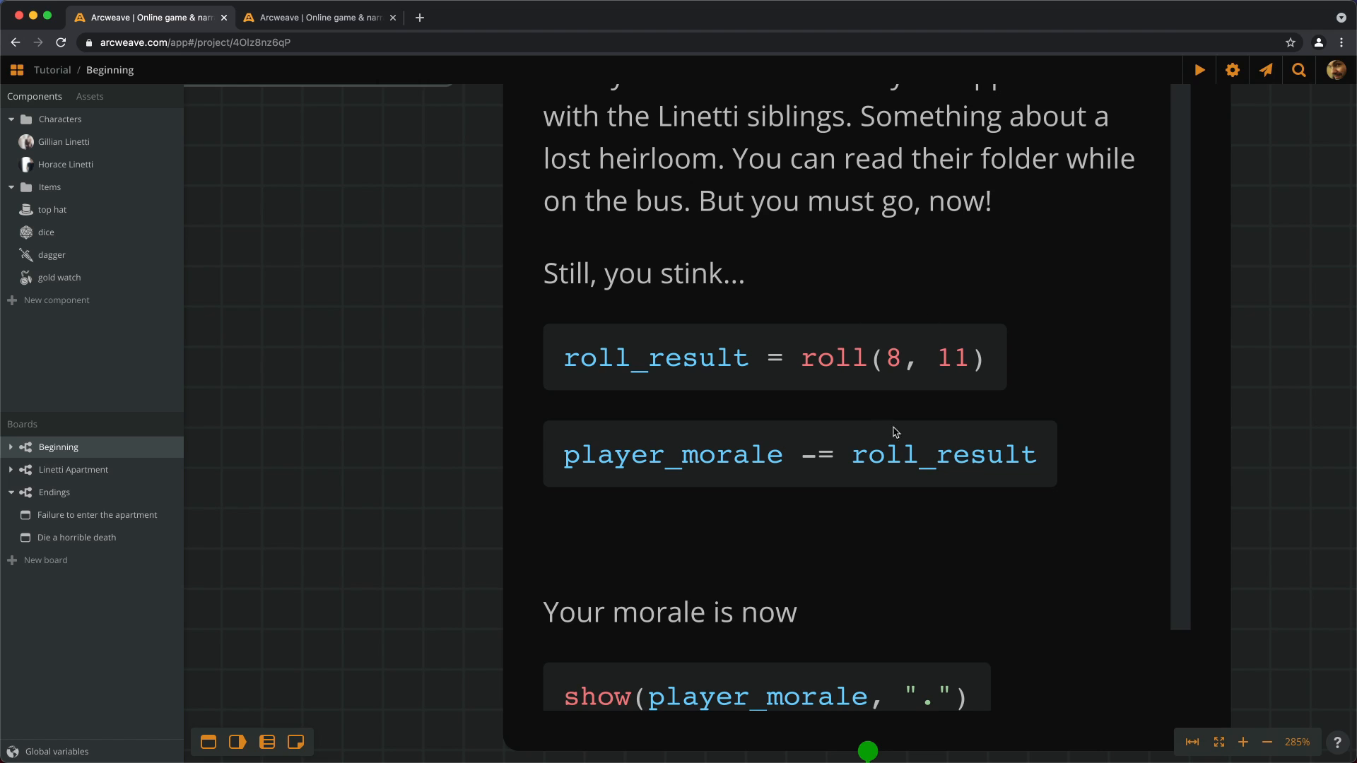
mouse_move(803, 485)
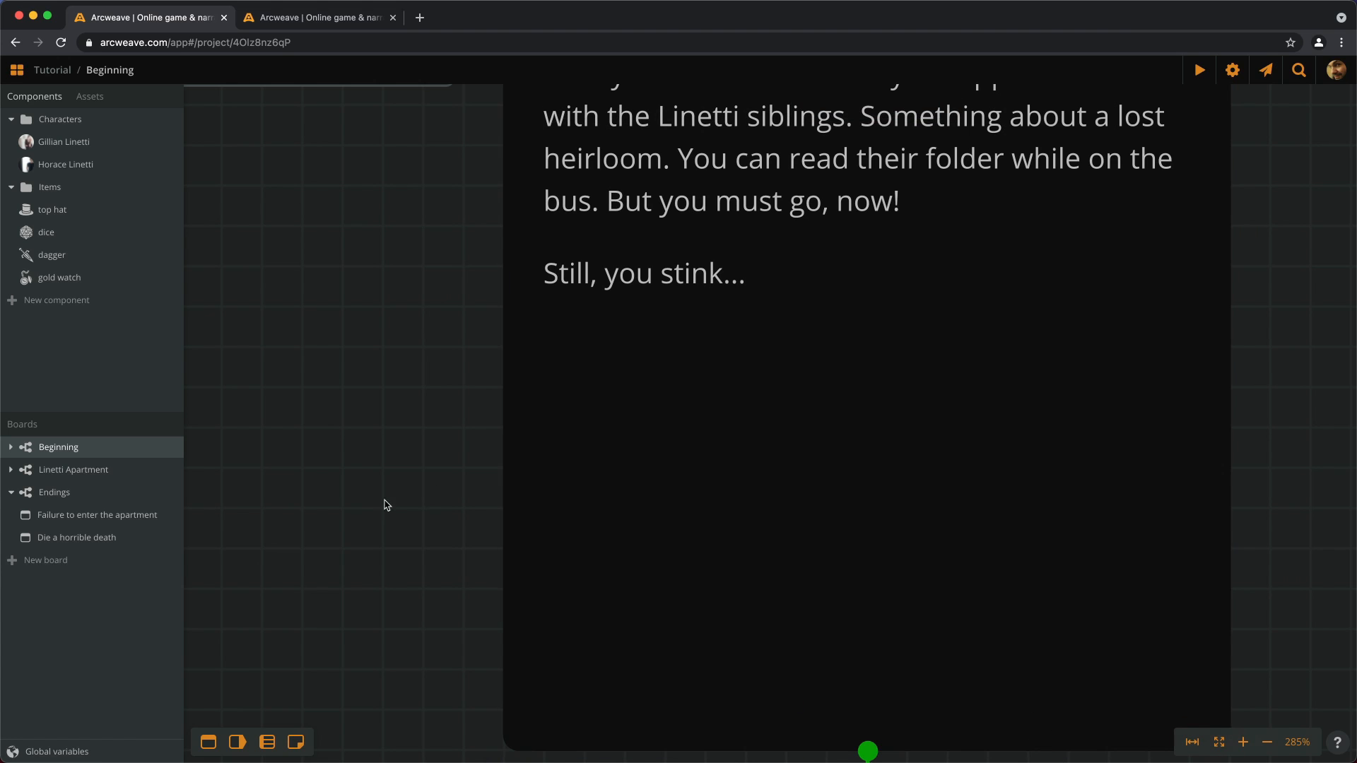
Step: Delete the roll_result variable from Global variables and close the list
left_click(56, 751)
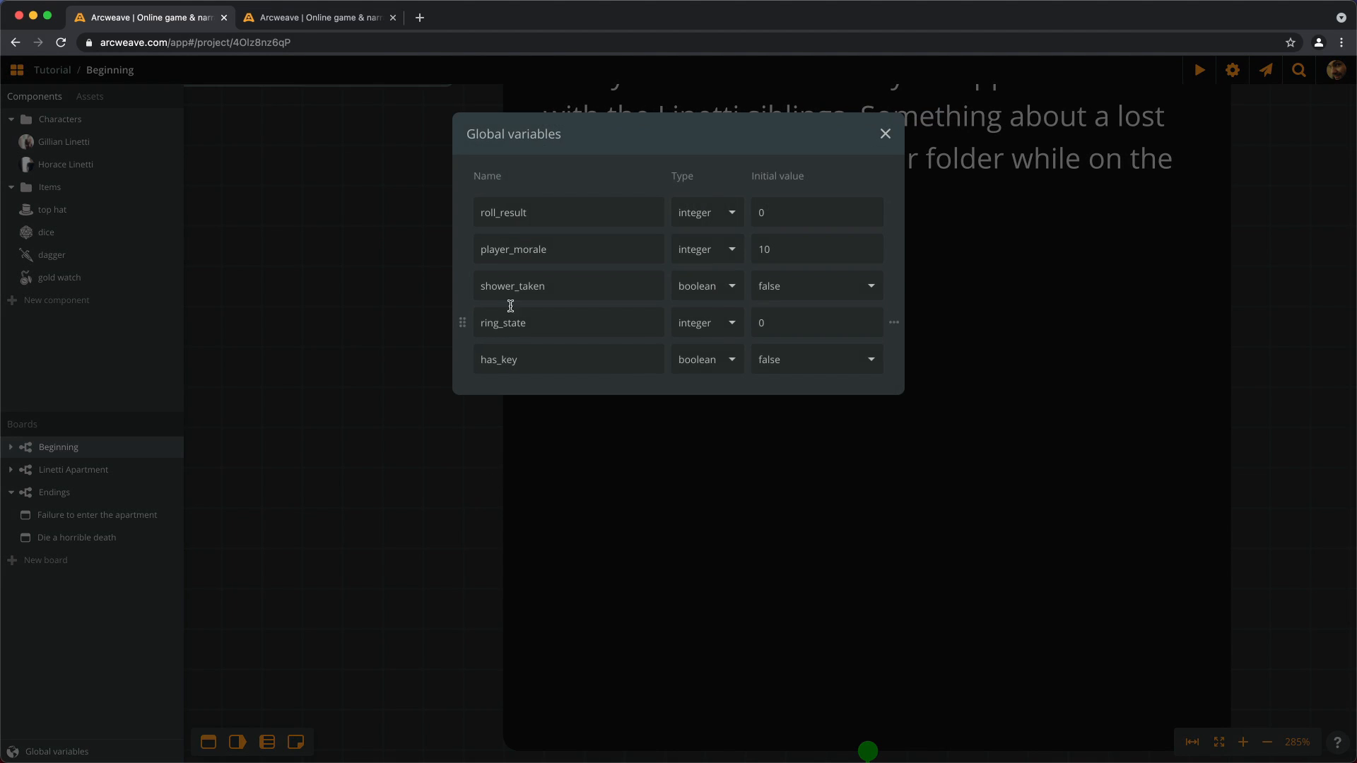
mouse_move(892, 227)
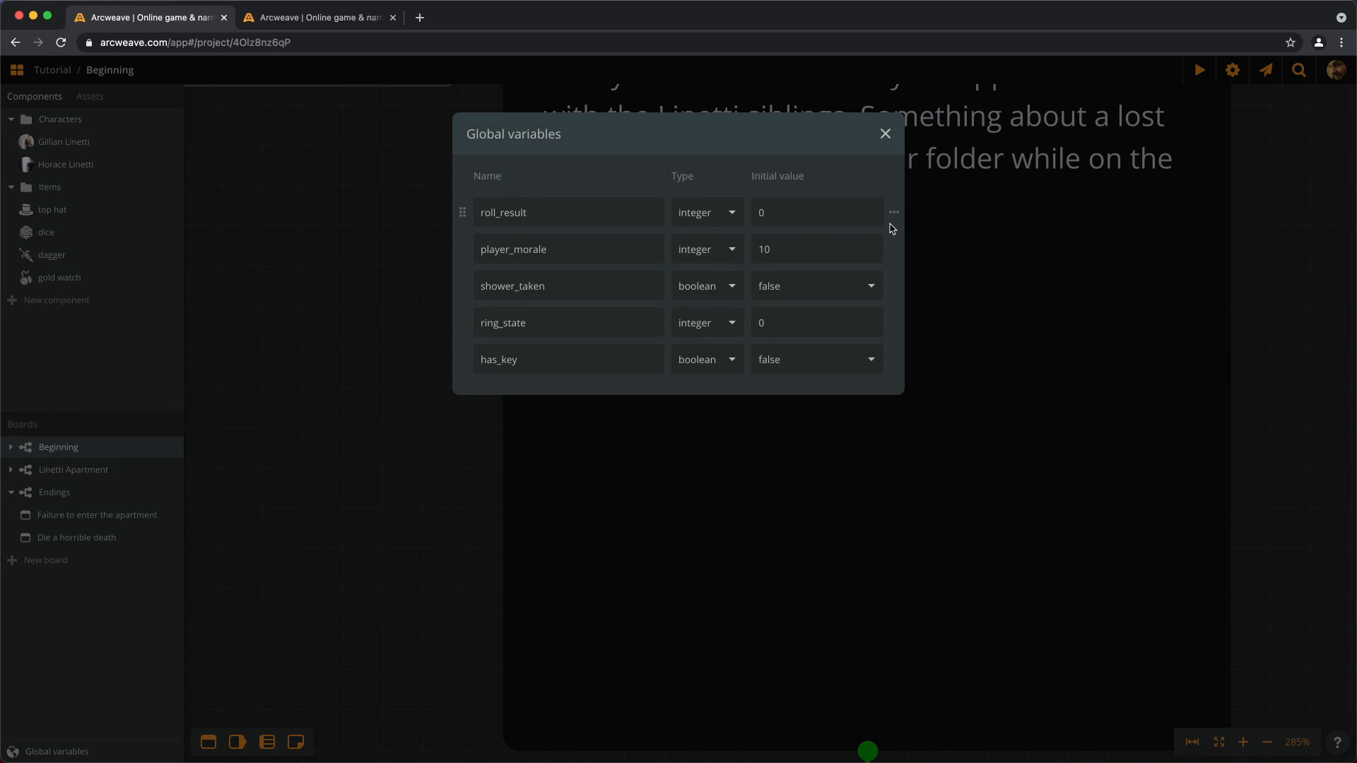
left_click(892, 213)
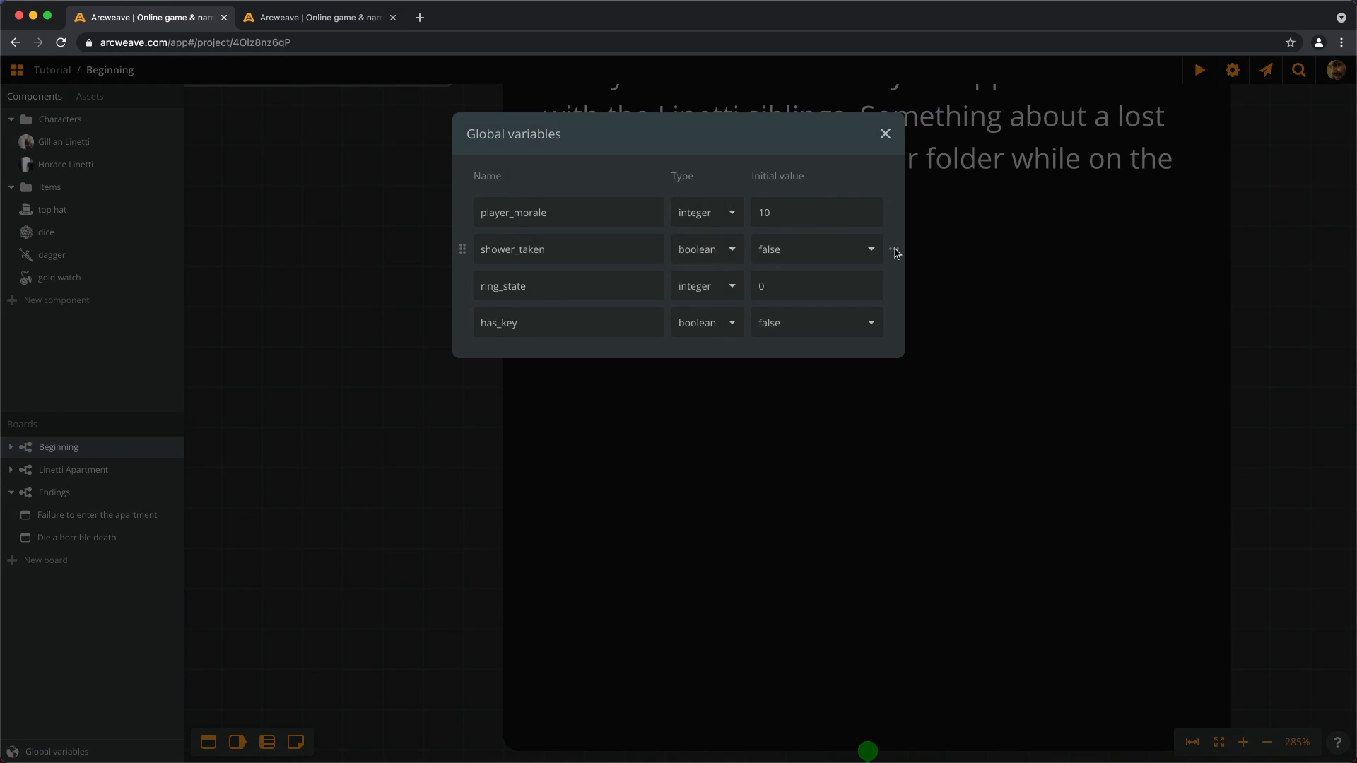
left_click(885, 133)
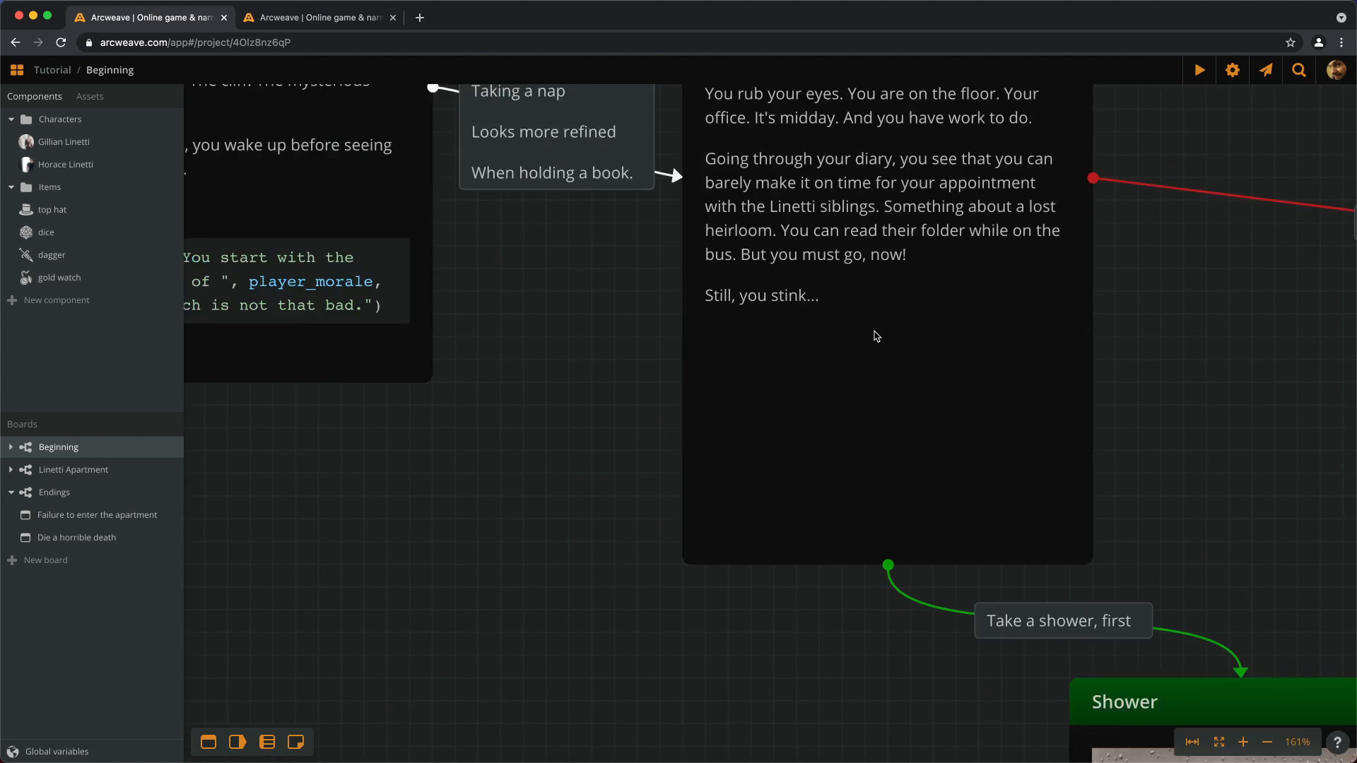
left_click(1266, 741)
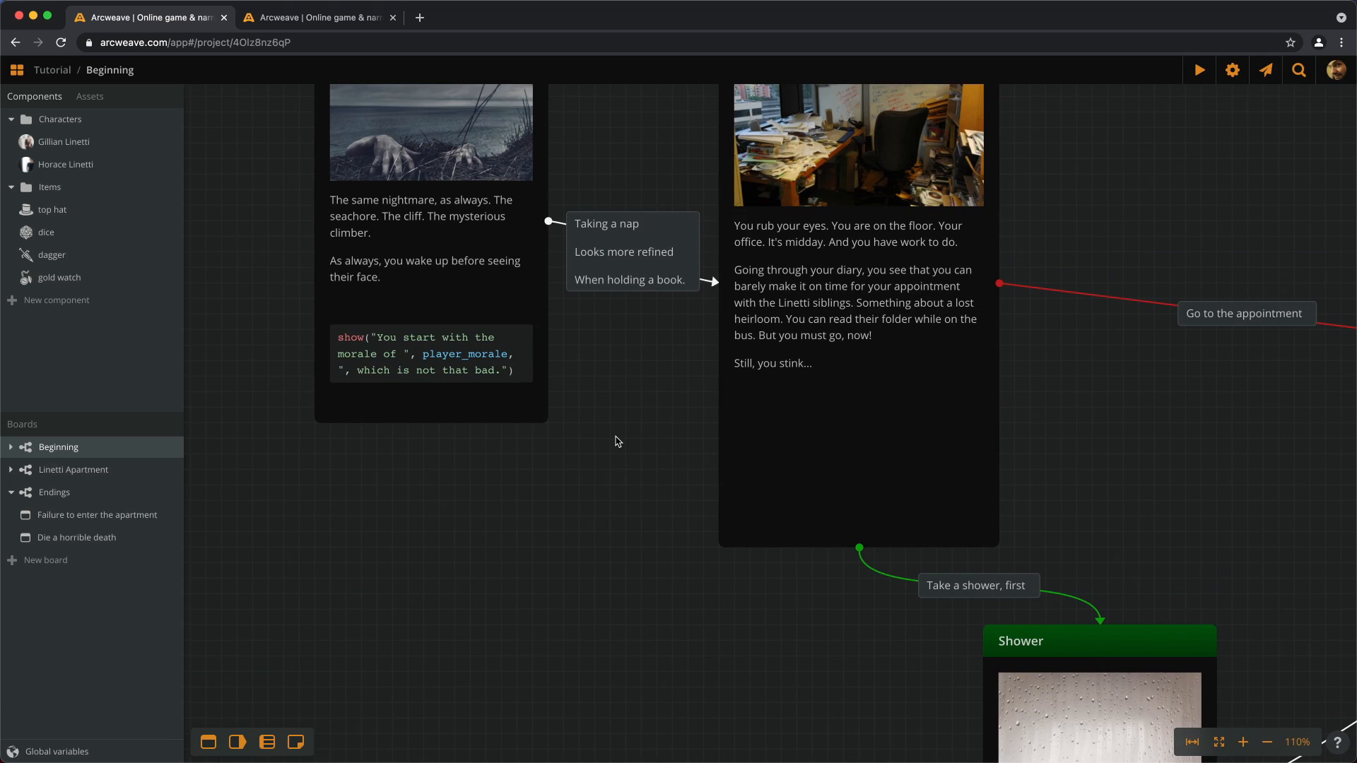
left_click(55, 751)
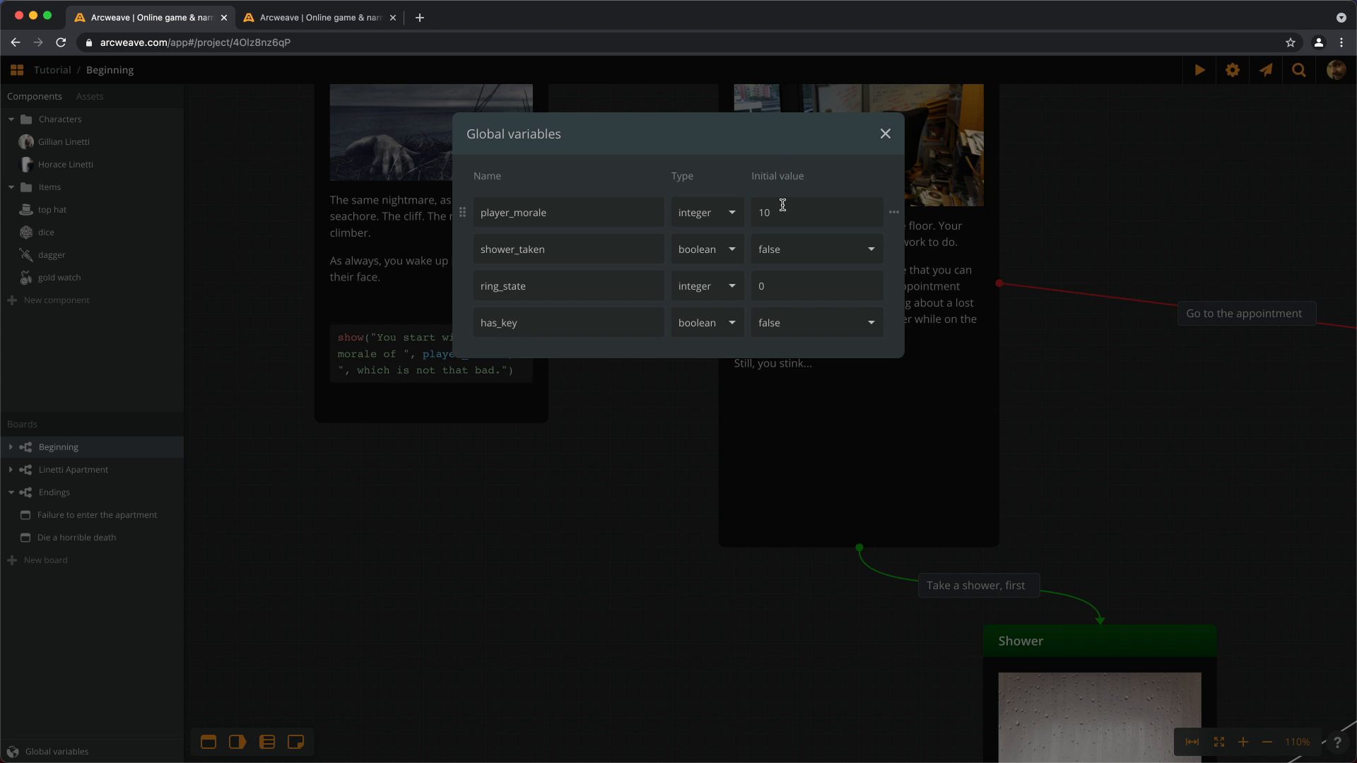
left_click(885, 134)
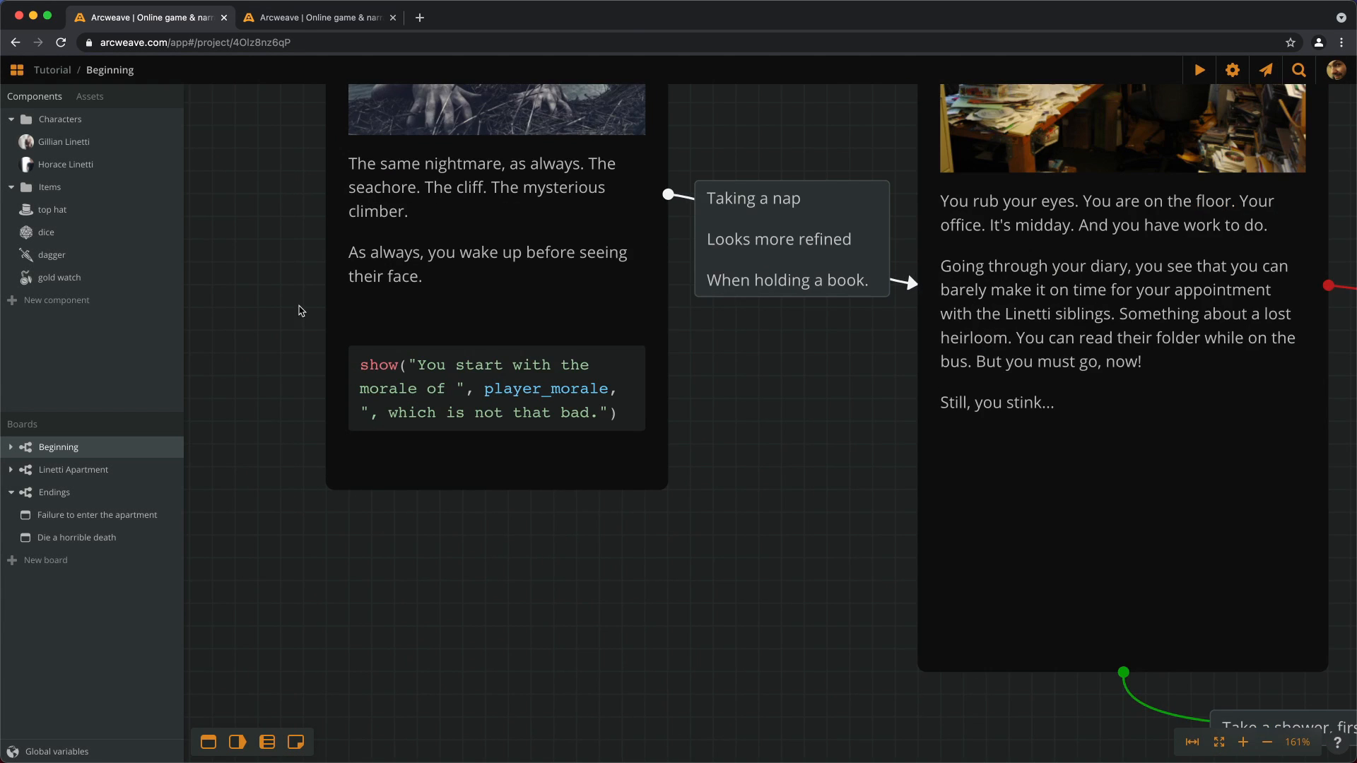
left_click(1242, 743)
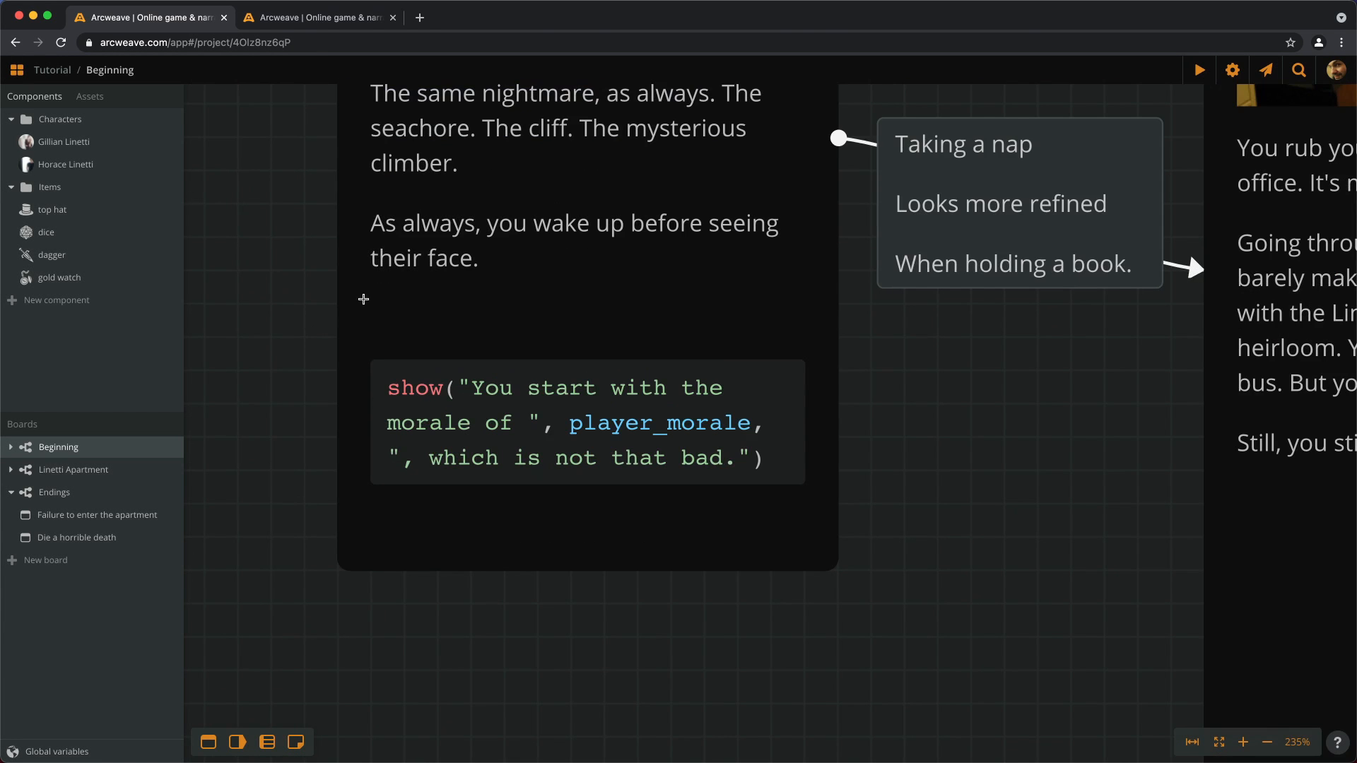
Step: Add player_morale = roll(6, 3) after 'You start with the morale of' in Start
left_click(431, 321)
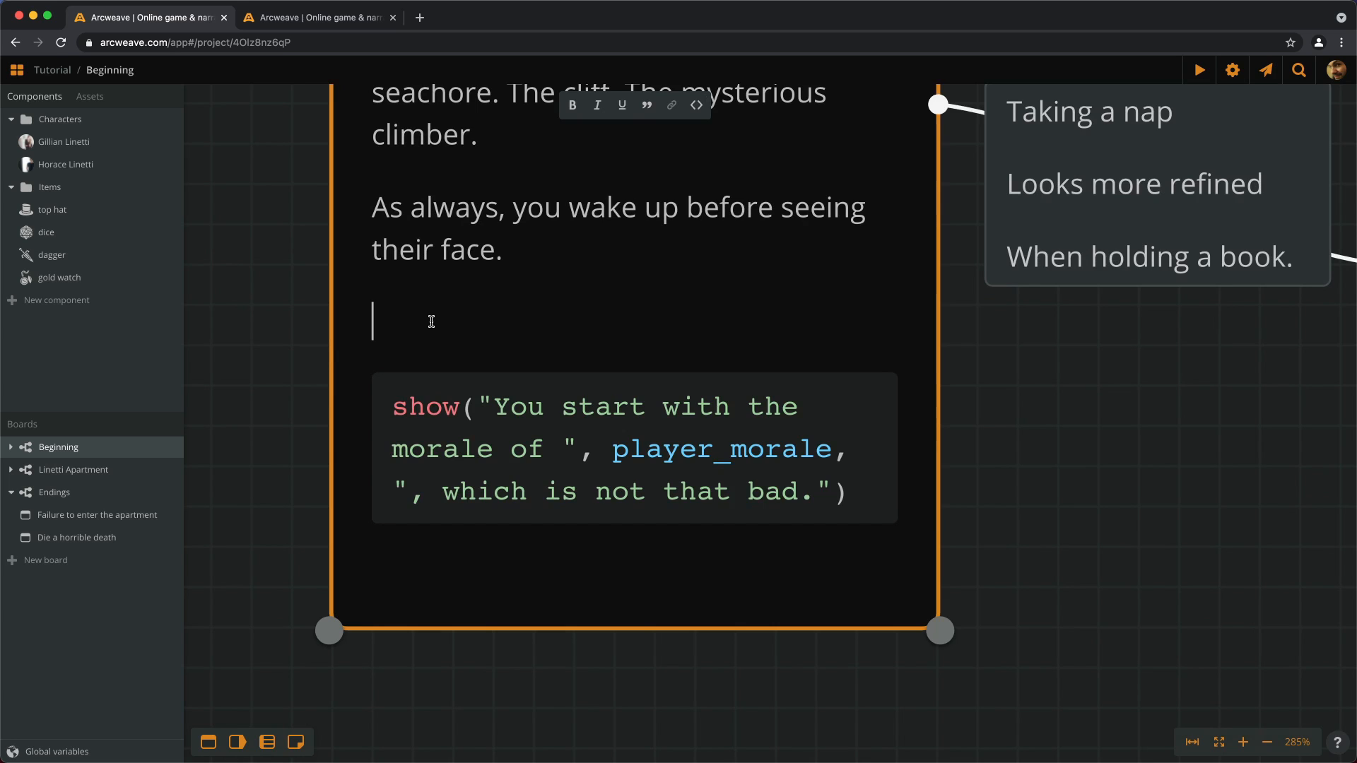
type("player")
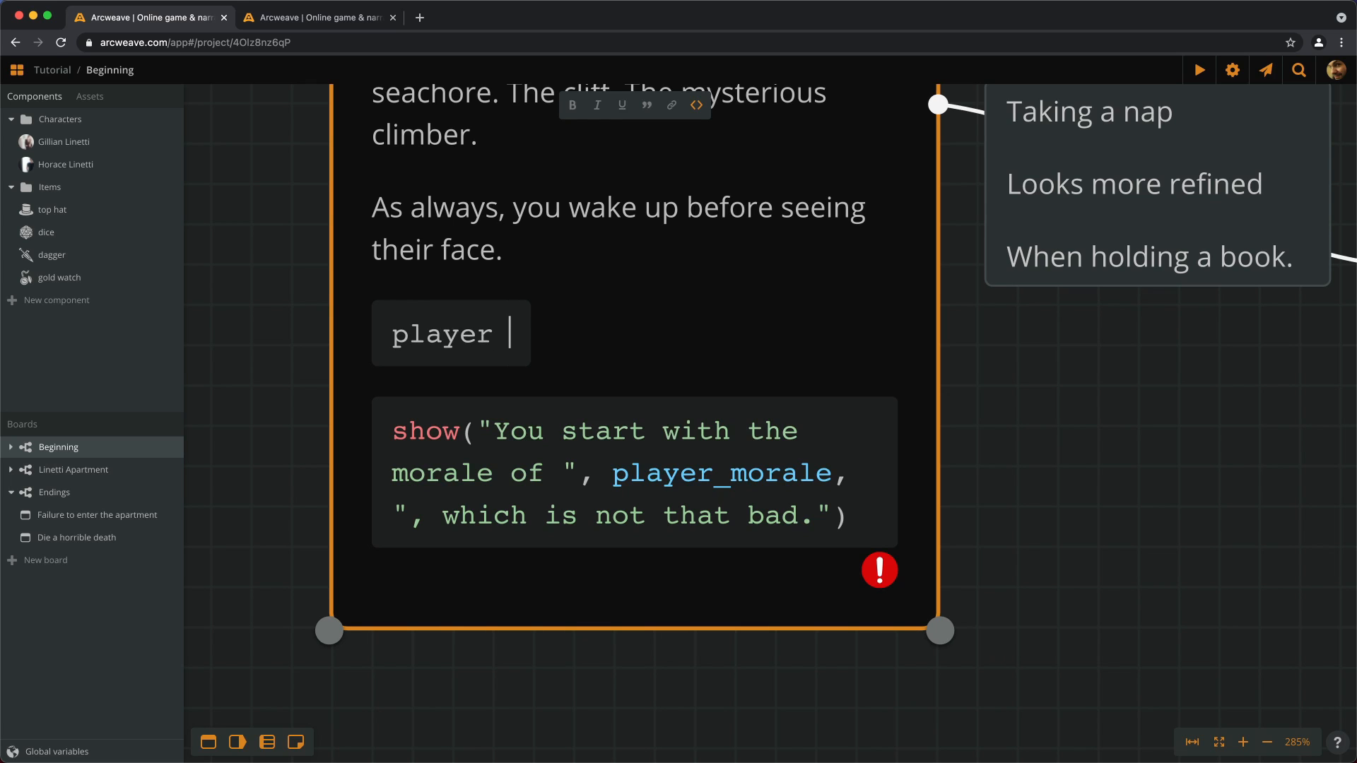
type("_morale")
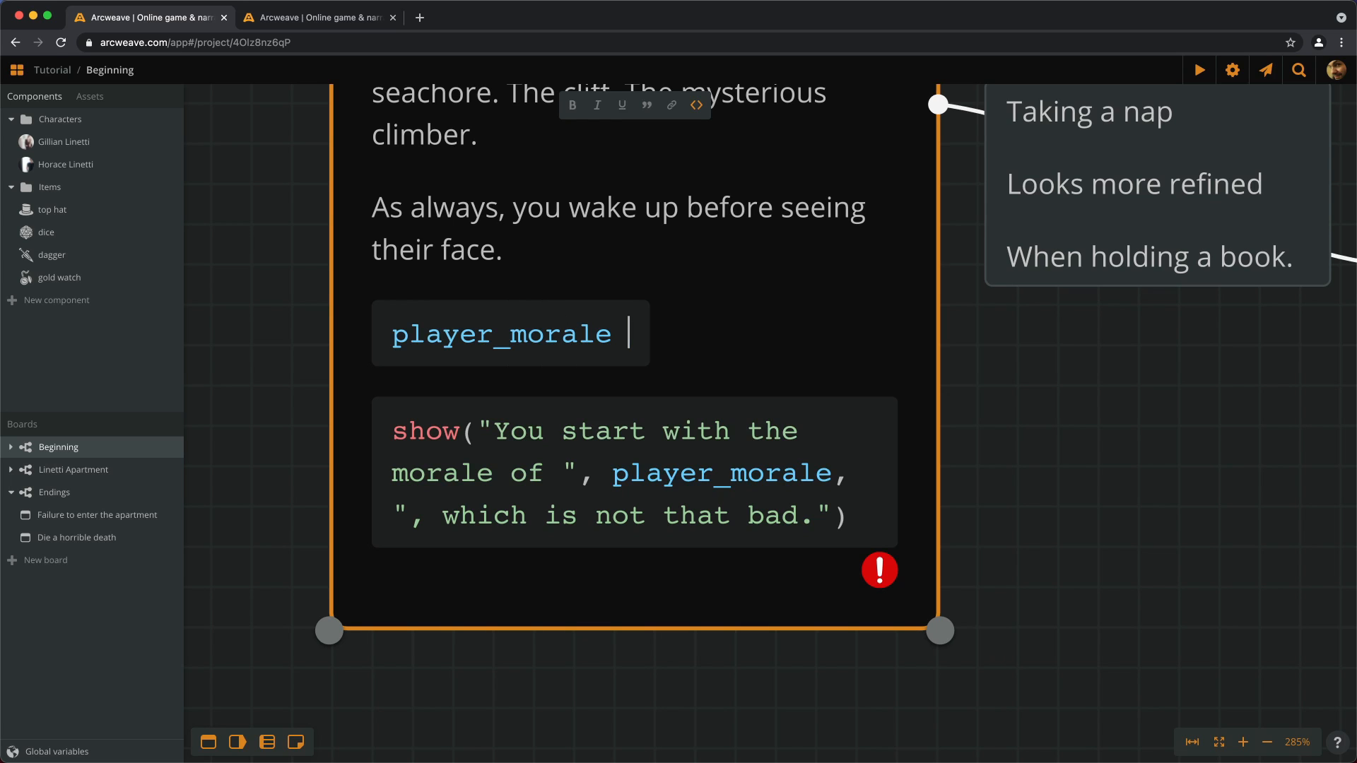
type("= rol")
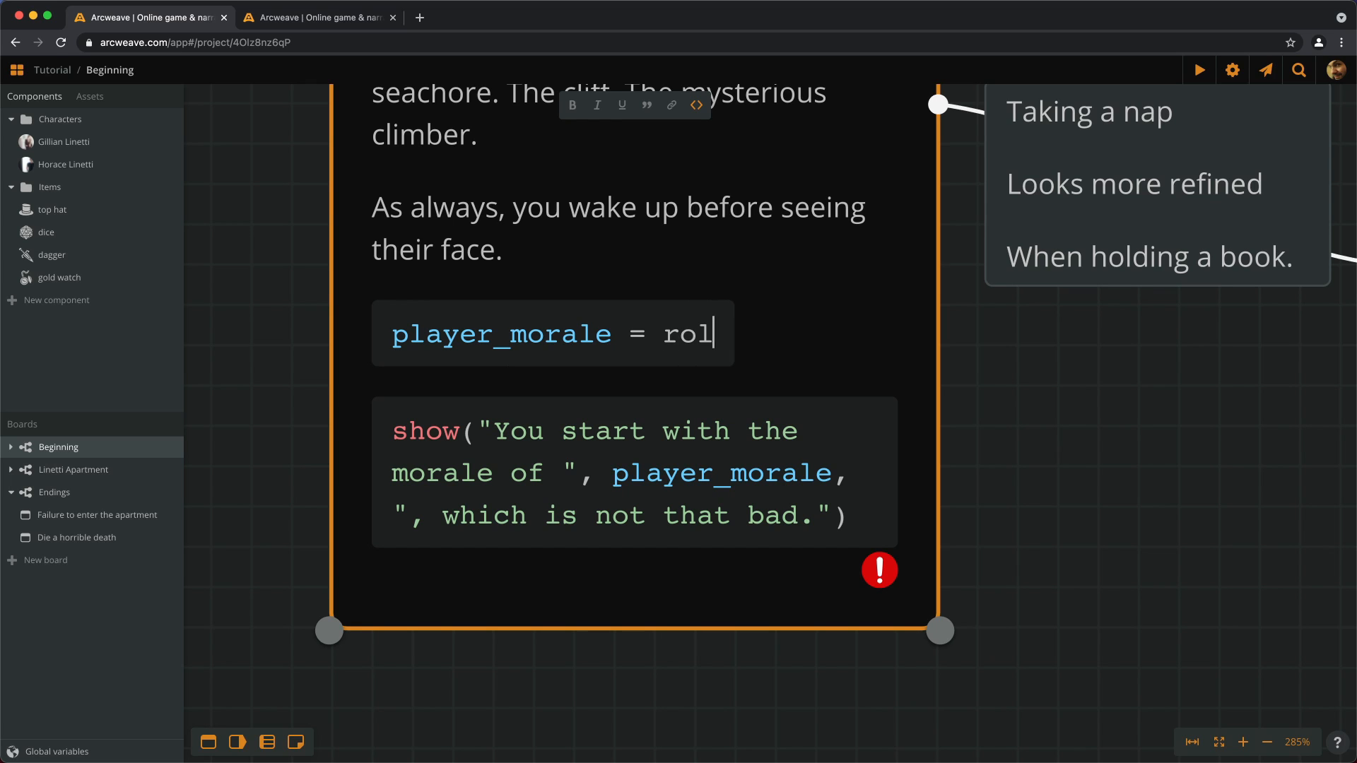
type("l(")
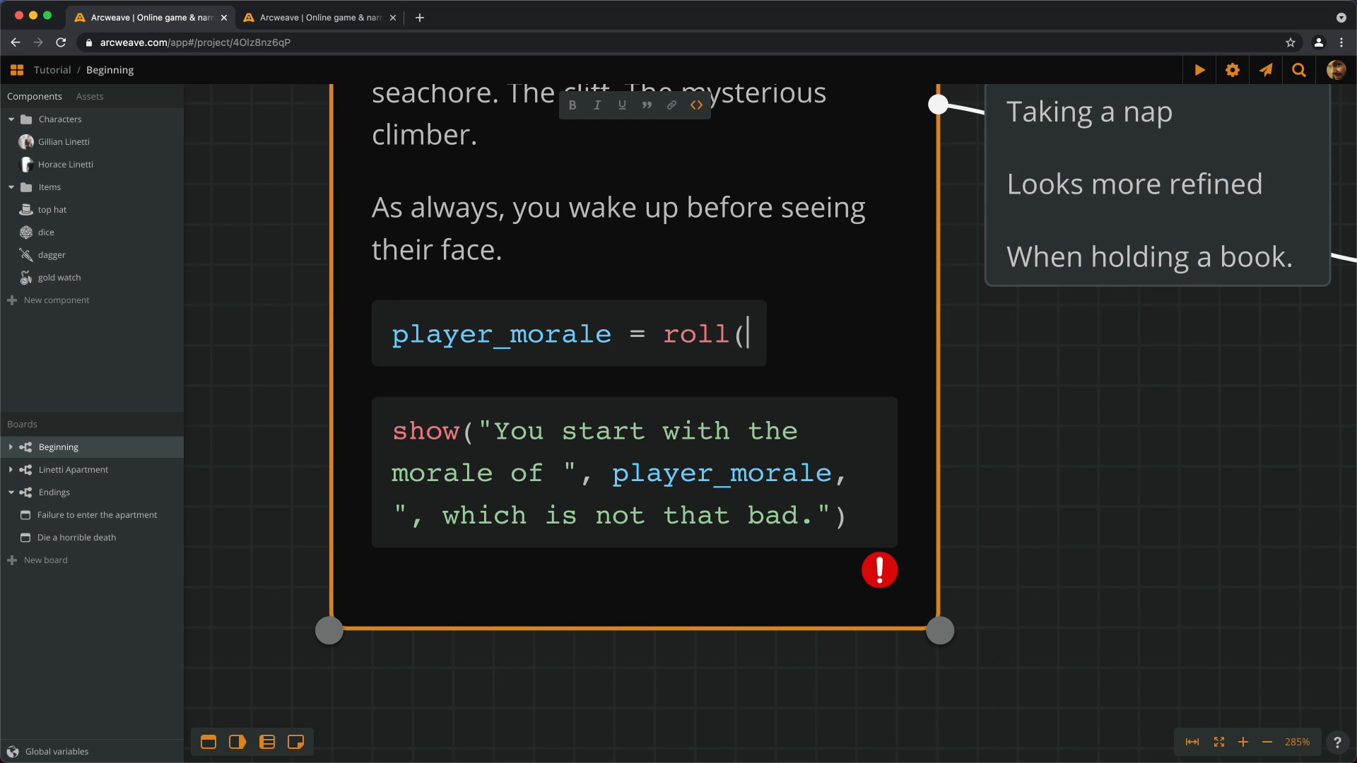
type("6")
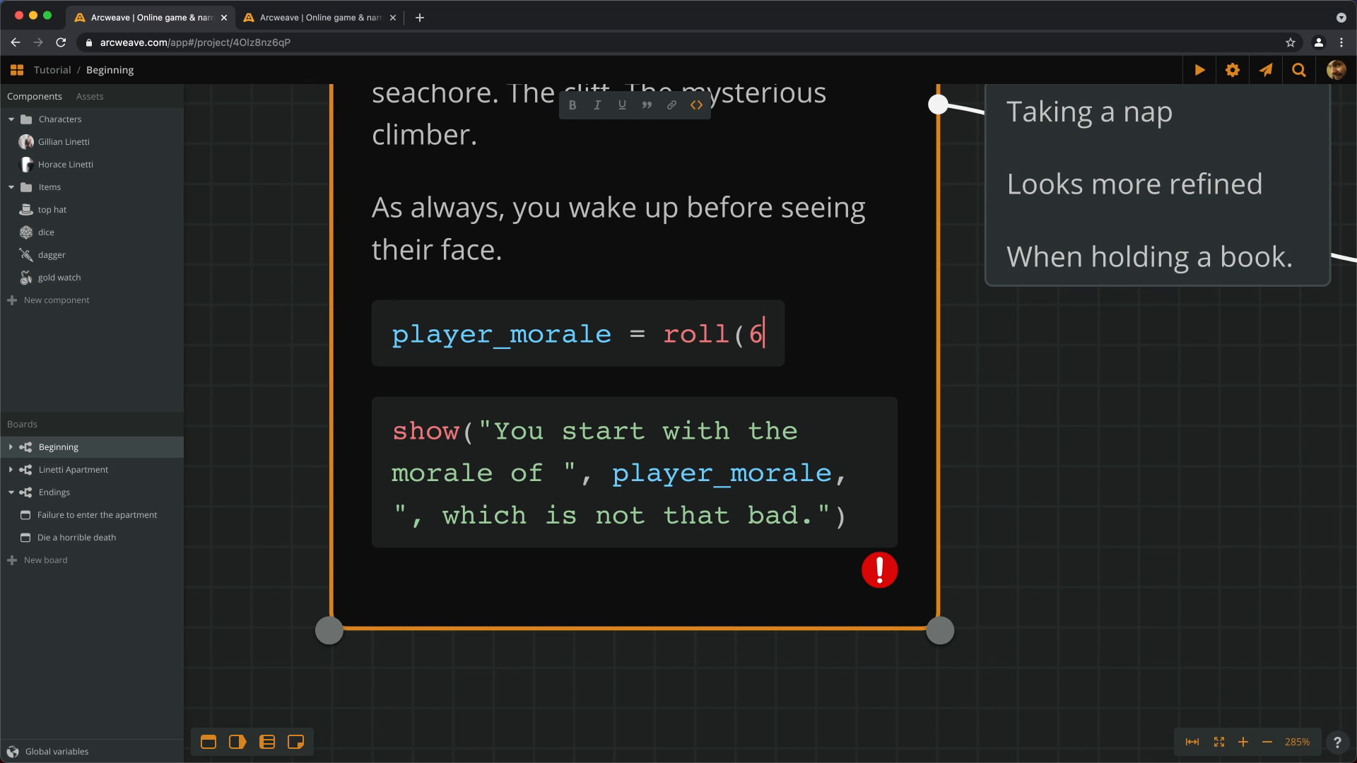
type(", 3")
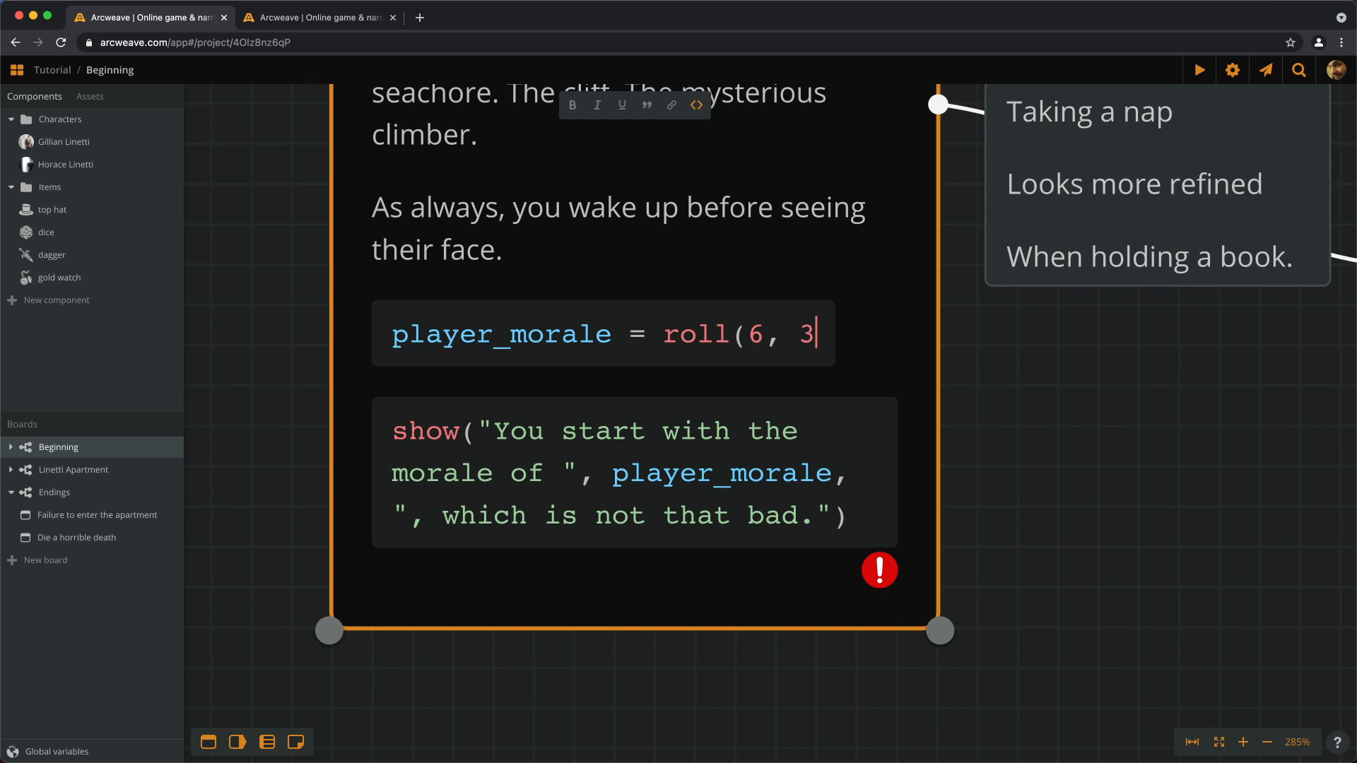
type(")")
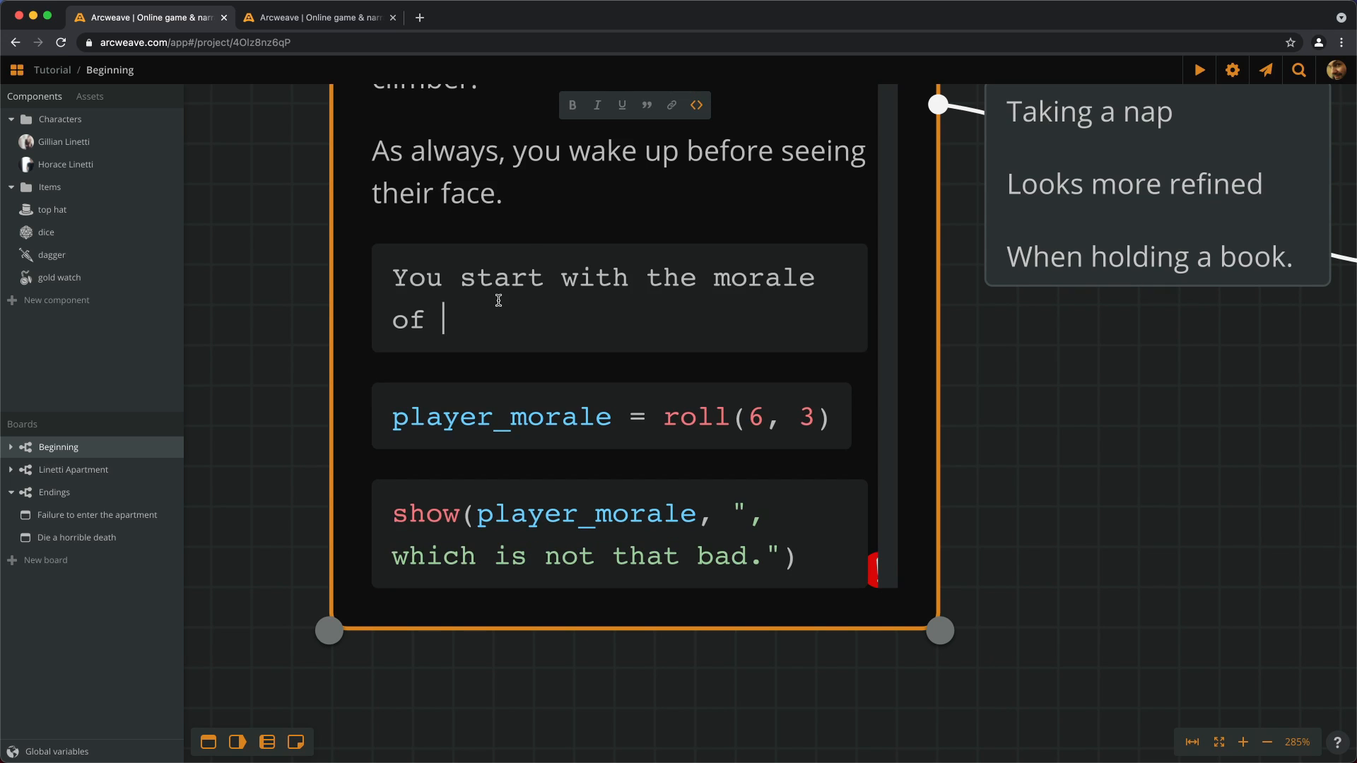
scroll("up", 3)
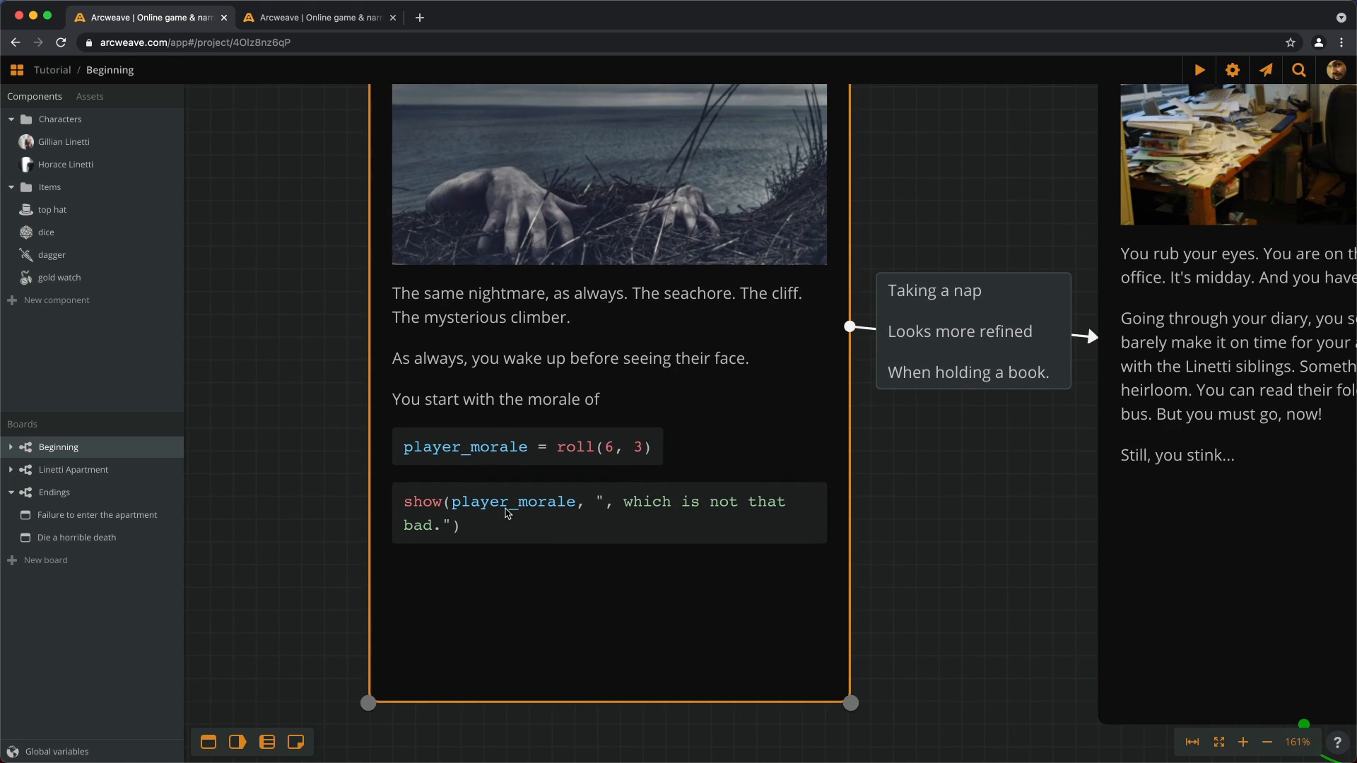
Step: Add an inline if player_morale < 12 branch to the Start morale text
left_click(443, 525)
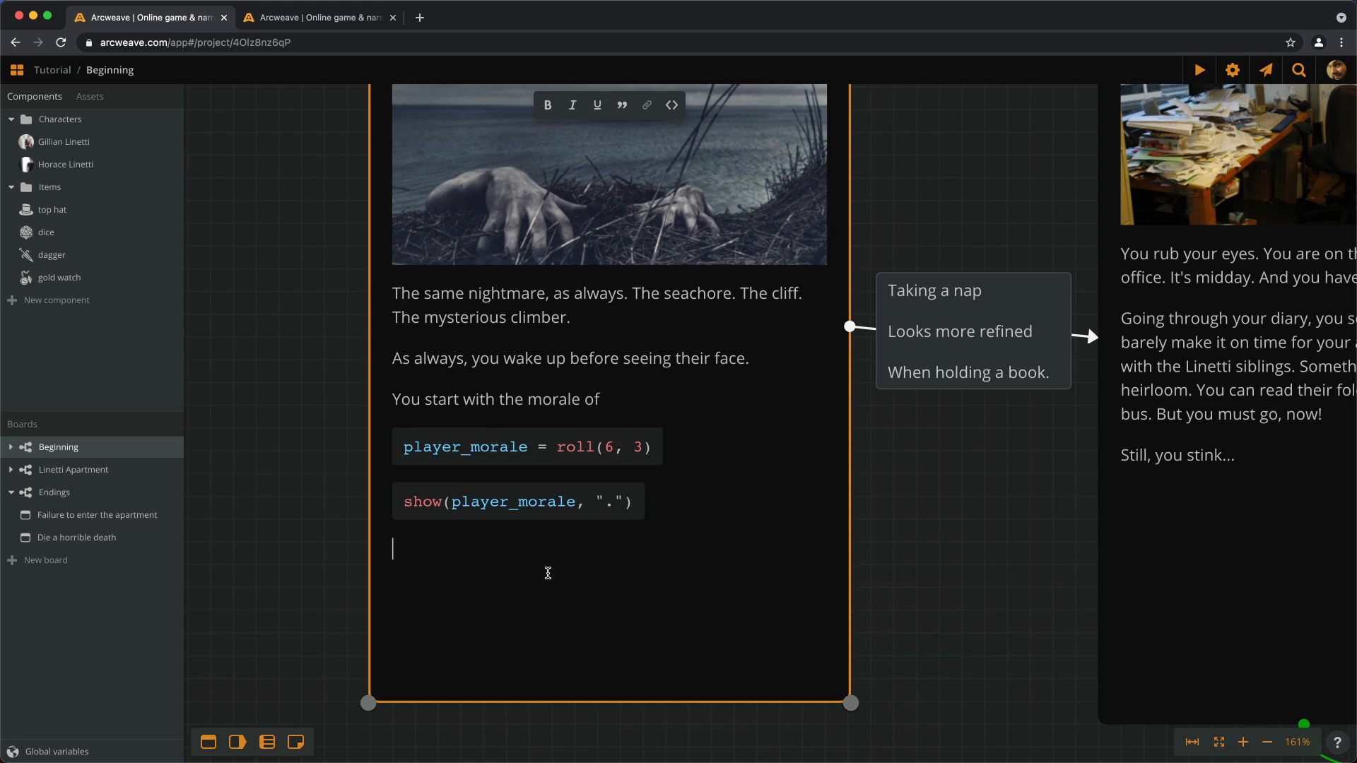
type("if pla")
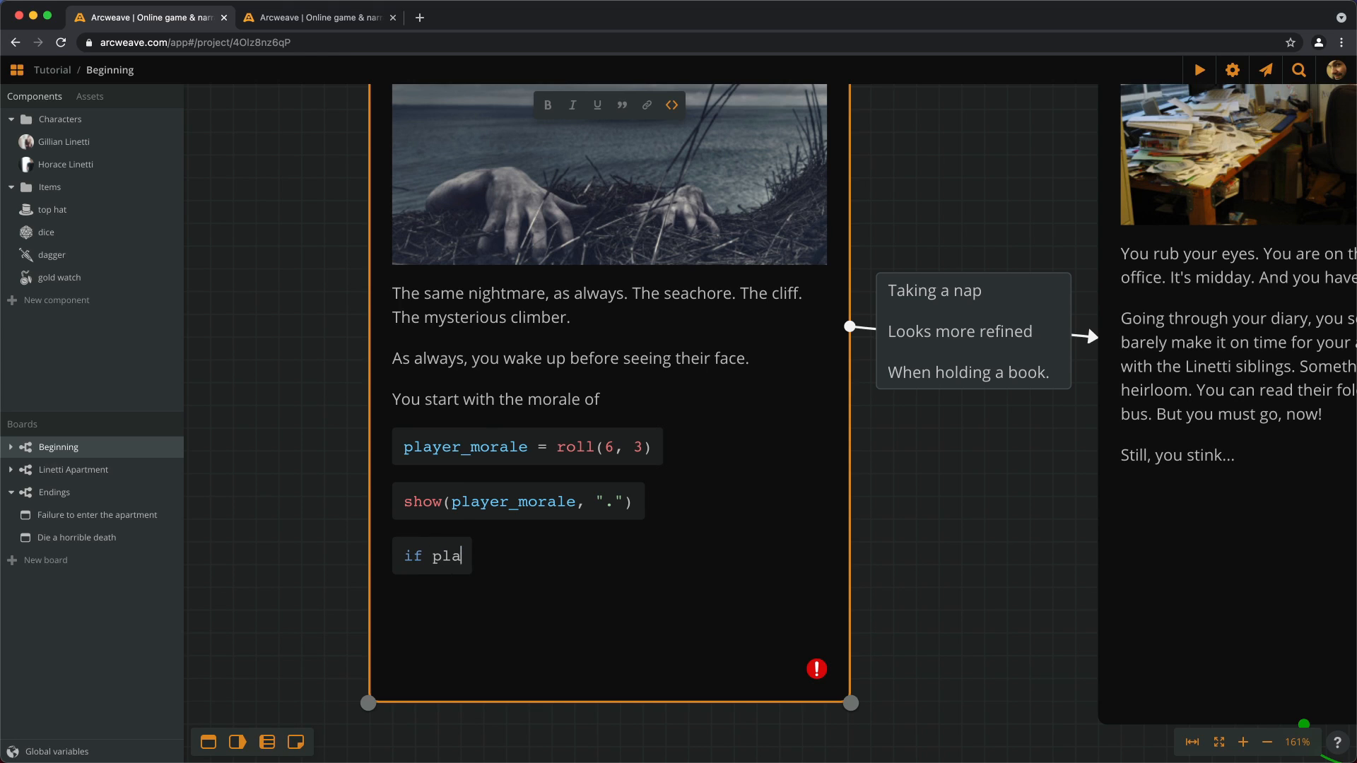
type("yer_morale")
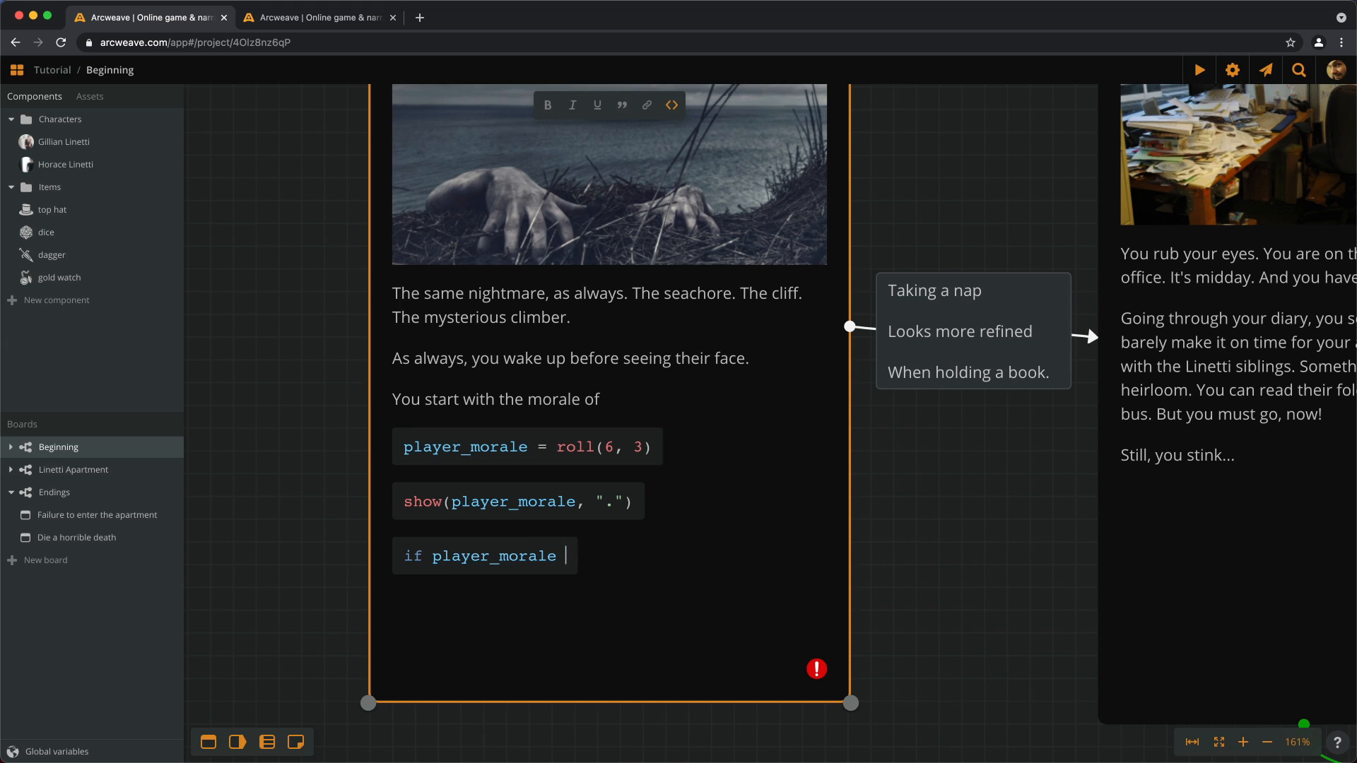
type("< 1")
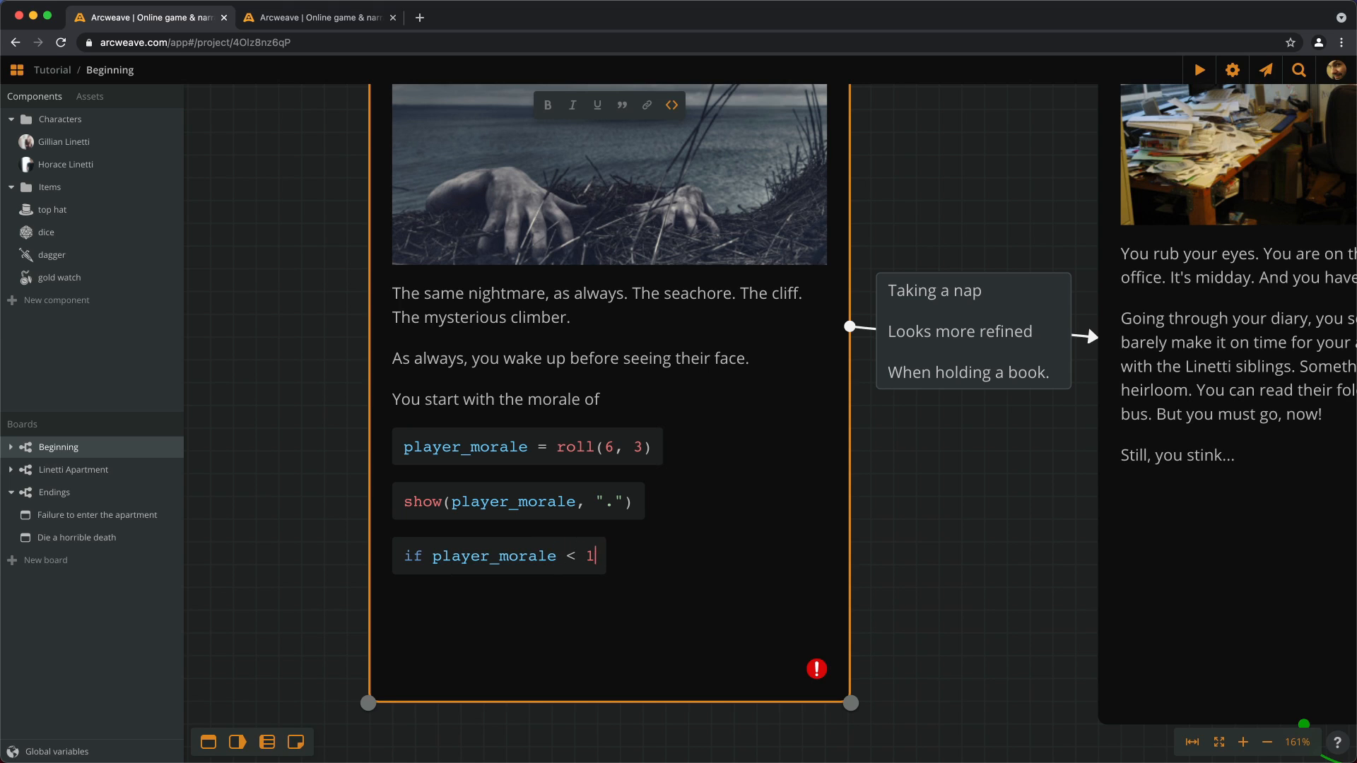
type("2")
type("e")
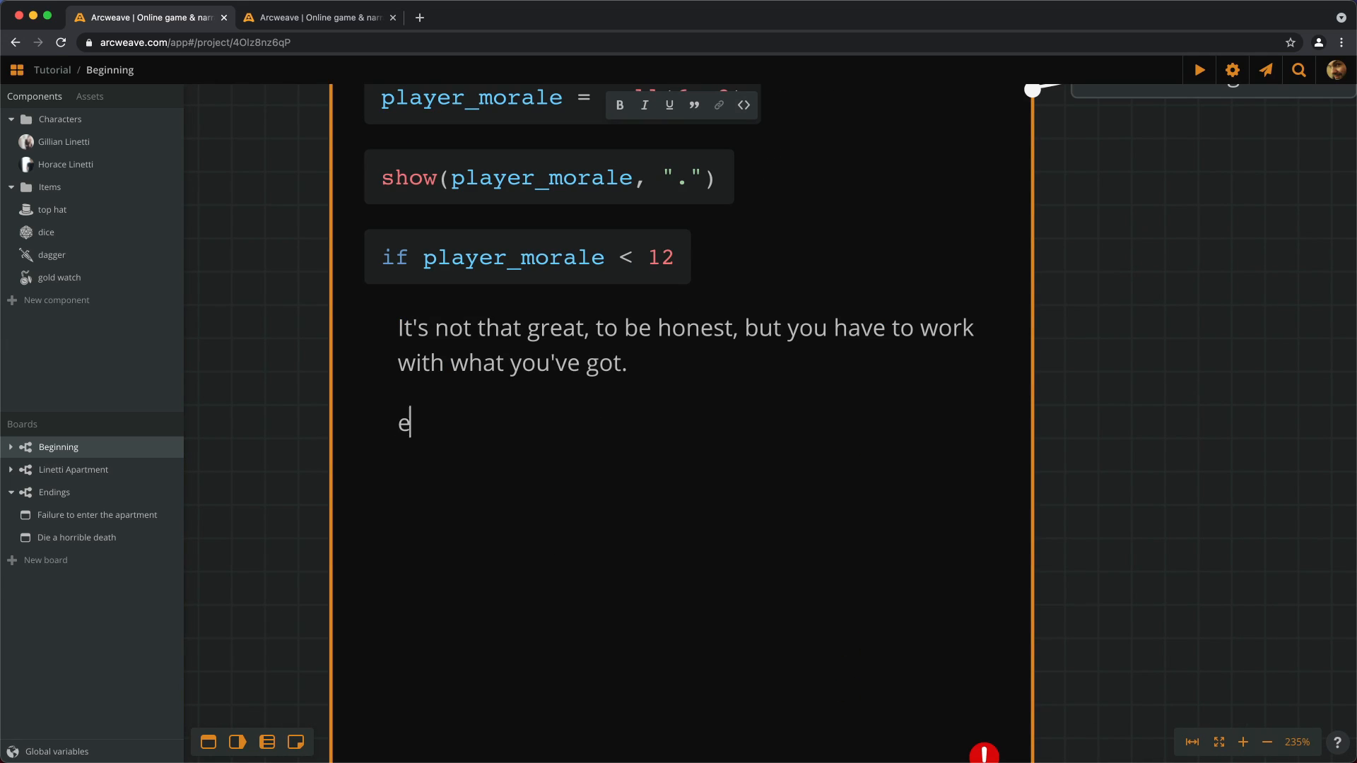
Step: Add the elseif player_morale >= 10 and < 15 branch and an else branch
type("lseif")
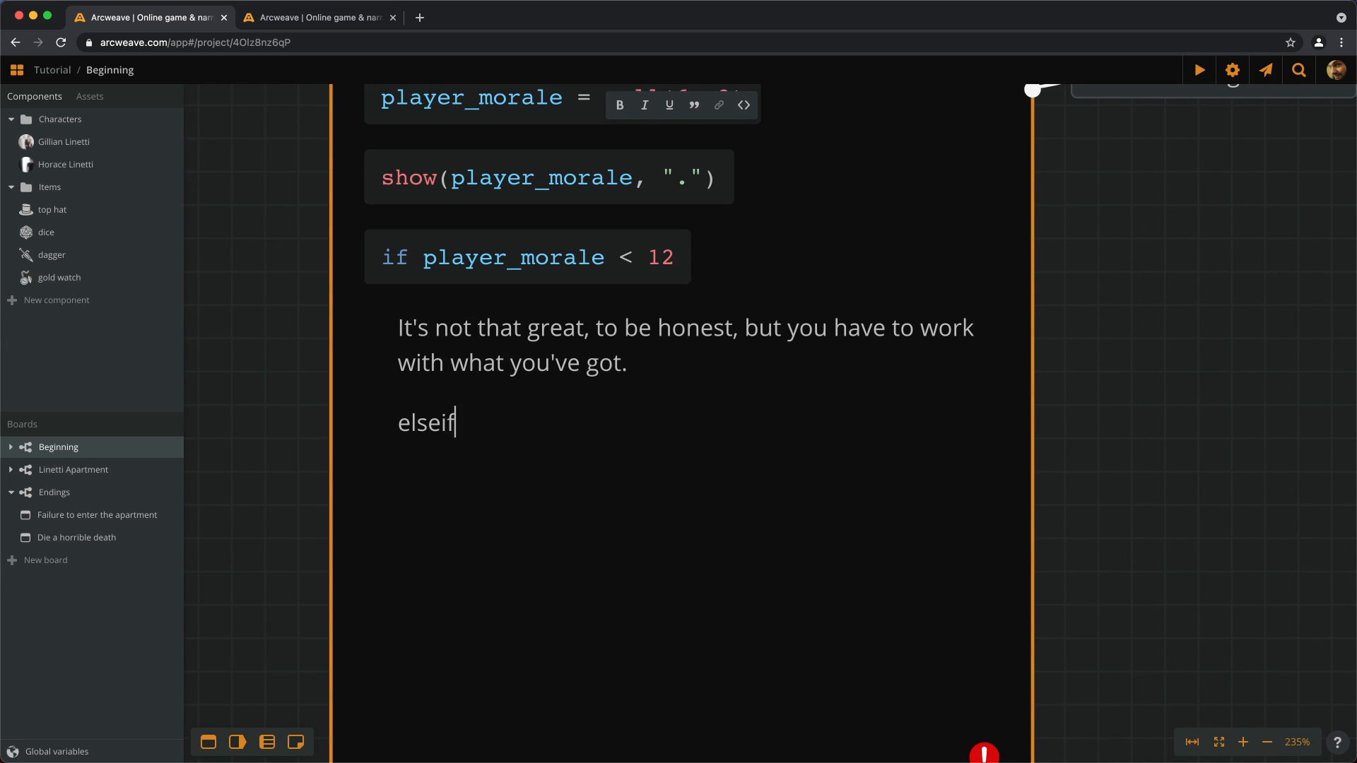
type("player_morale")
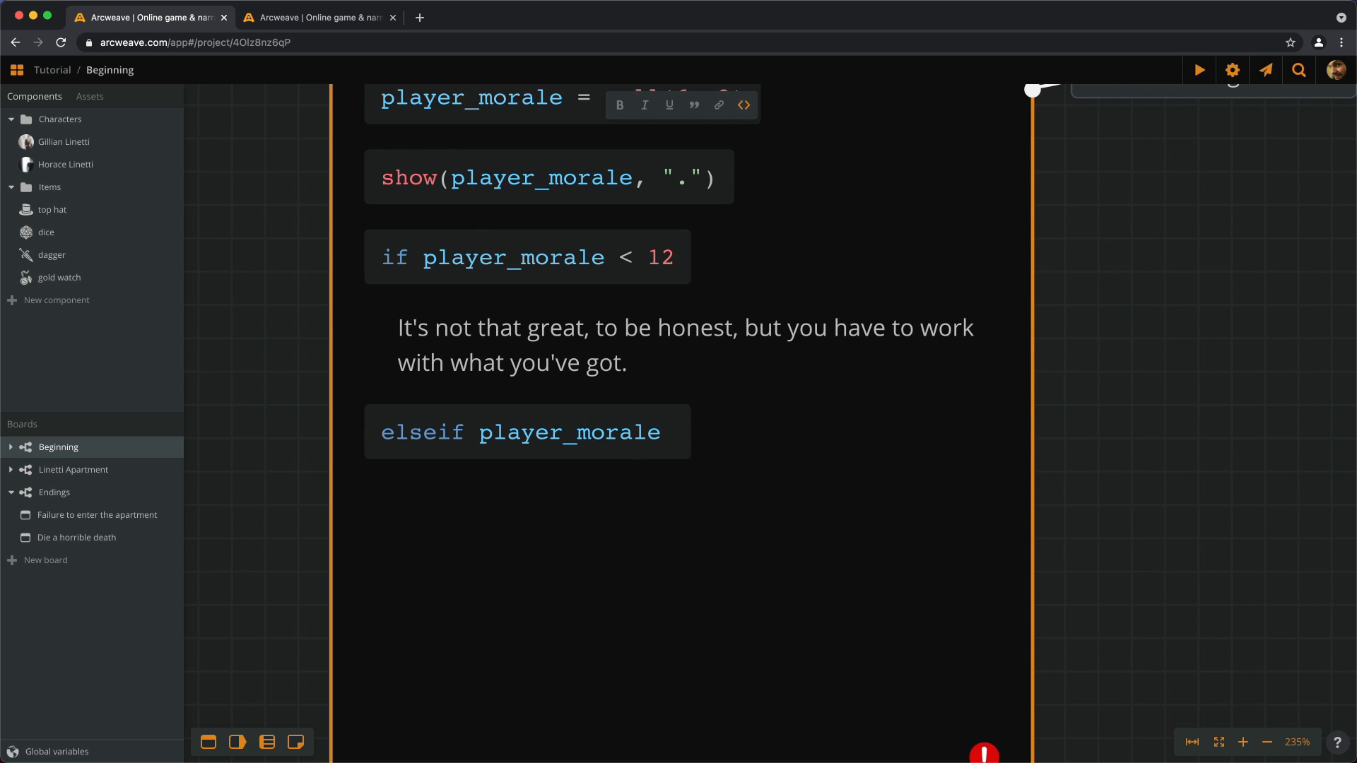
type(">")
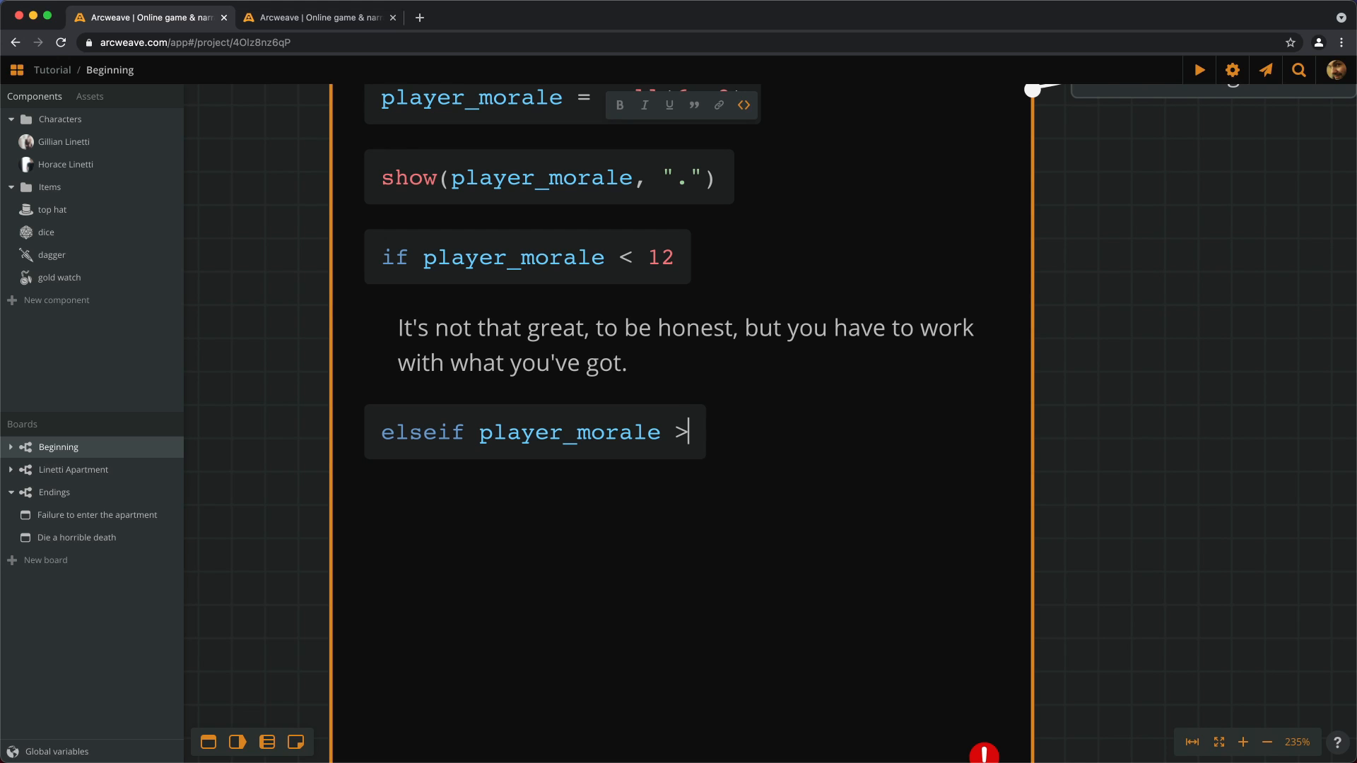
type("= 10 and player_morale < 1")
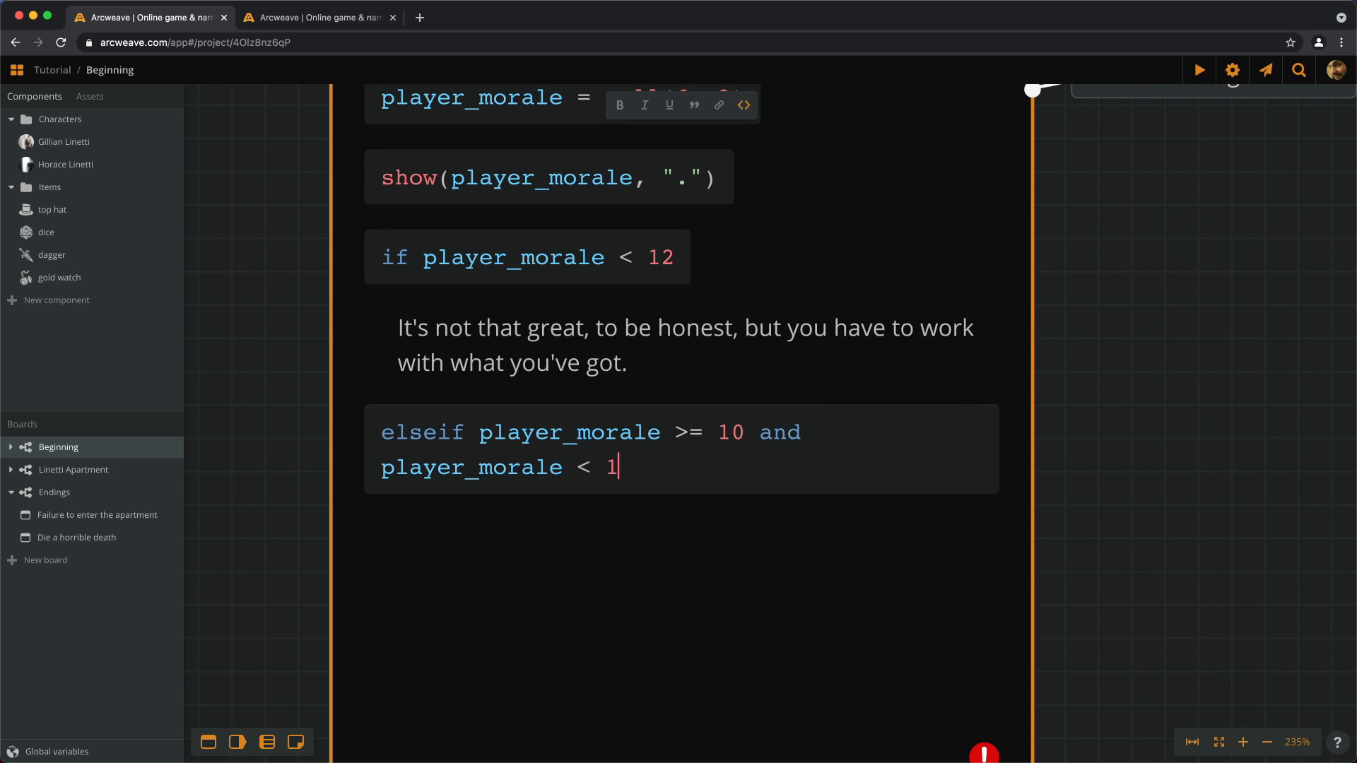
type("5")
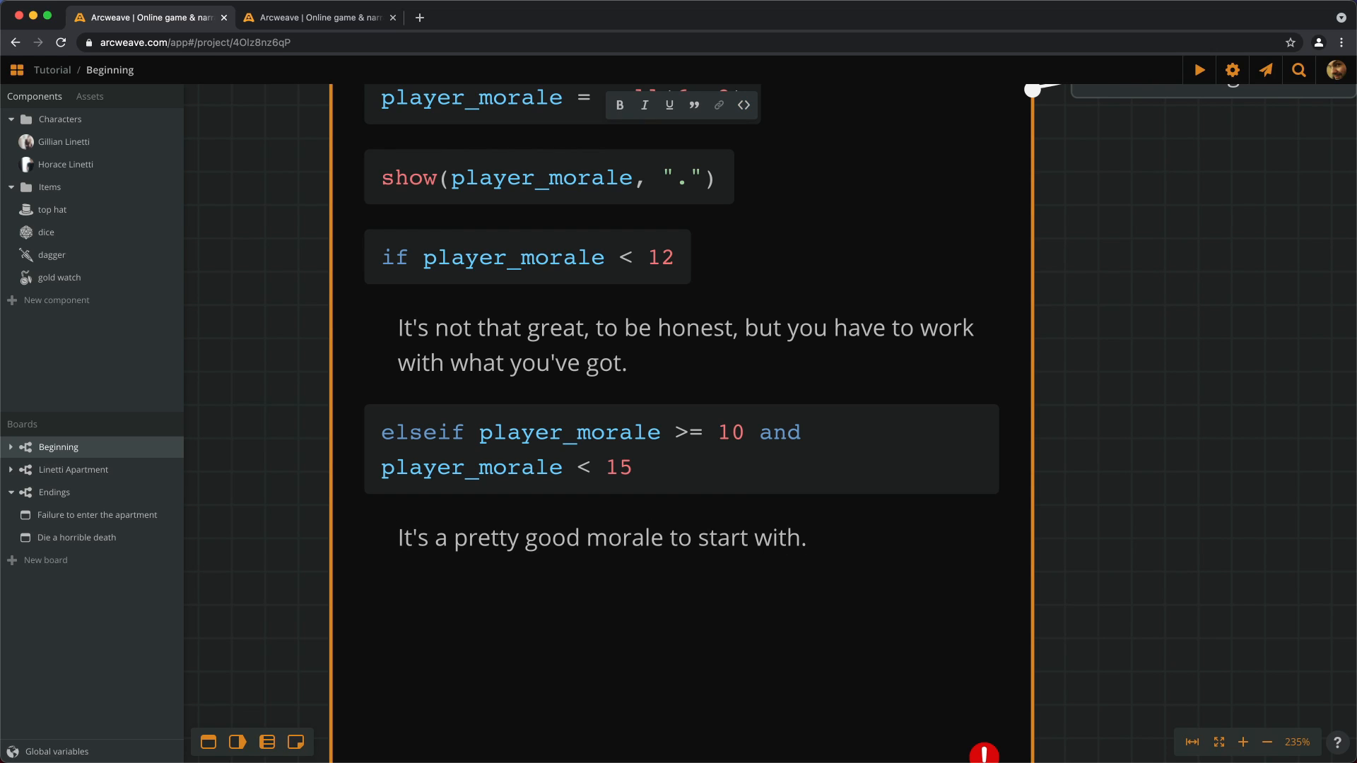
type("e")
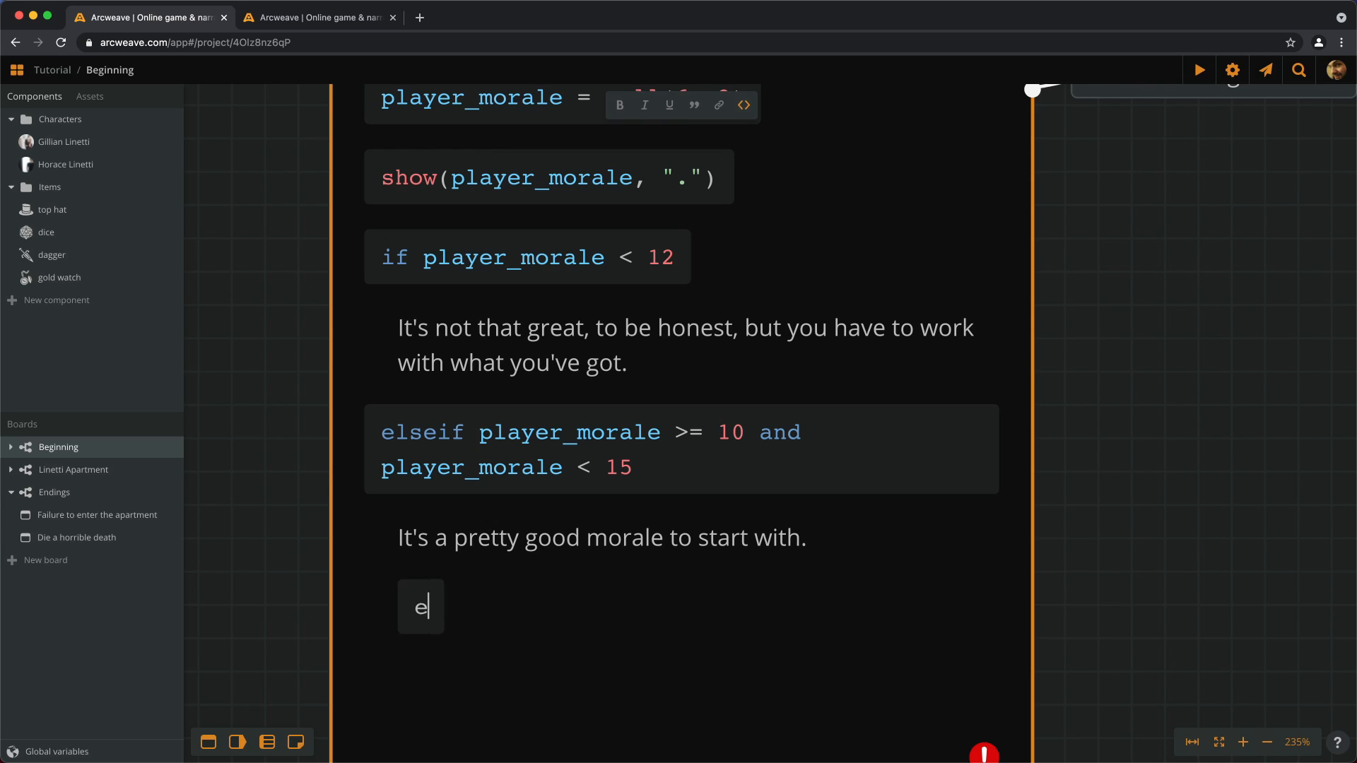
type("lse")
type("endif")
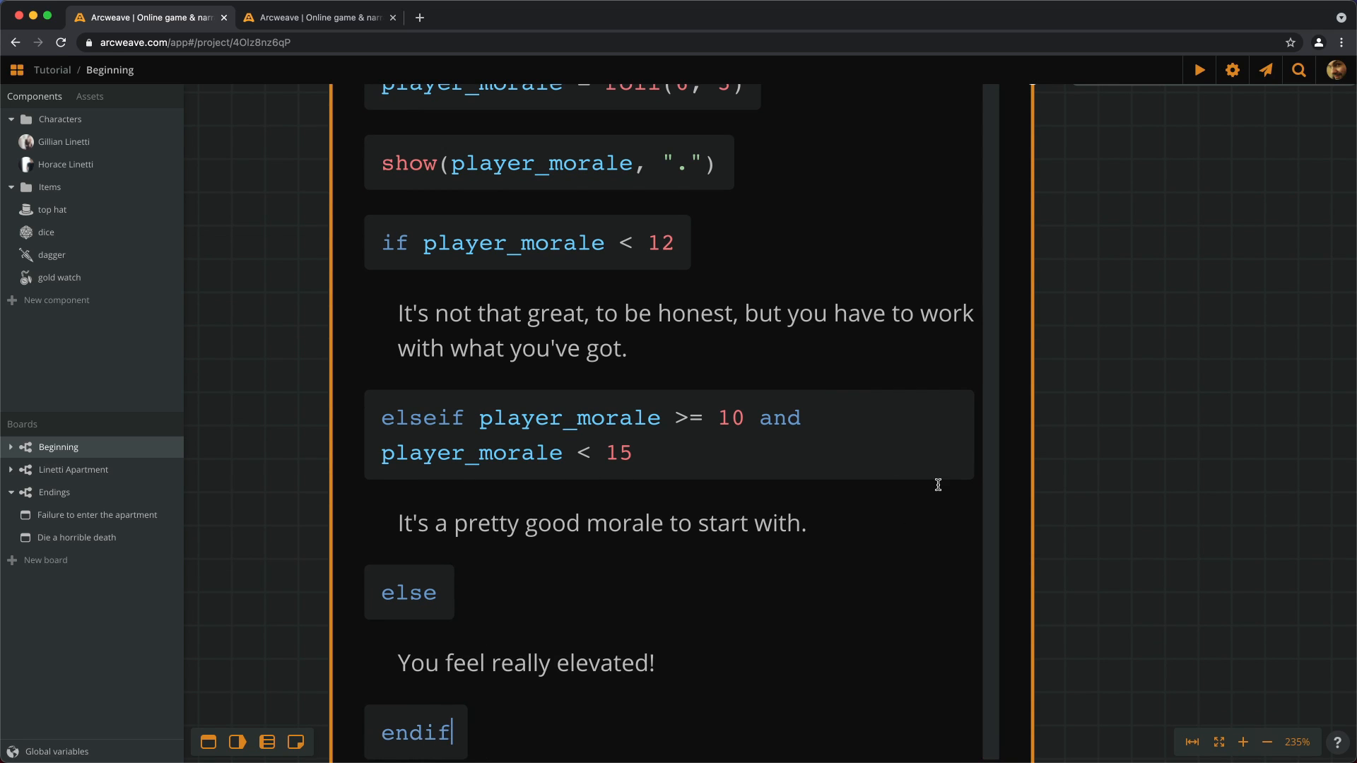
scroll("down", 3)
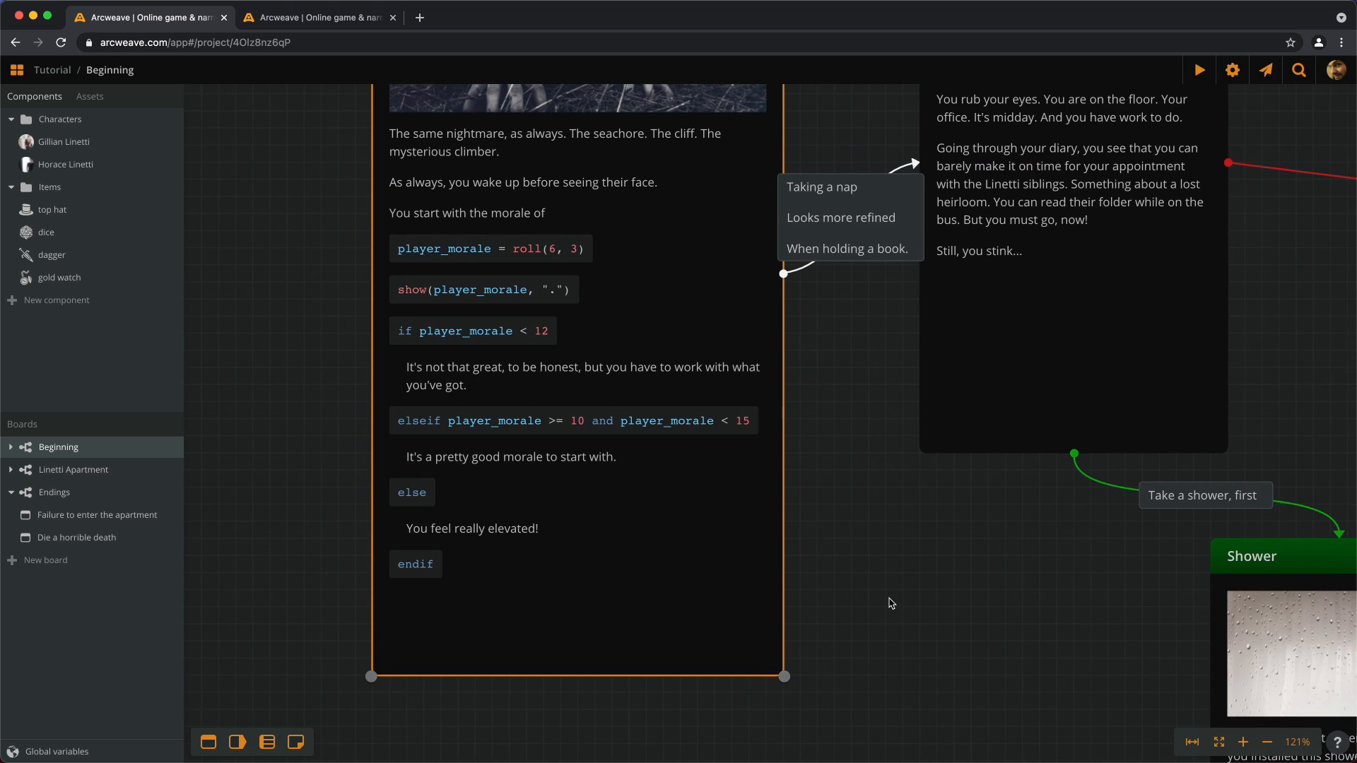
Step: Play the story with the Debug panel open and restart, seeing morale 10, 9 and 12
left_click(1198, 70)
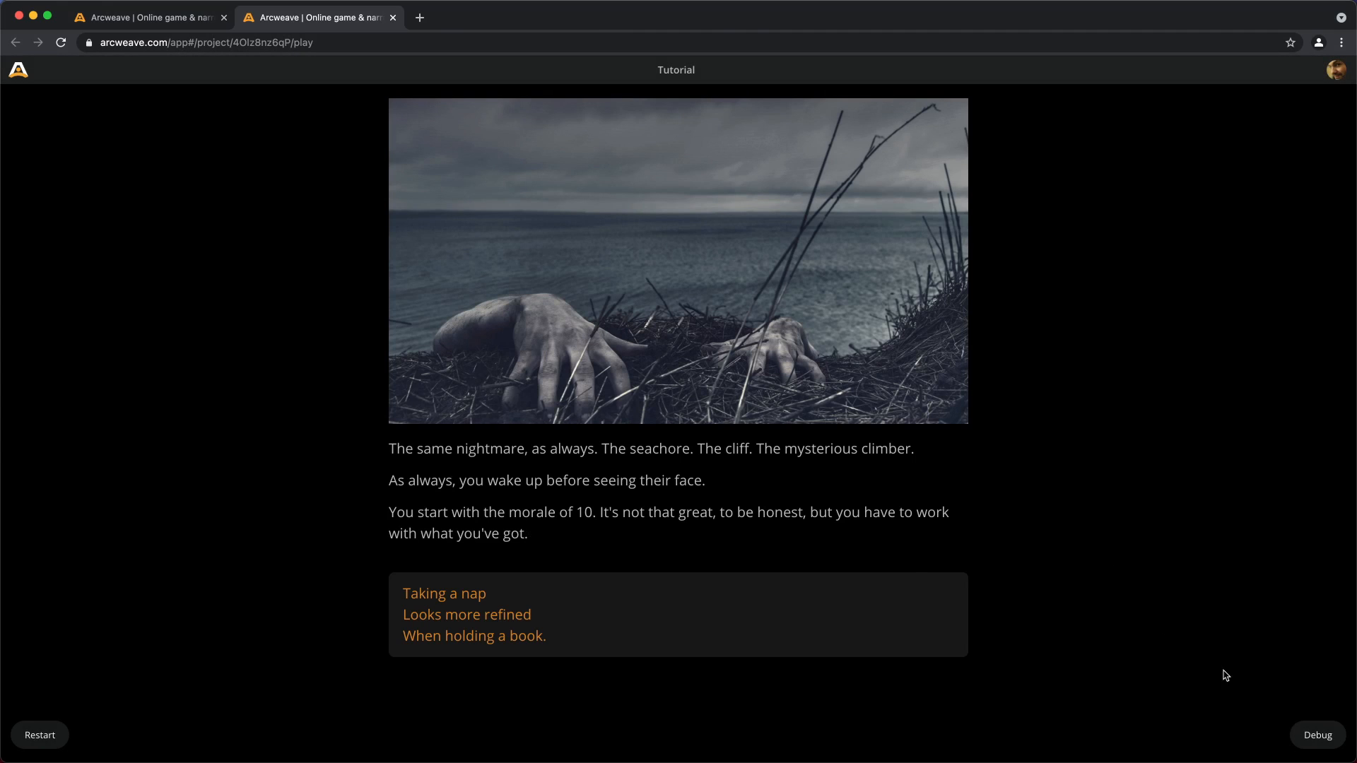
left_click(1316, 735)
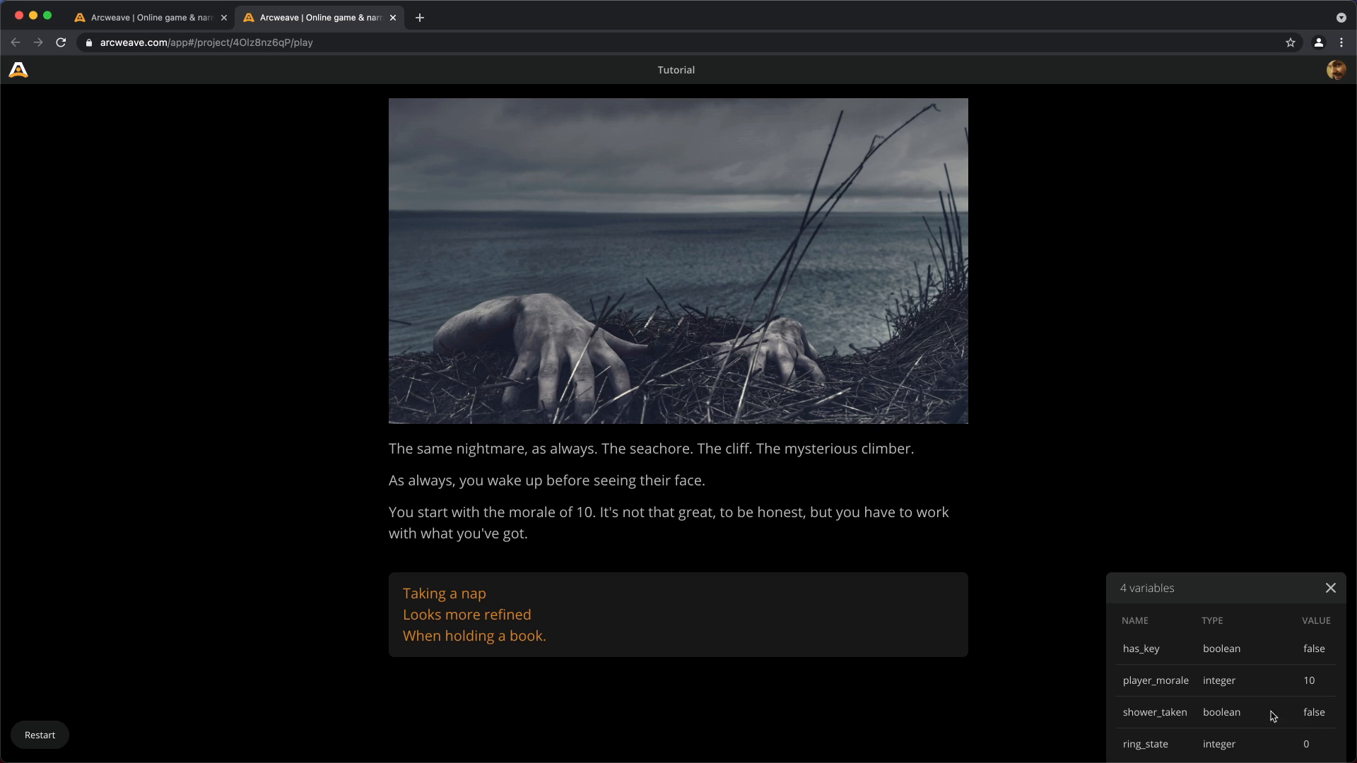
mouse_move(688, 535)
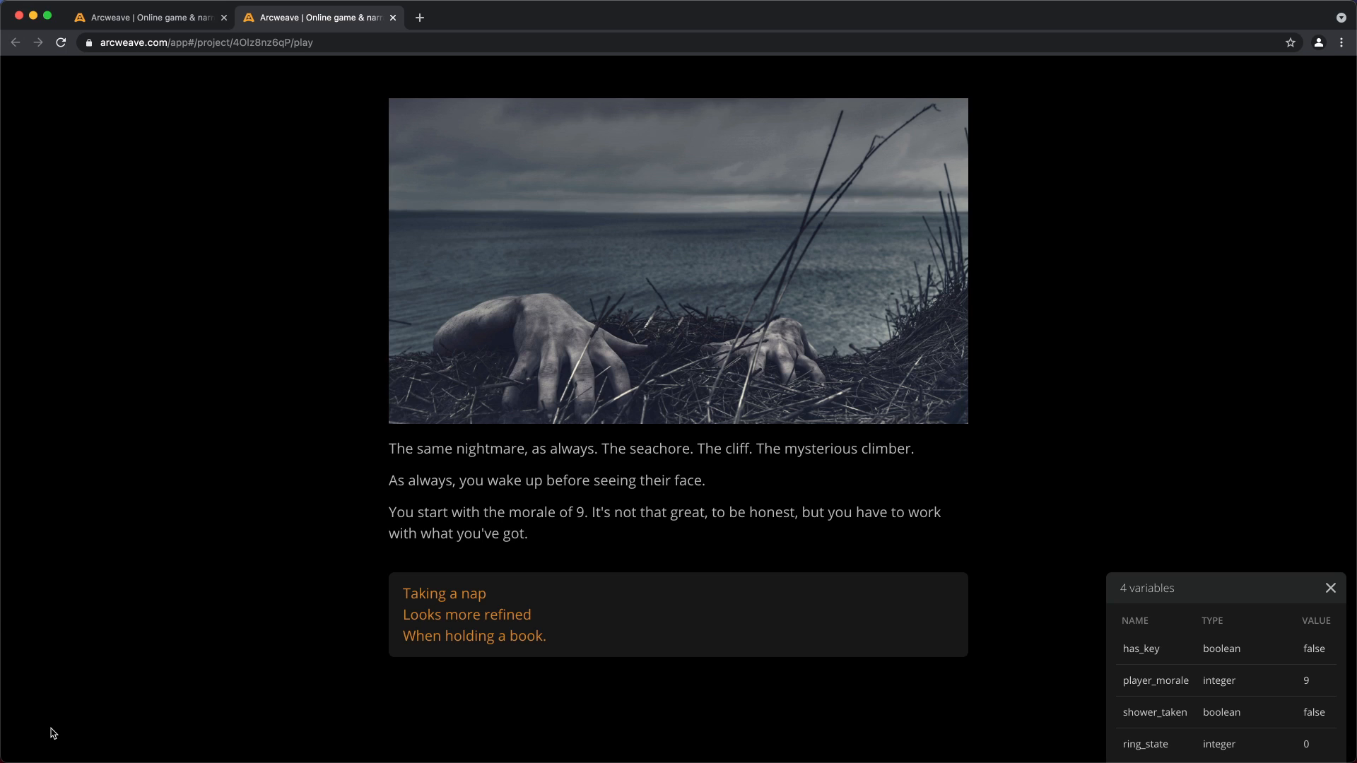
left_click(39, 735)
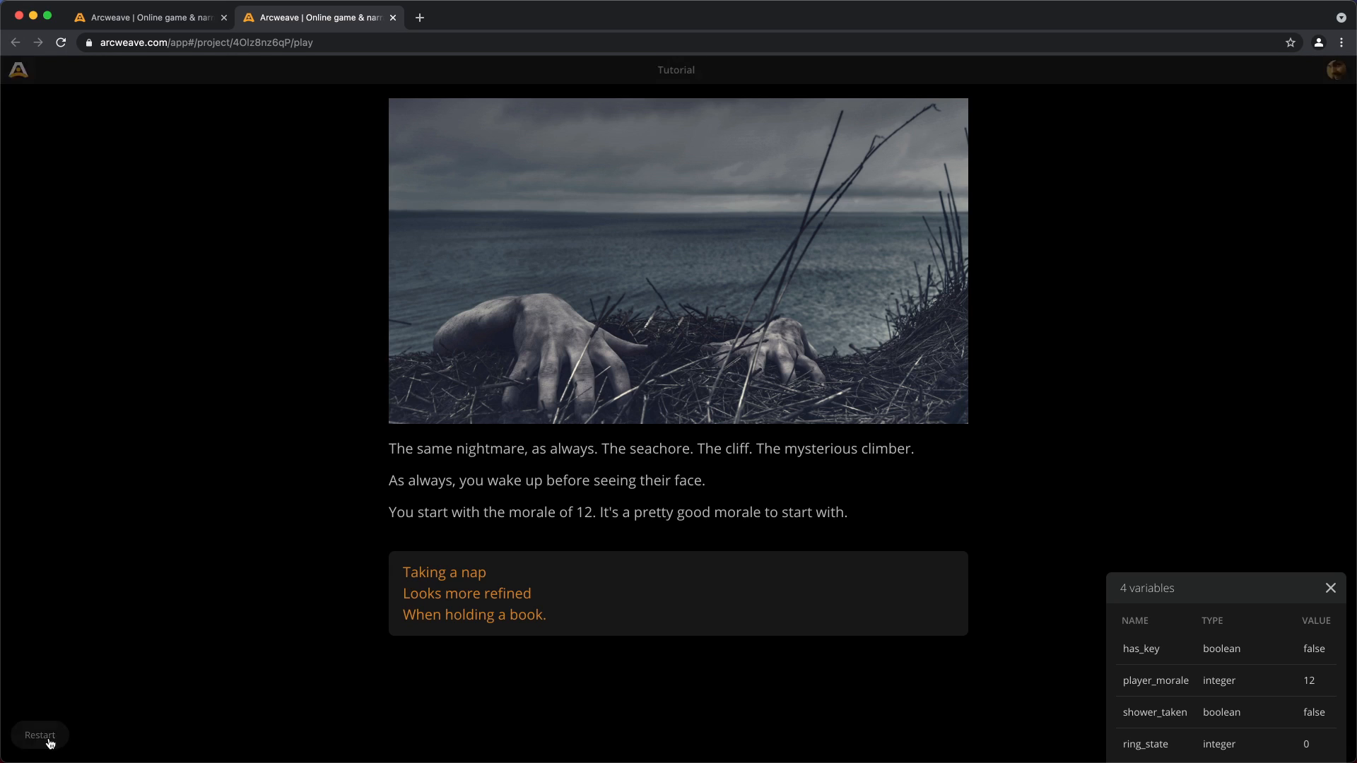
mouse_move(787, 525)
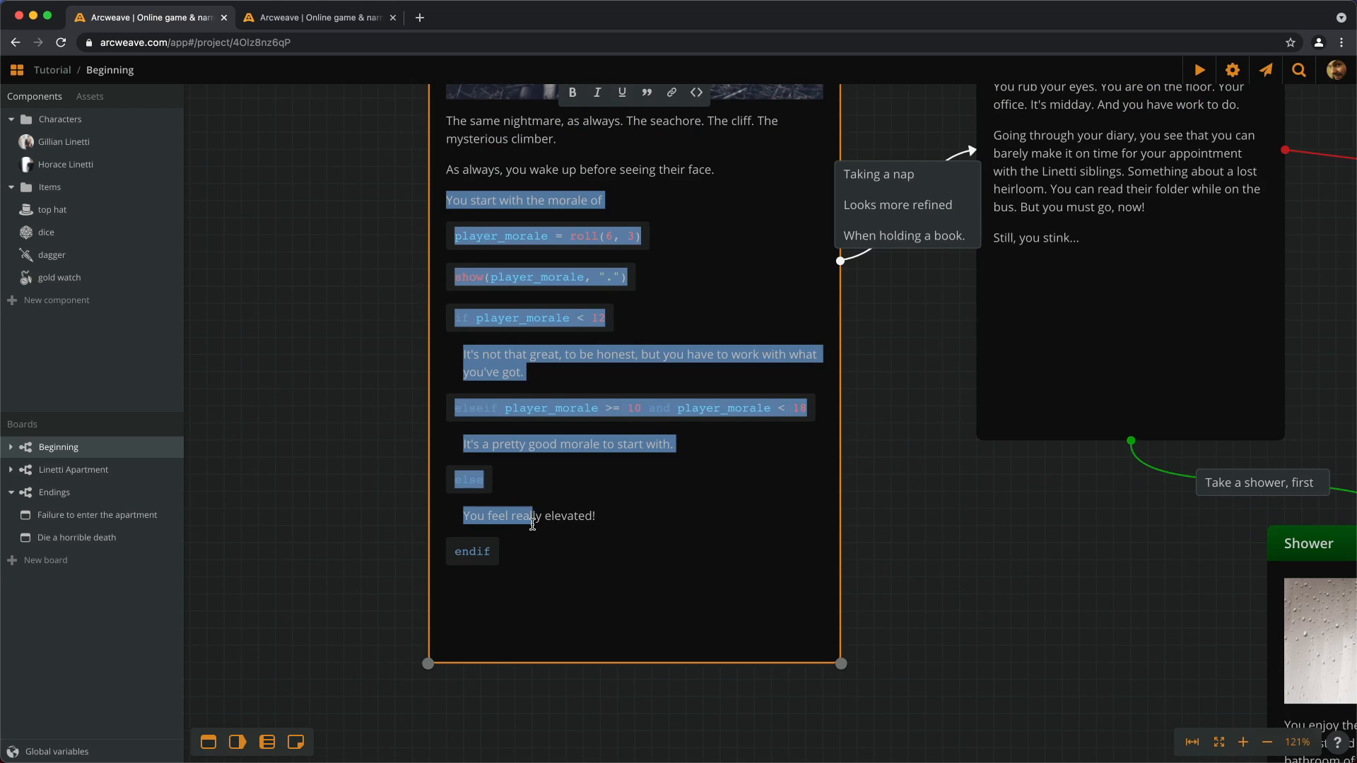
Step: Cut the morale sentence and branching code out of the Start element
key("Delete")
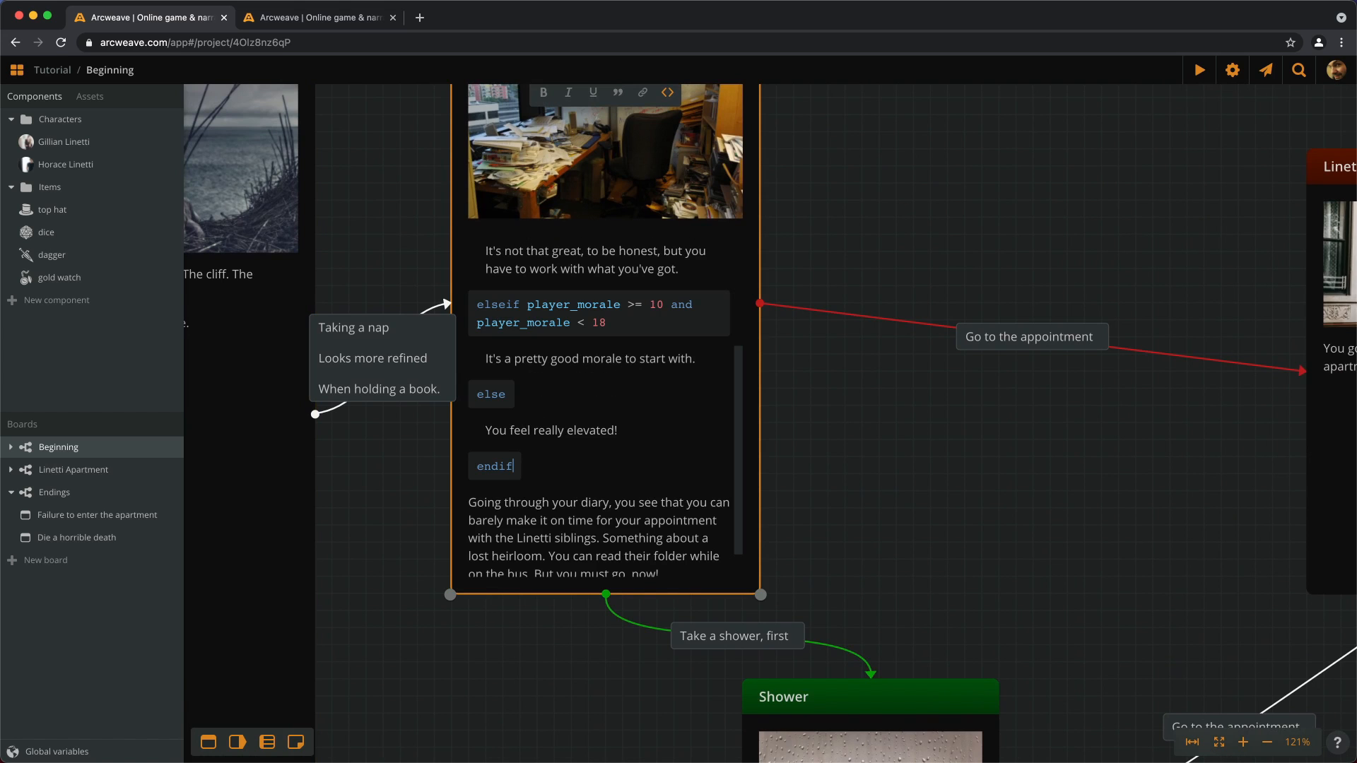
mouse_move(562, 479)
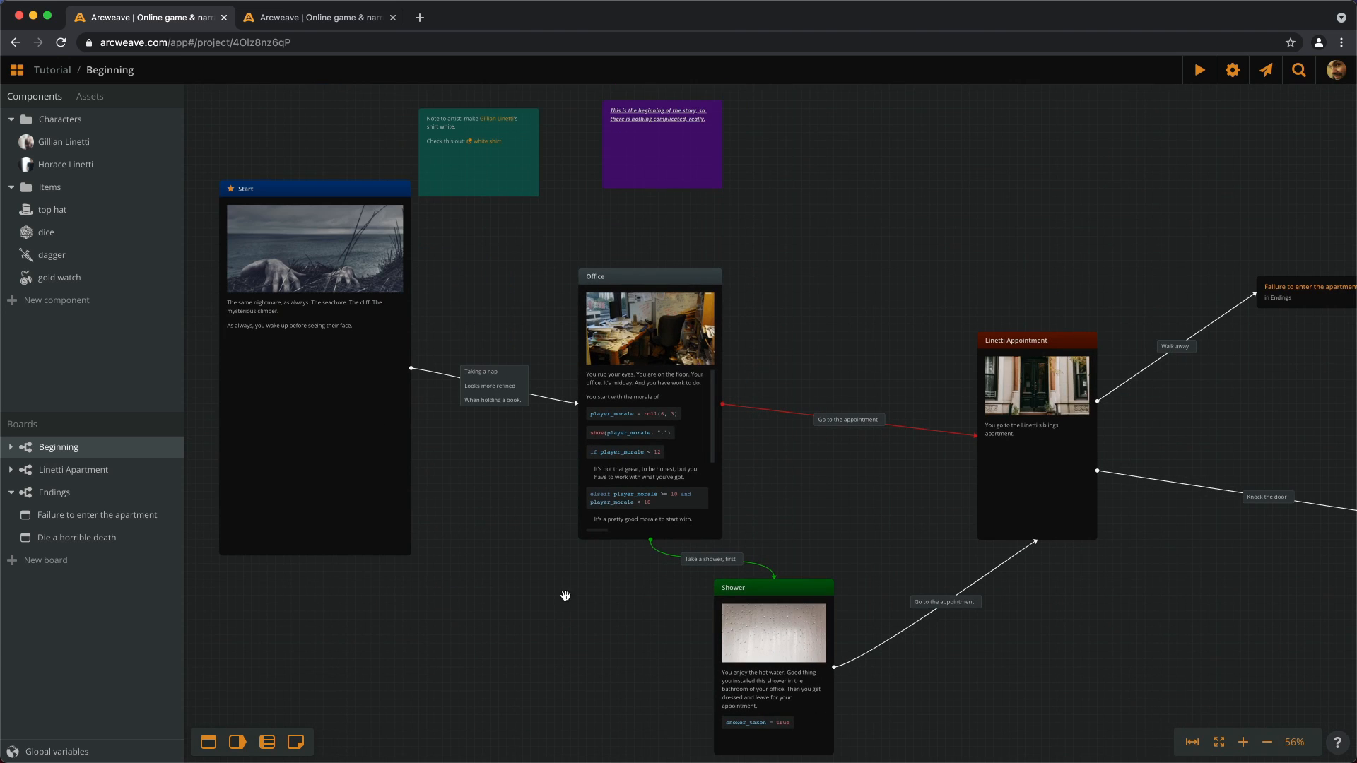
Step: Replay the story and choose 'Taking a nap' to see morale 8 in Office
left_click(1198, 70)
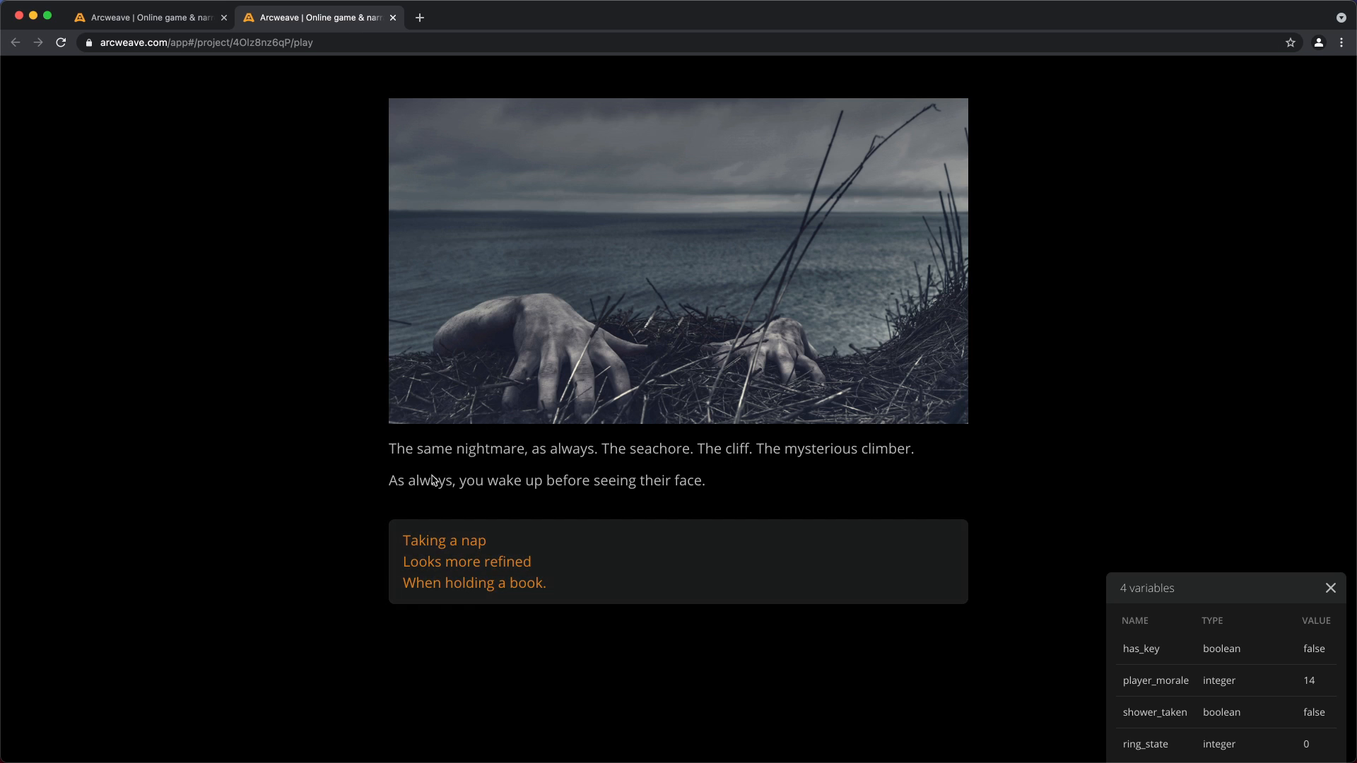
left_click(444, 540)
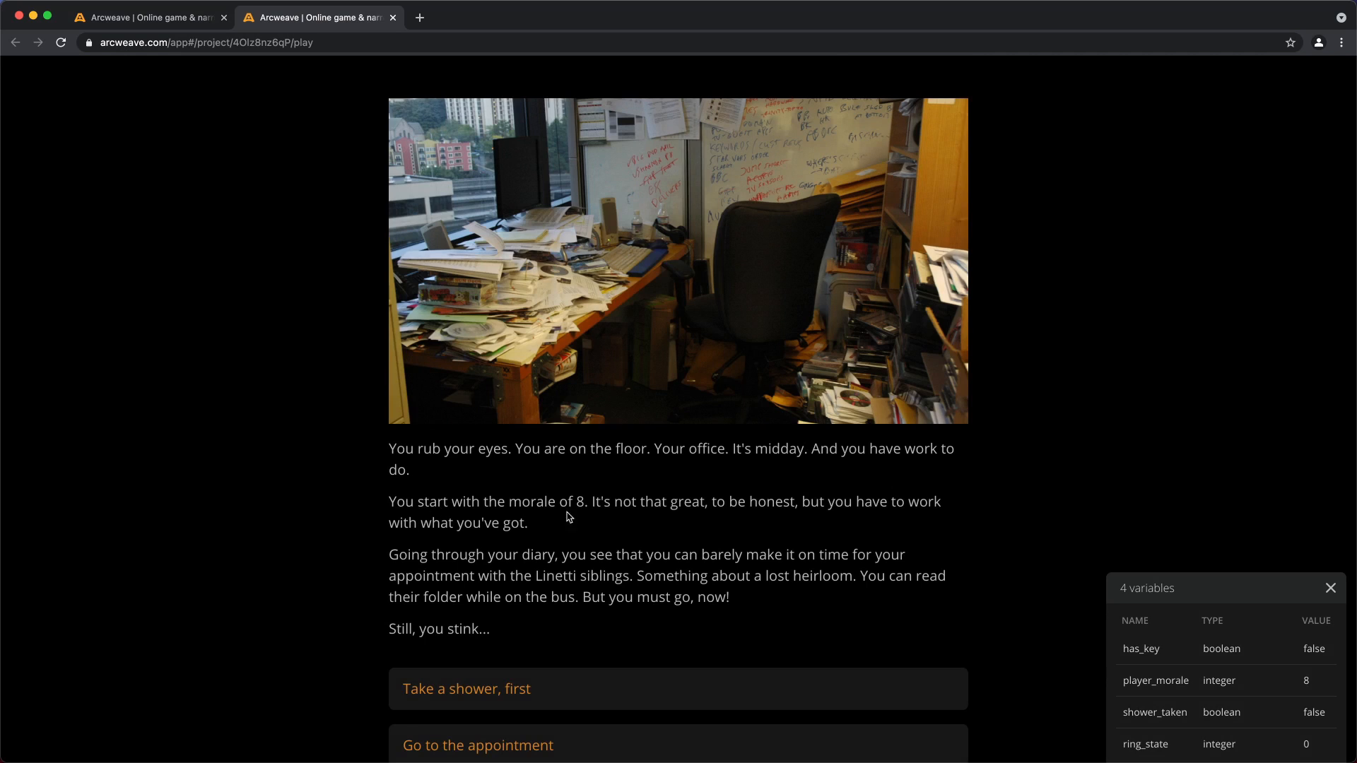
mouse_move(666, 528)
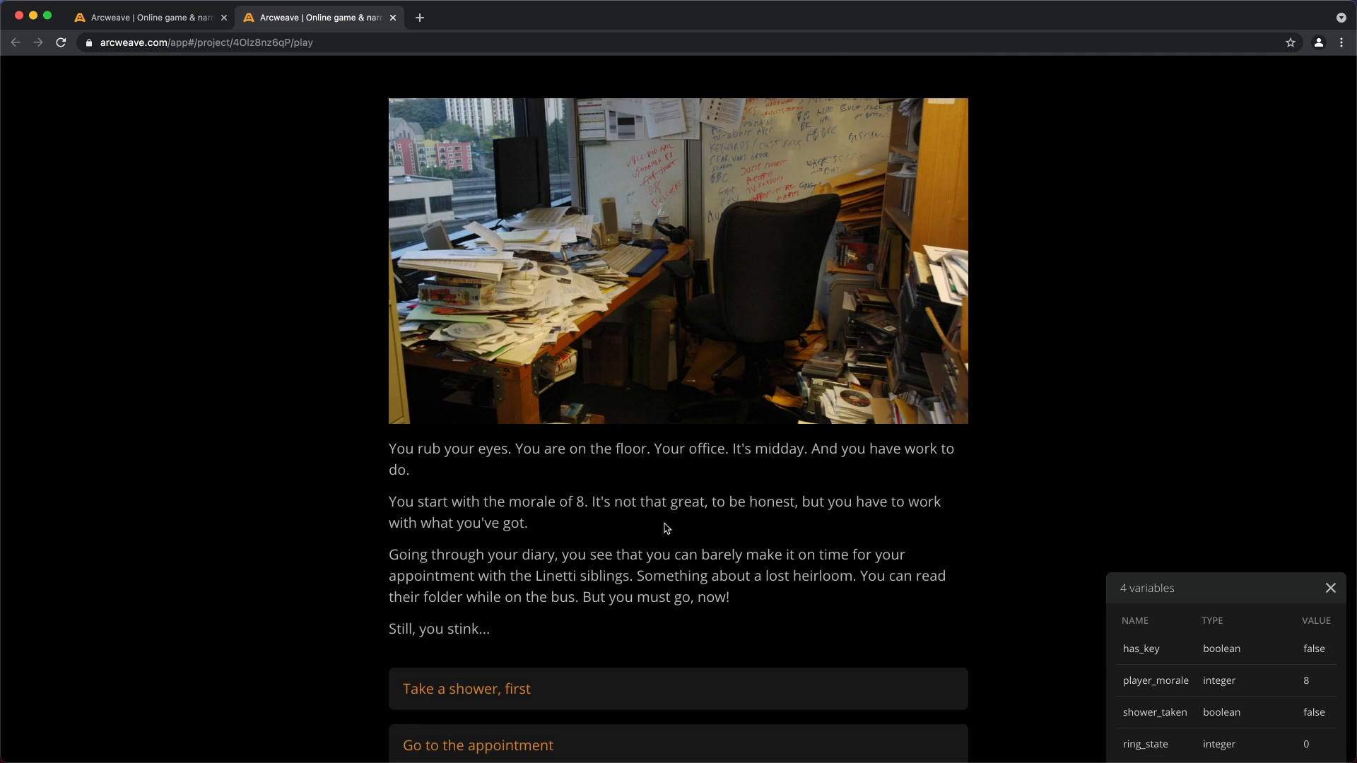
mouse_move(182, 37)
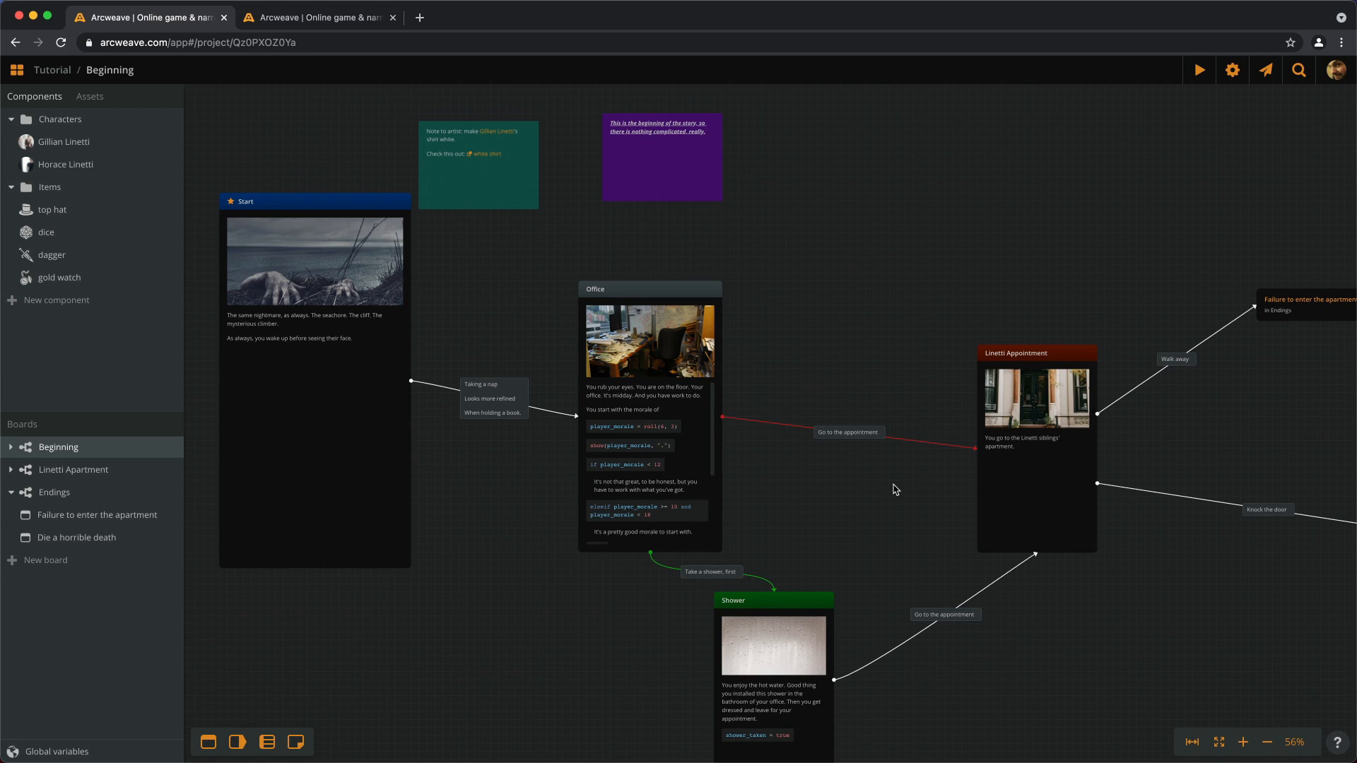
left_click(314, 433)
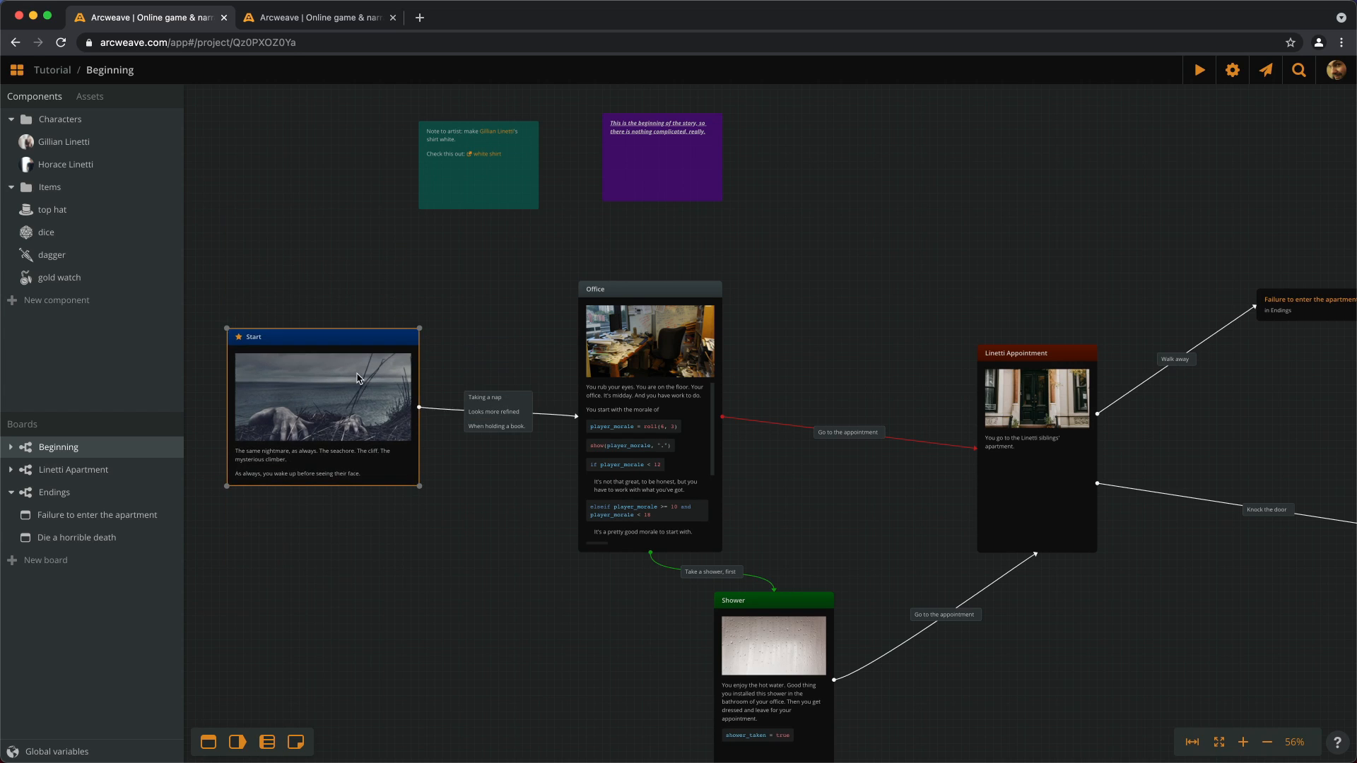
mouse_move(552, 433)
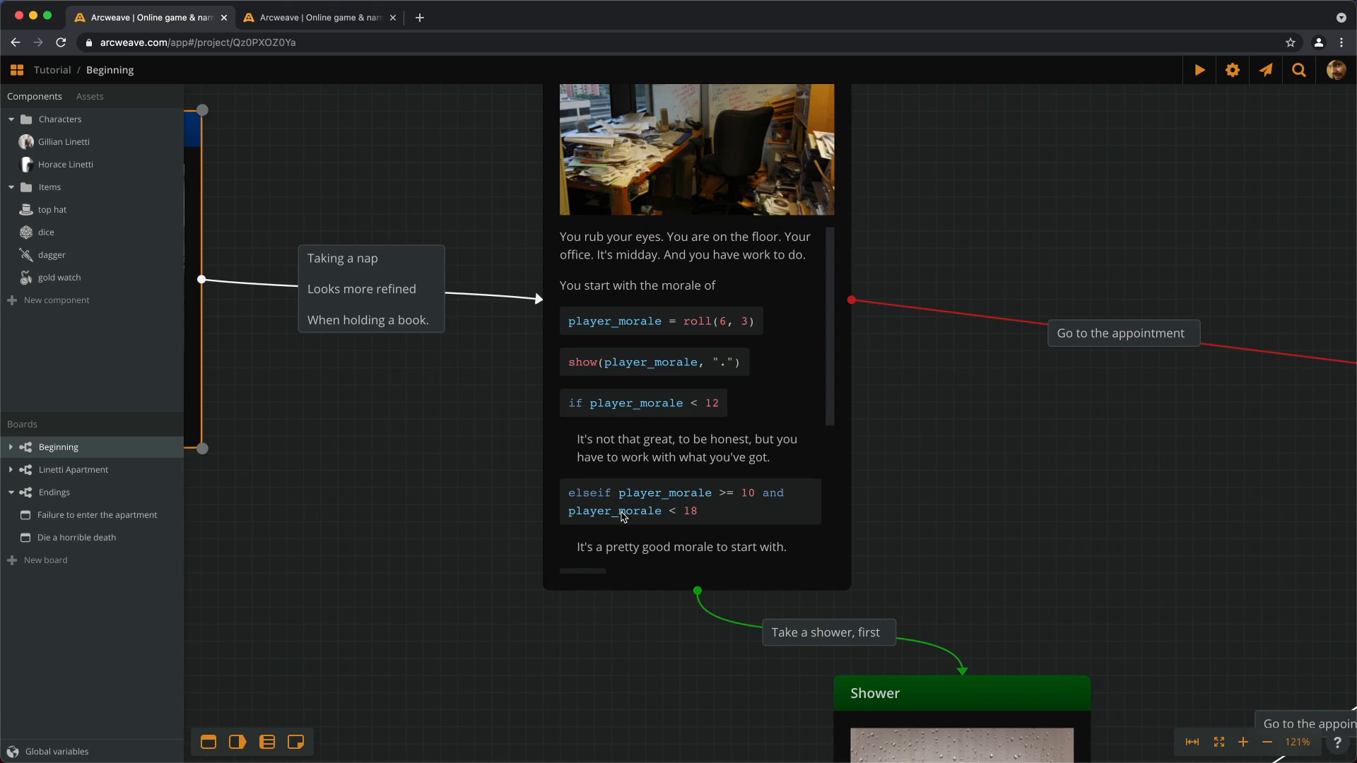
mouse_move(619, 498)
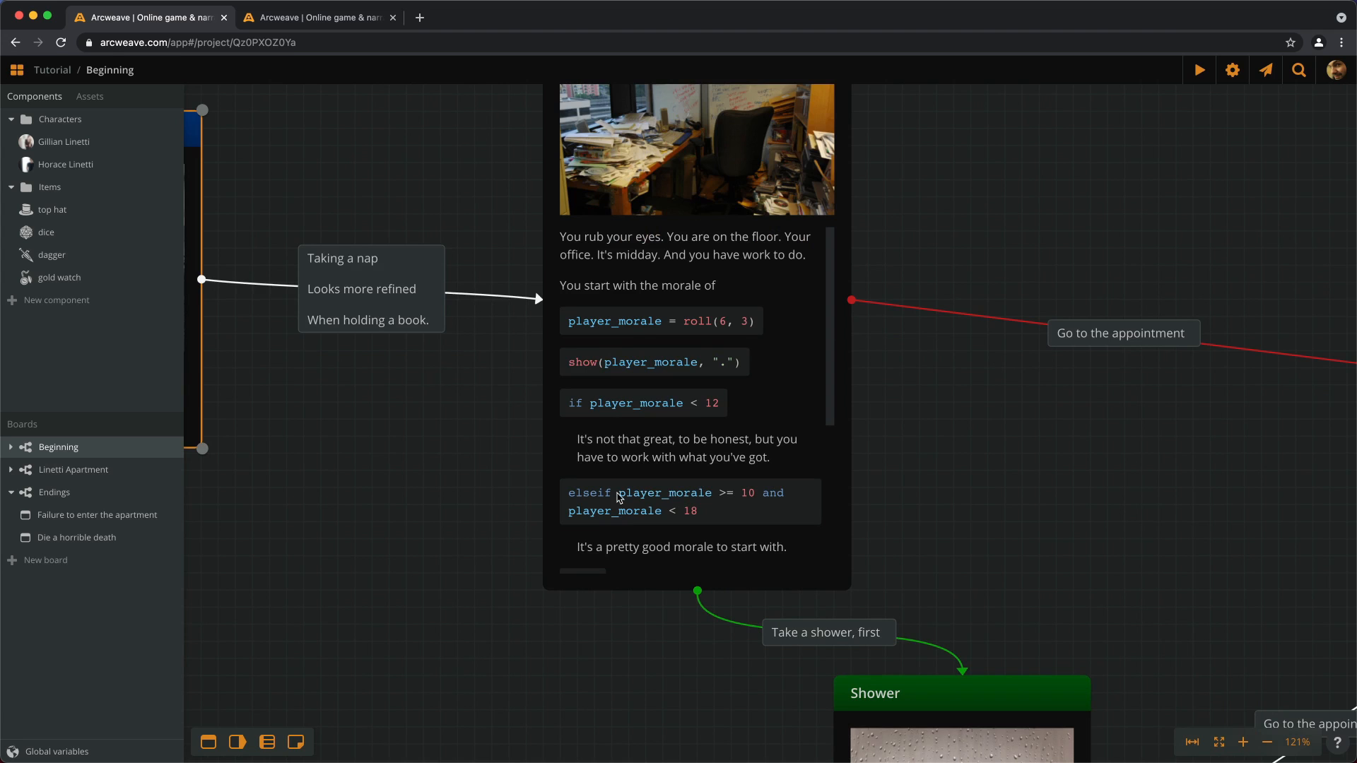
mouse_move(512, 472)
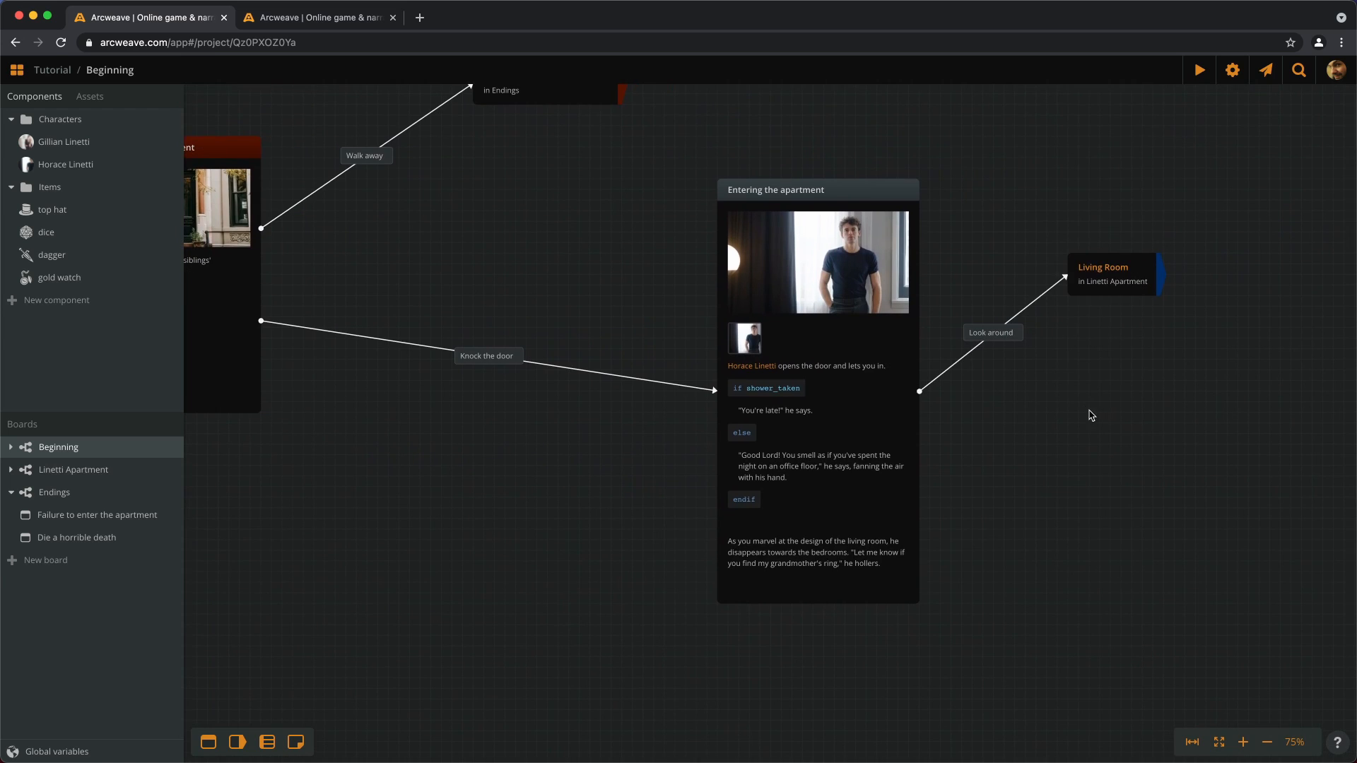
mouse_move(878, 378)
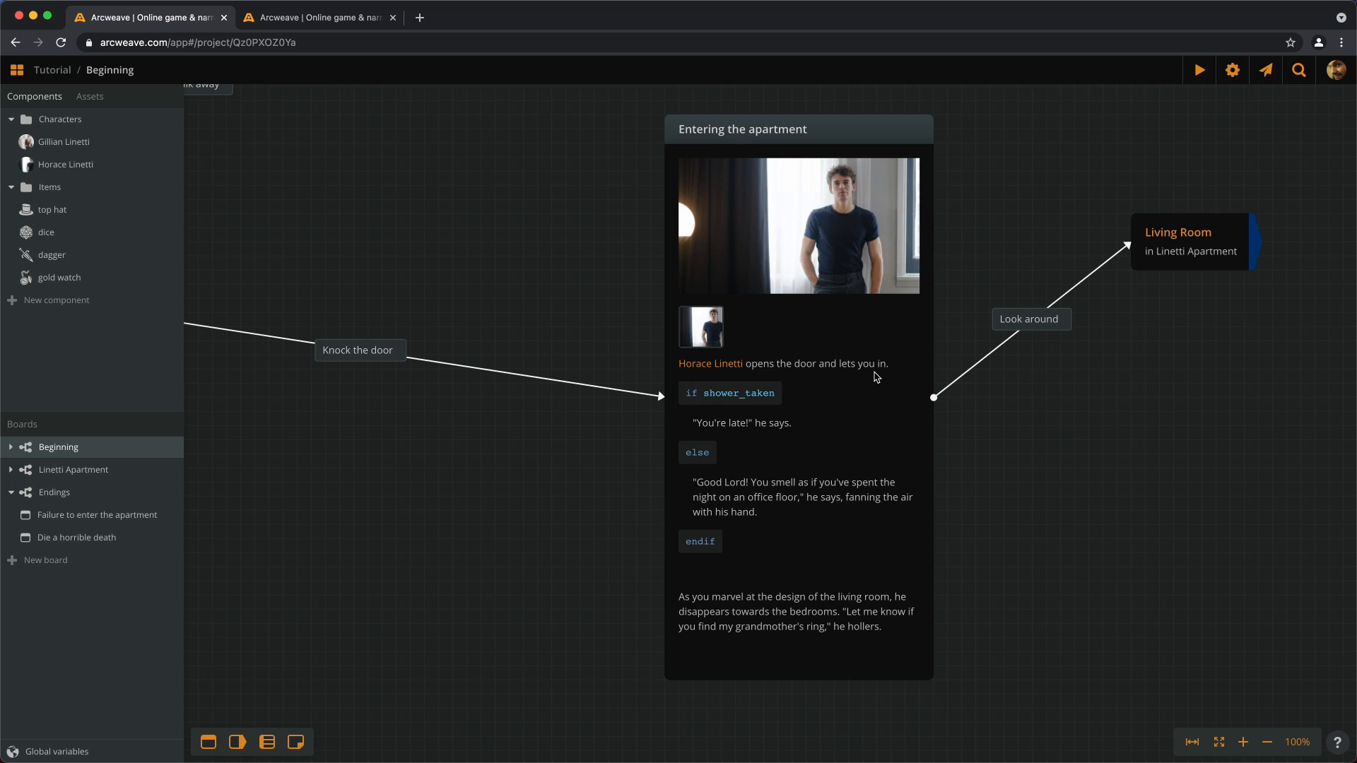
mouse_move(983, 451)
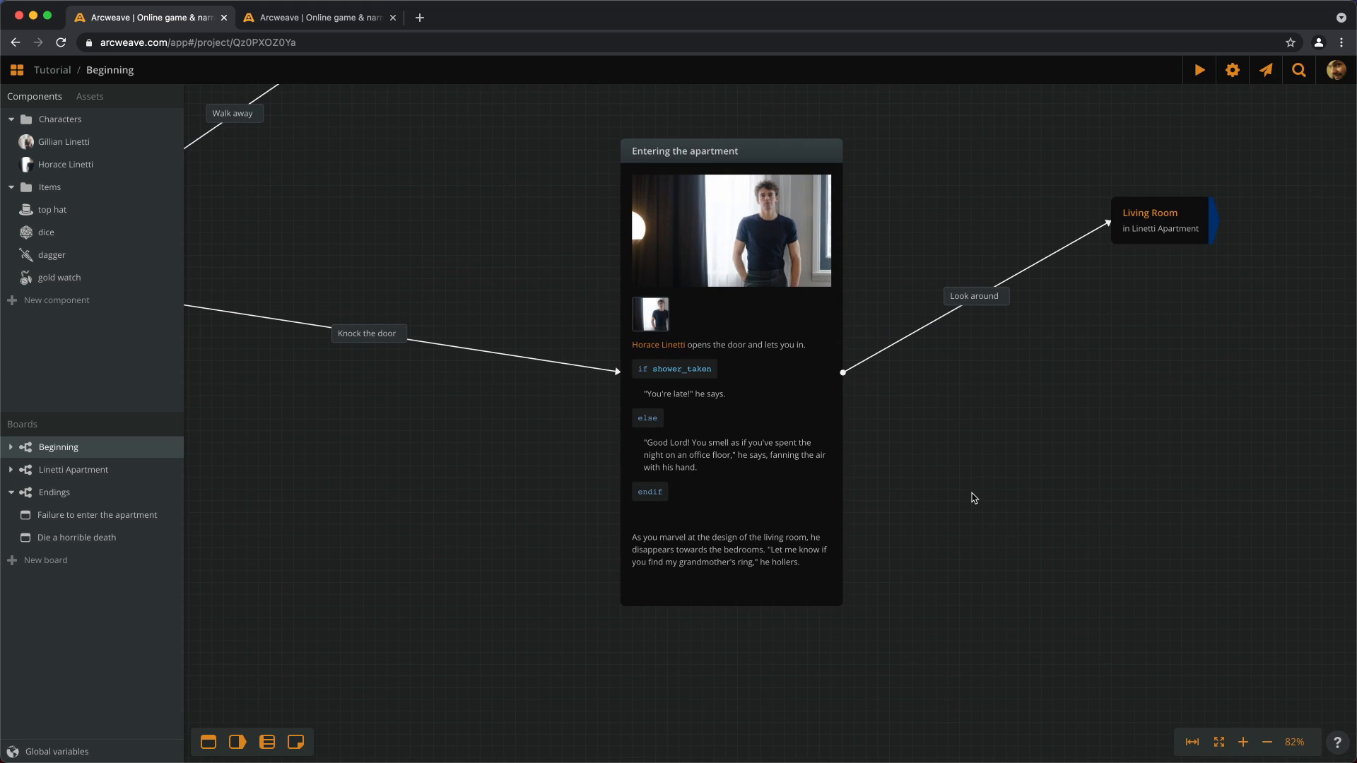
mouse_move(779, 520)
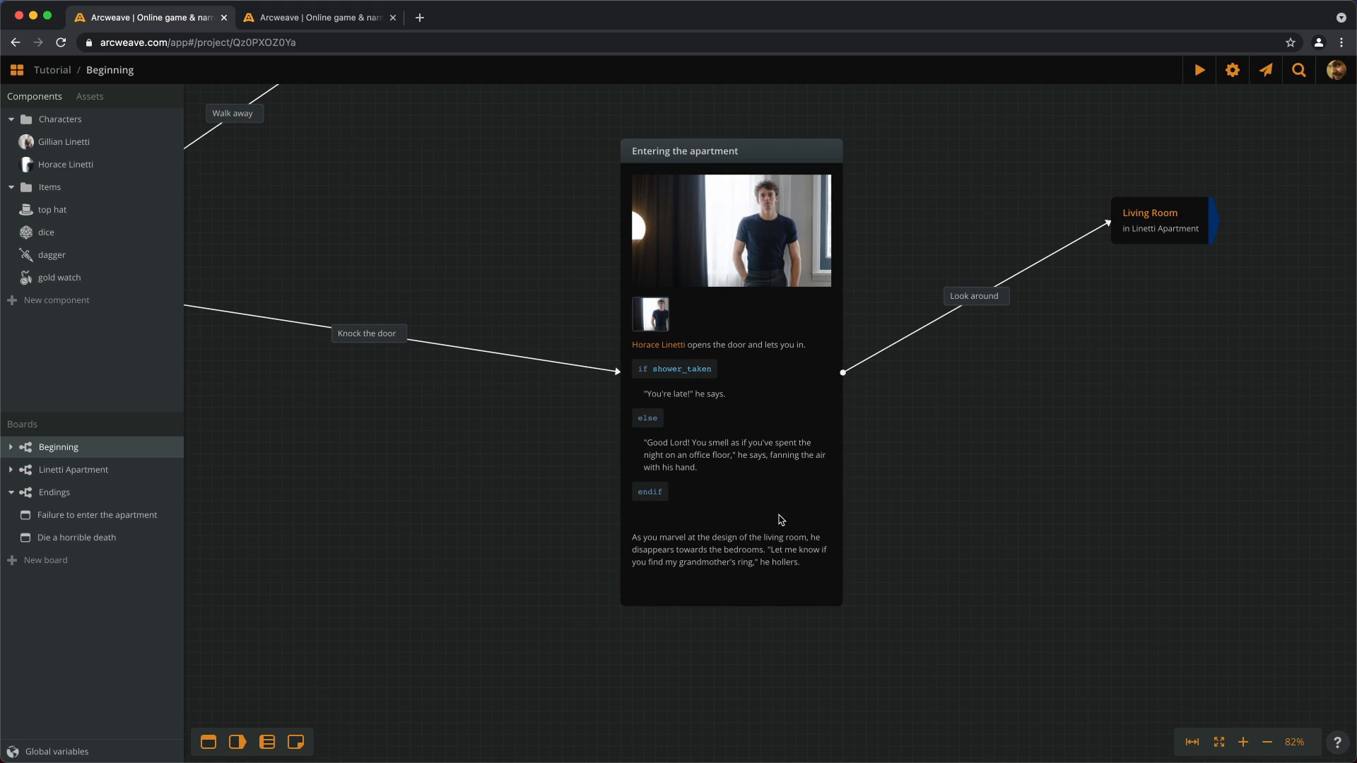
mouse_move(736, 589)
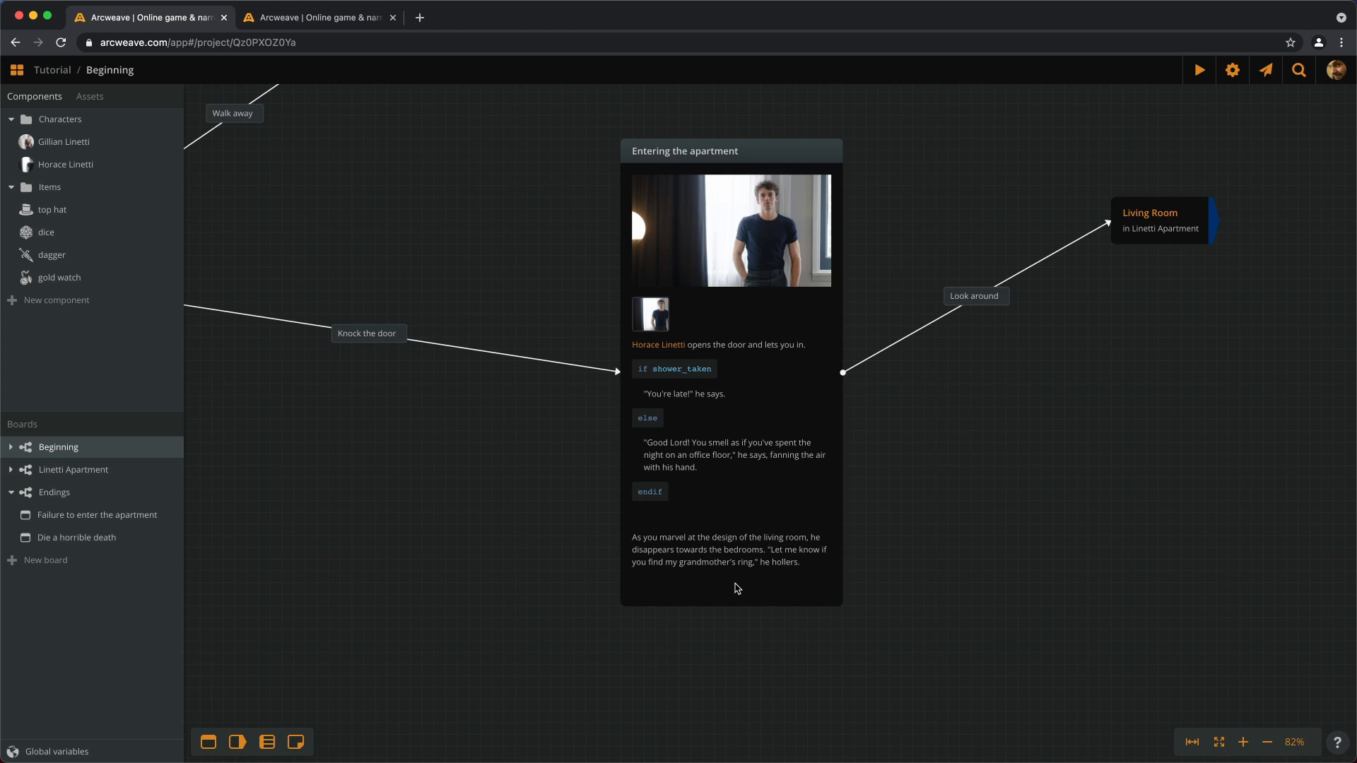
mouse_move(1055, 458)
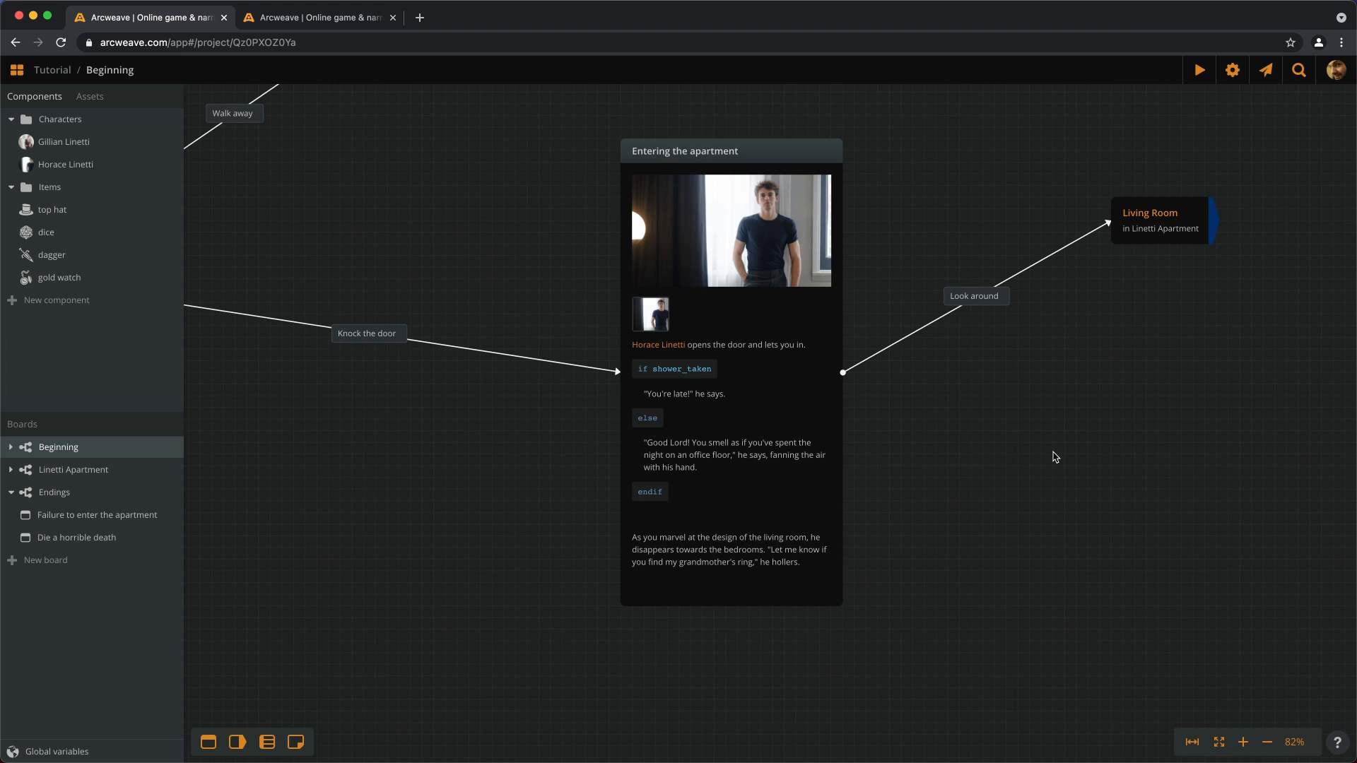
mouse_move(825, 467)
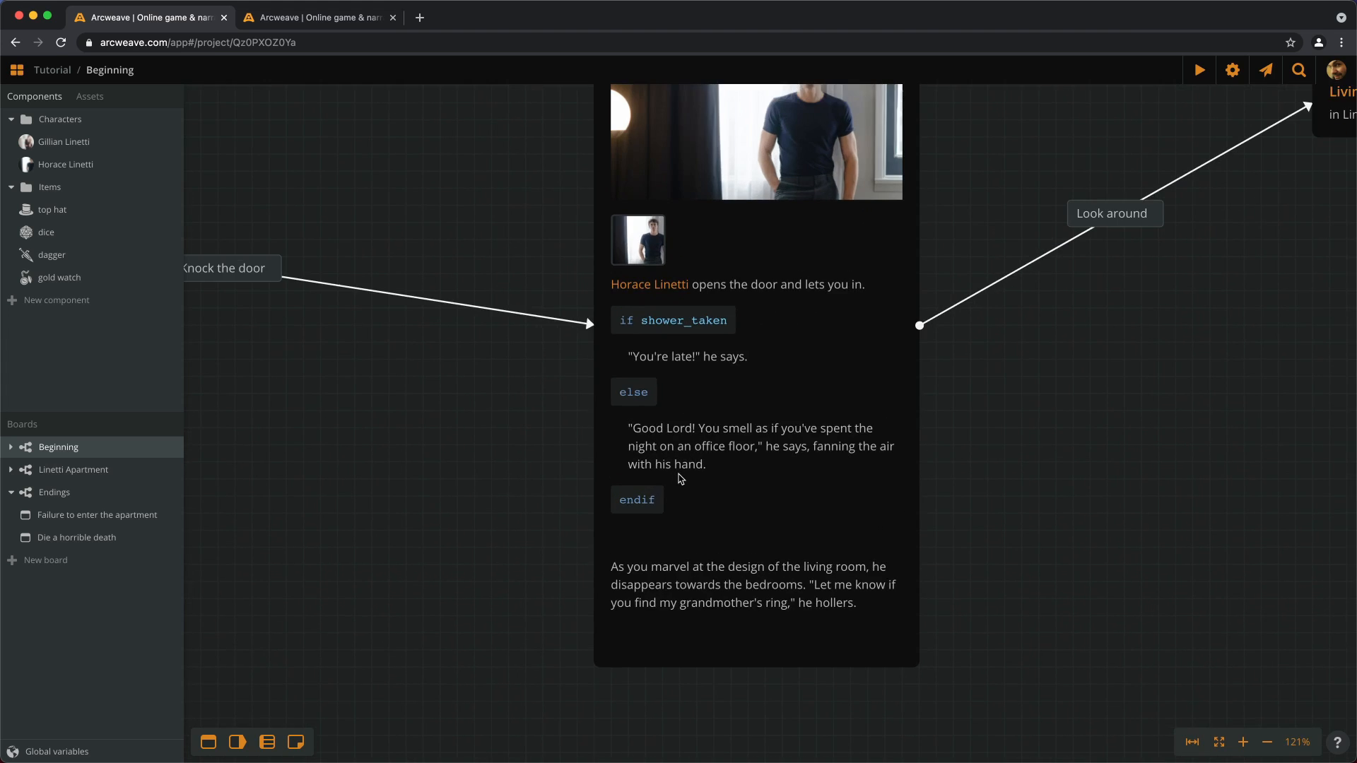
Step: Add player_morale = player_morale - 2 after the Good Lord paragraph in the else branch
left_click(1244, 741)
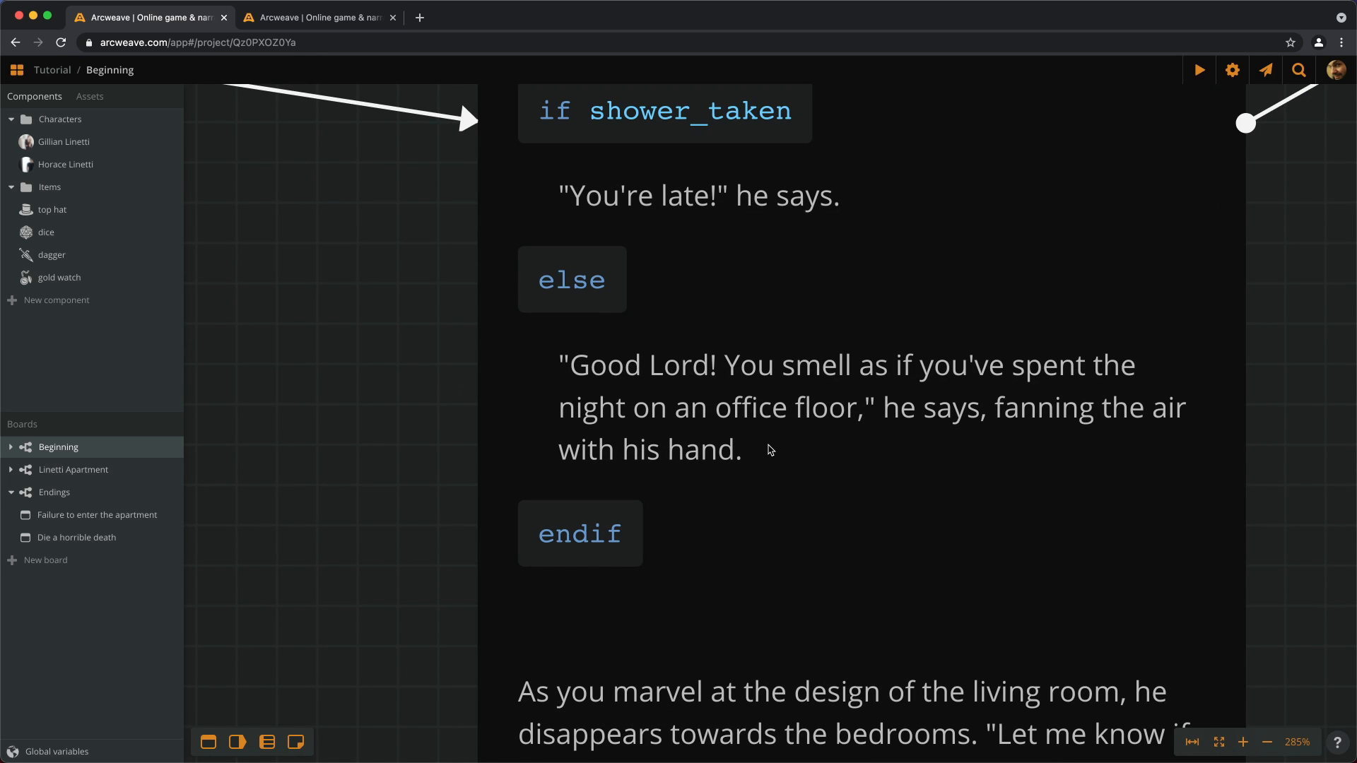
scroll("down", 3)
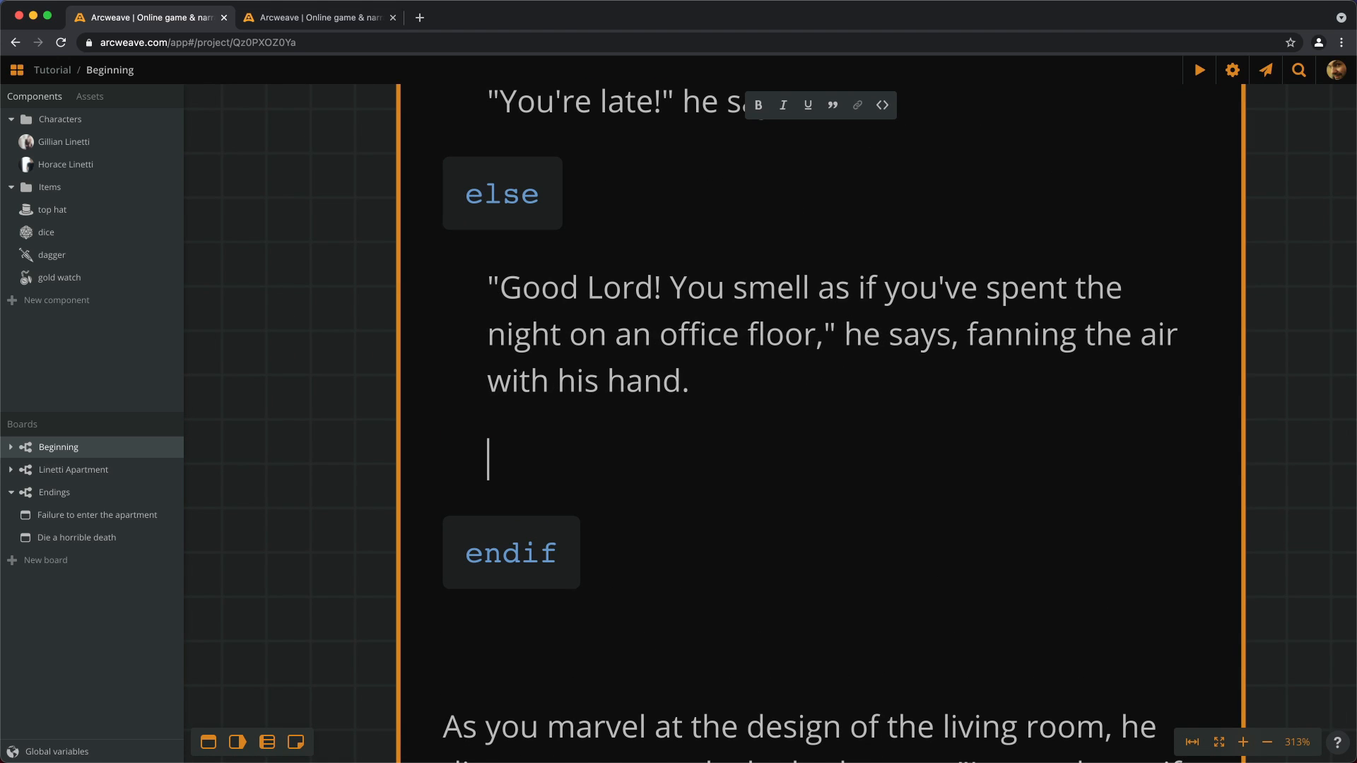
type("p1")
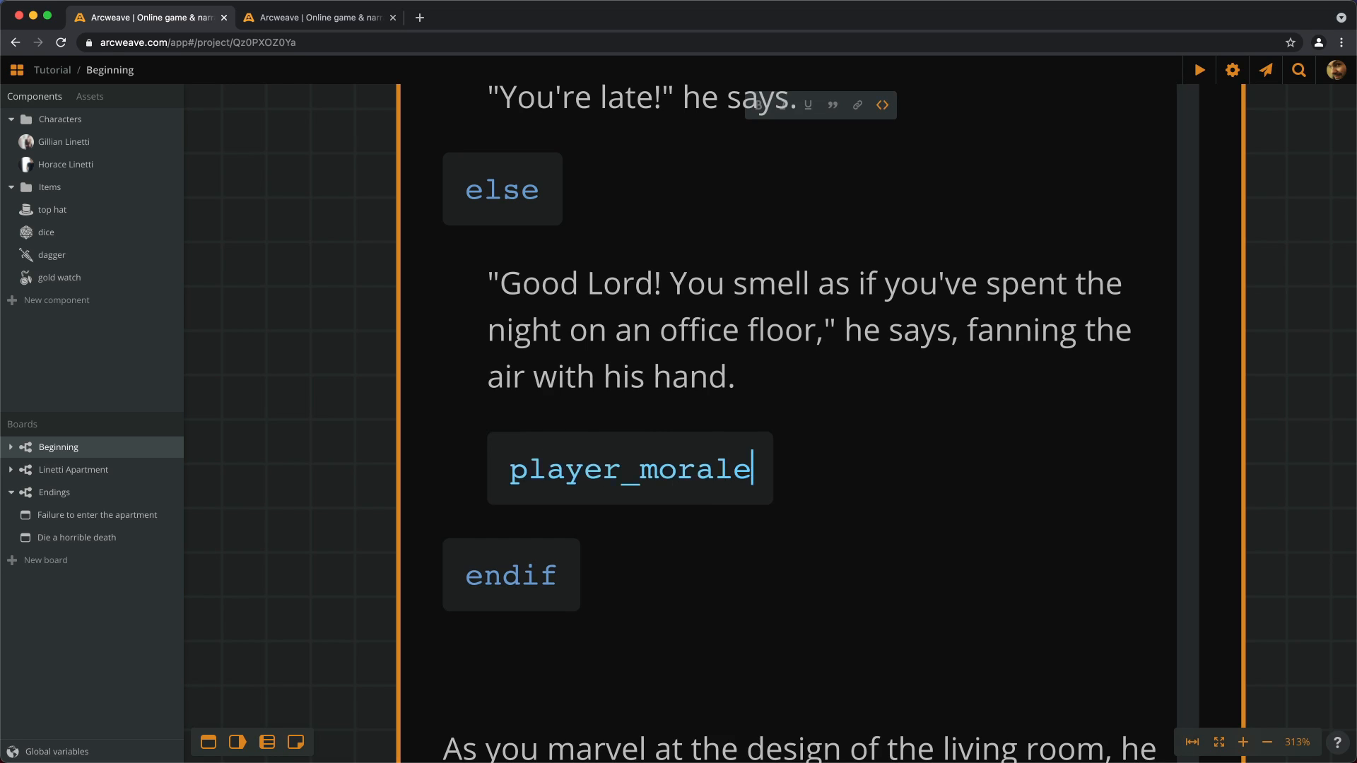
type("=")
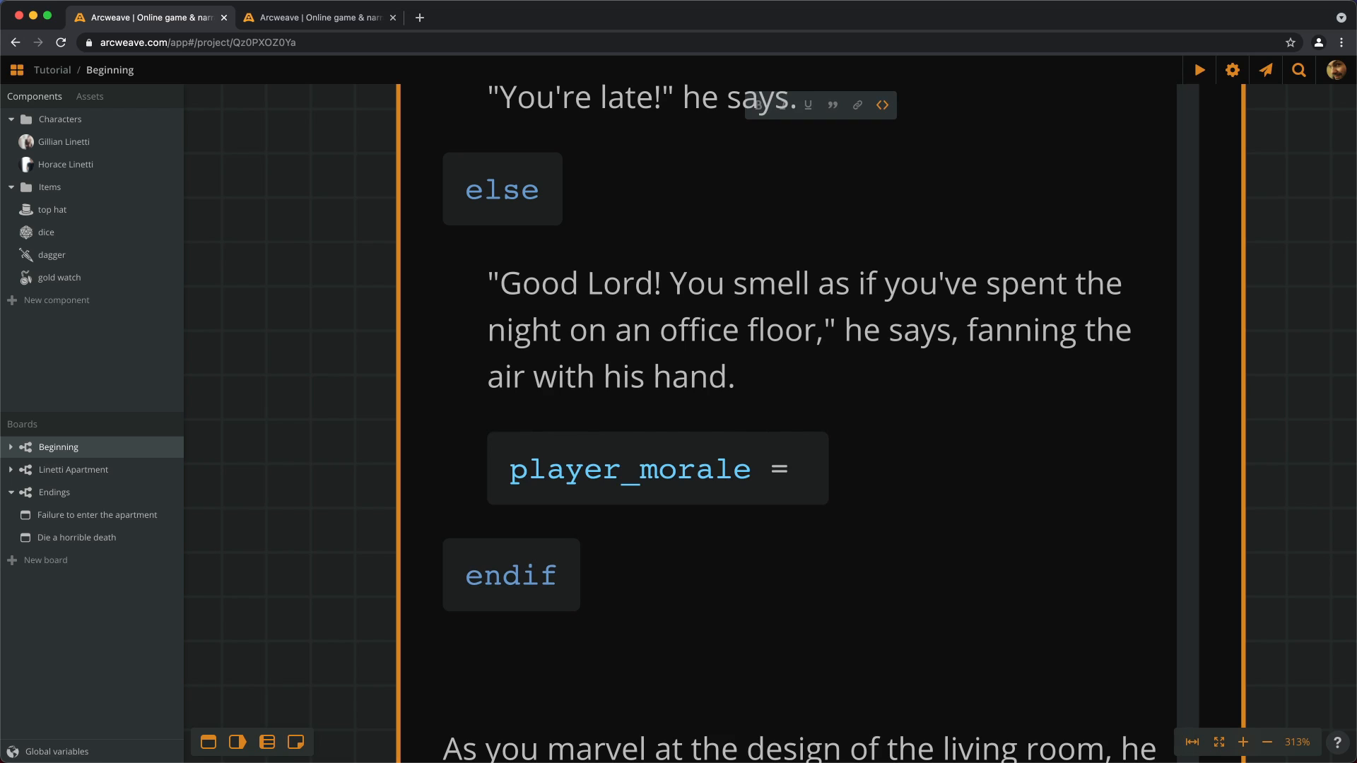
type("player_morale")
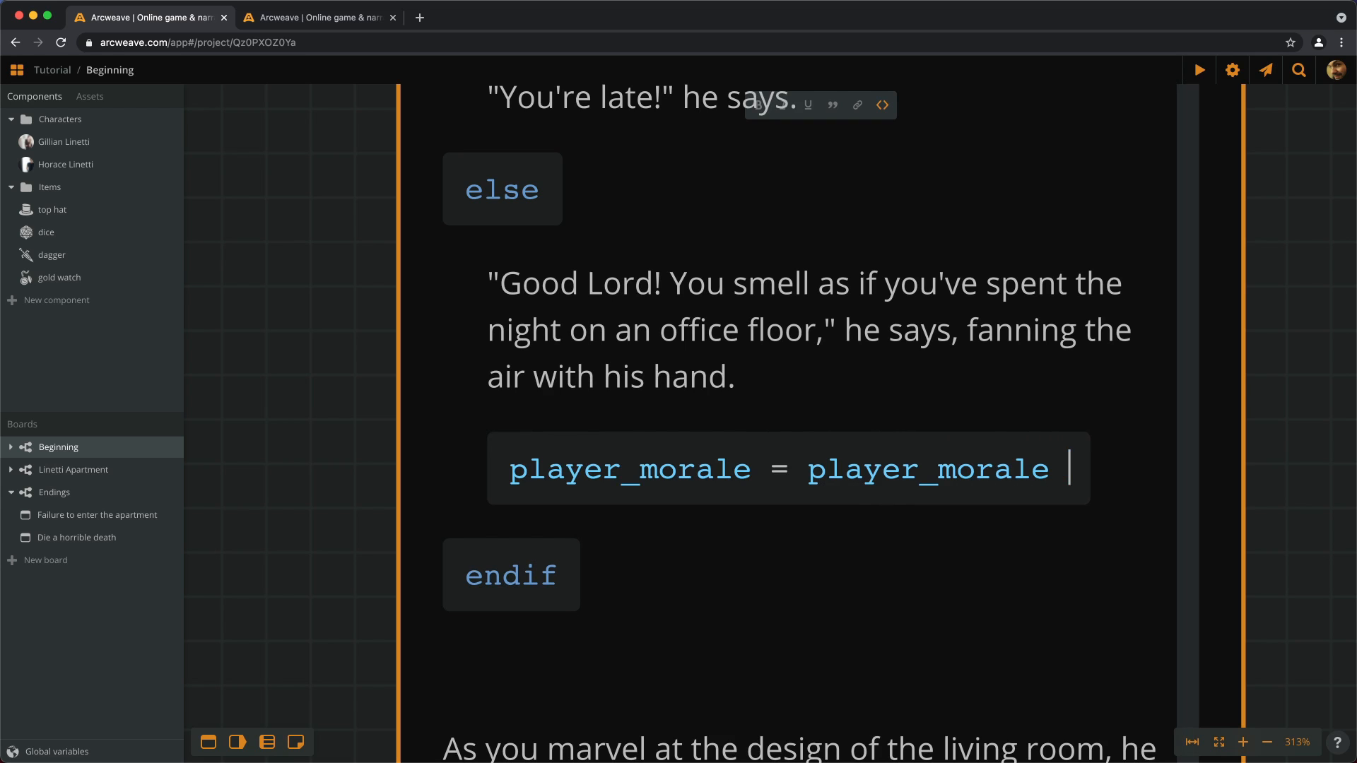
type("- 2")
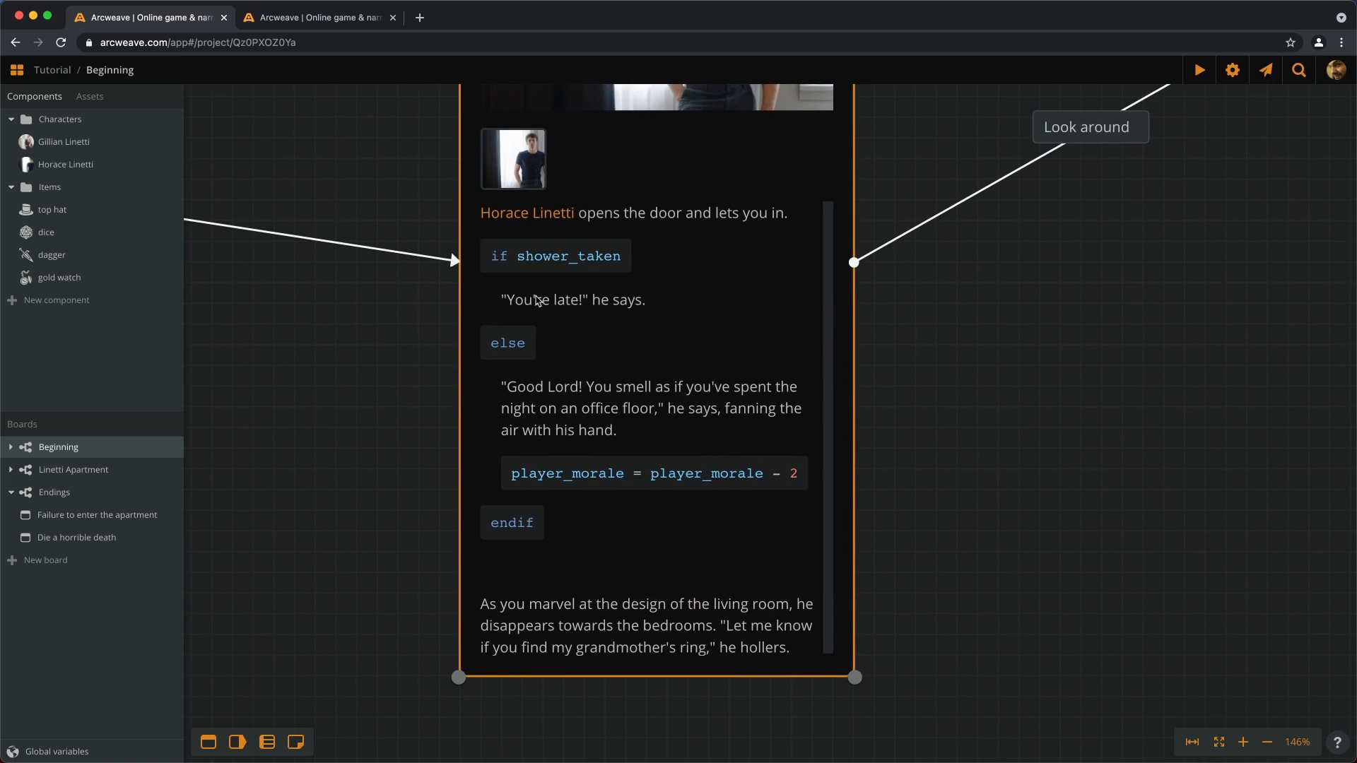
mouse_move(570, 235)
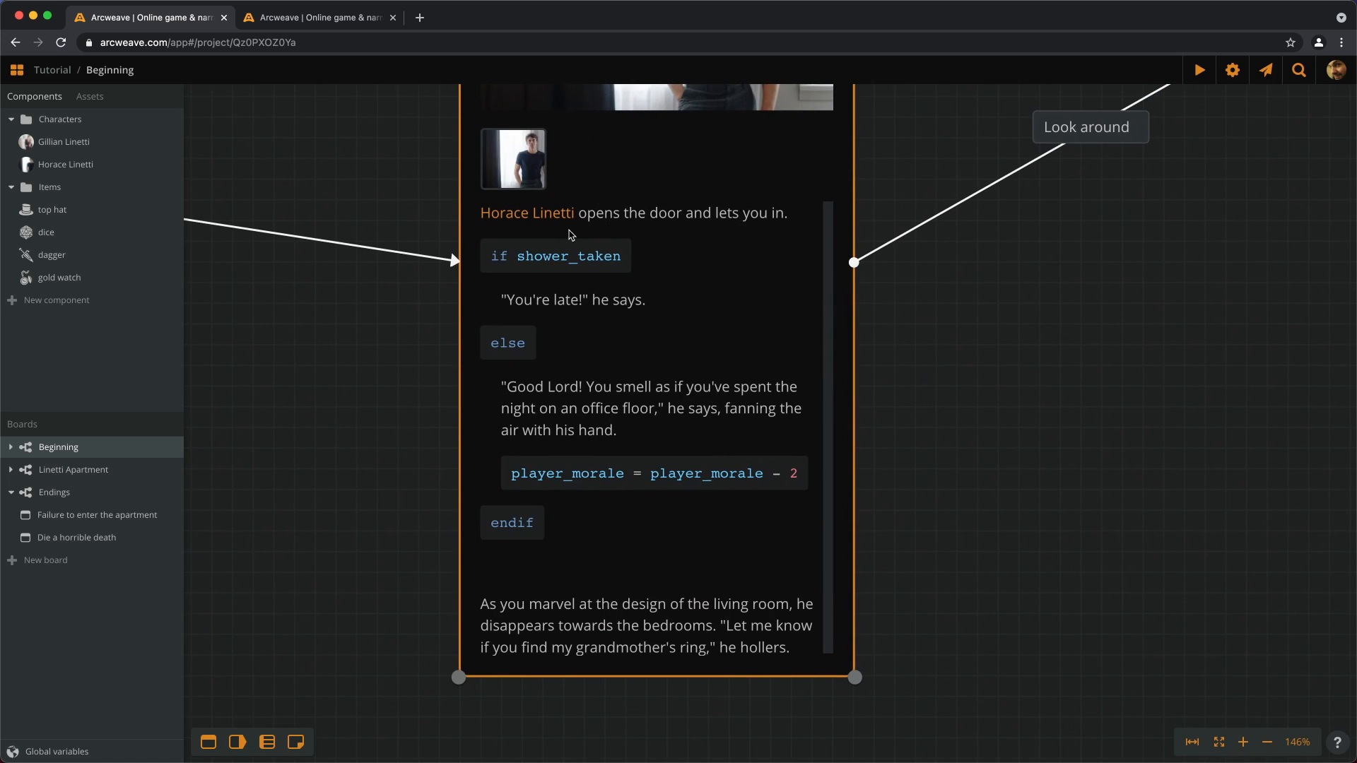
mouse_move(651, 315)
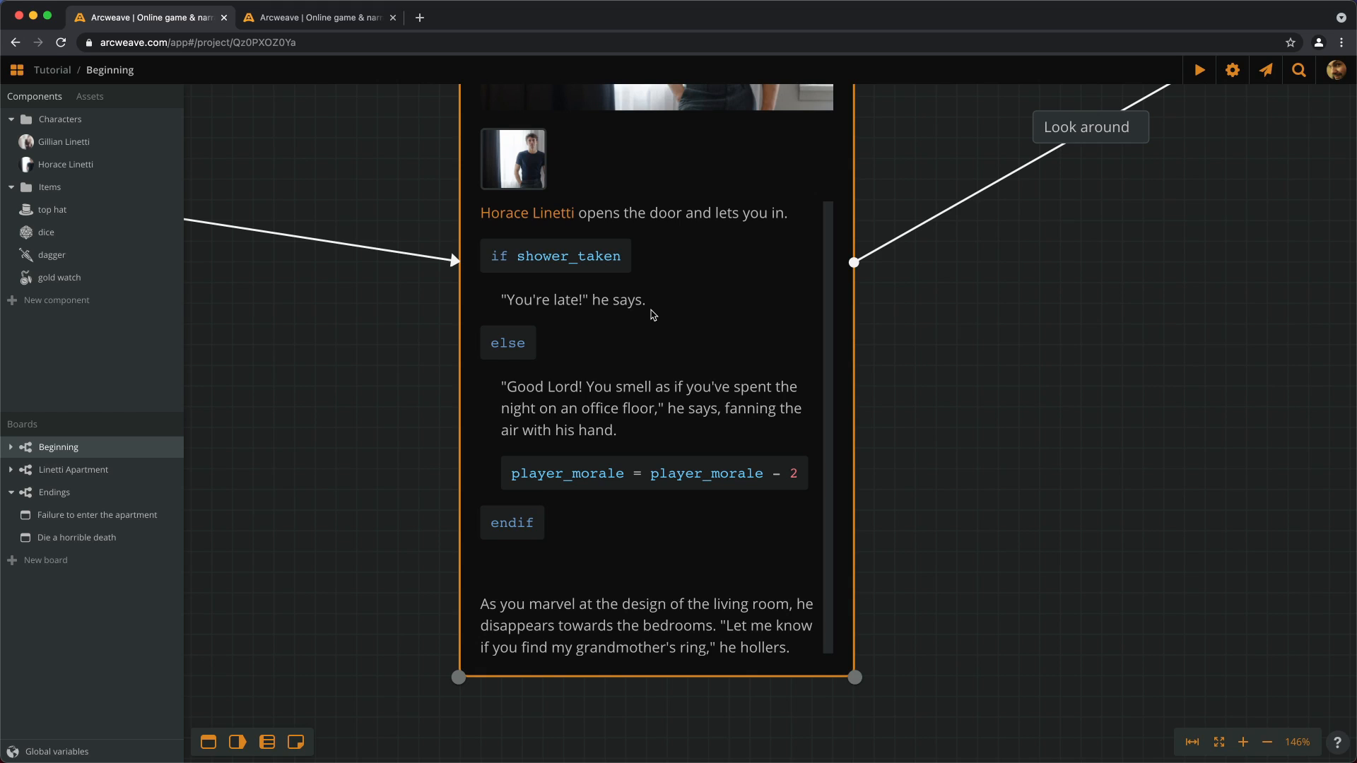
mouse_move(537, 405)
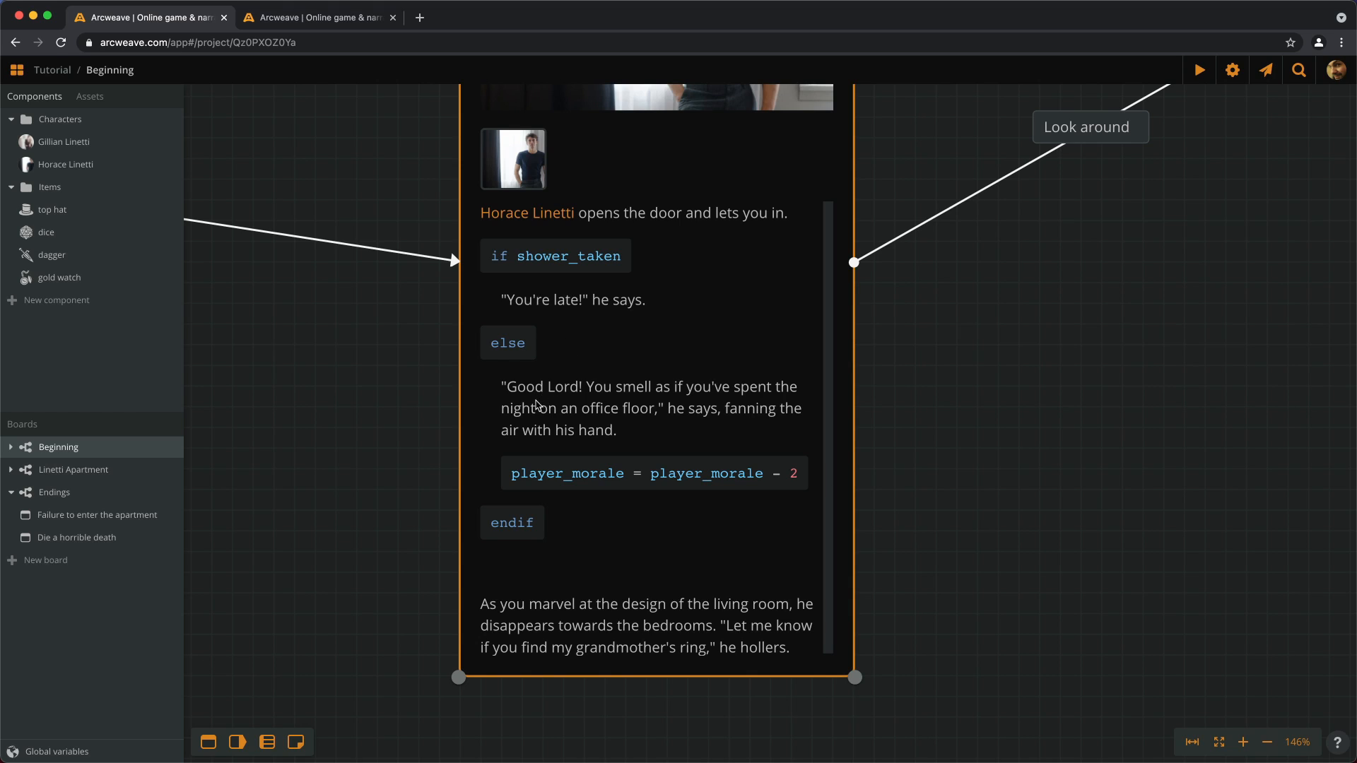
mouse_move(595, 483)
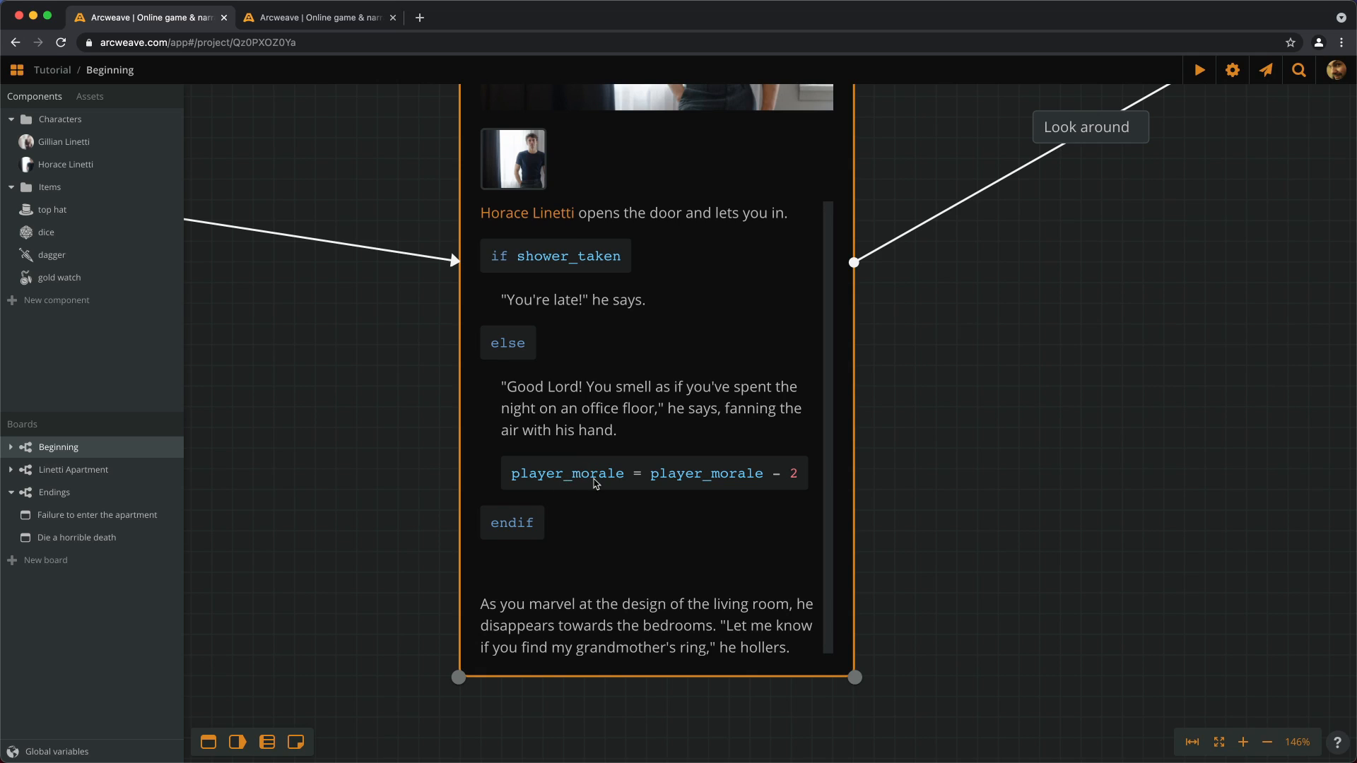
mouse_move(793, 488)
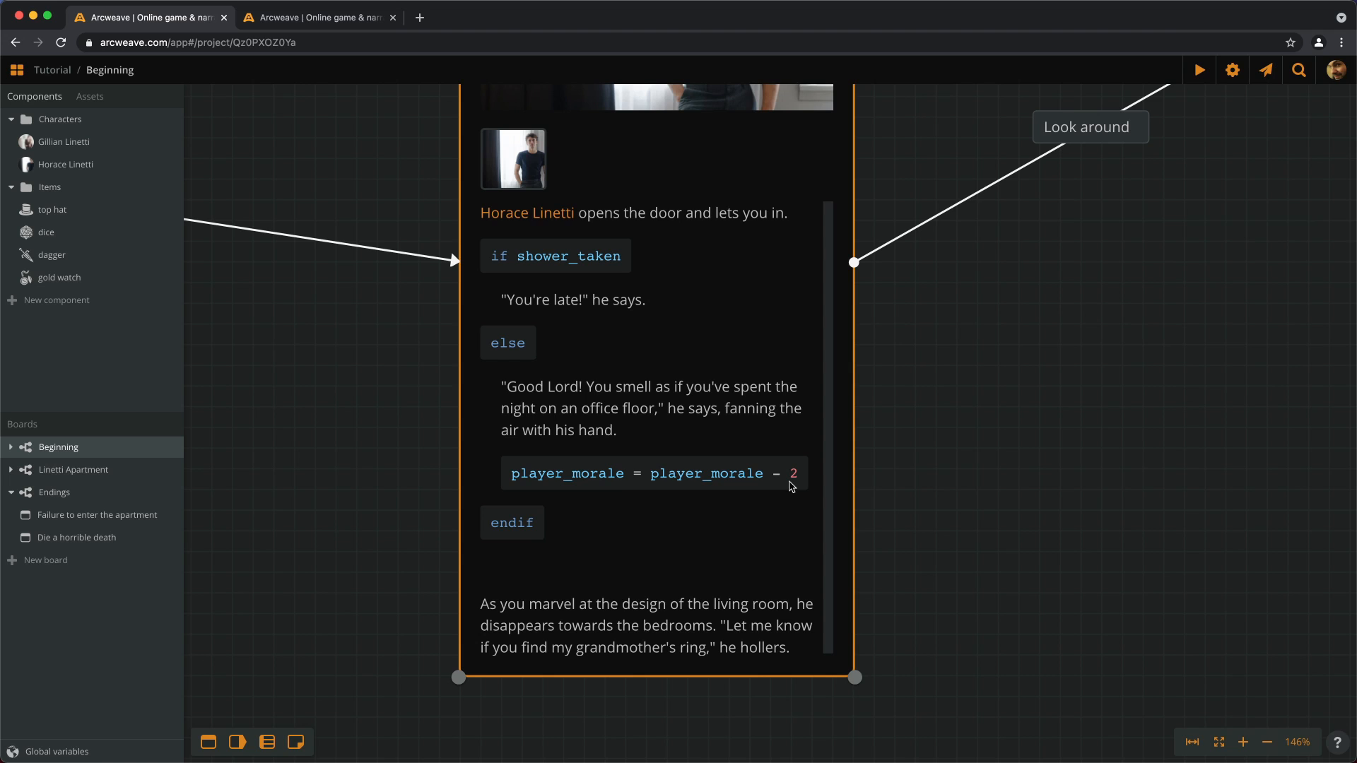
mouse_move(851, 514)
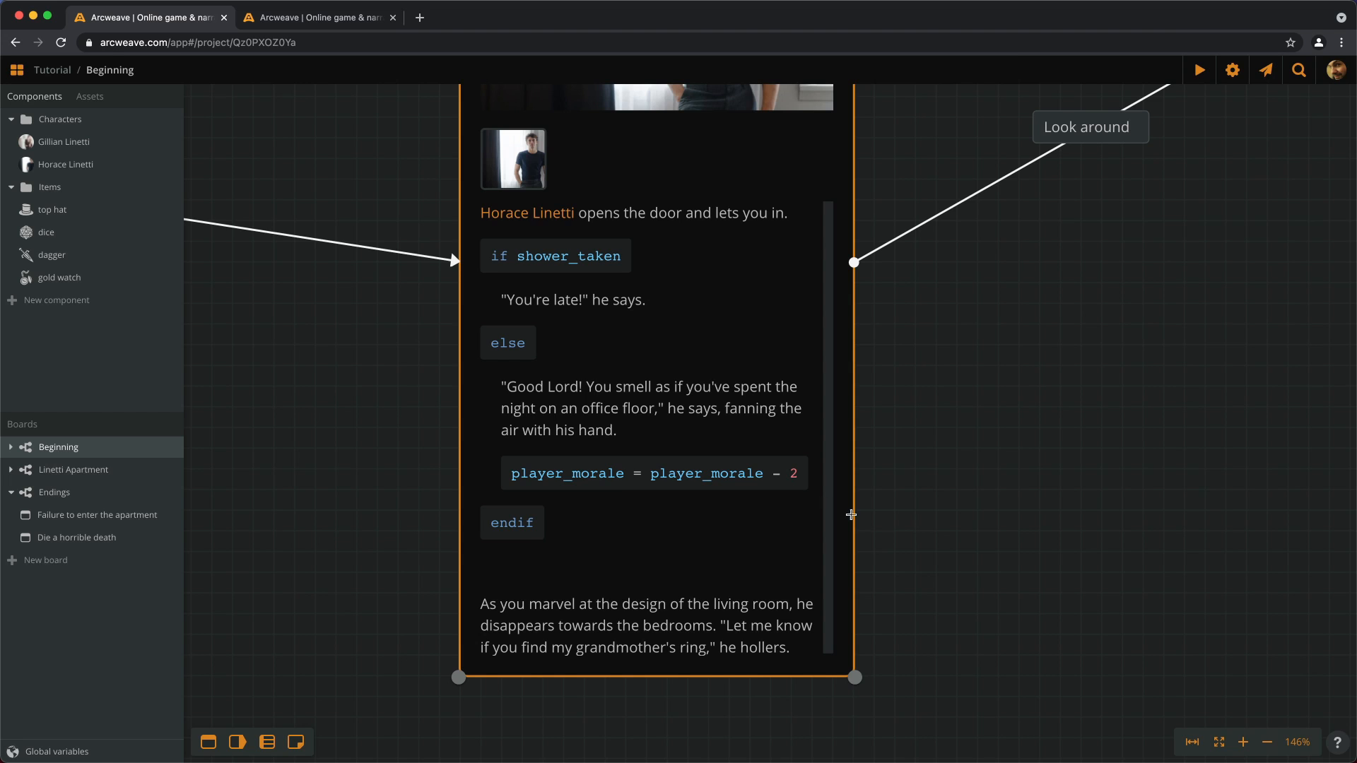
Step: Add an inline if player_morale >= roll(20) condition after the endif block
scroll("down", 3)
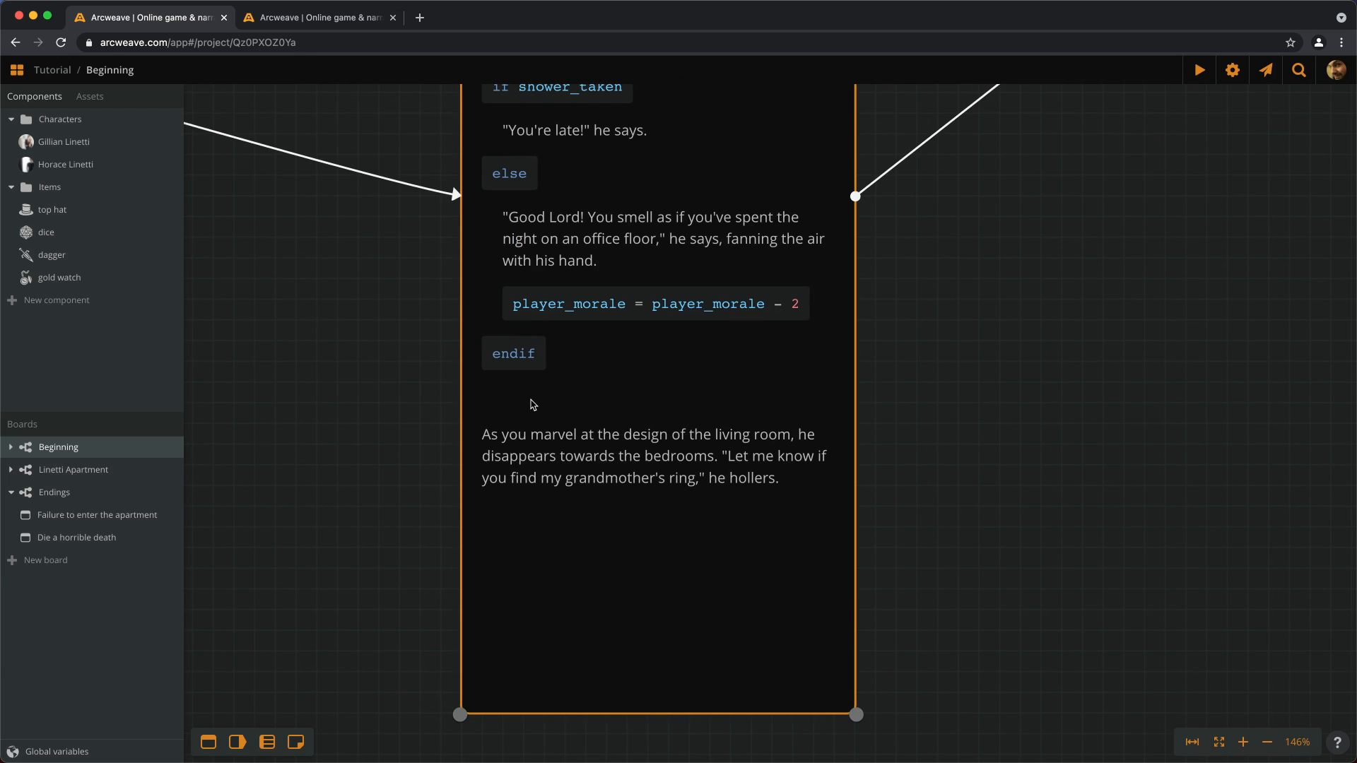
left_click(531, 399)
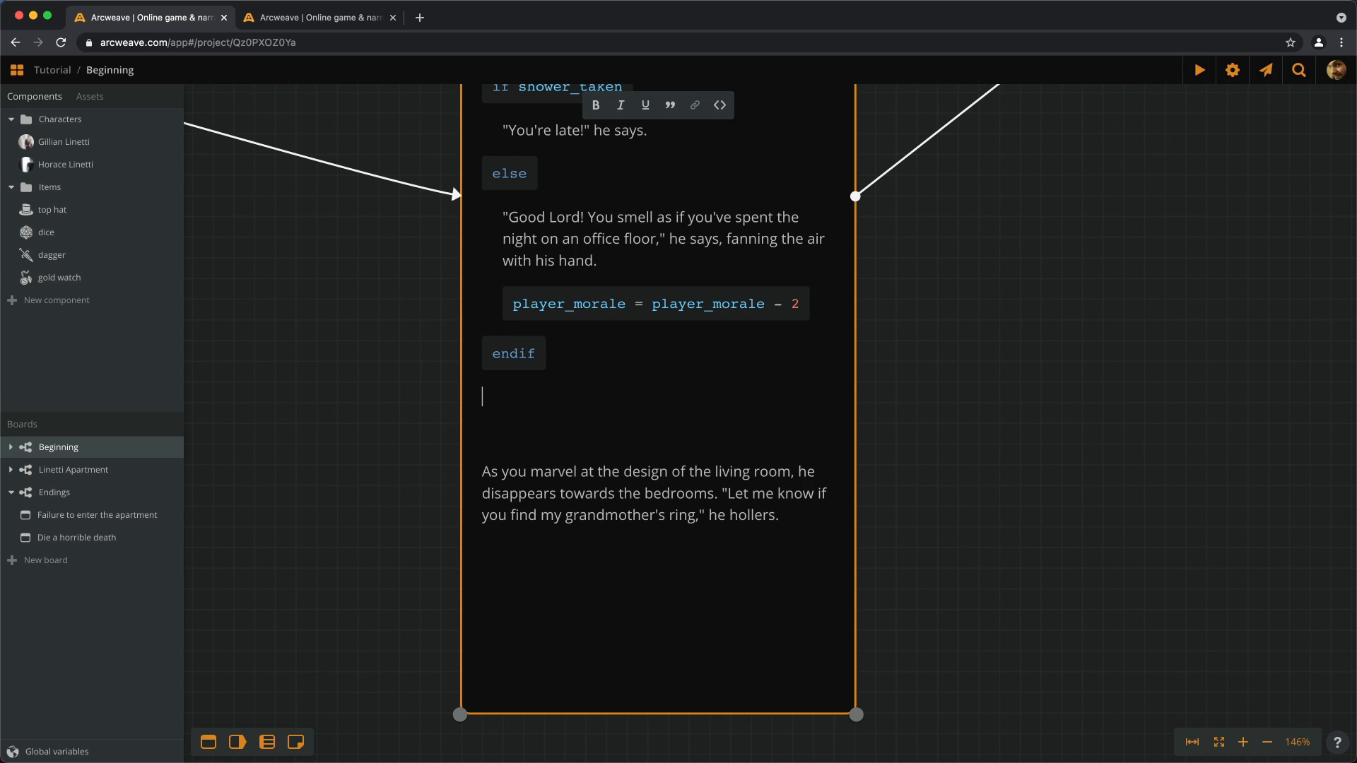
type("if player")
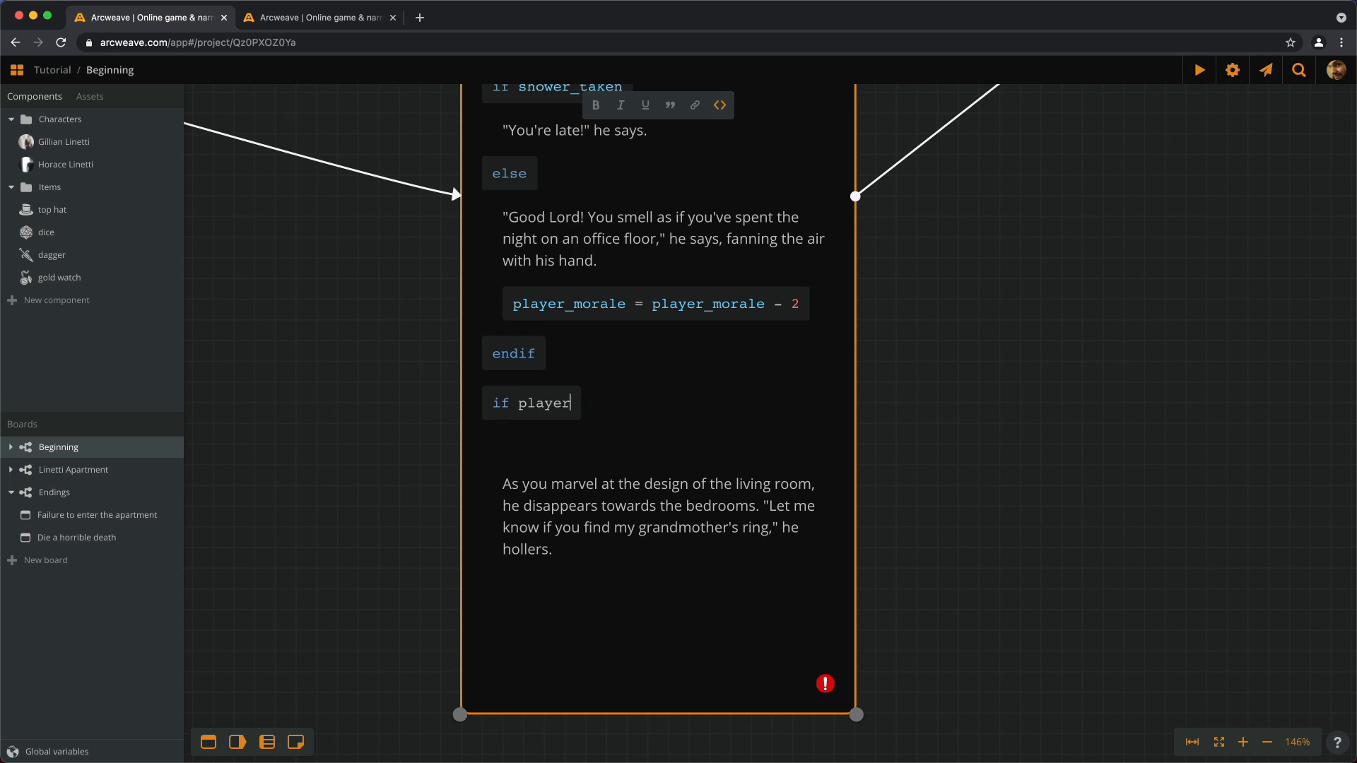
type("_morale")
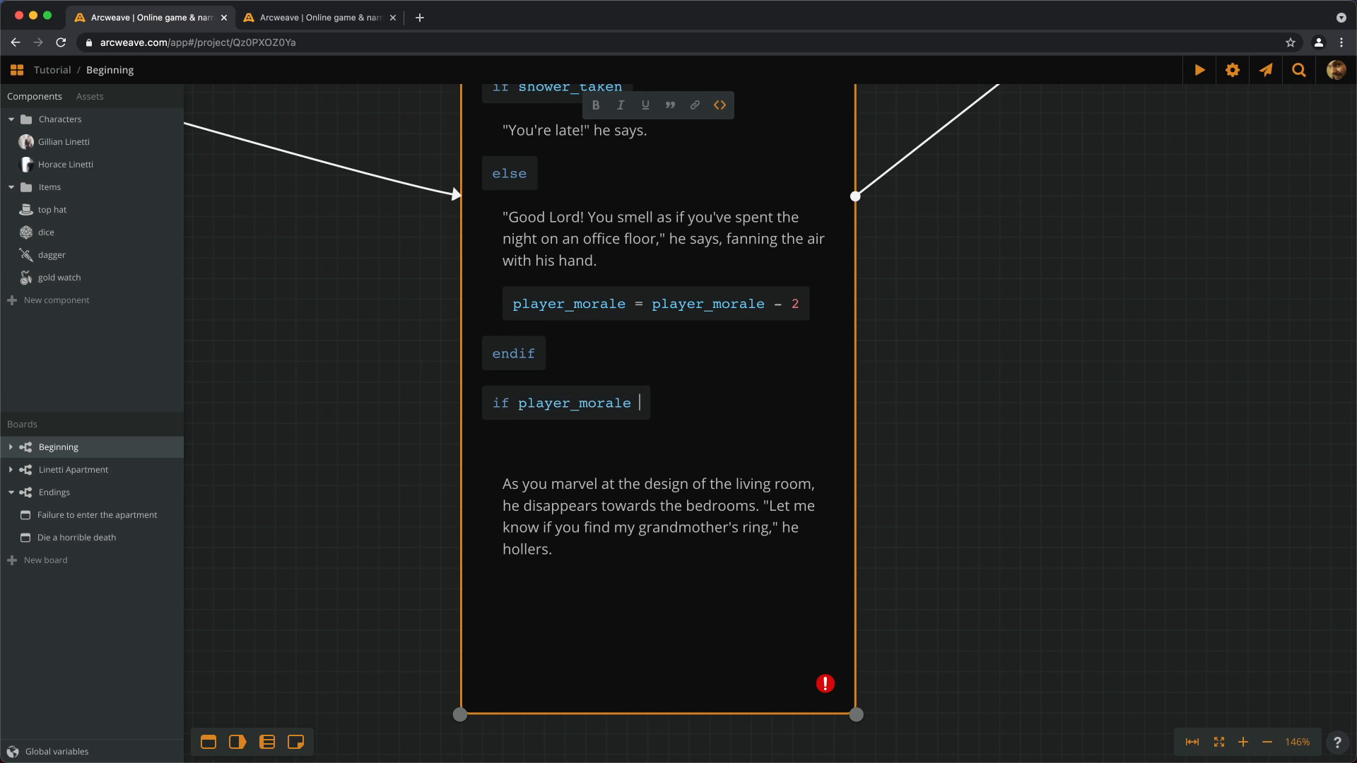
type(">")
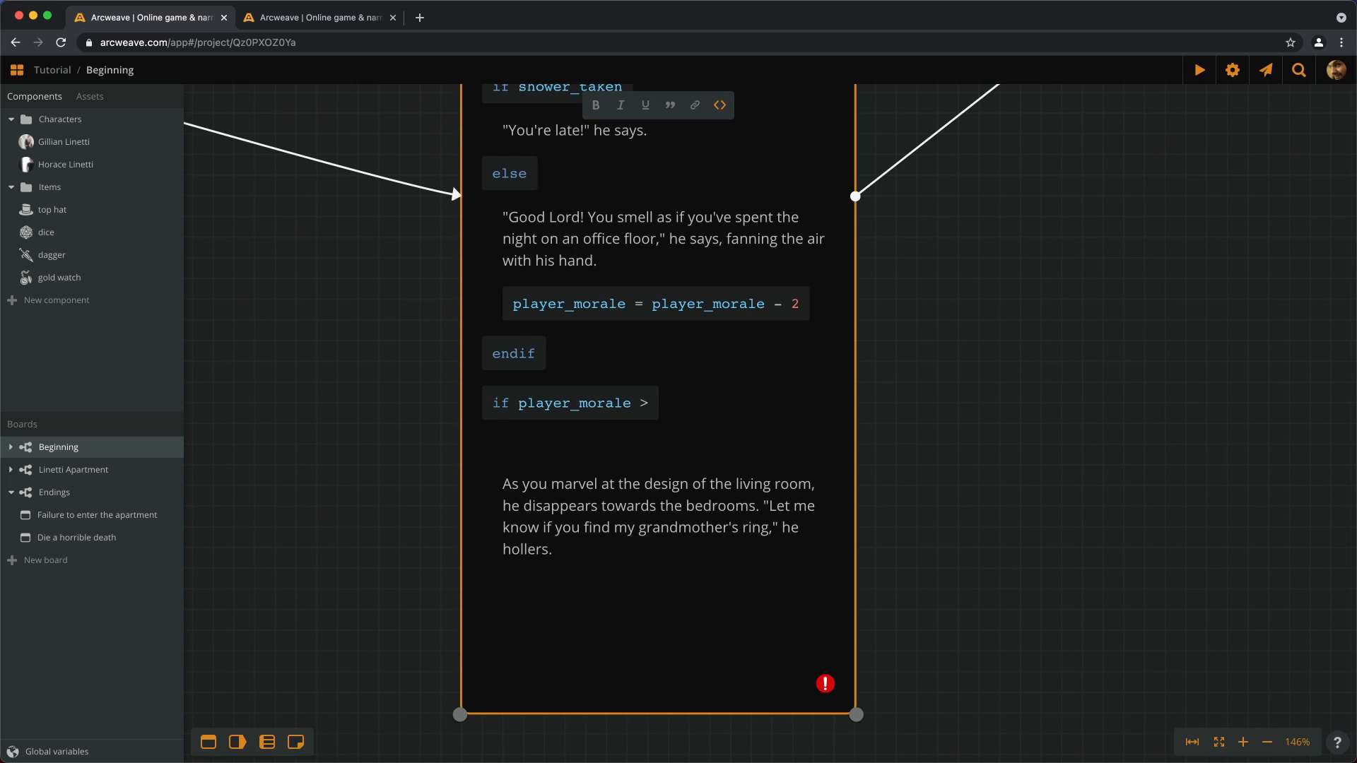
type("=")
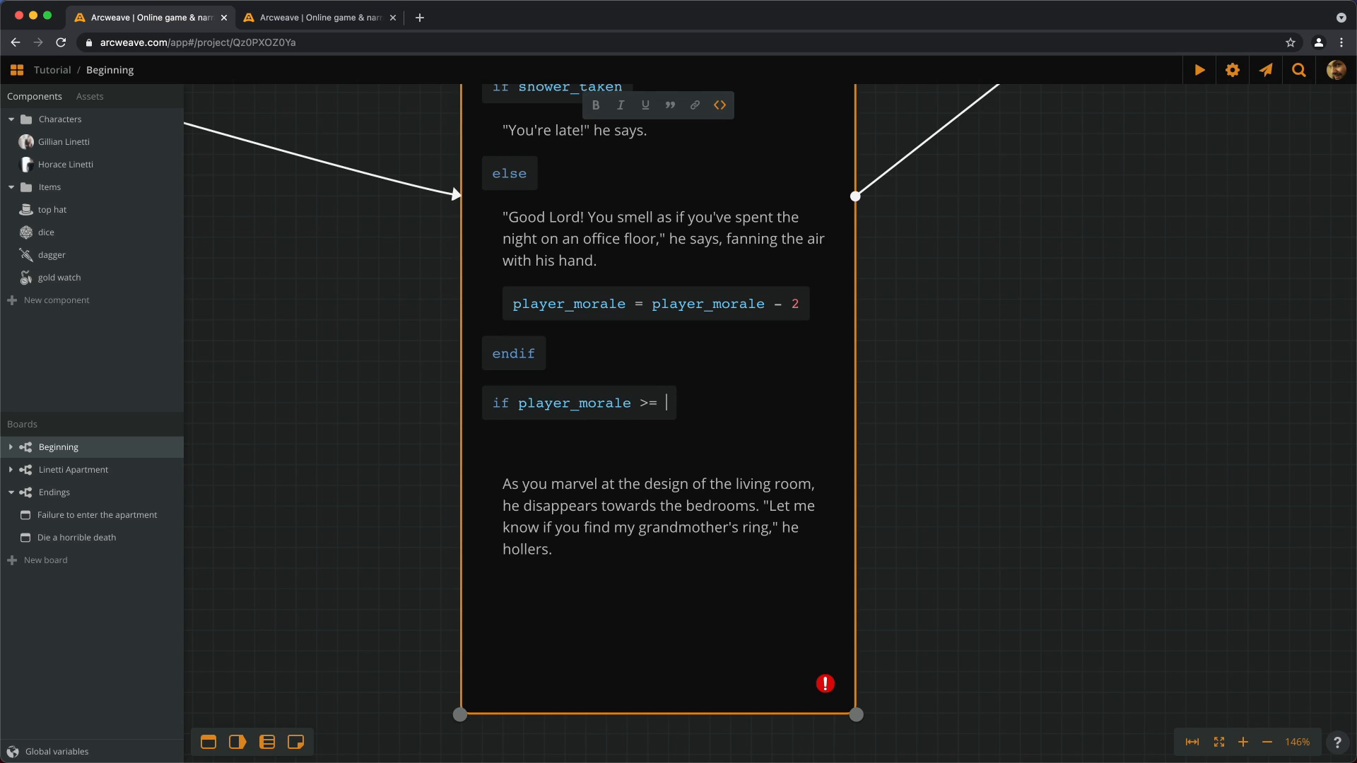
type("roll")
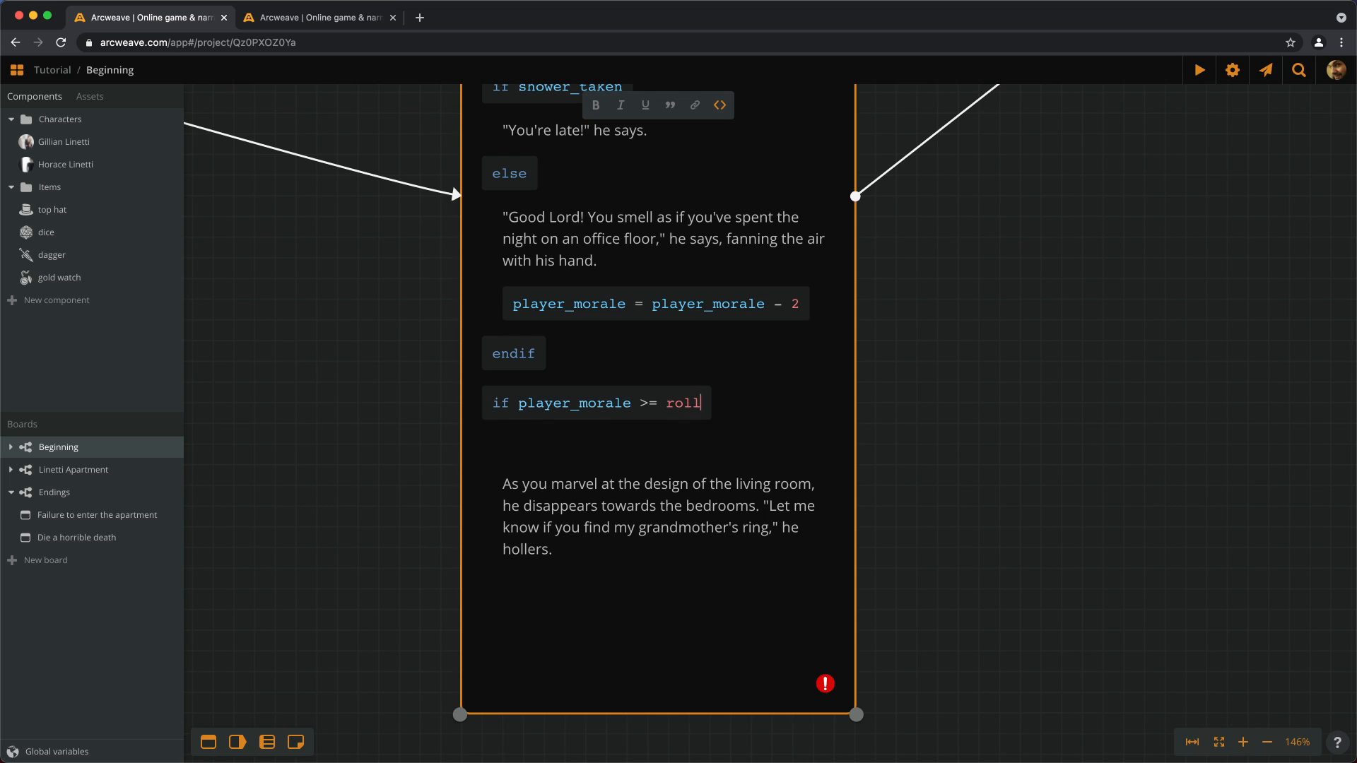
type("(20) or")
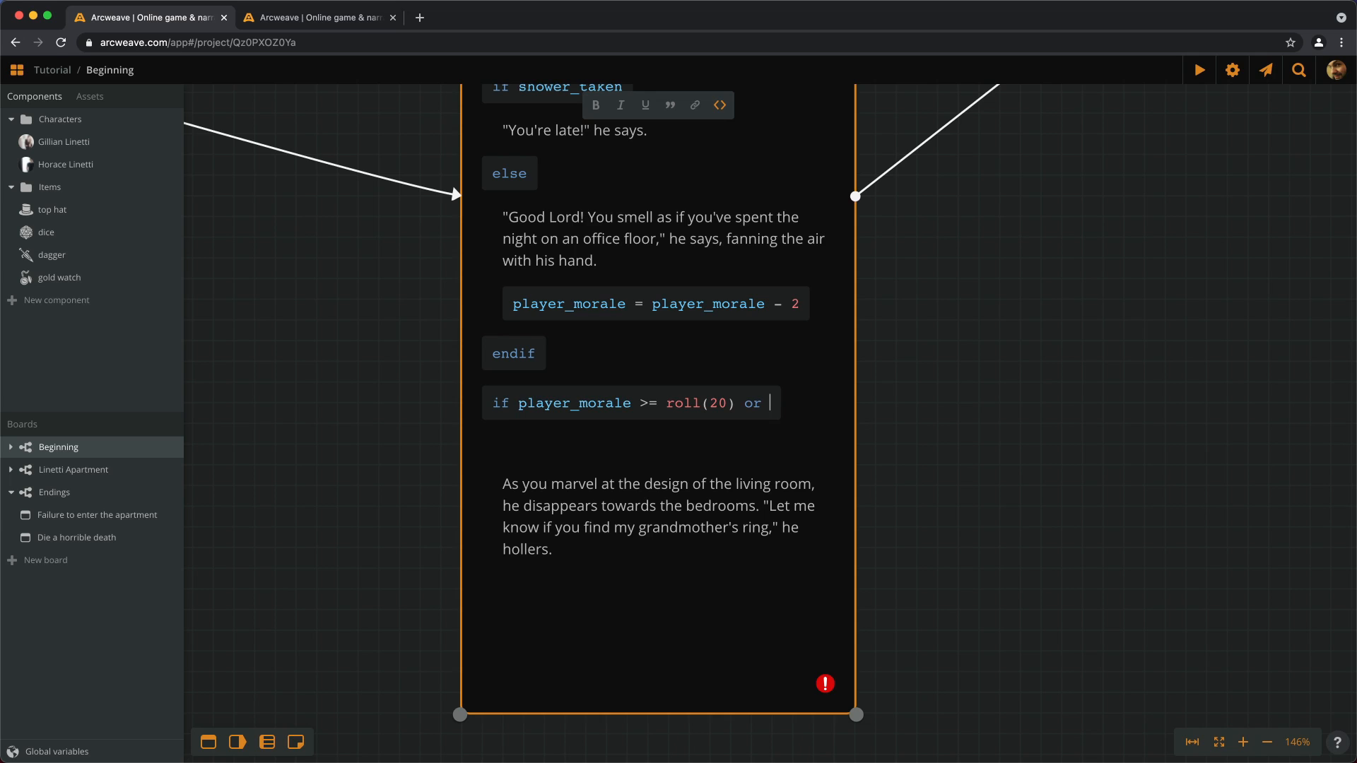
Step: Extend the condition with 'or player_morale == 18'
type("pal")
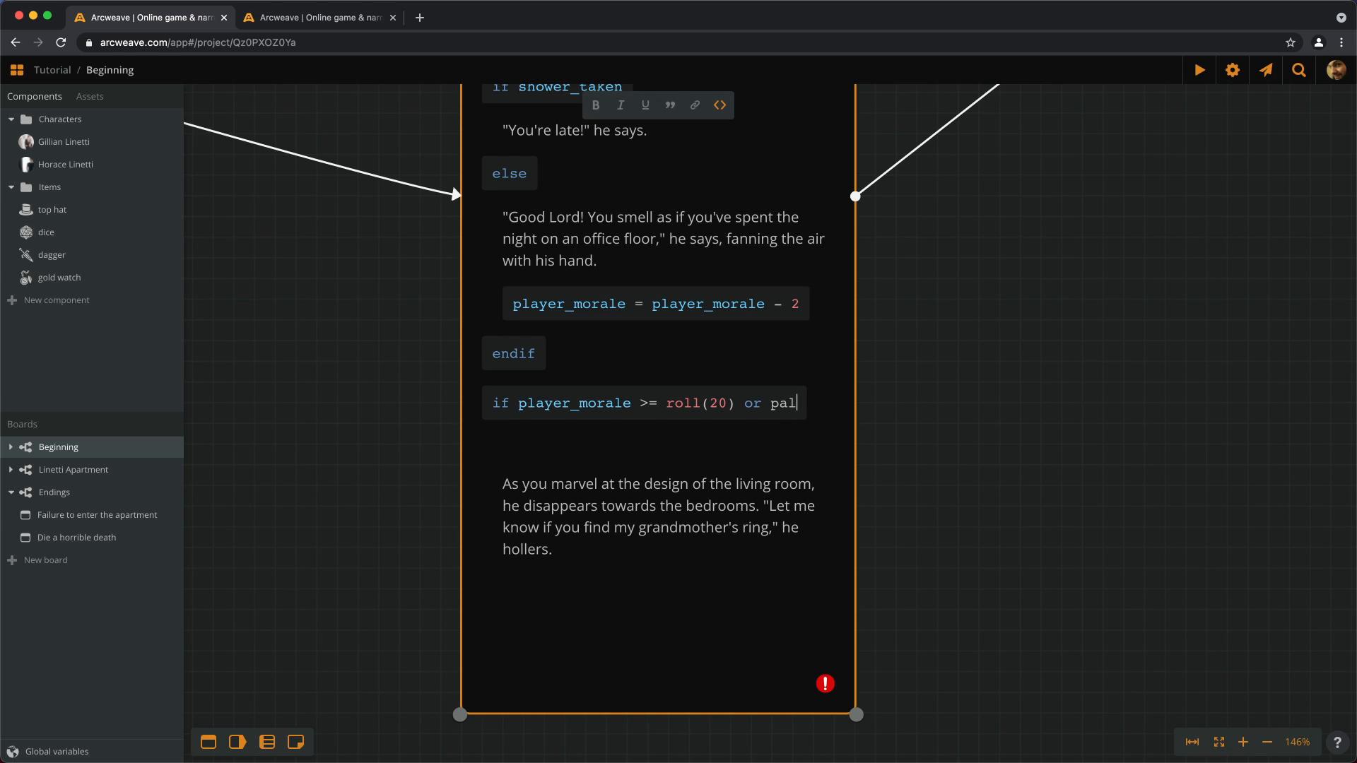
type("player_")
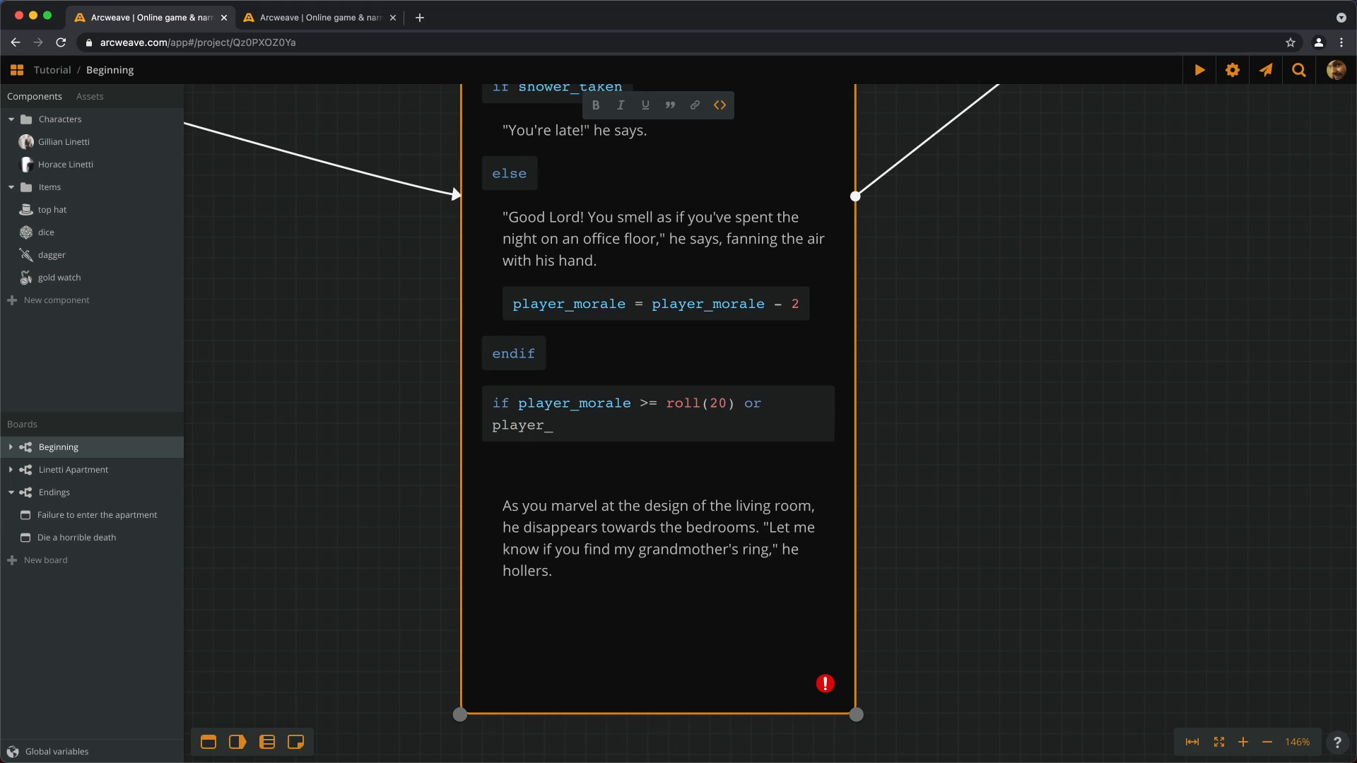
type("morale")
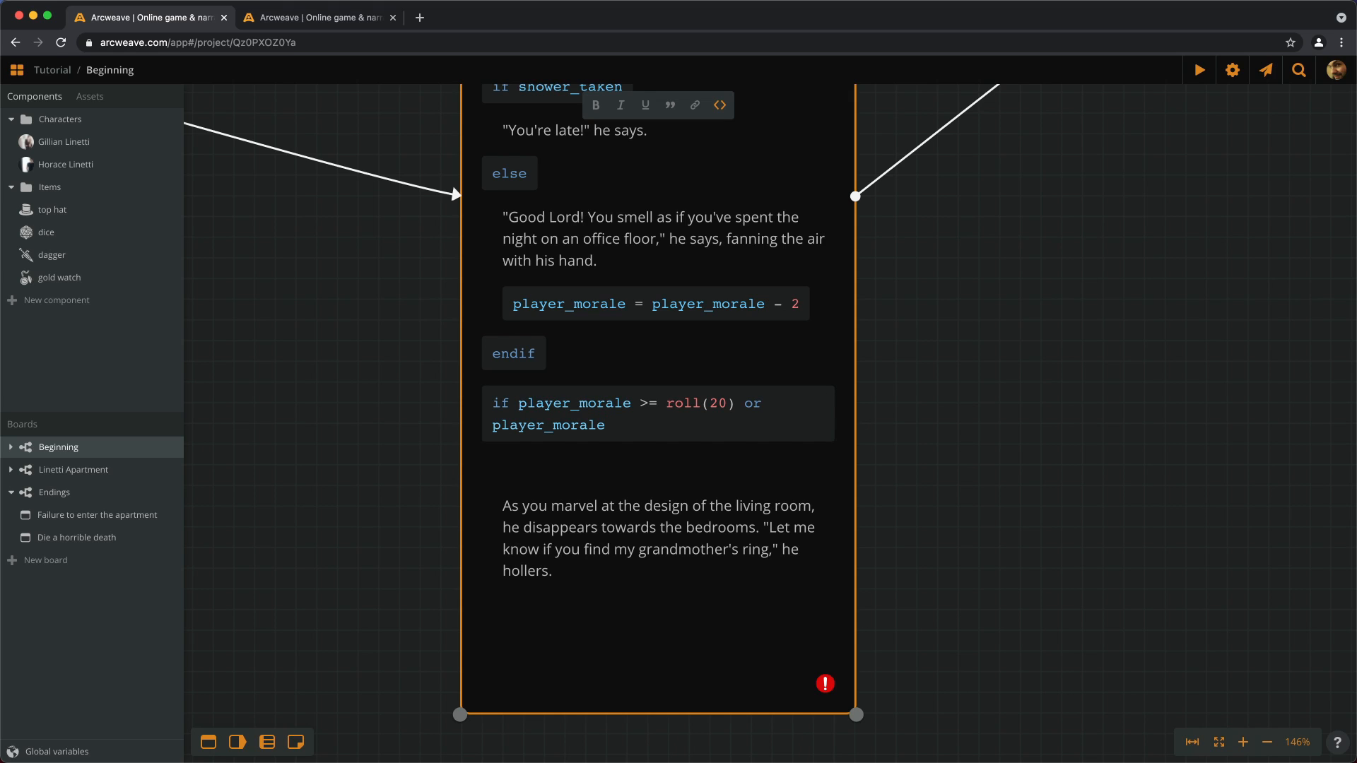
type("== 18")
type("You enter the apartment. ")
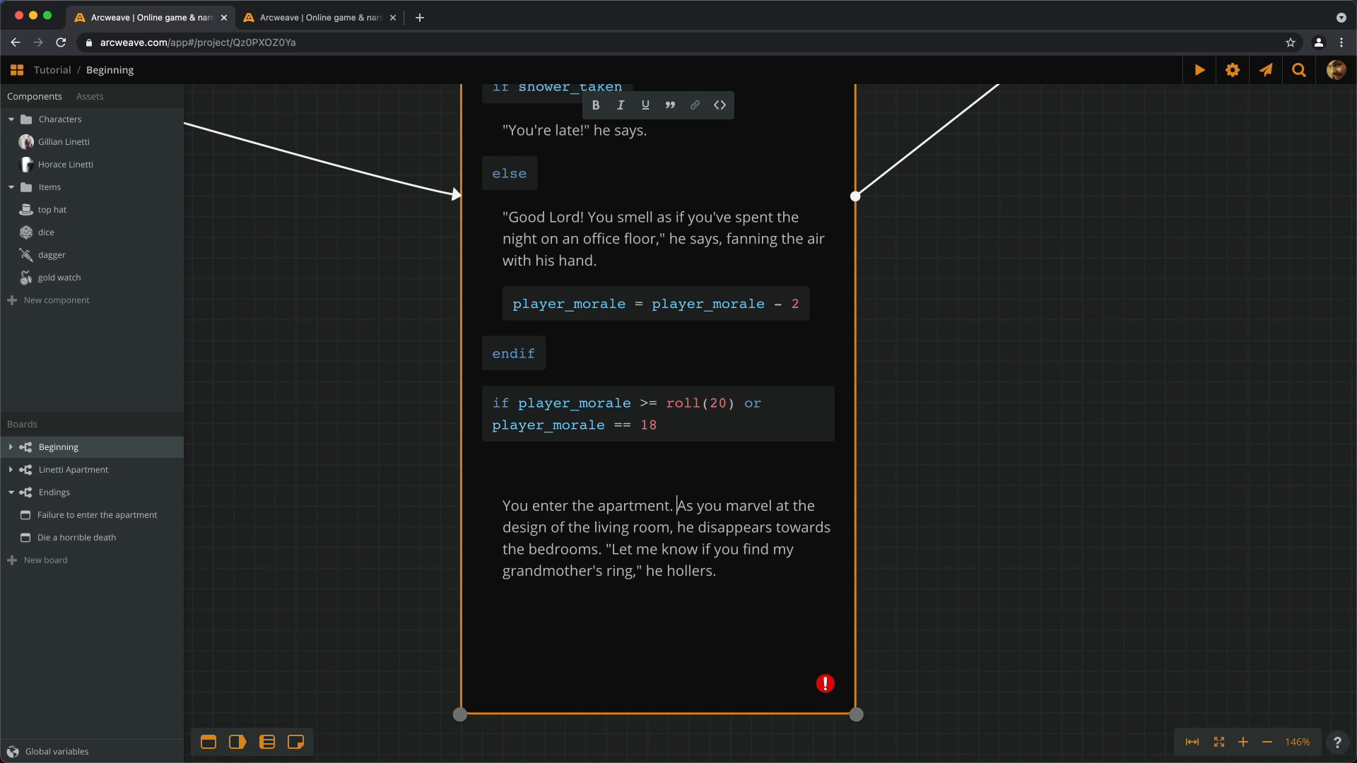
Step: After 'he hollers.', add else: 'You freeze with shame. Without a word, you turn around and leave.', then endif
left_click(732, 606)
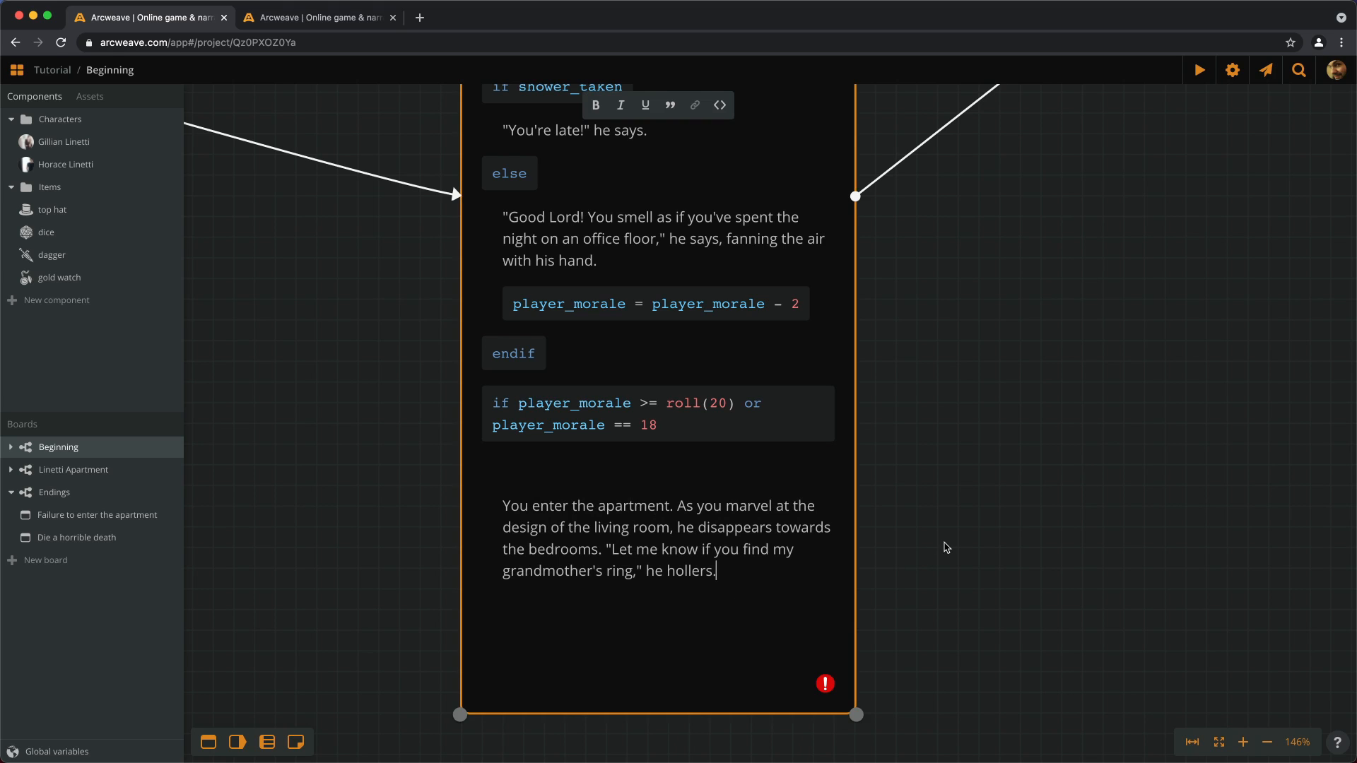
type("else")
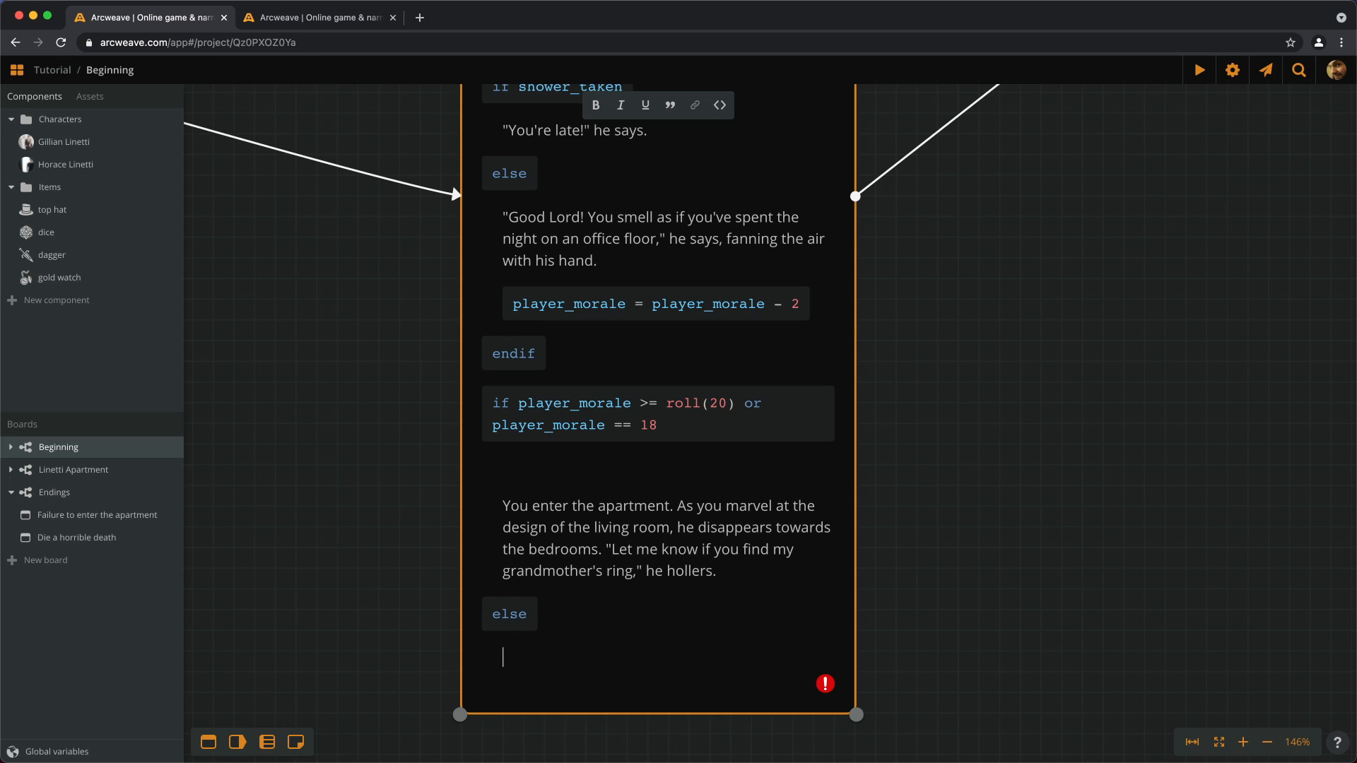
type("You freeze with shame. Without")
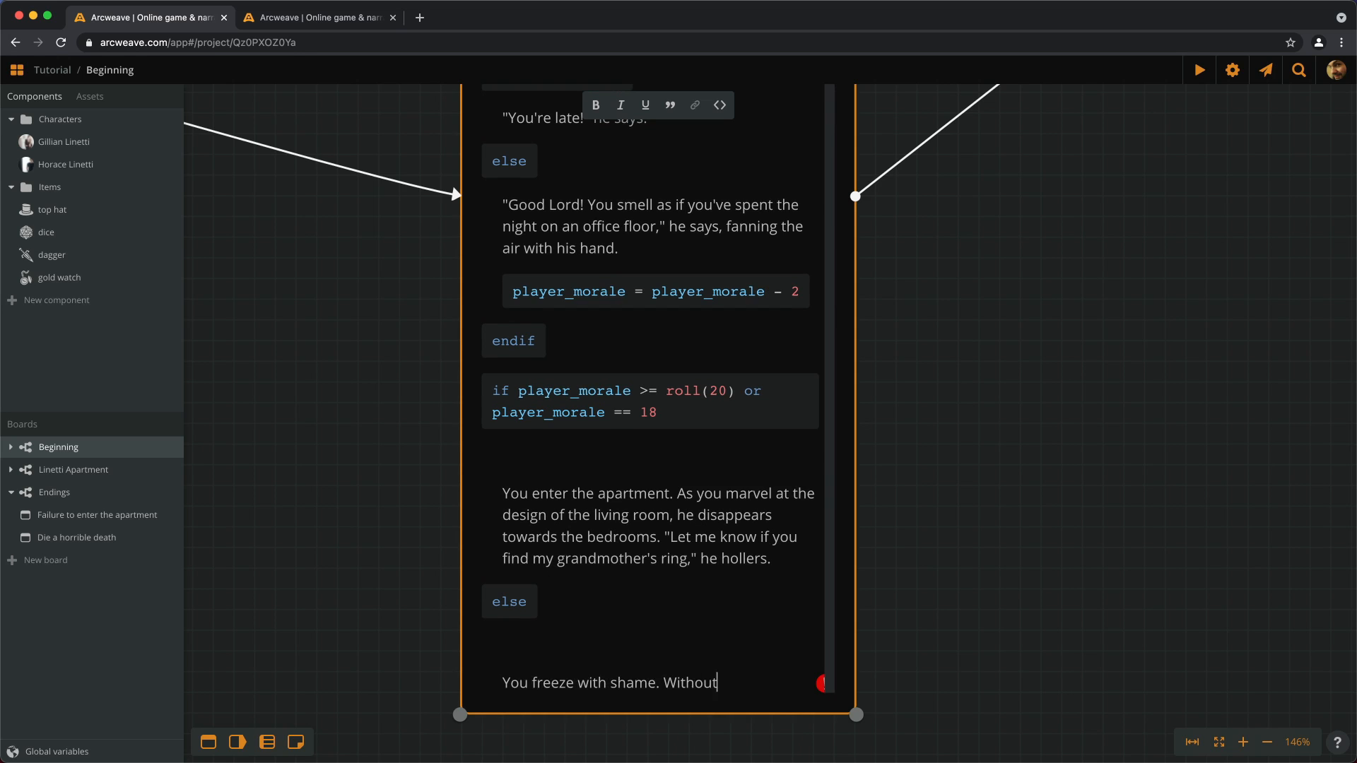
type("a word, you turn around and leave.")
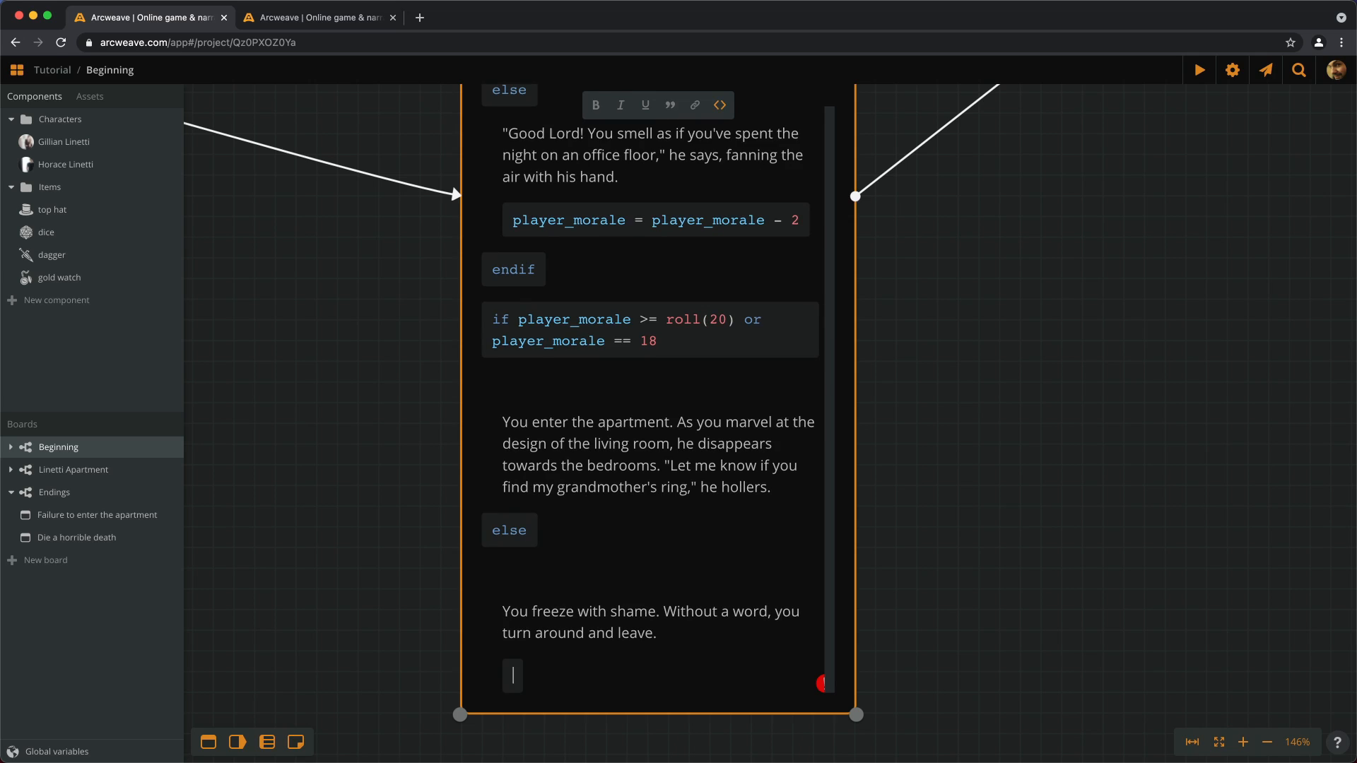
type("endif")
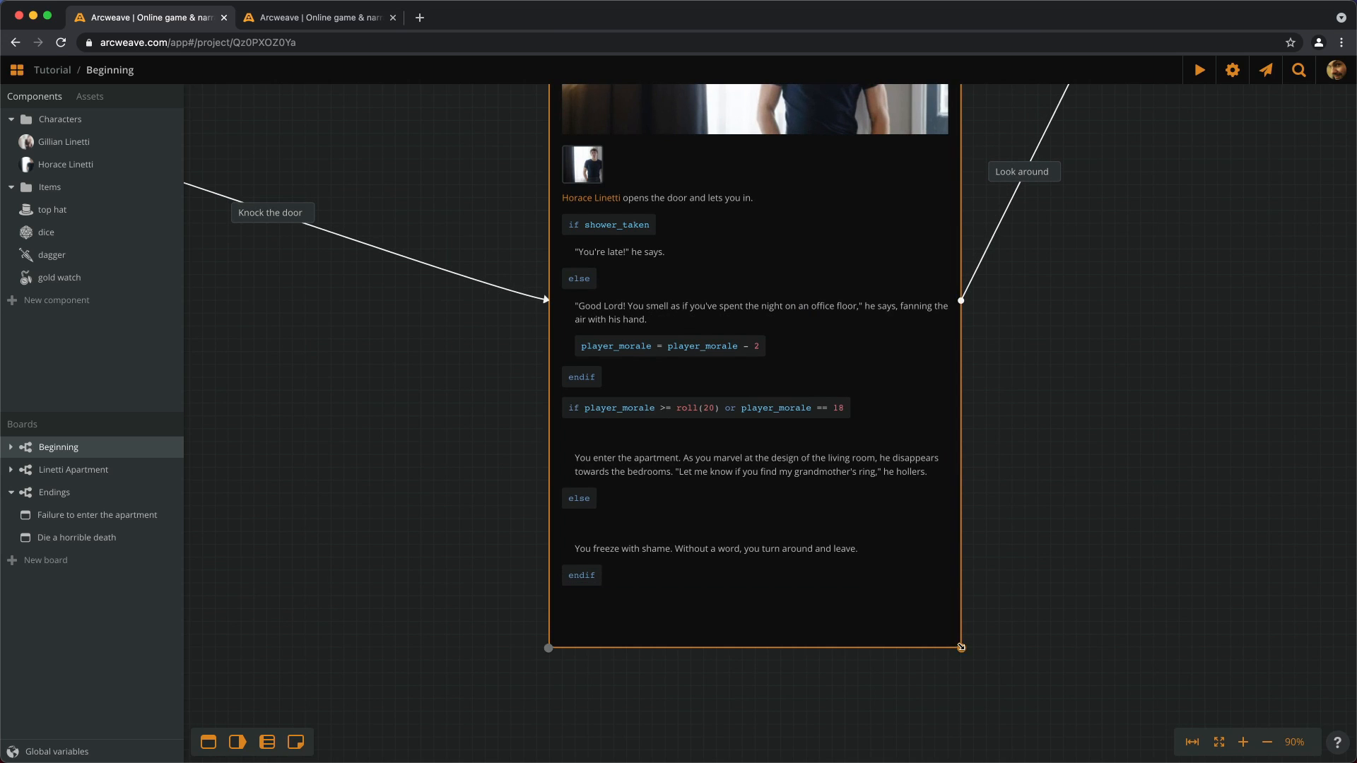
left_click(1242, 741)
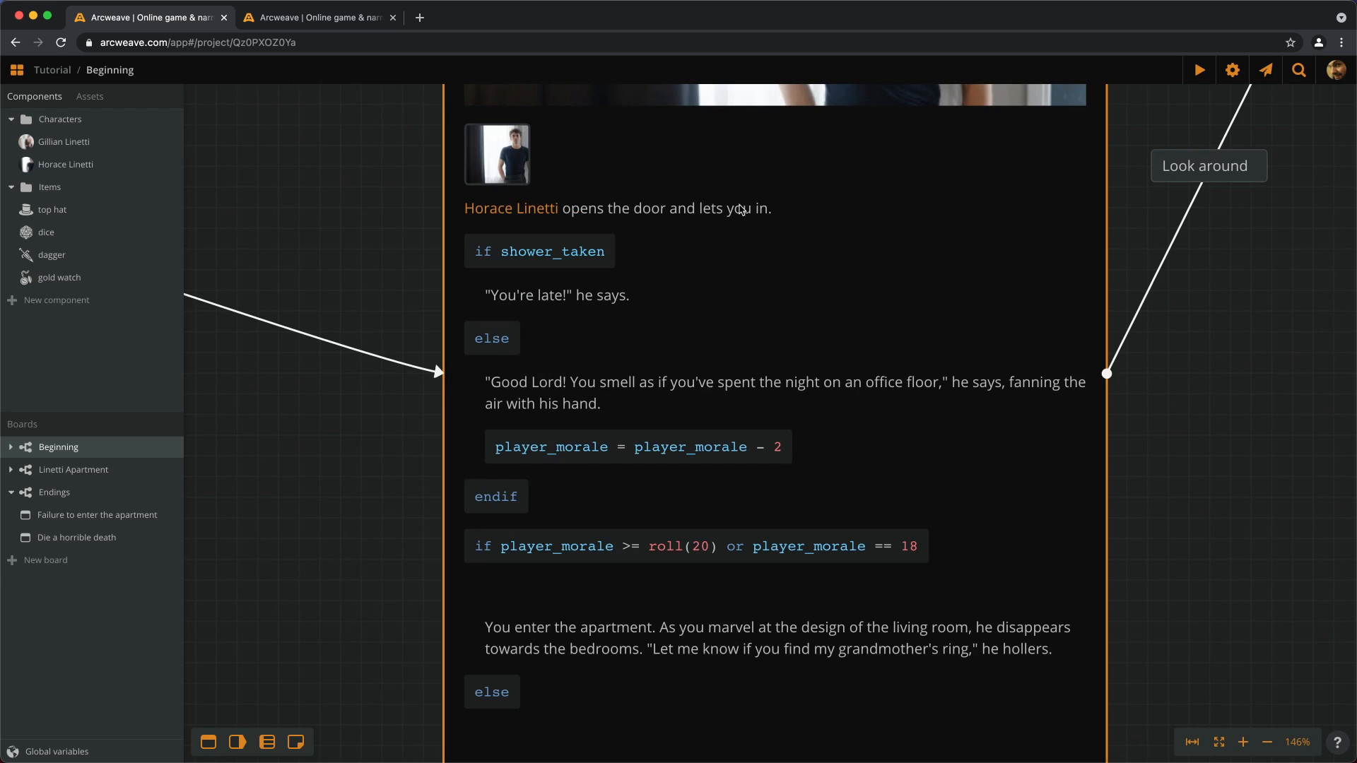
mouse_move(511, 208)
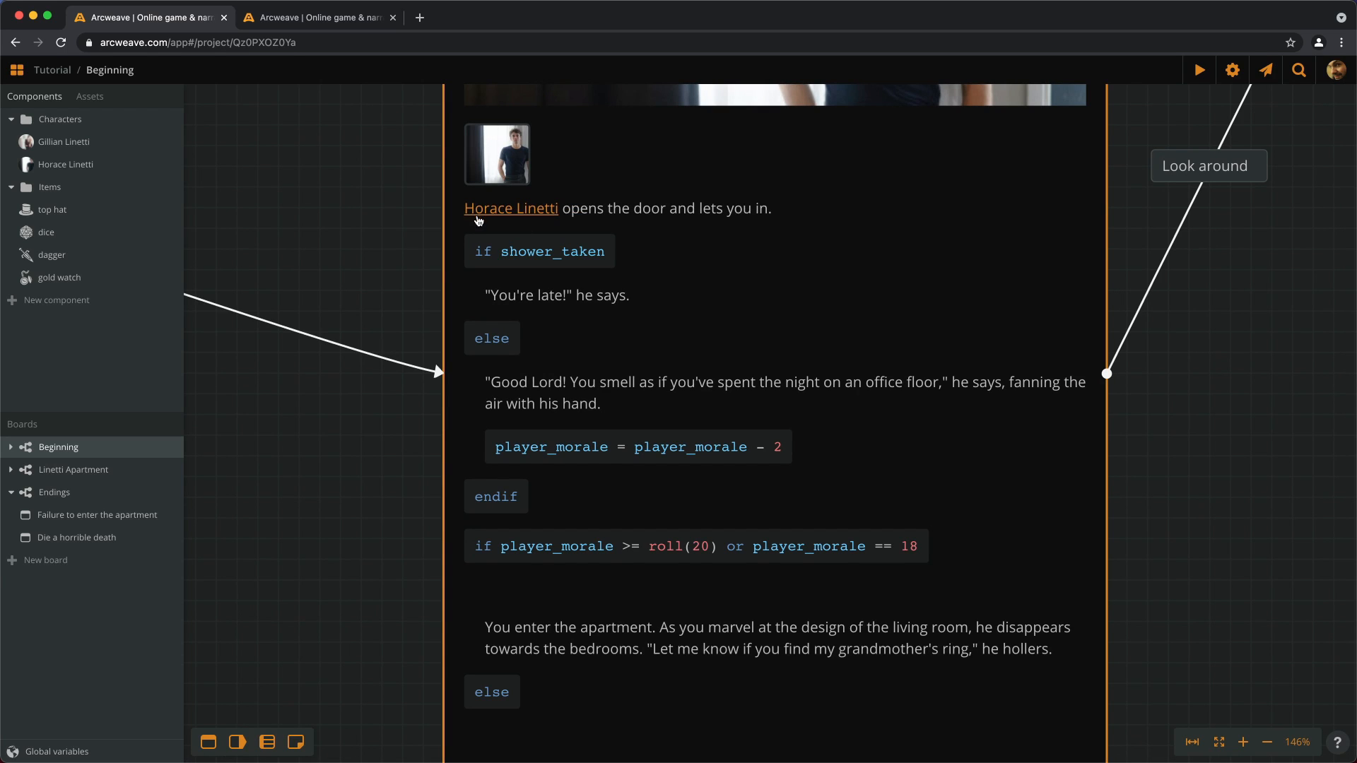
mouse_move(419, 422)
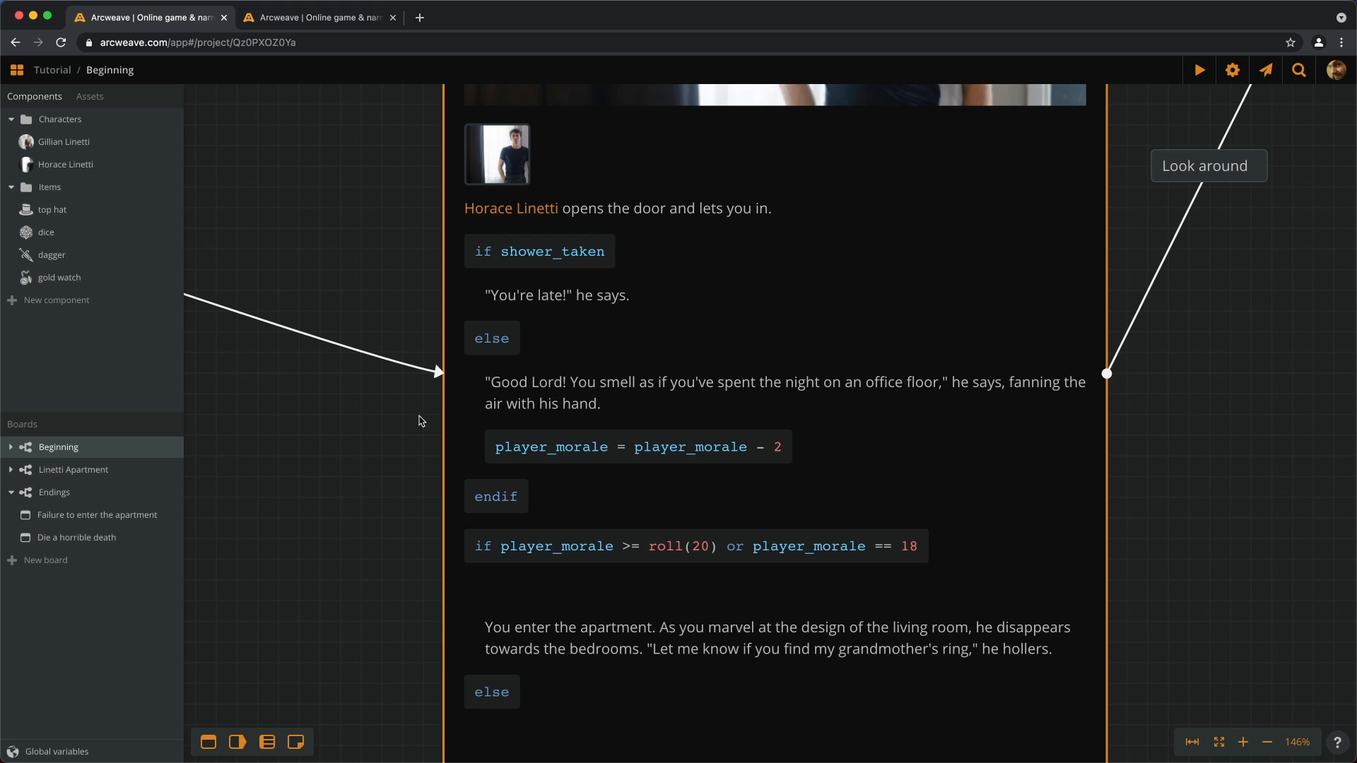
mouse_move(683, 395)
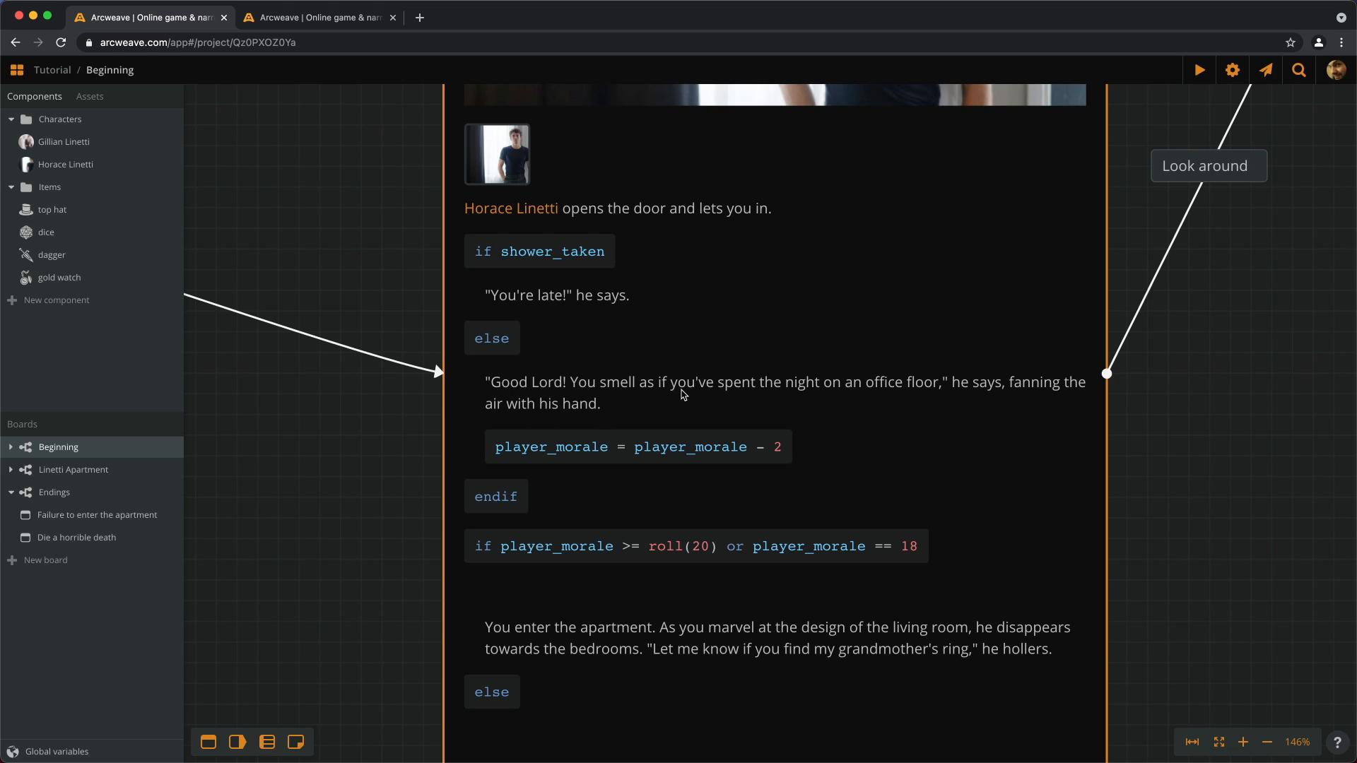
mouse_move(559, 488)
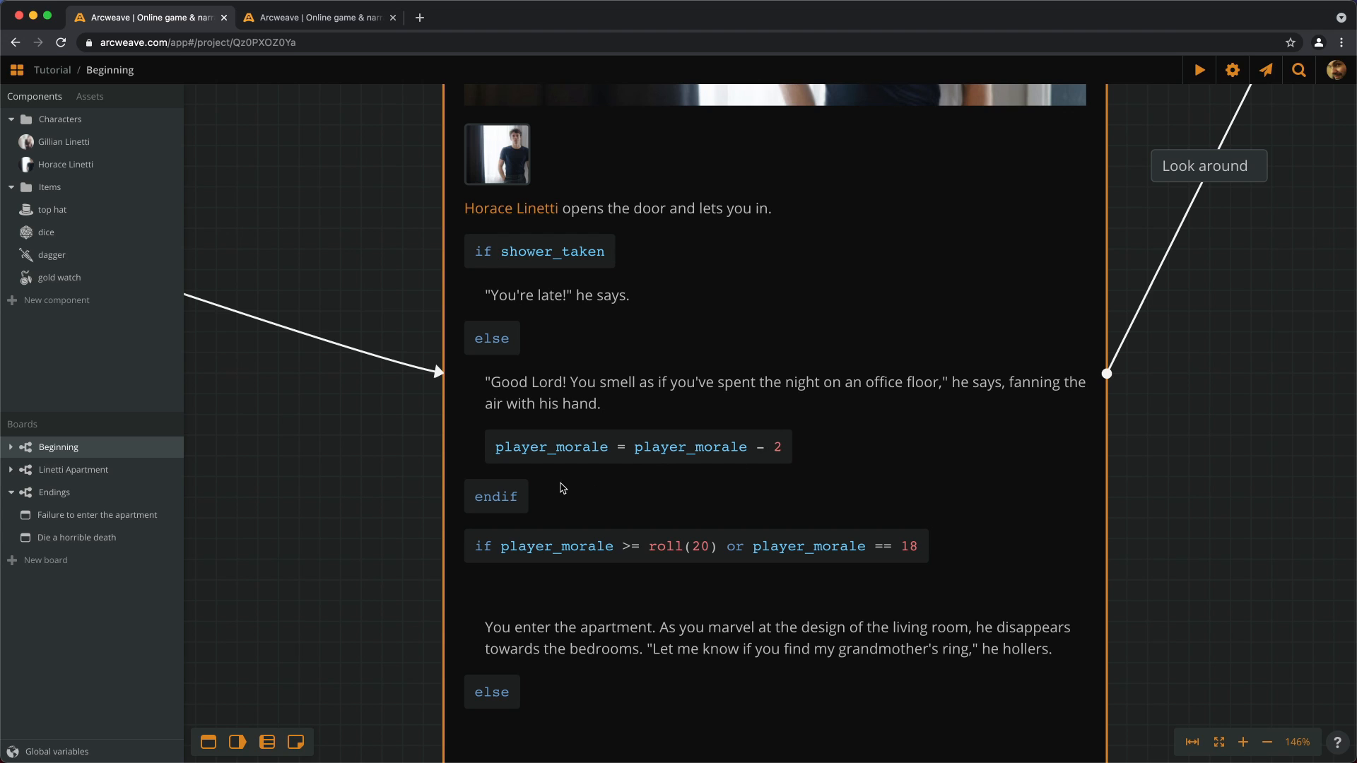
scroll("down", 3)
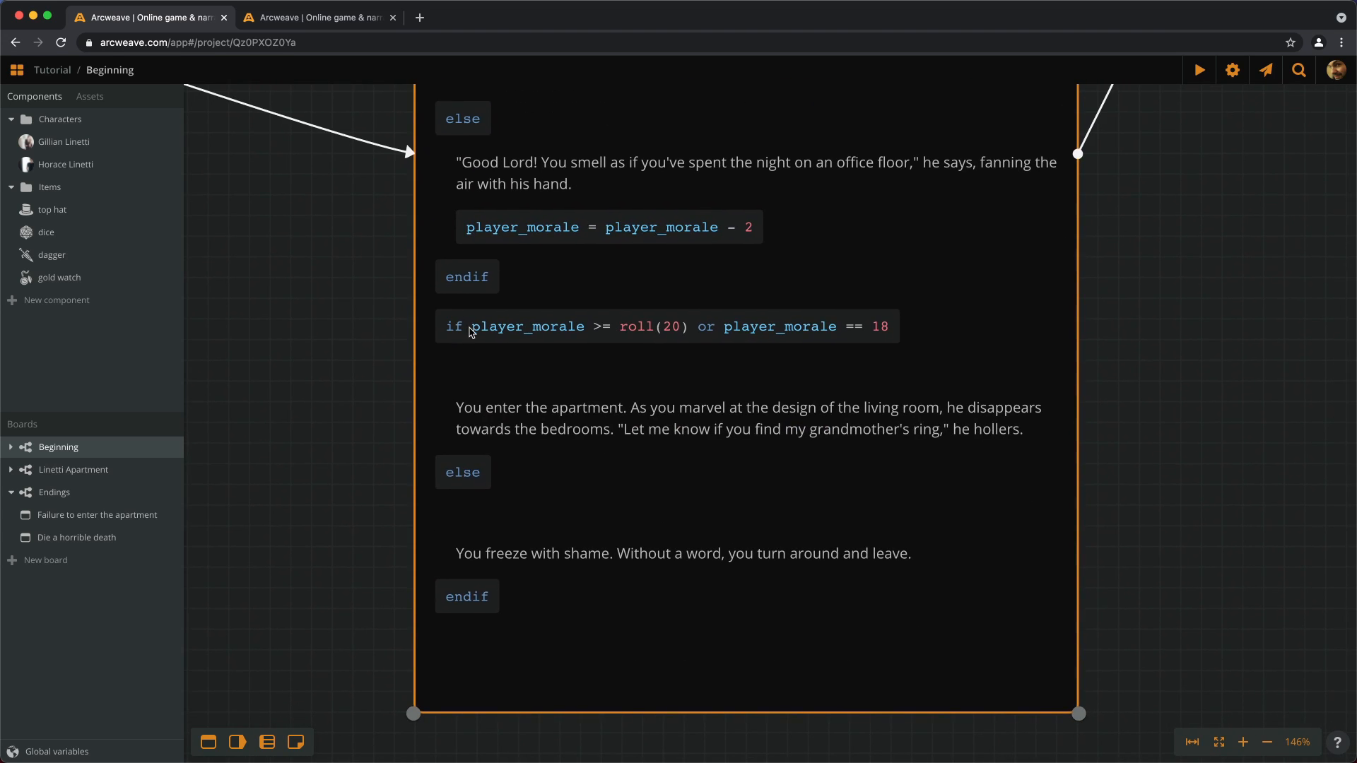
mouse_move(597, 347)
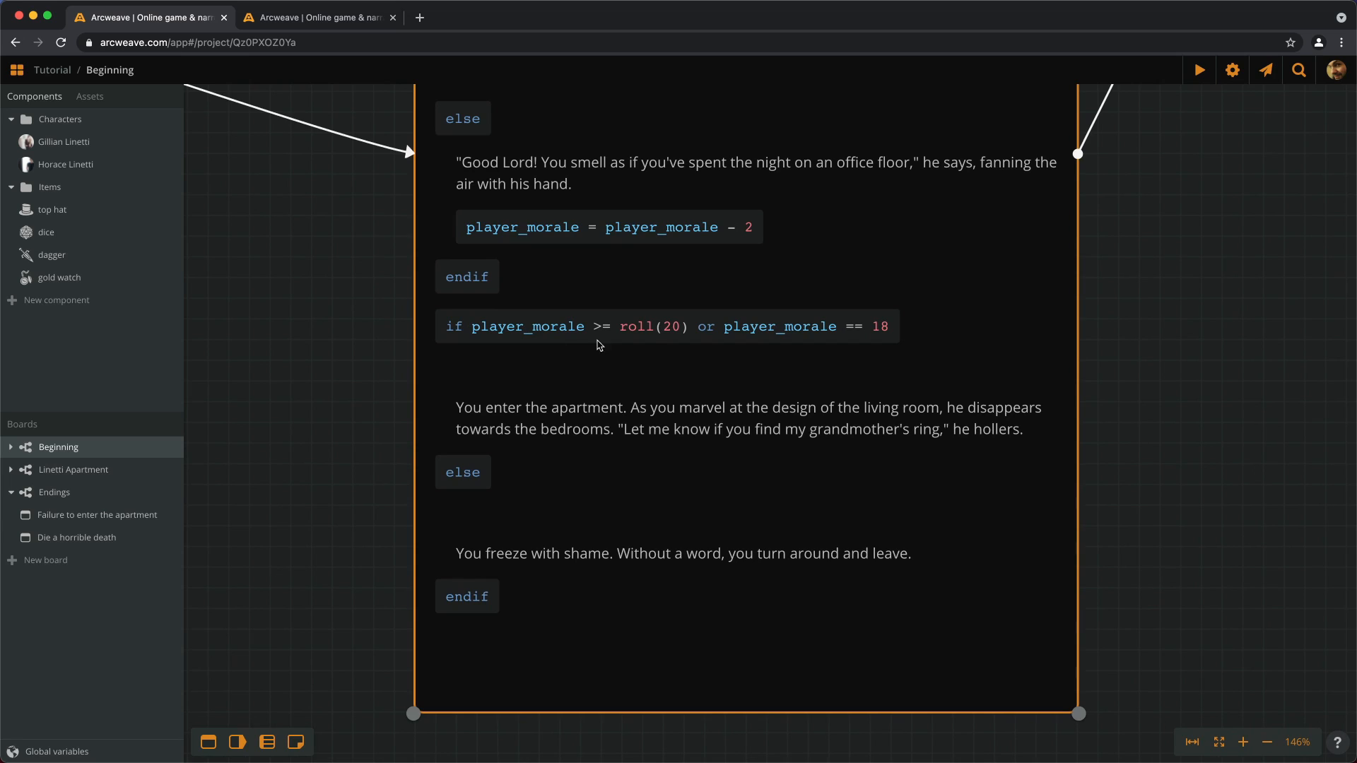
mouse_move(563, 317)
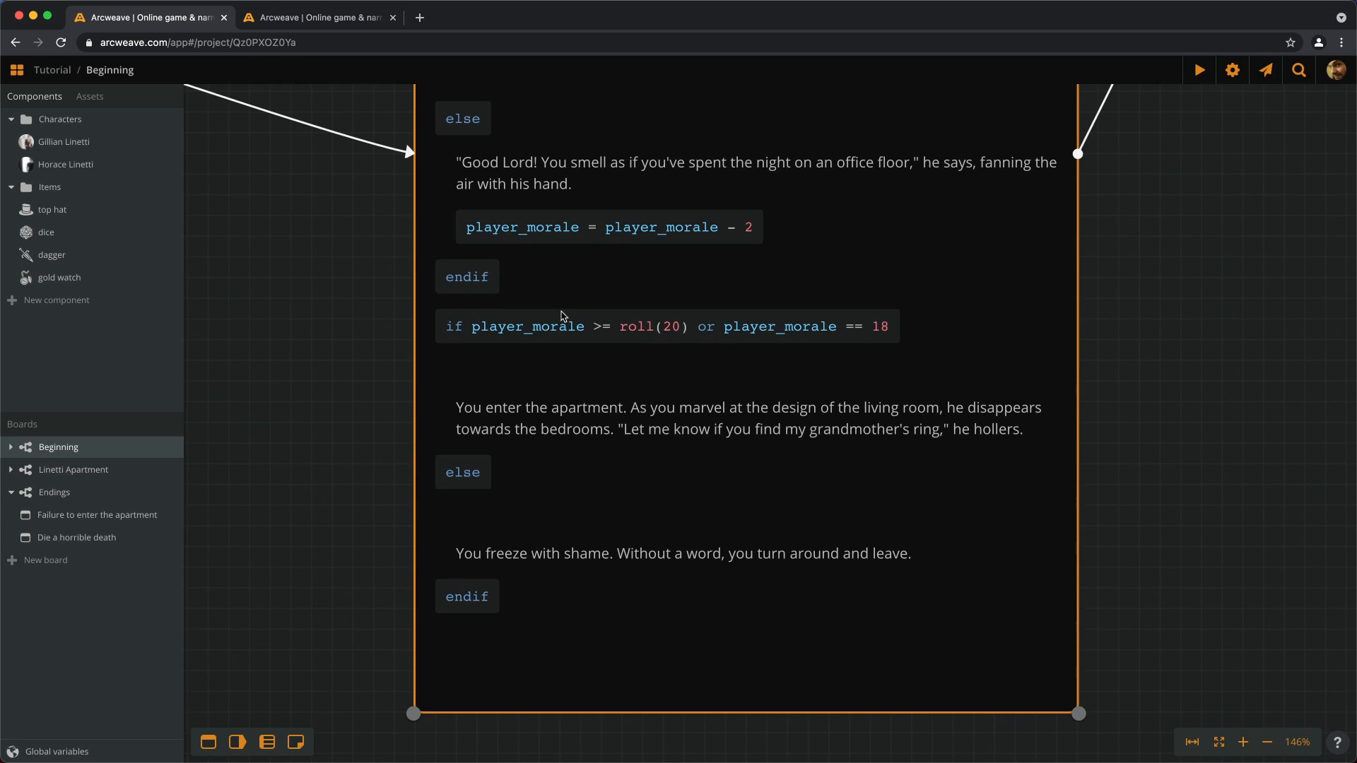
mouse_move(509, 340)
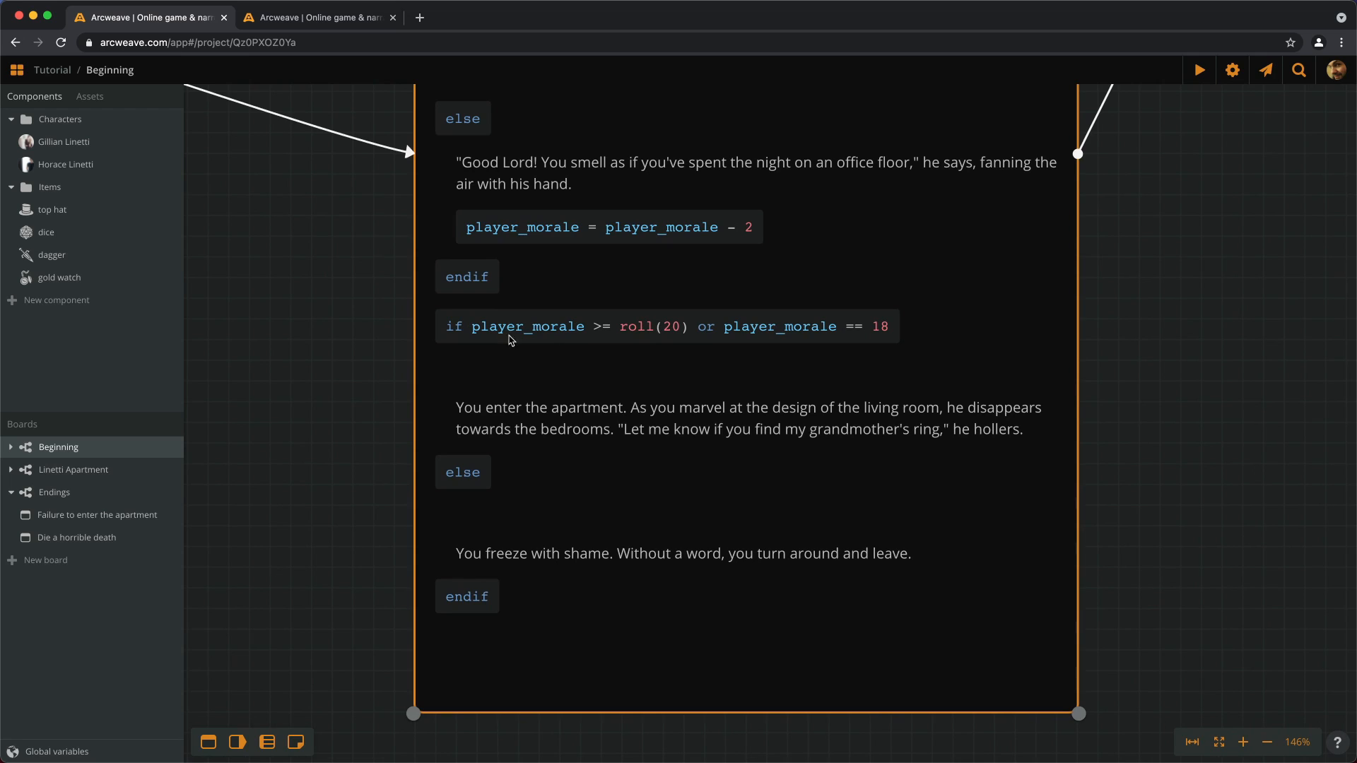
mouse_move(647, 348)
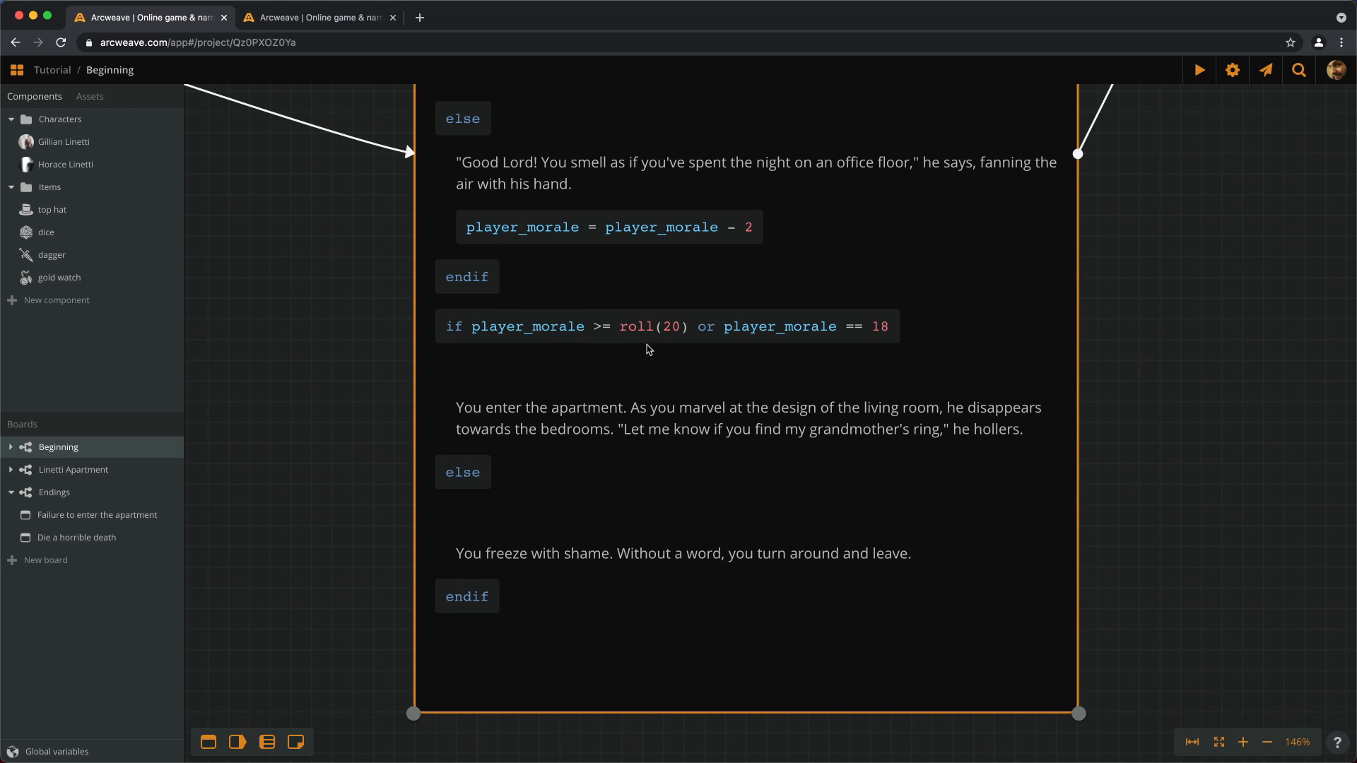
mouse_move(882, 350)
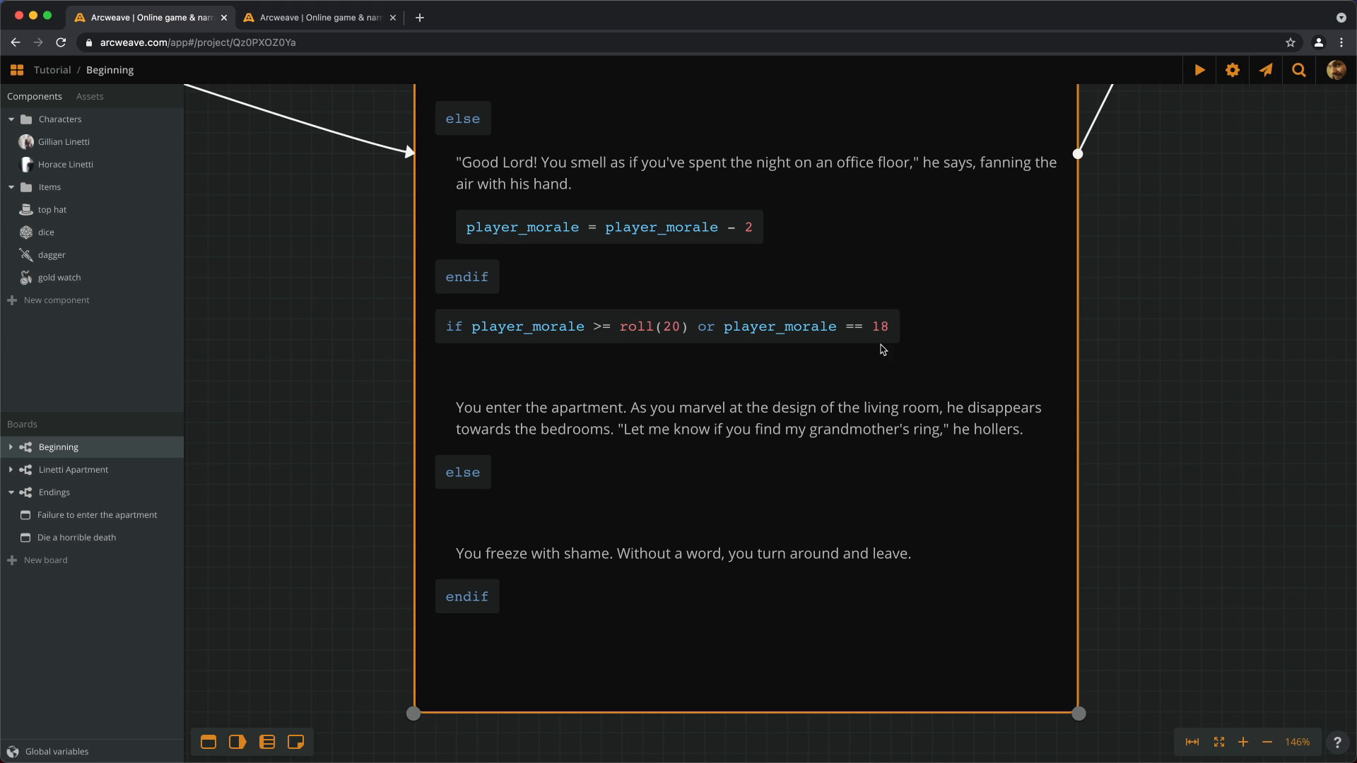
mouse_move(570, 393)
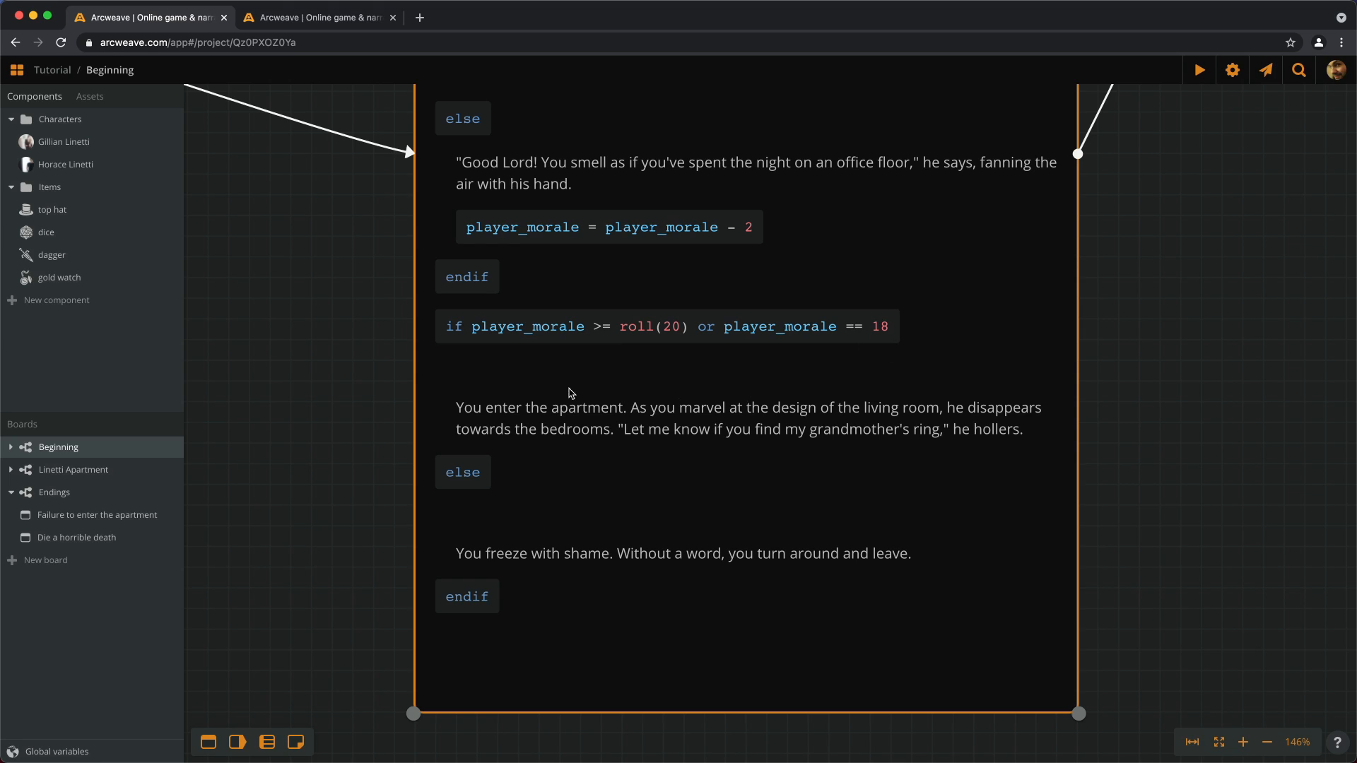
mouse_move(487, 470)
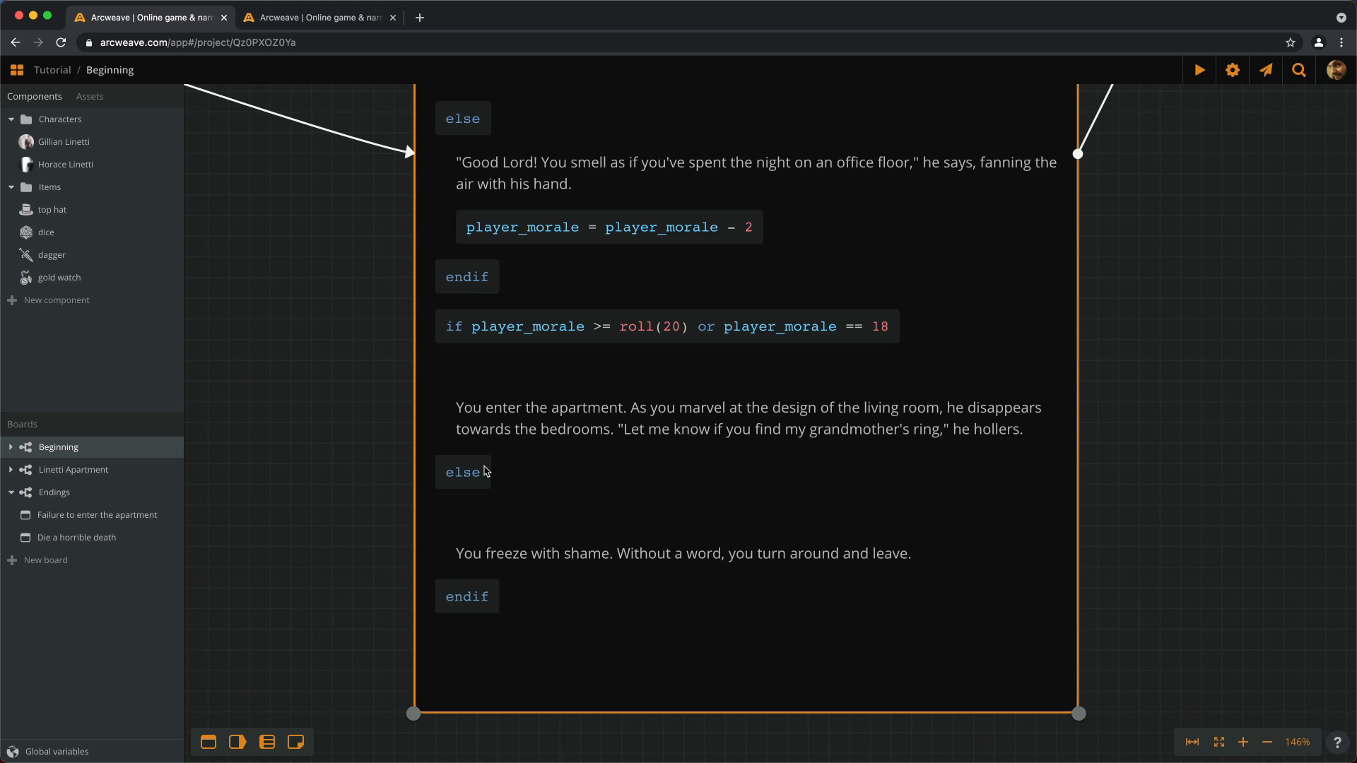
mouse_move(515, 568)
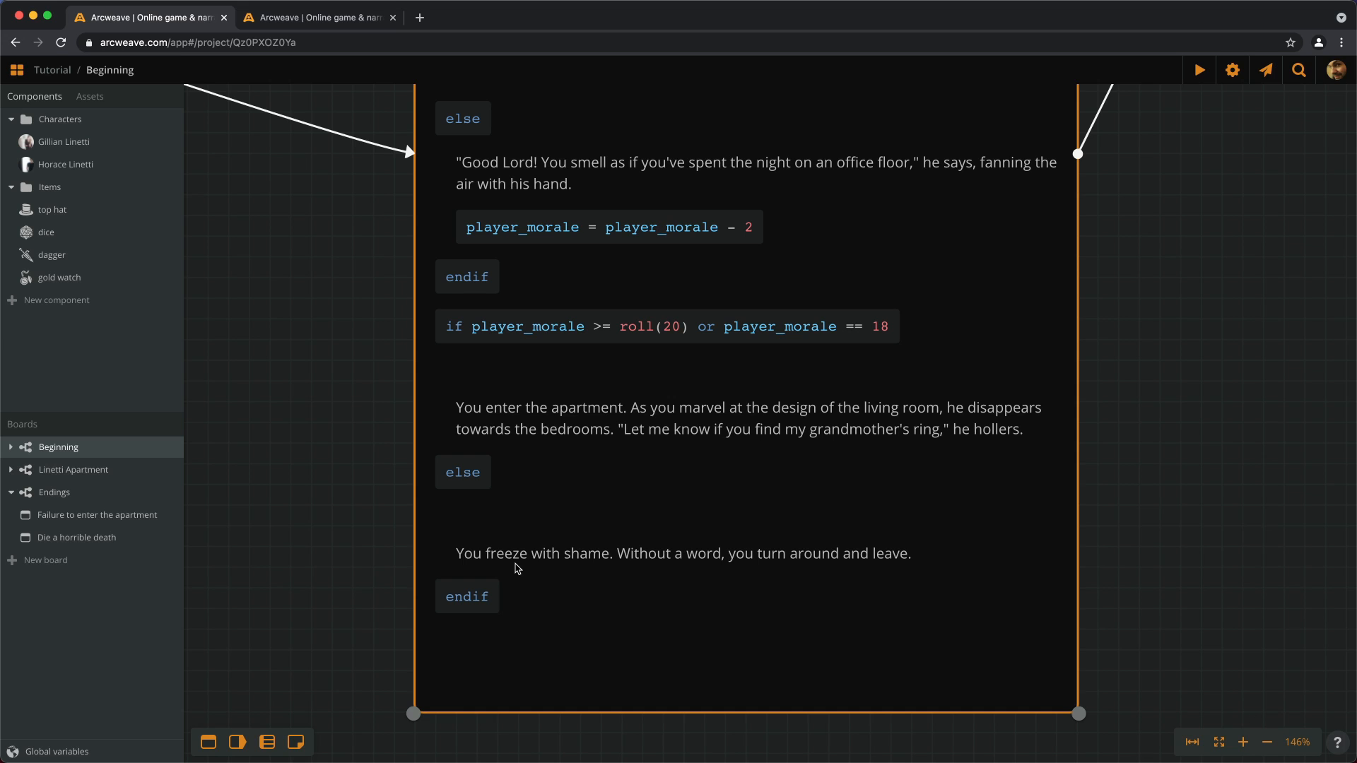
mouse_move(511, 560)
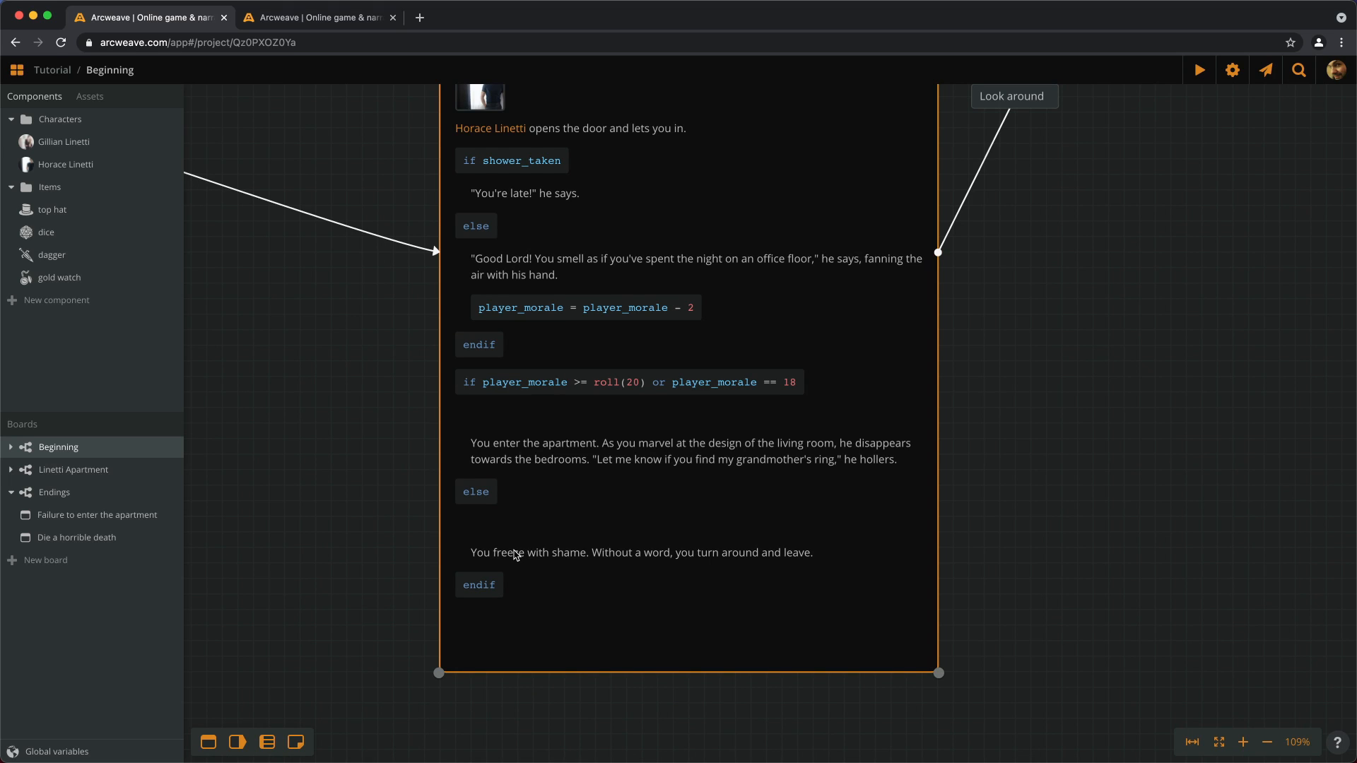
mouse_move(729, 471)
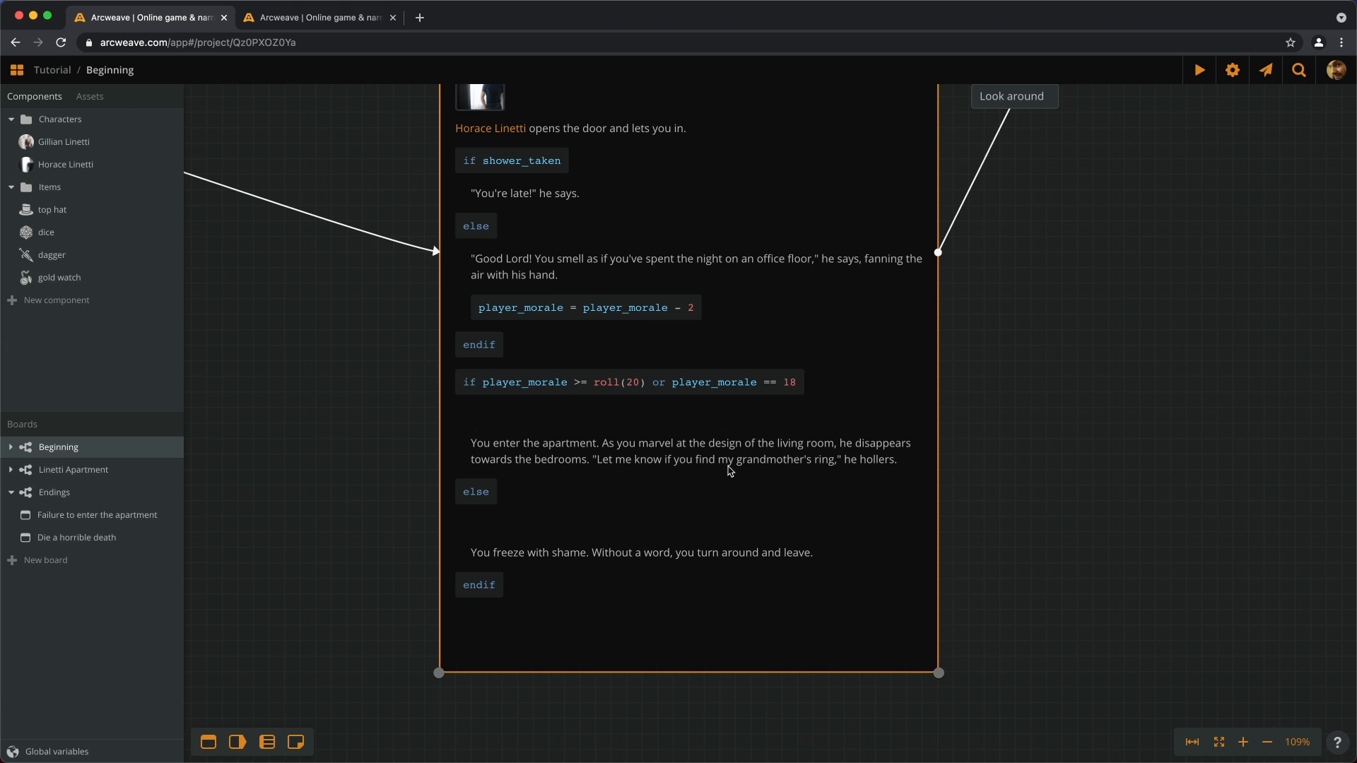
scroll("down", 3)
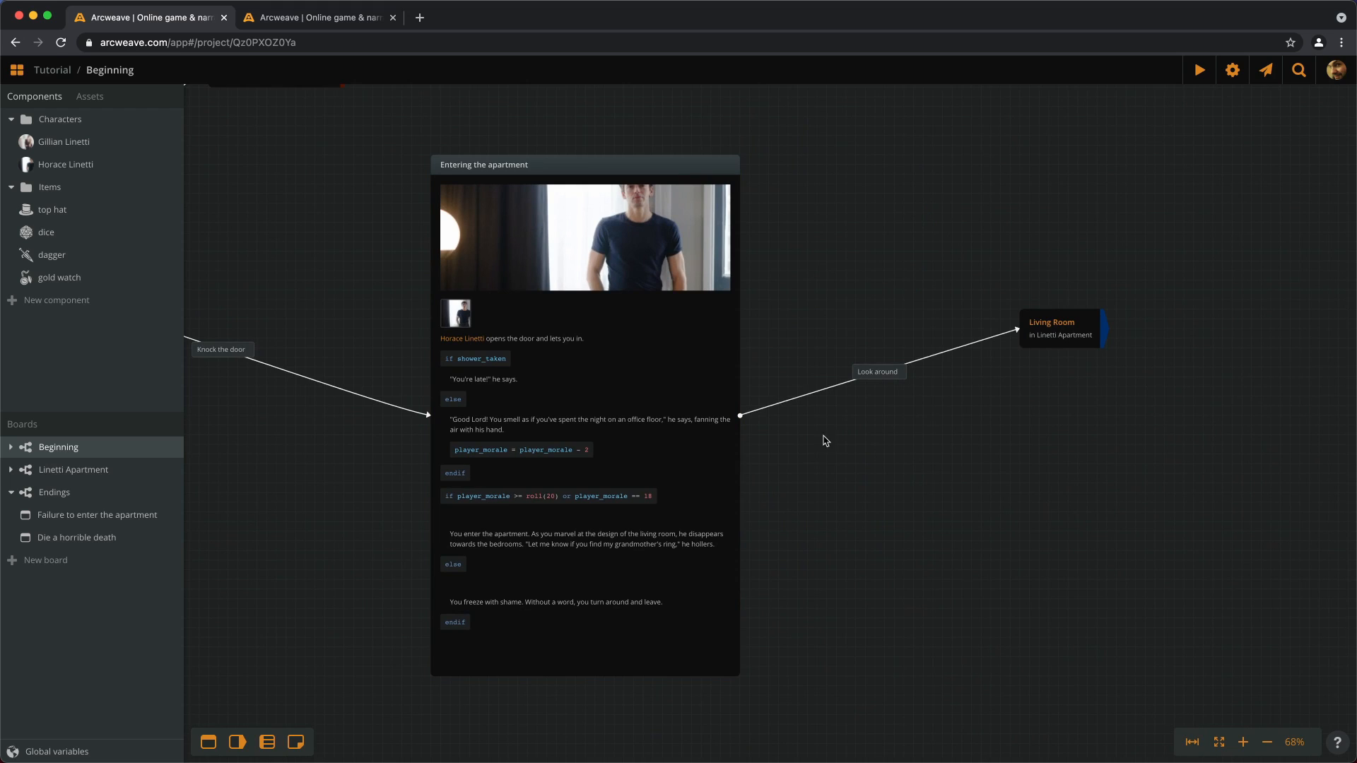
mouse_move(509, 535)
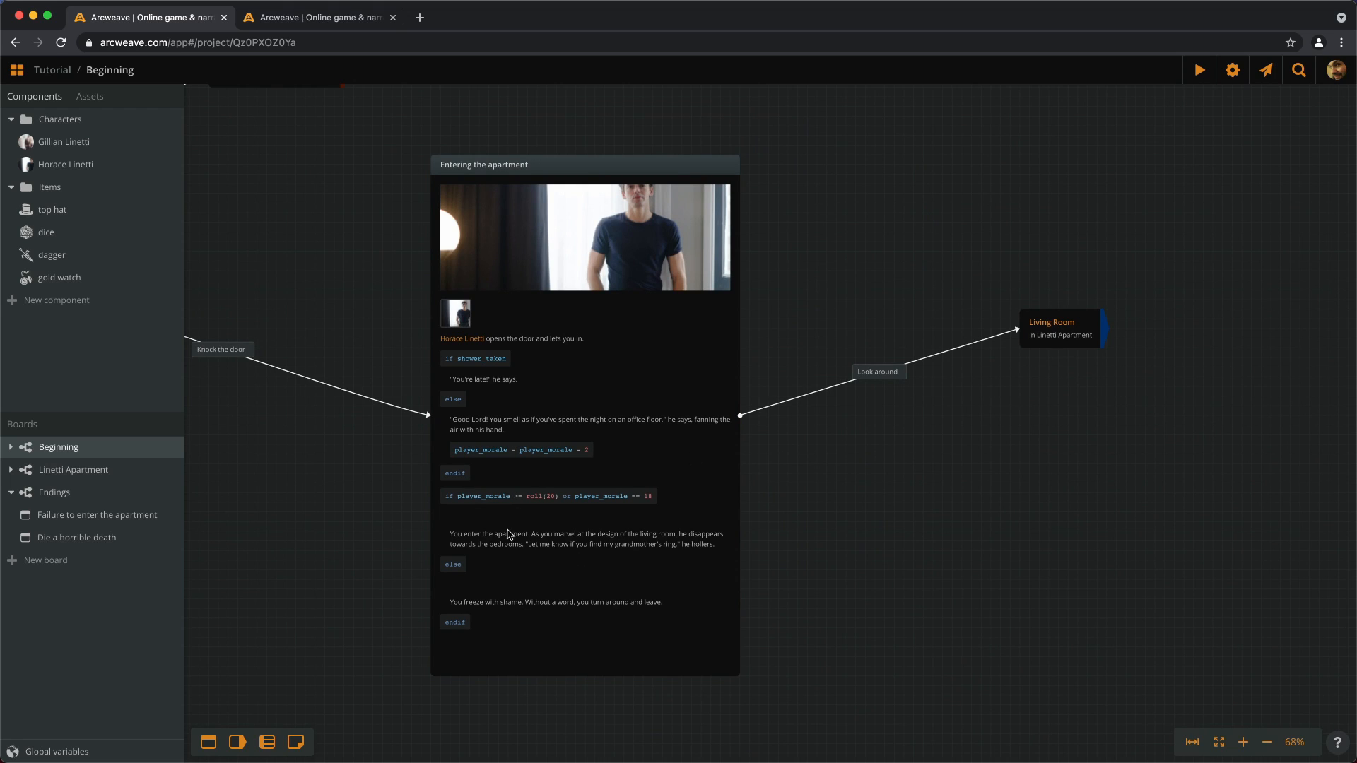
mouse_move(1285, 438)
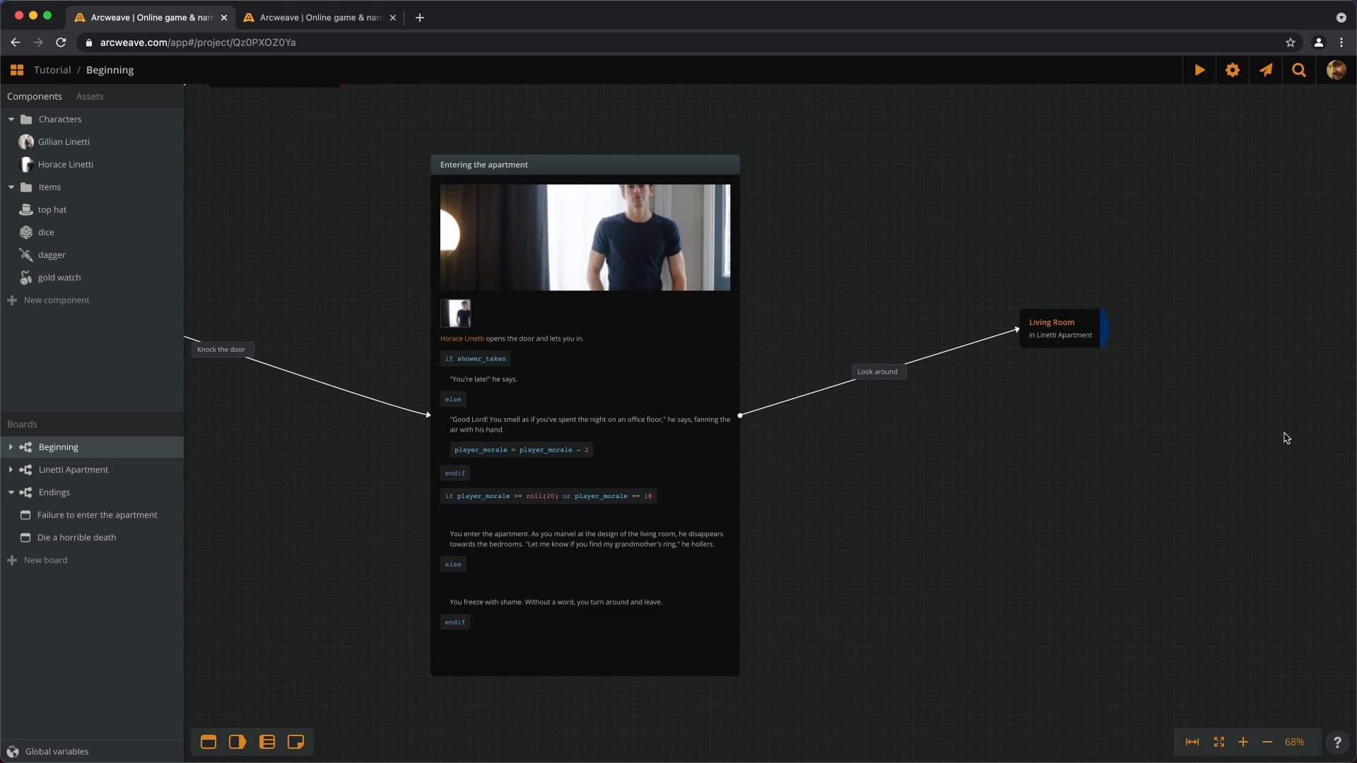
Step: Add a global variable named morale_check_success, boolean, starting false, and close the list
left_click(55, 751)
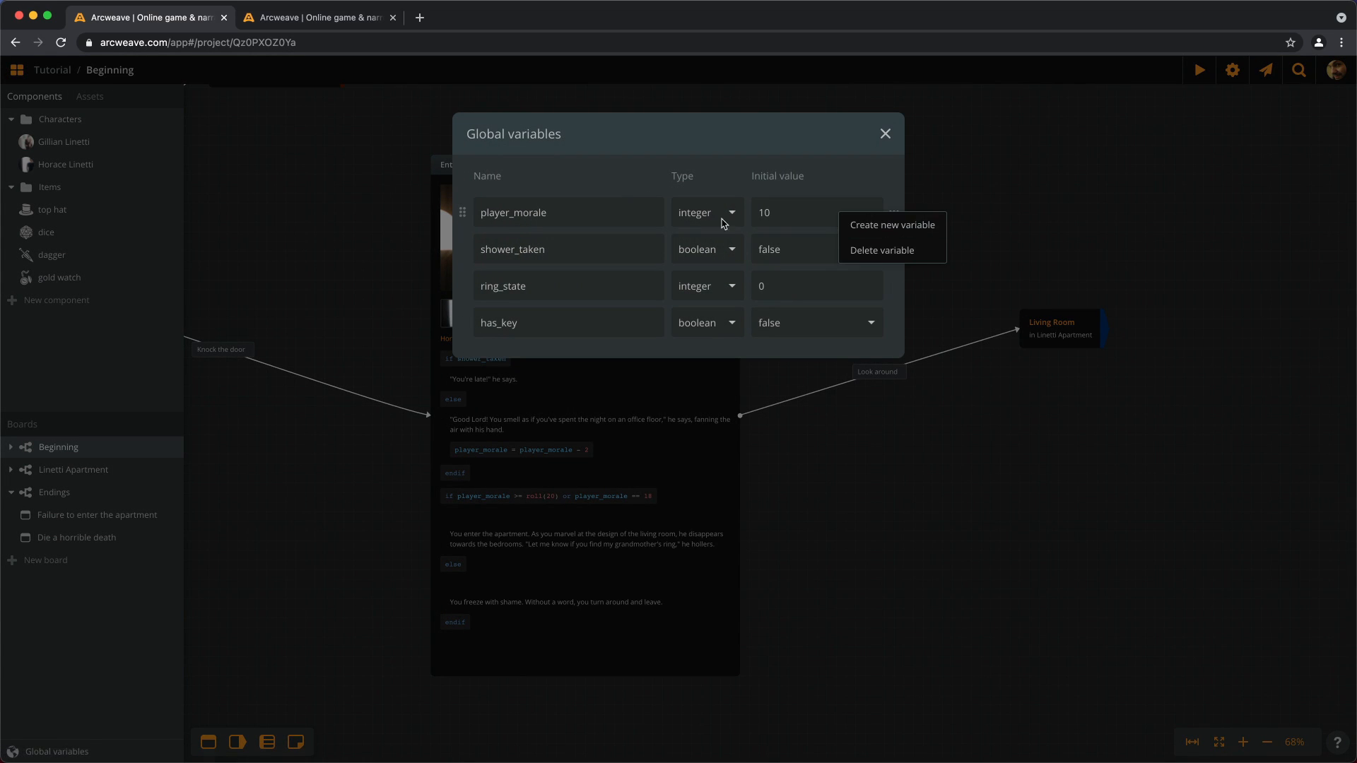
left_click(892, 224)
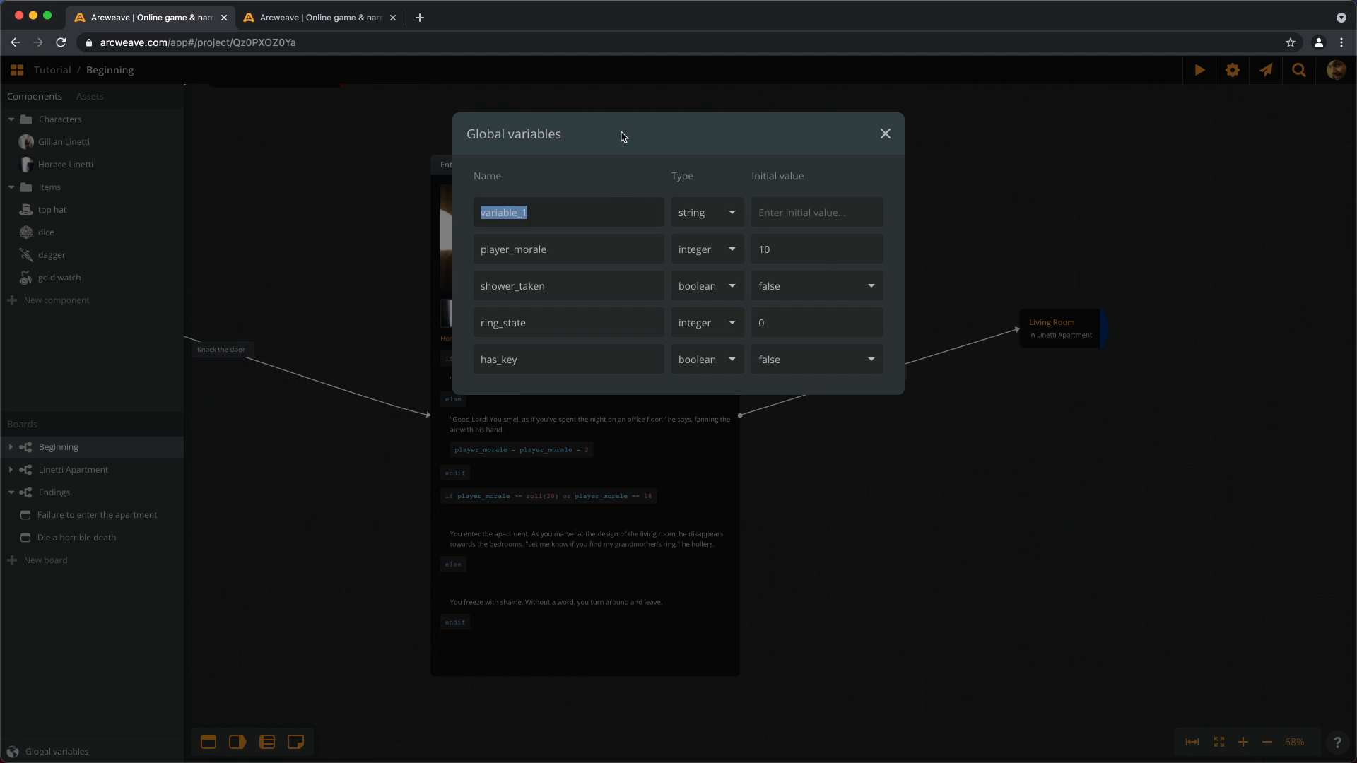
type("morale")
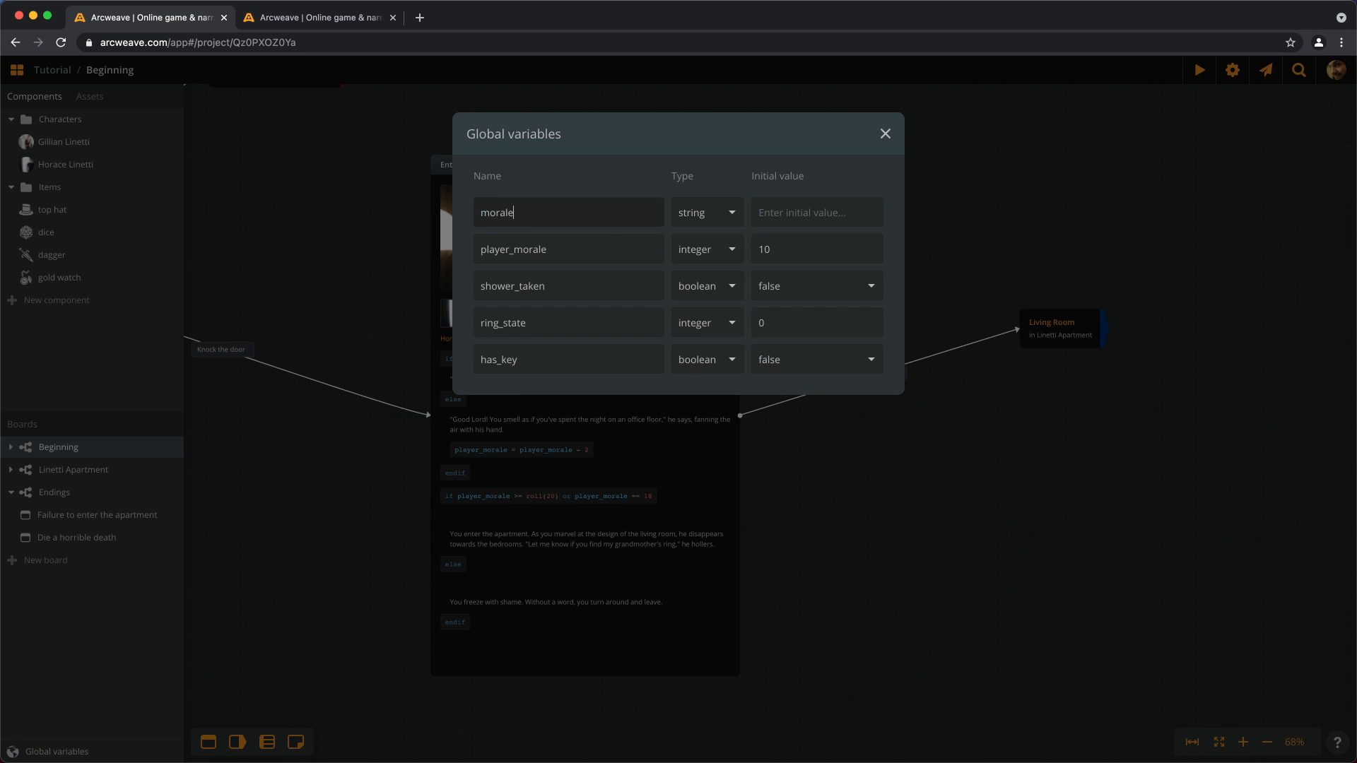
type("_check")
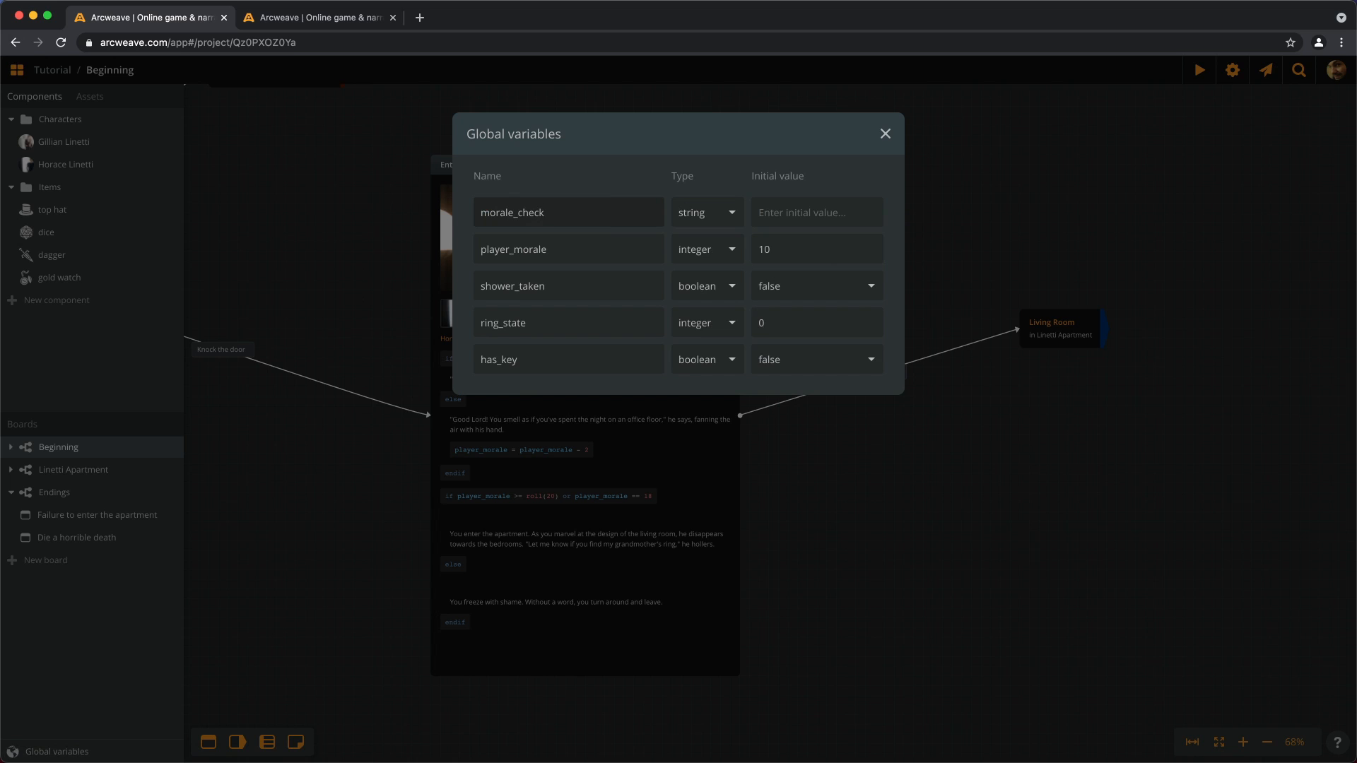
type("_success")
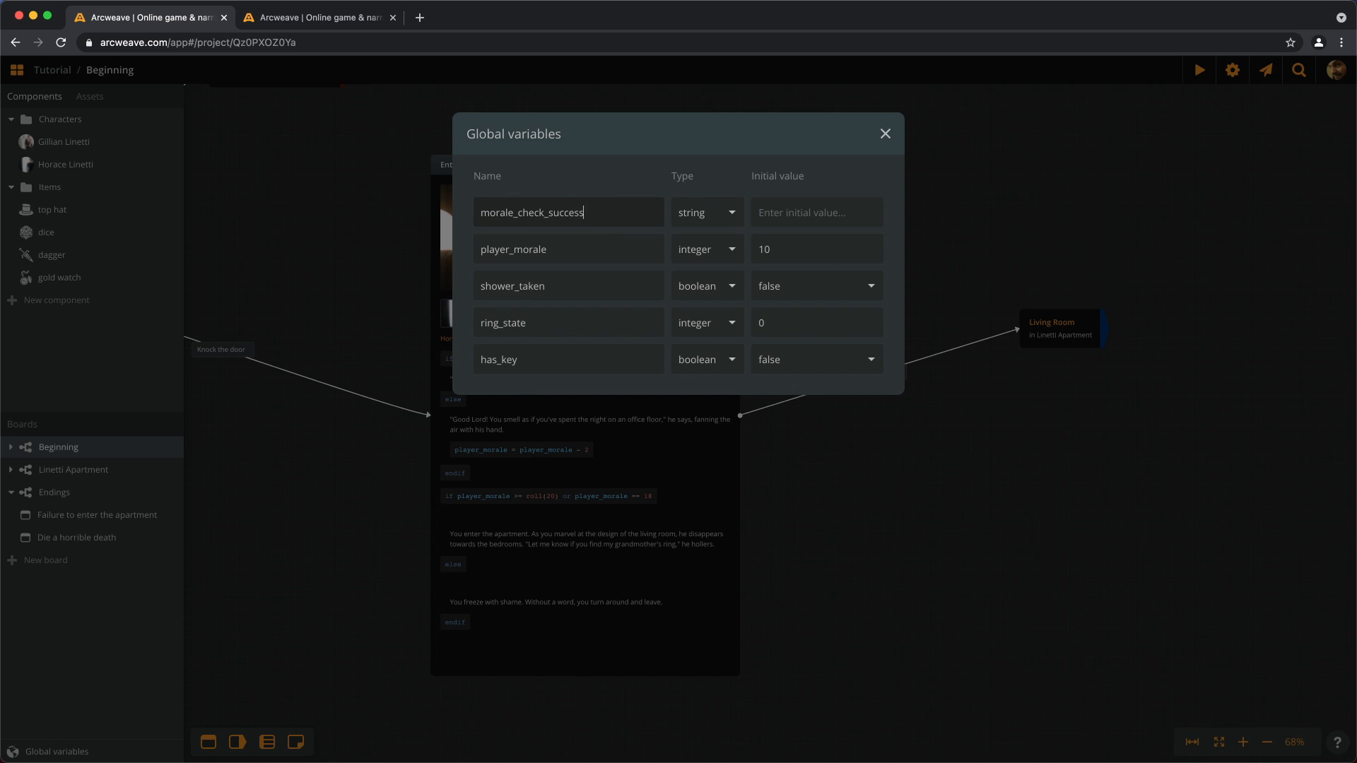
left_click(705, 212)
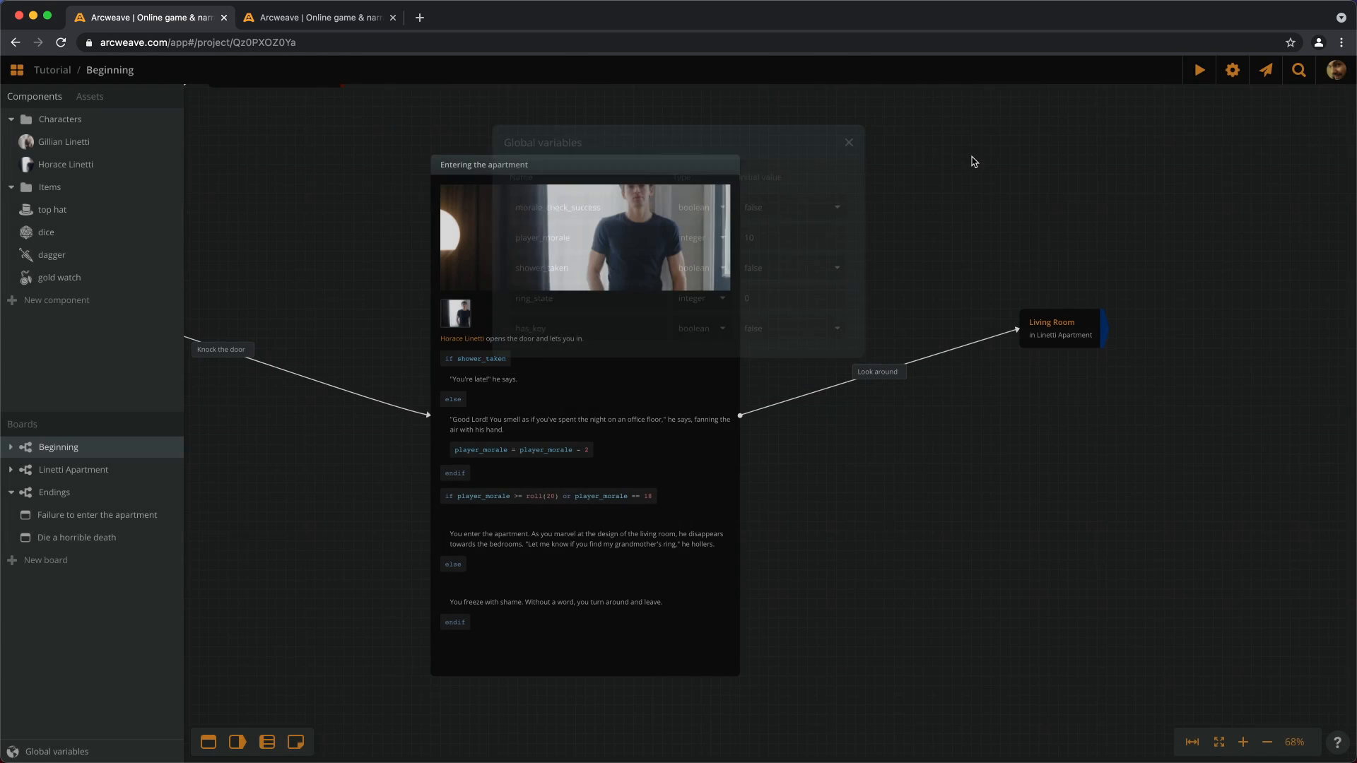
Step: In Entering the apartment, add code morale_check_success = true under the morale check
left_click(847, 142)
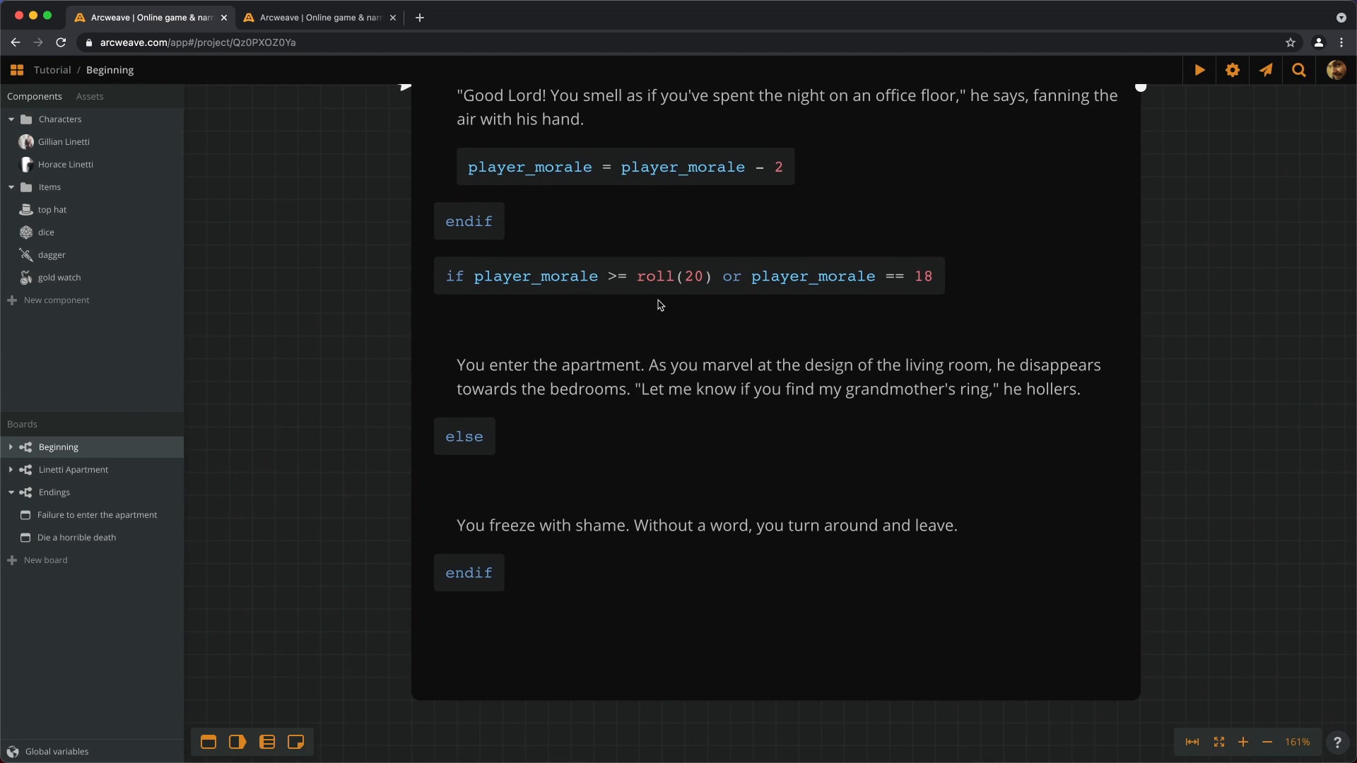
mouse_move(952, 282)
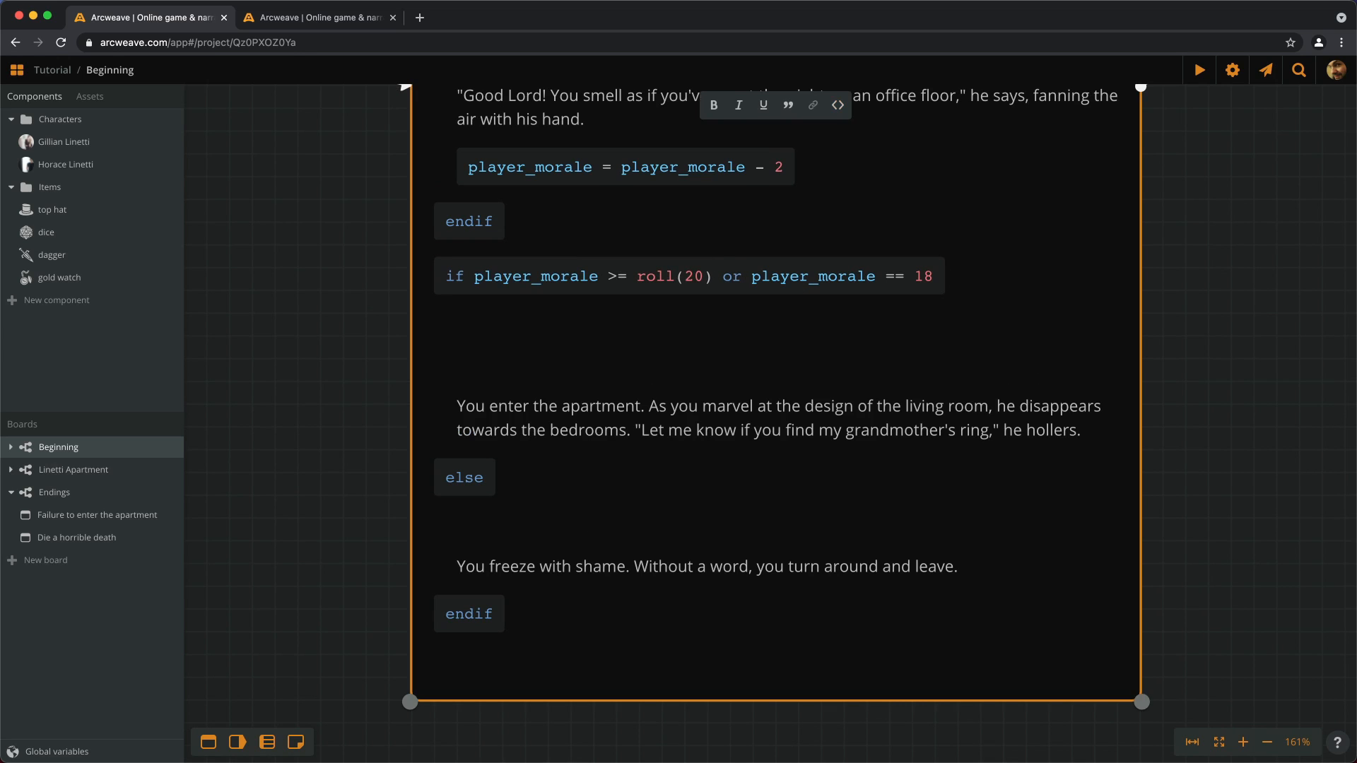
left_click(467, 330)
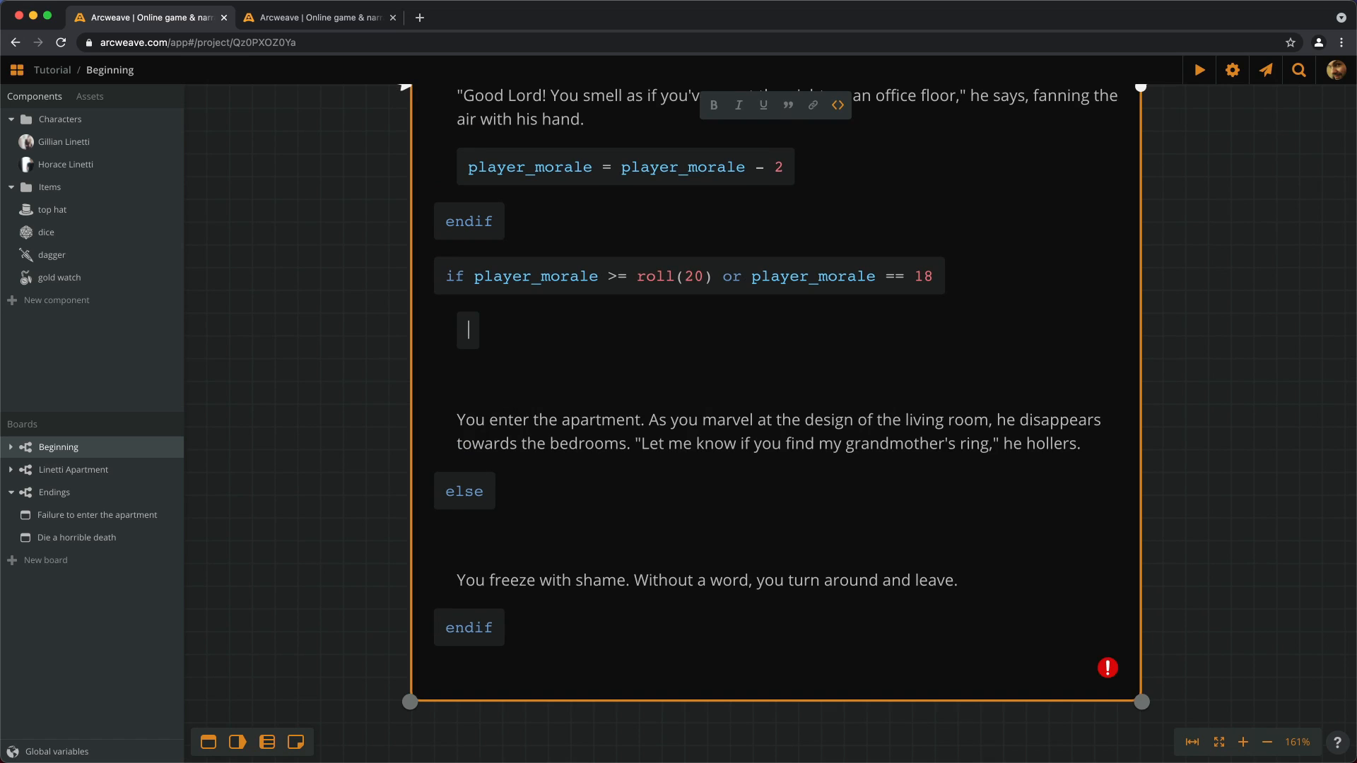
type("morale_ch")
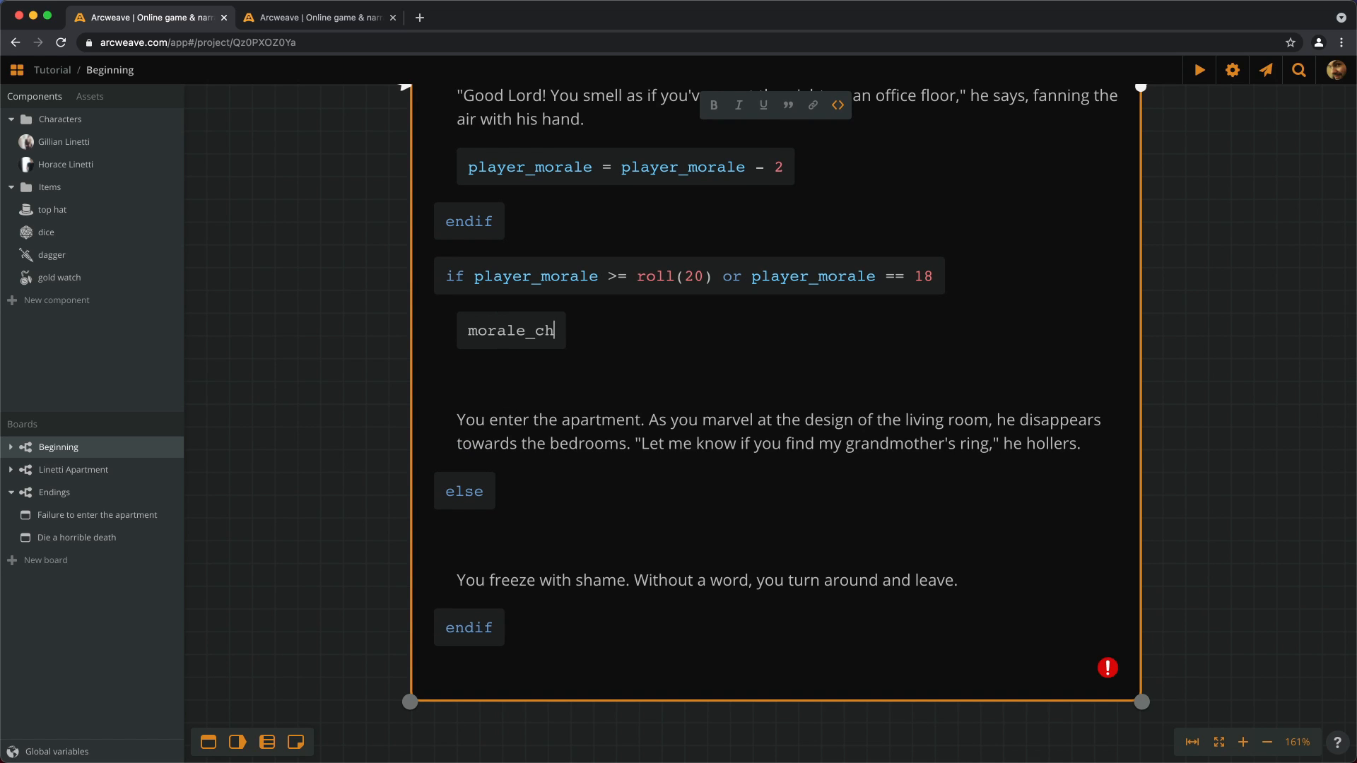
type("eck_success")
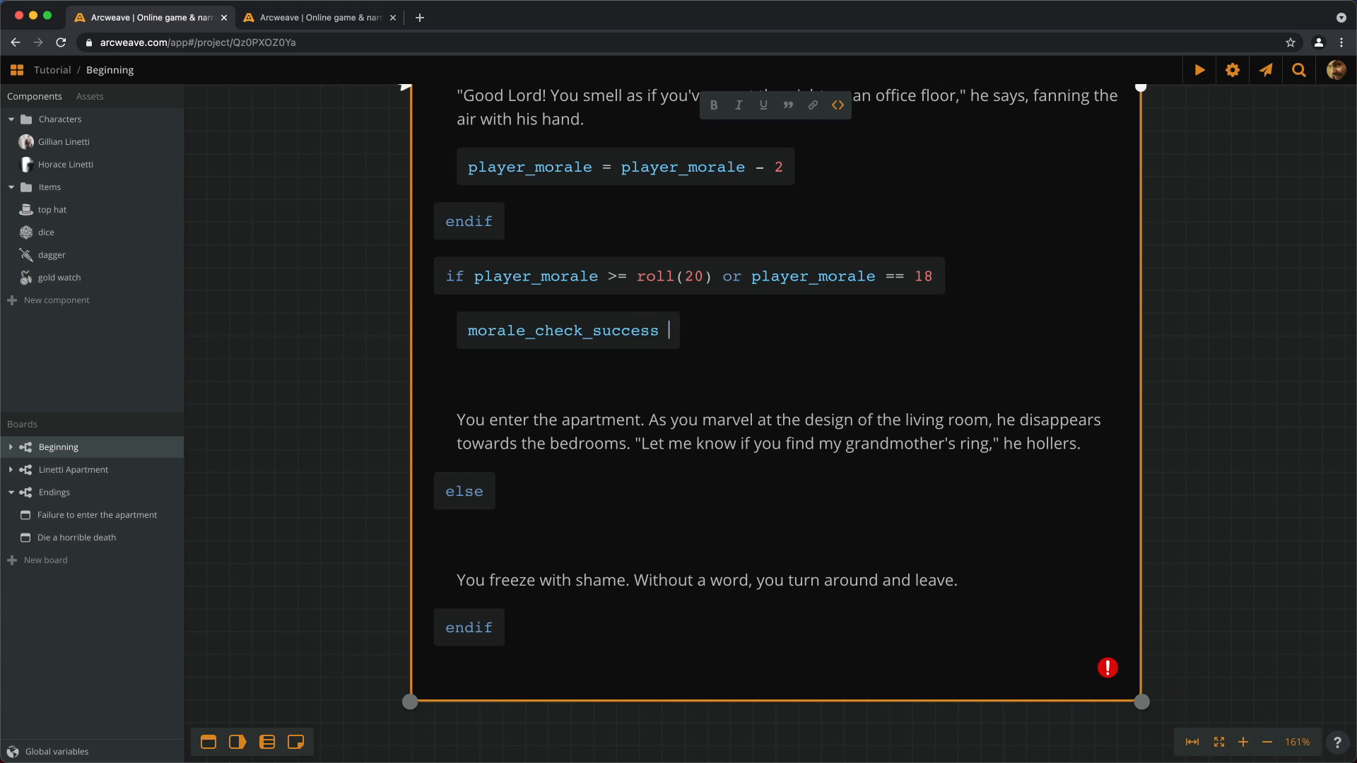
type("=")
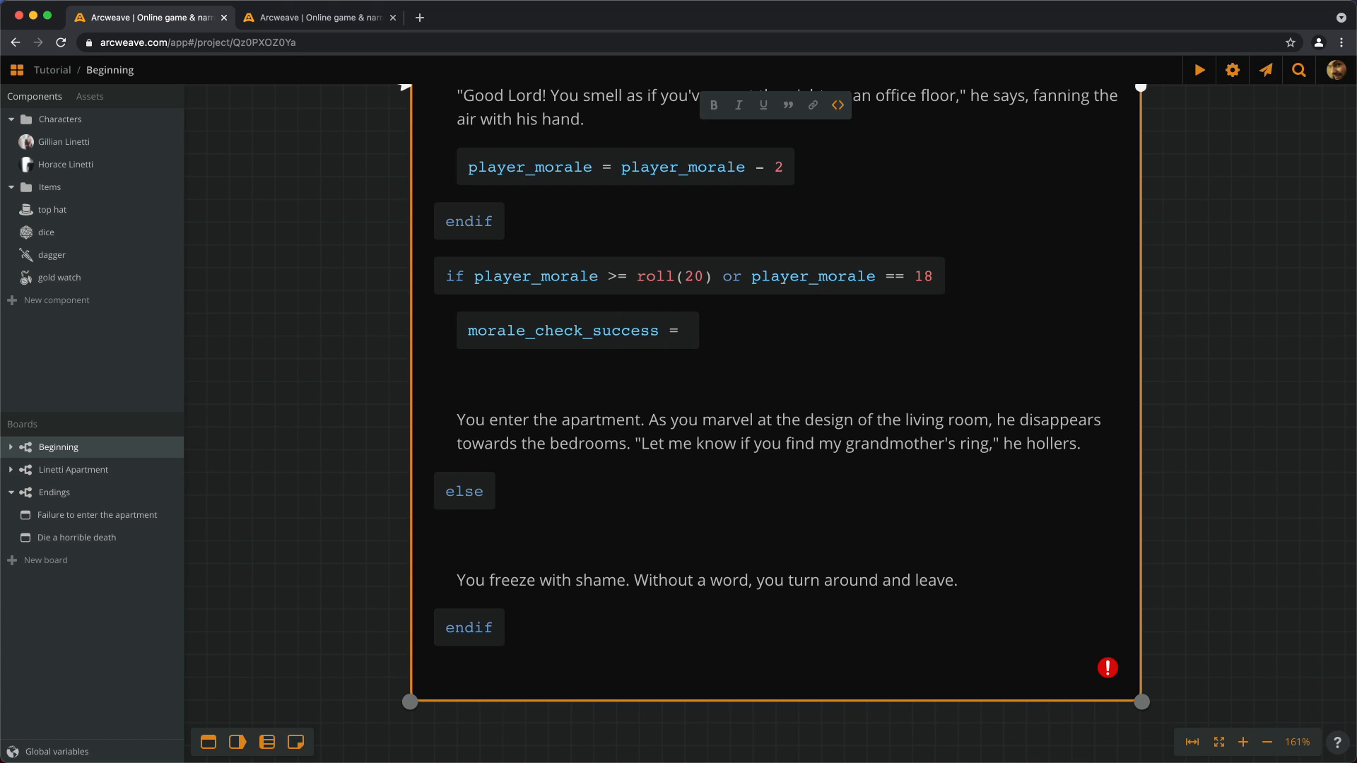
type("true")
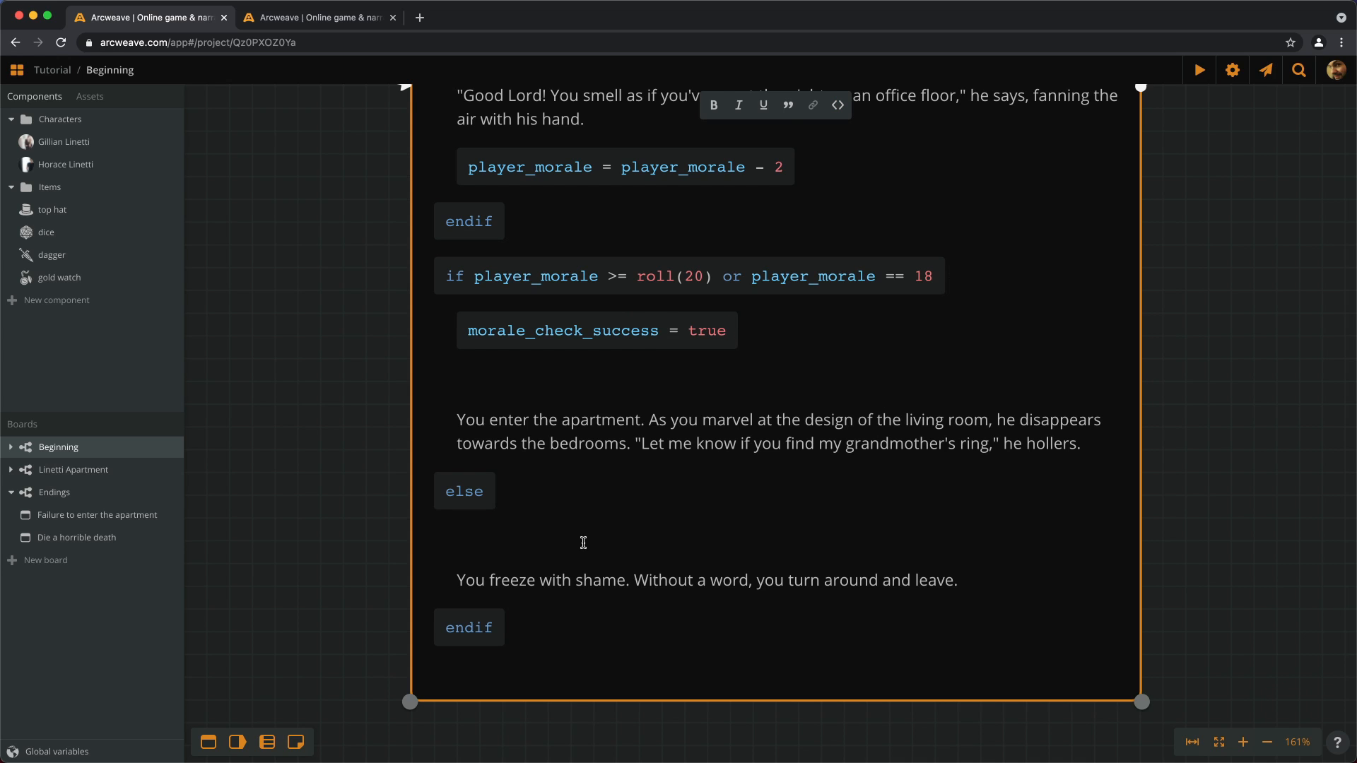
Step: Add code morale_check_success = false under the else branch
scroll("down", 3)
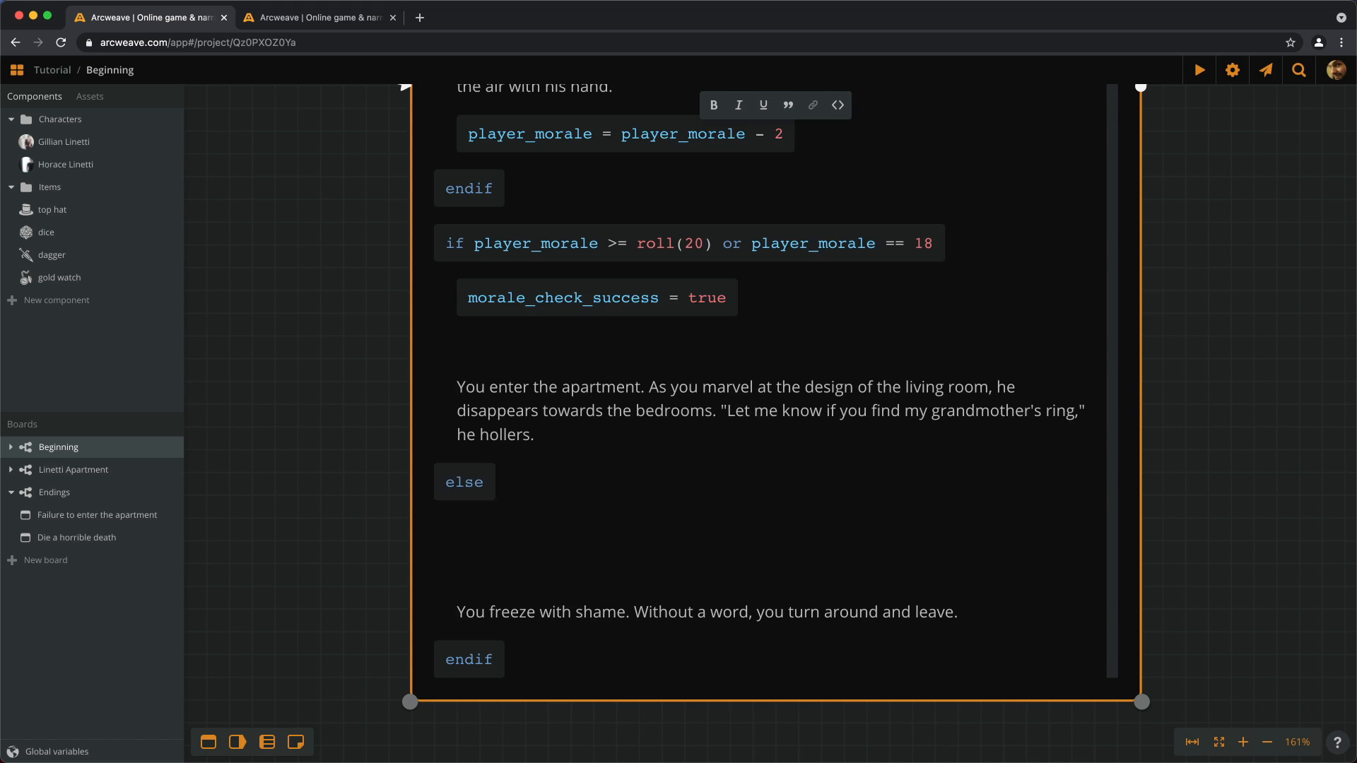
type("morale_check")
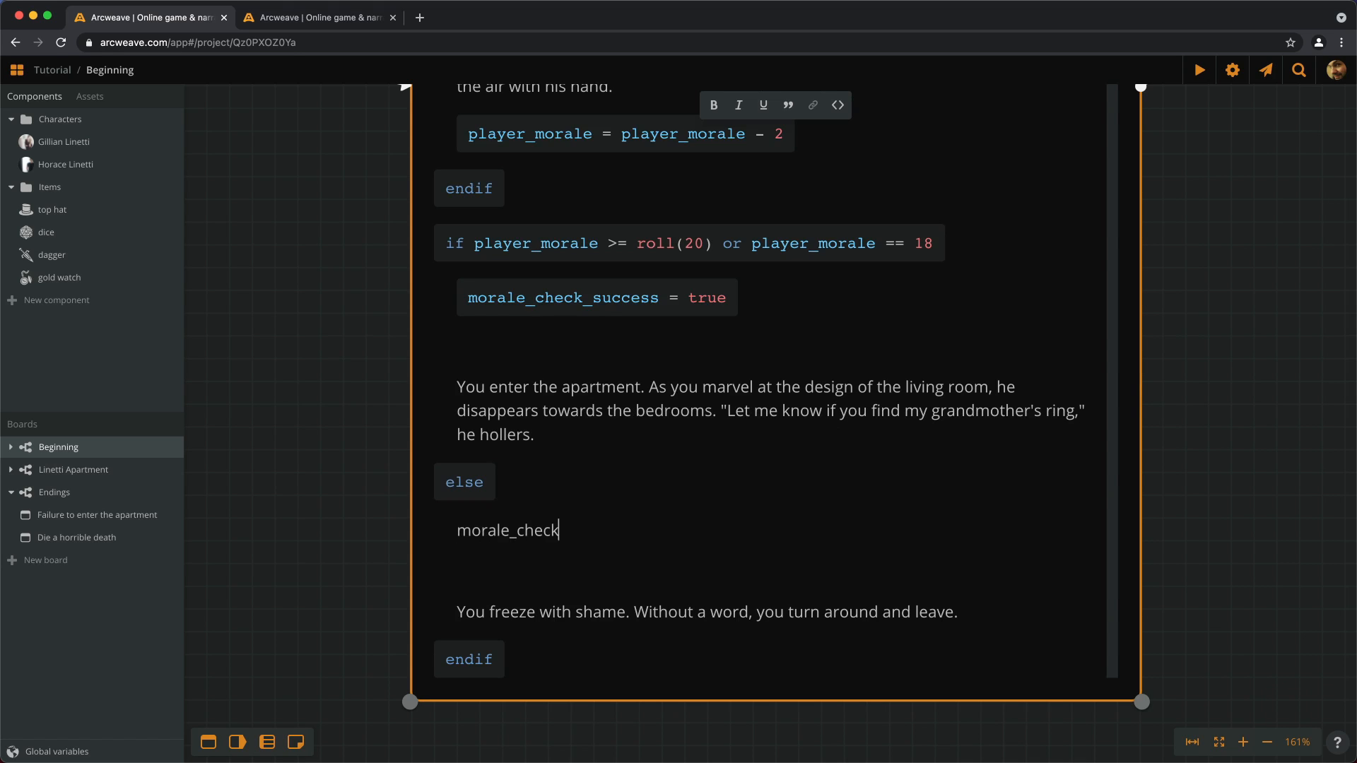
type("_success")
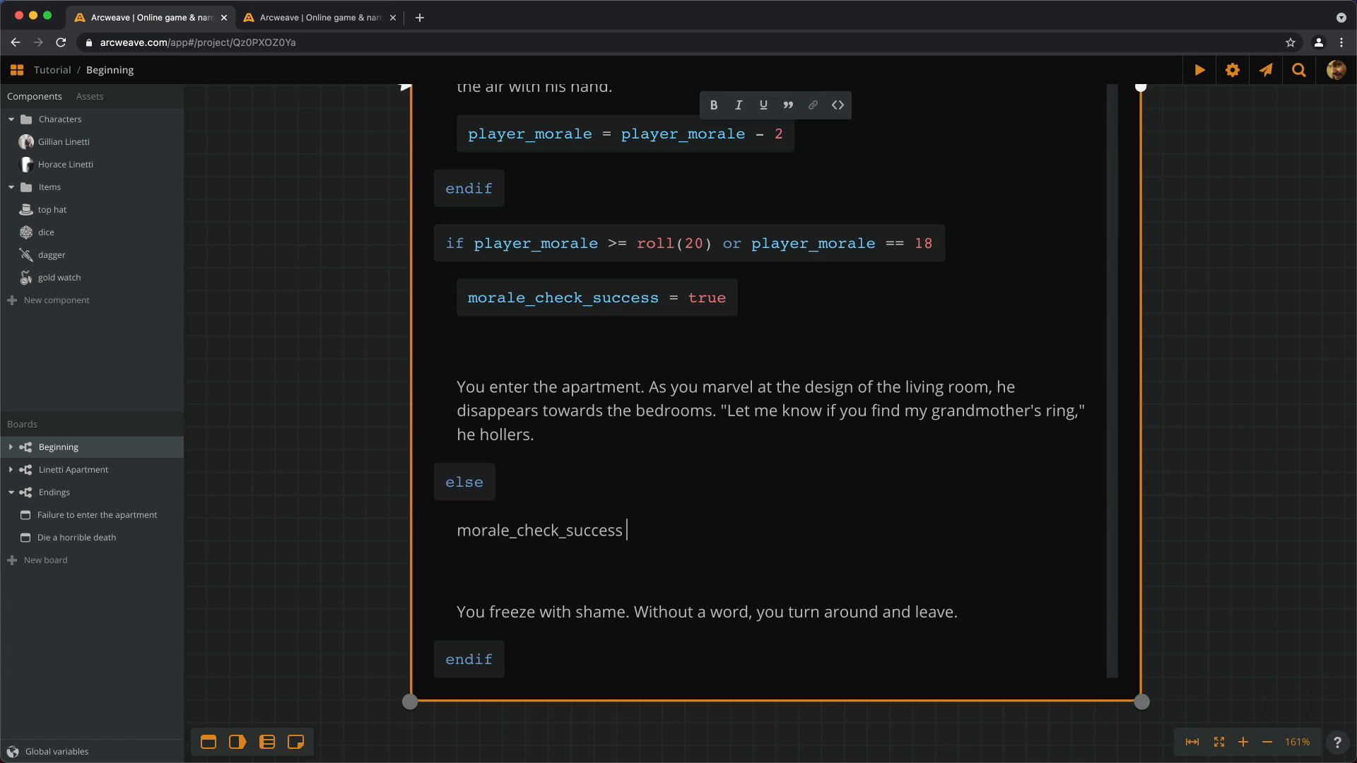
type("= false")
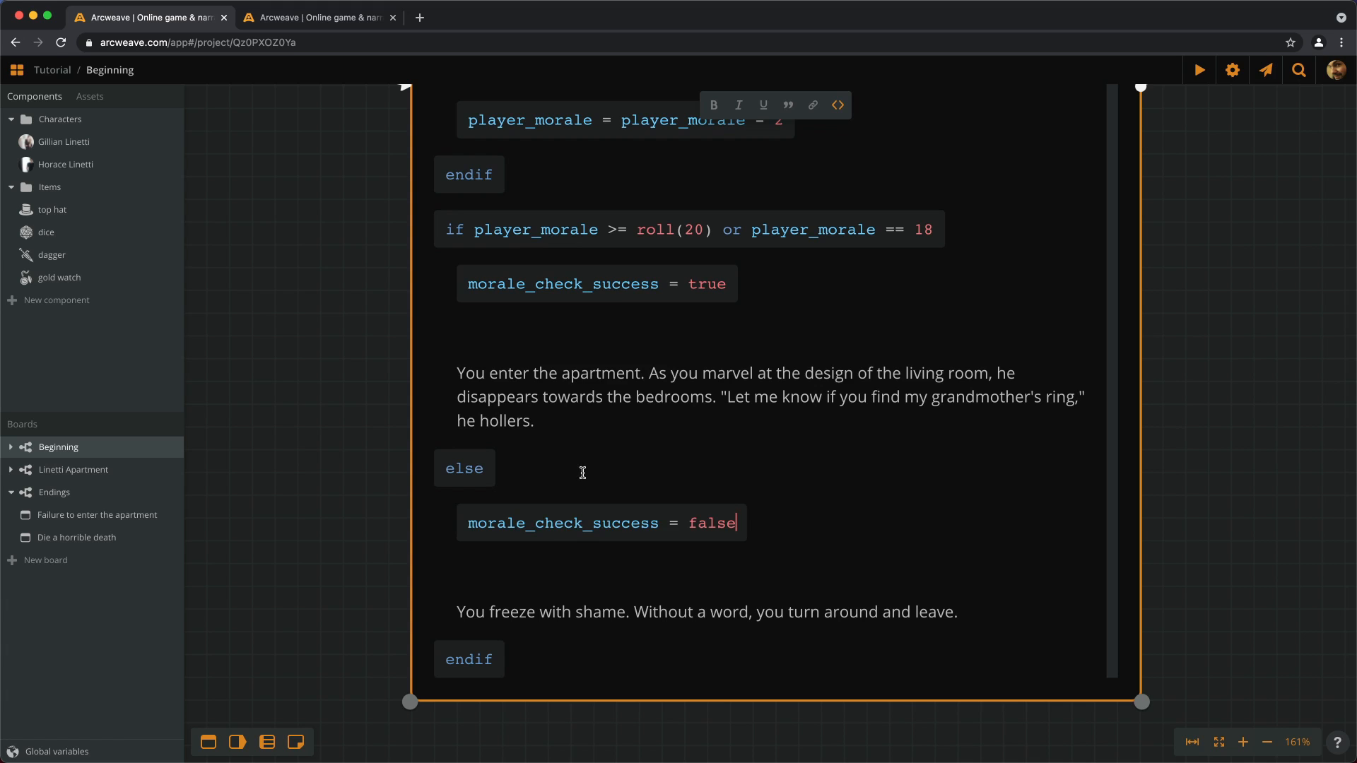
mouse_move(791, 526)
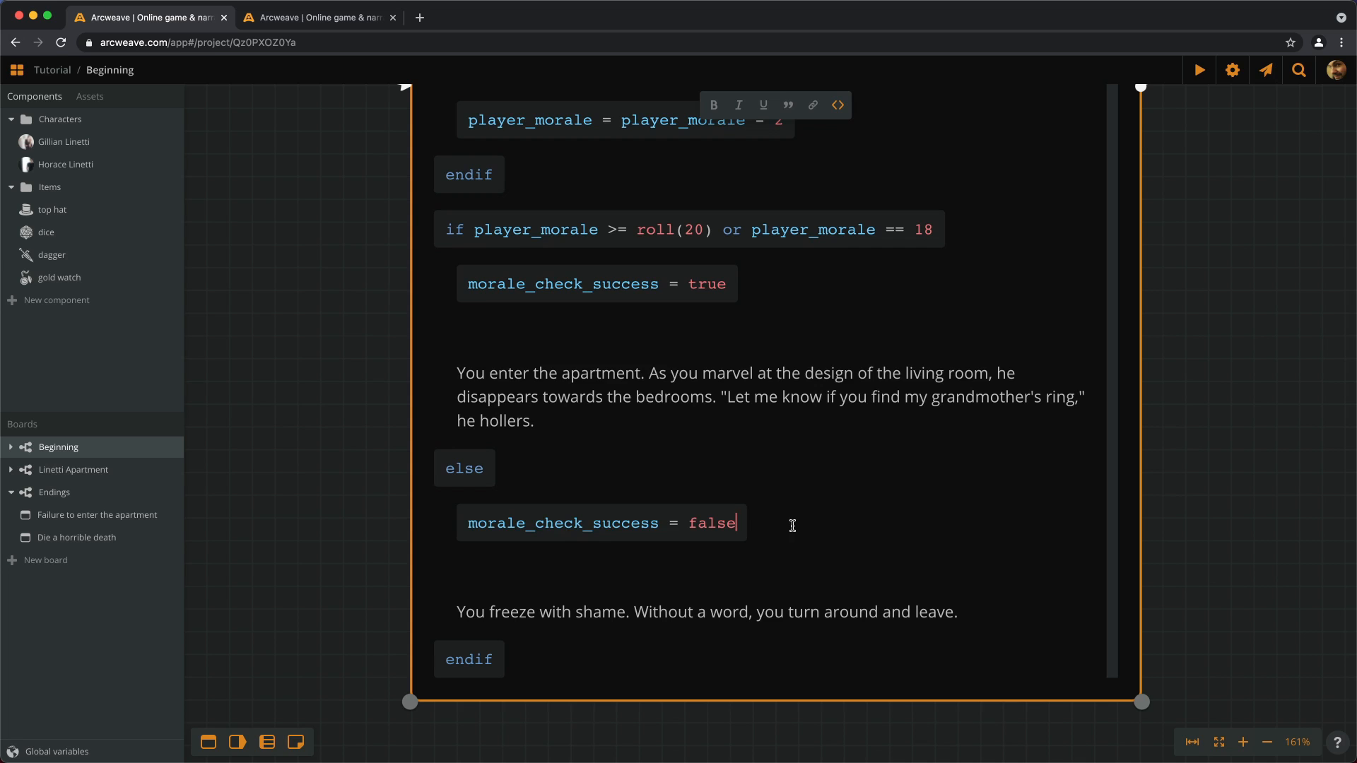
mouse_move(1129, 382)
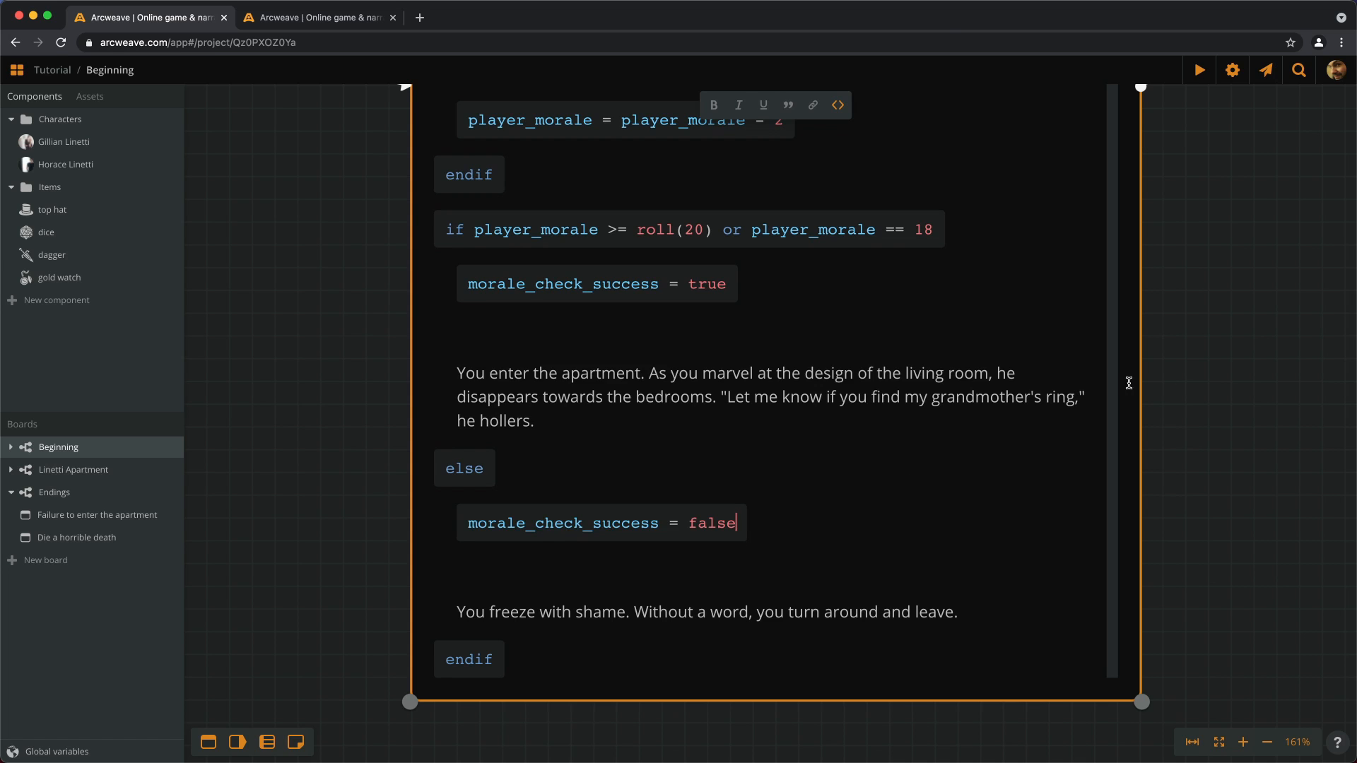
scroll("up", 3)
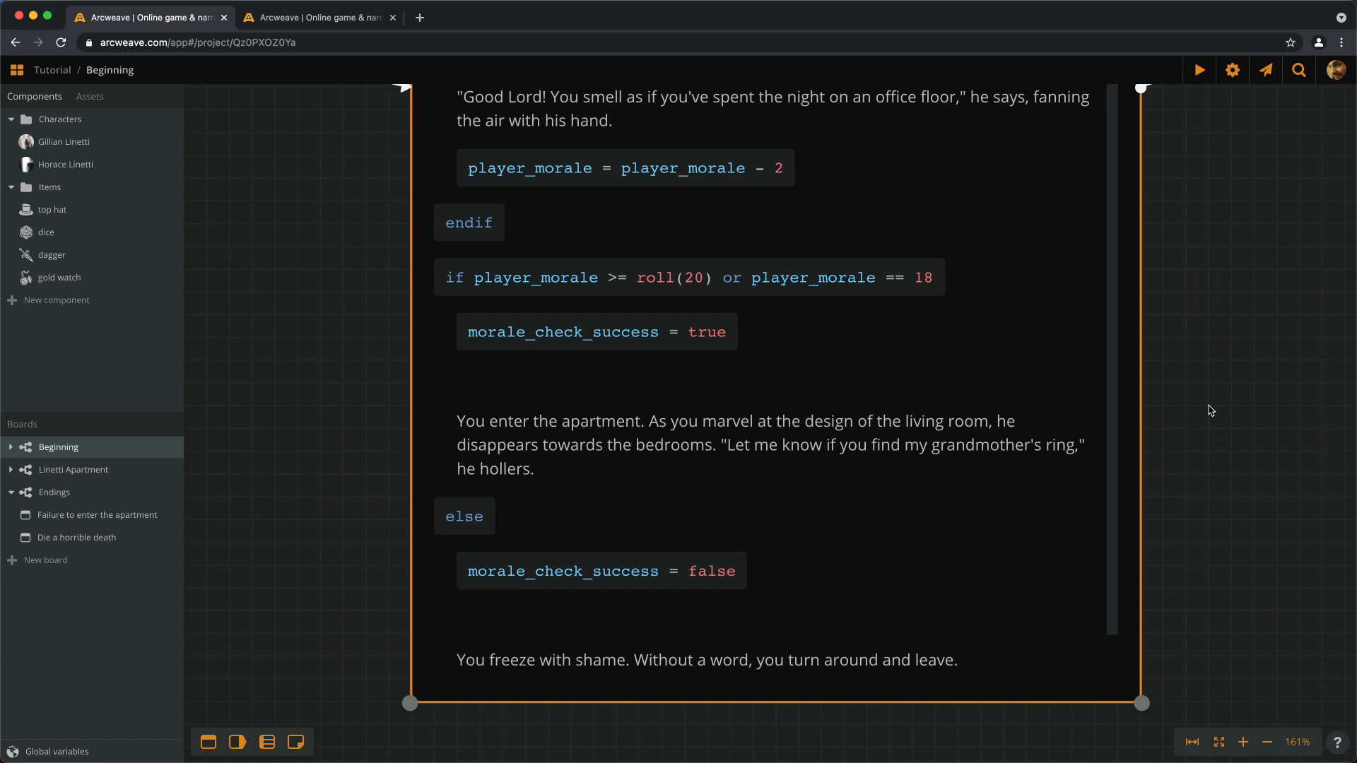
Step: Add a branch testing morale_check_success after Entering the apartment, leading to Living Room, plus an else output
left_click(1265, 741)
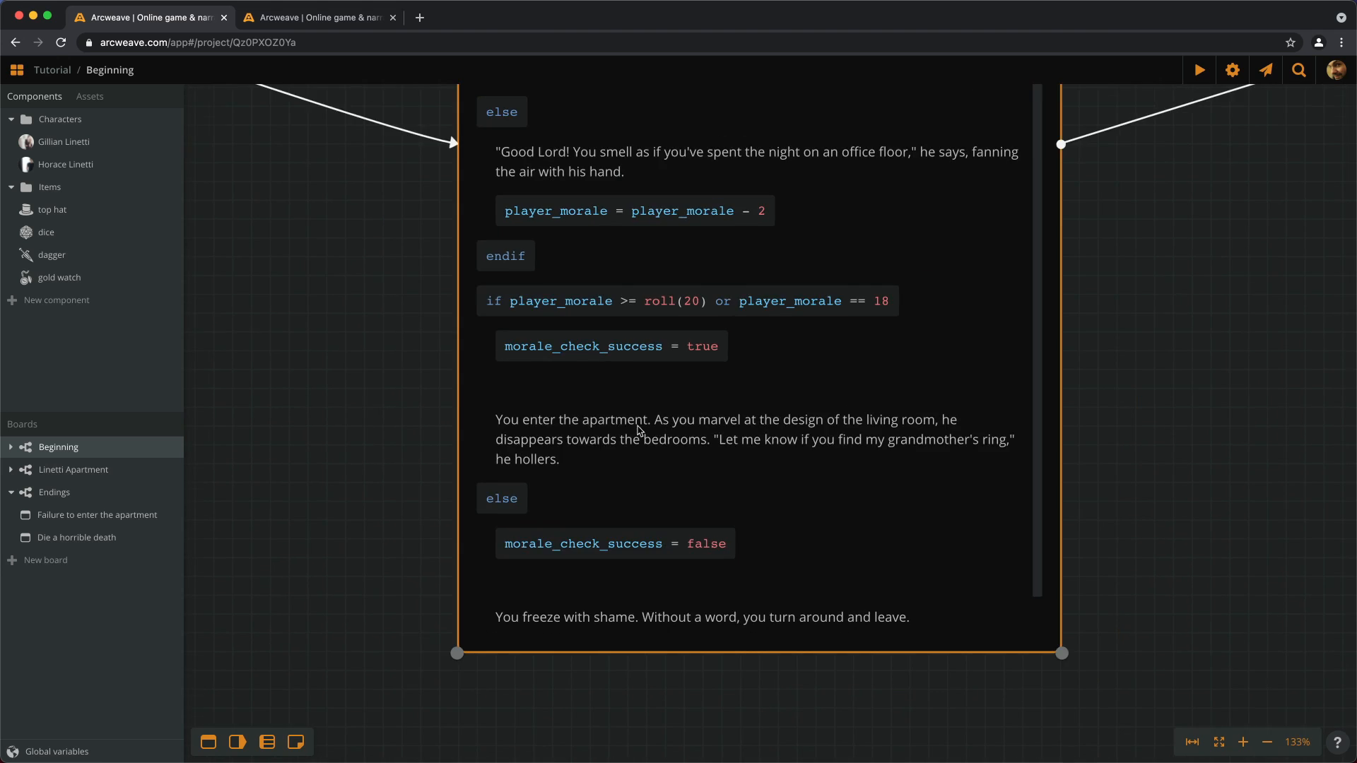
left_click(1266, 741)
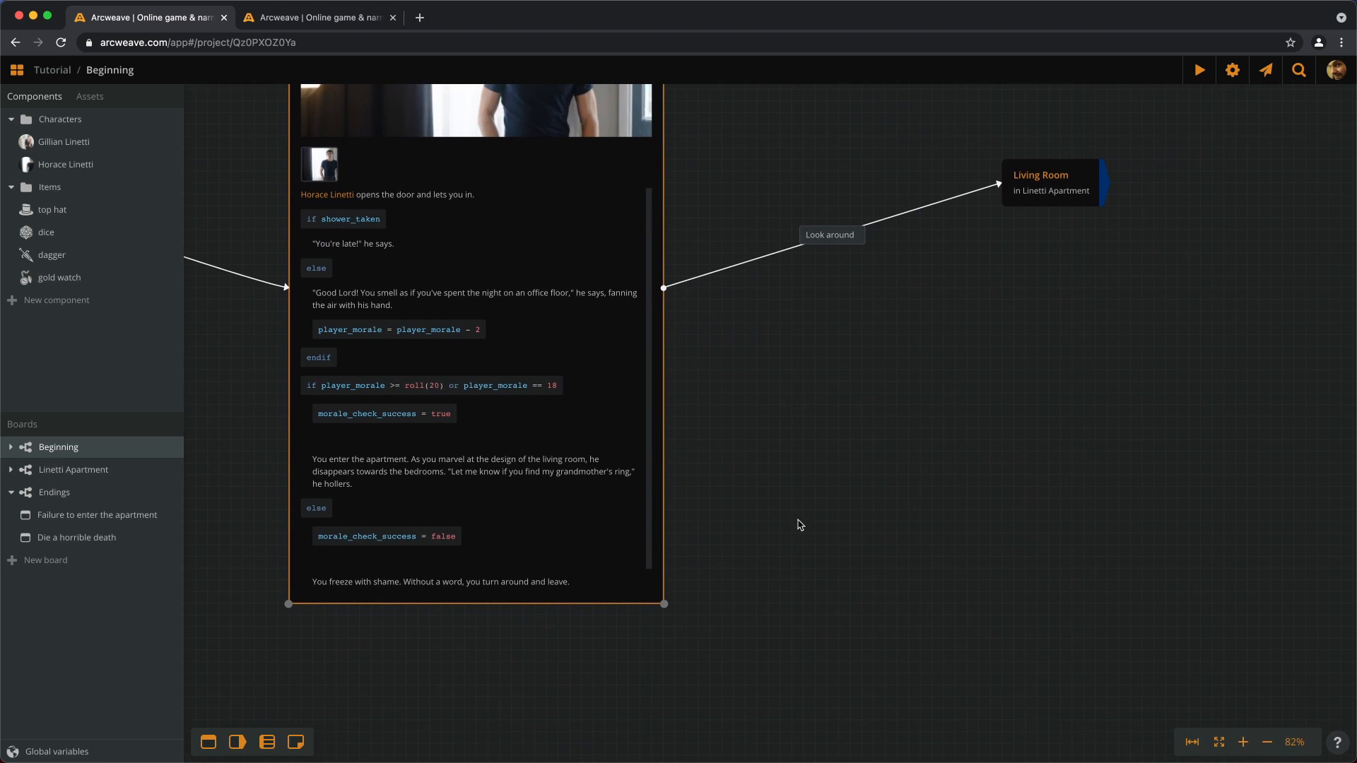
mouse_move(900, 509)
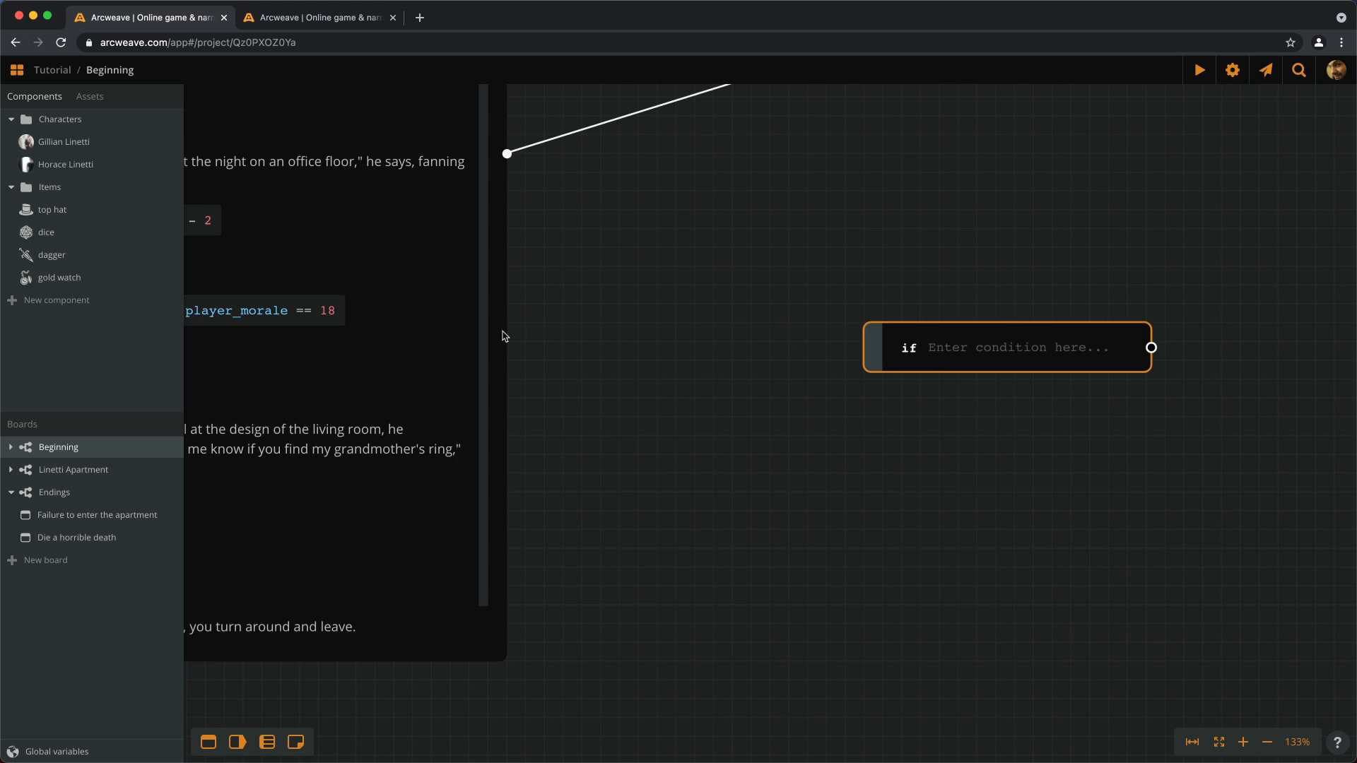
scroll("down", 3)
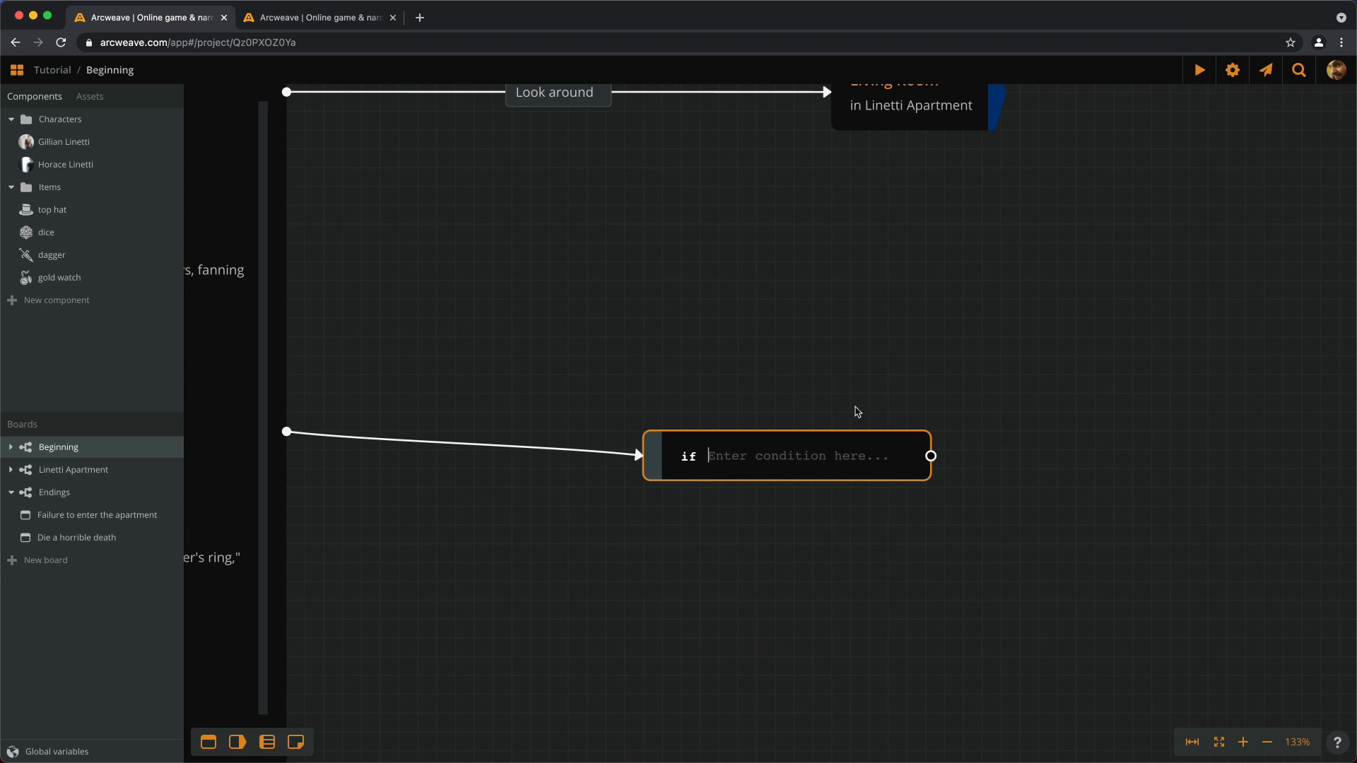
type("morale")
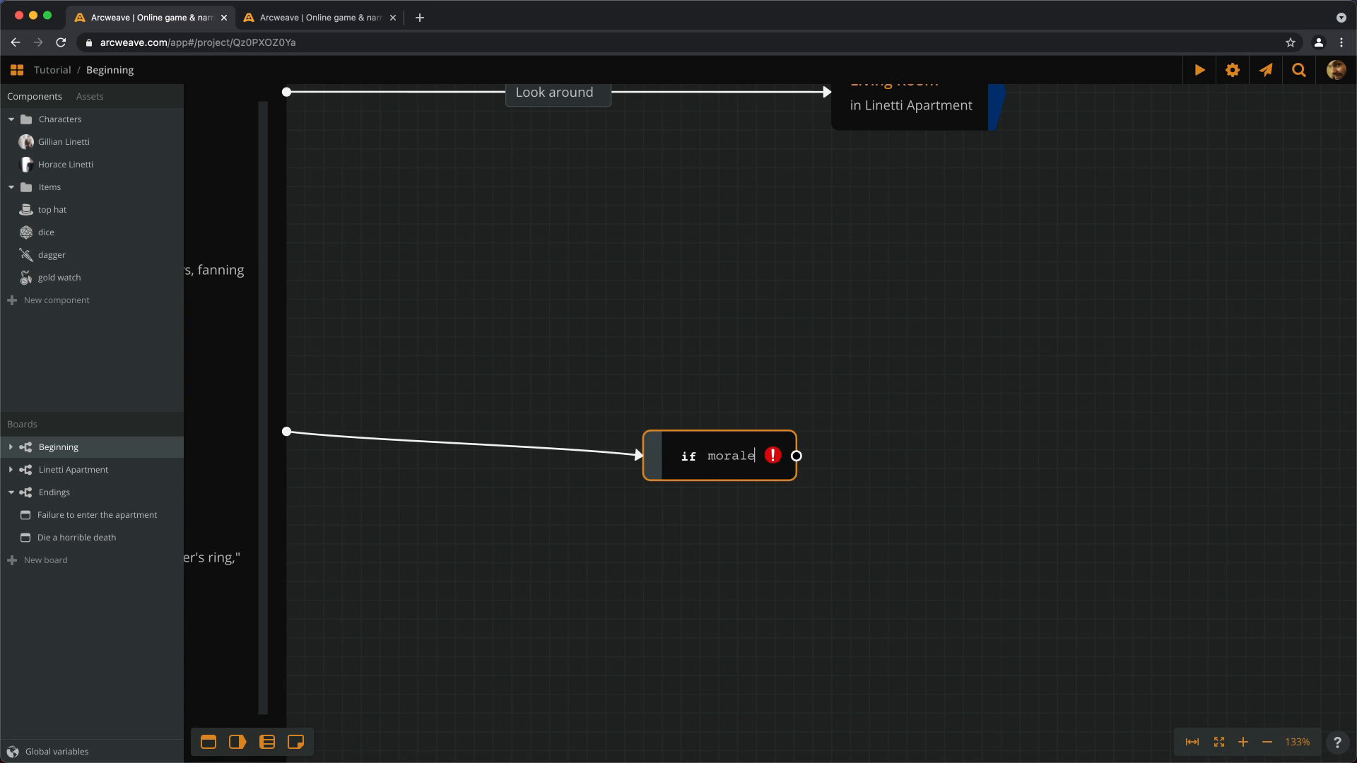
type("_check_success")
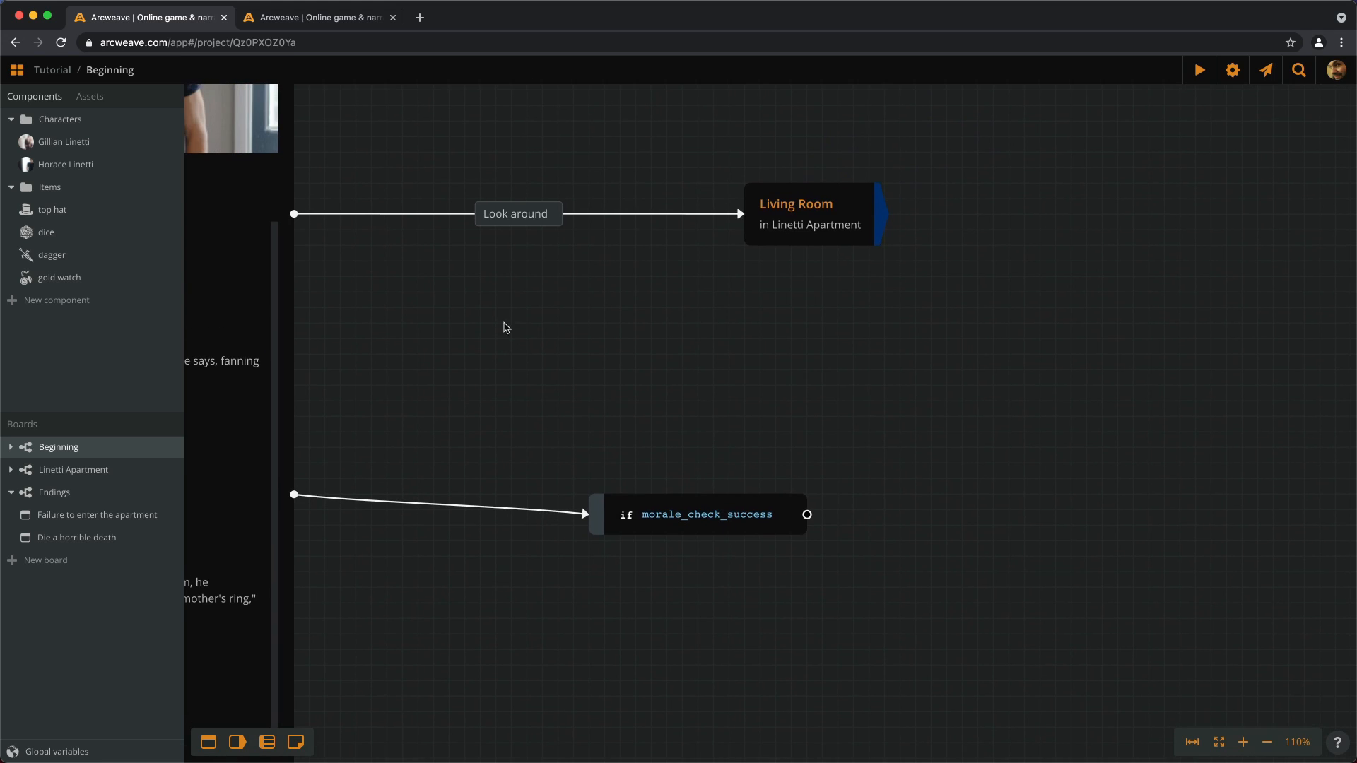
mouse_move(304, 228)
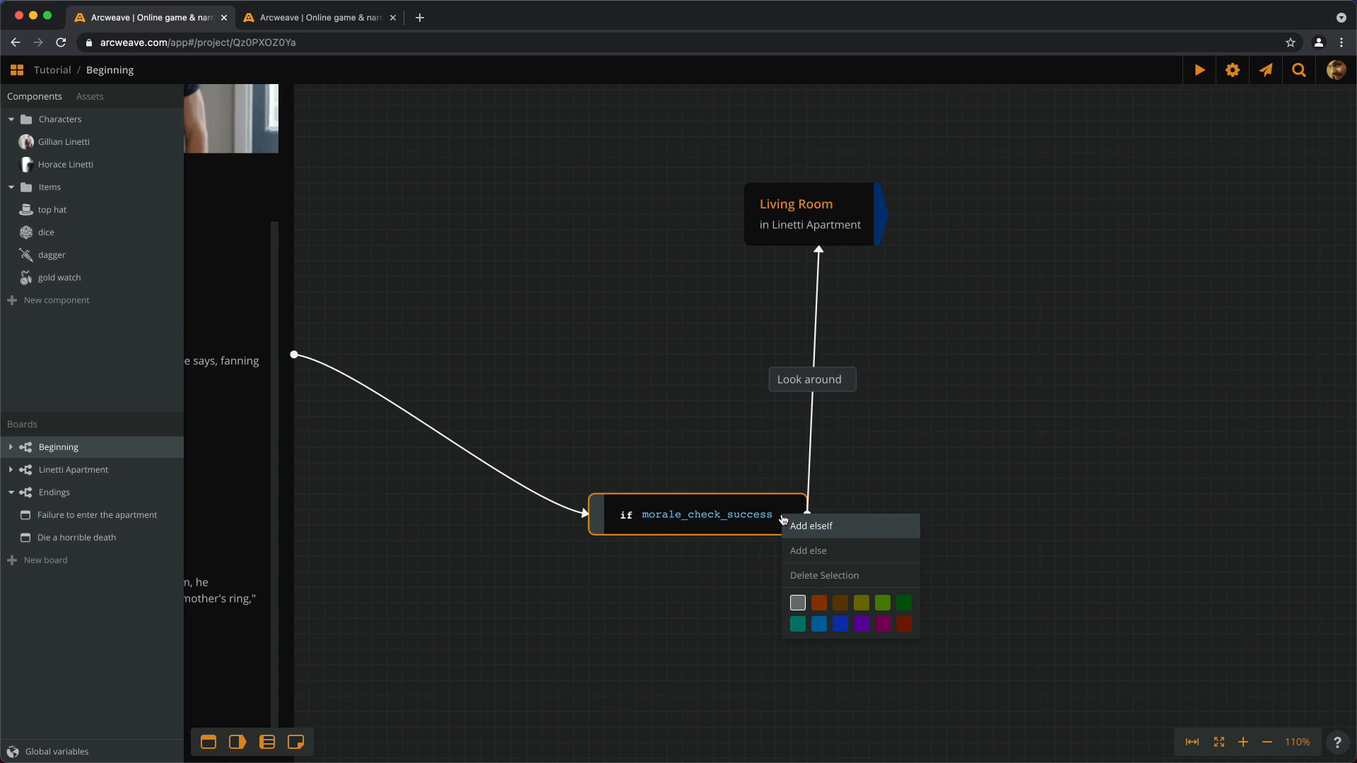
left_click(806, 550)
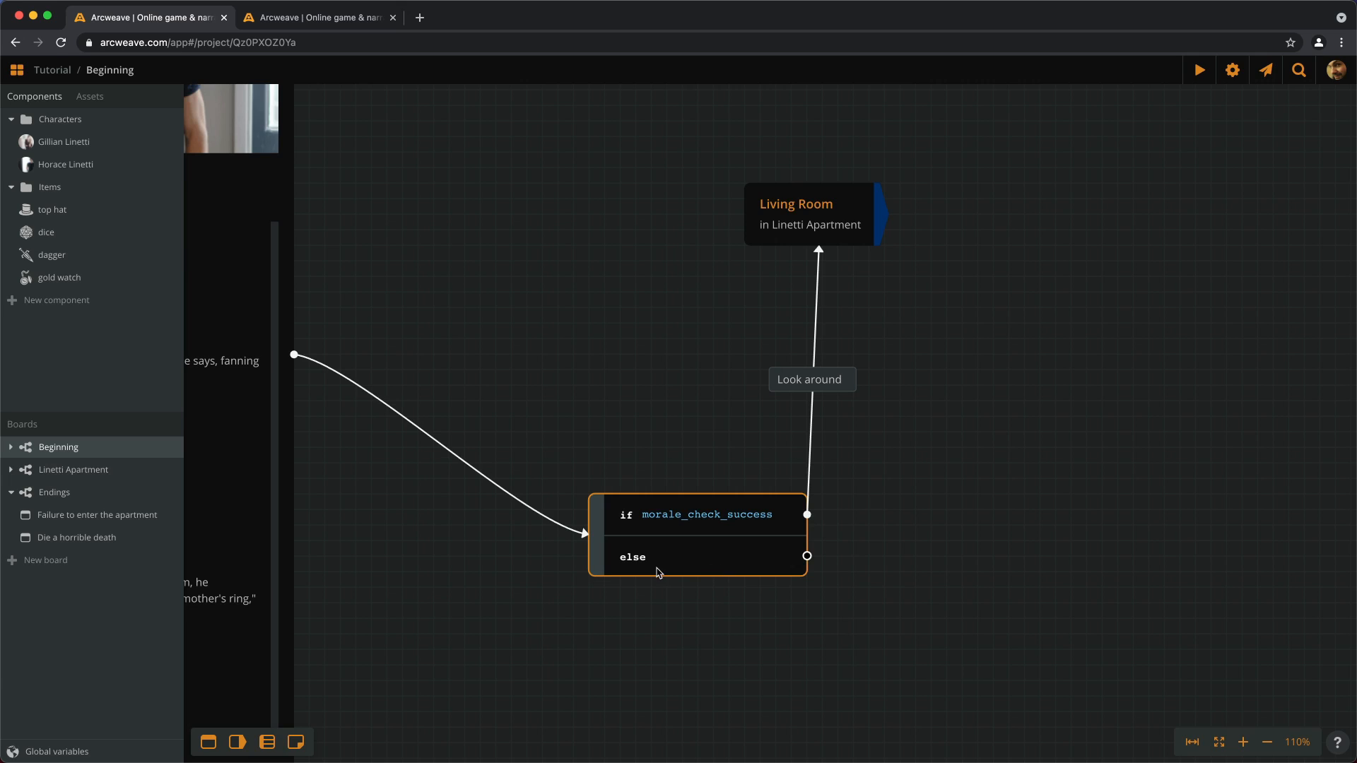
mouse_move(87, 537)
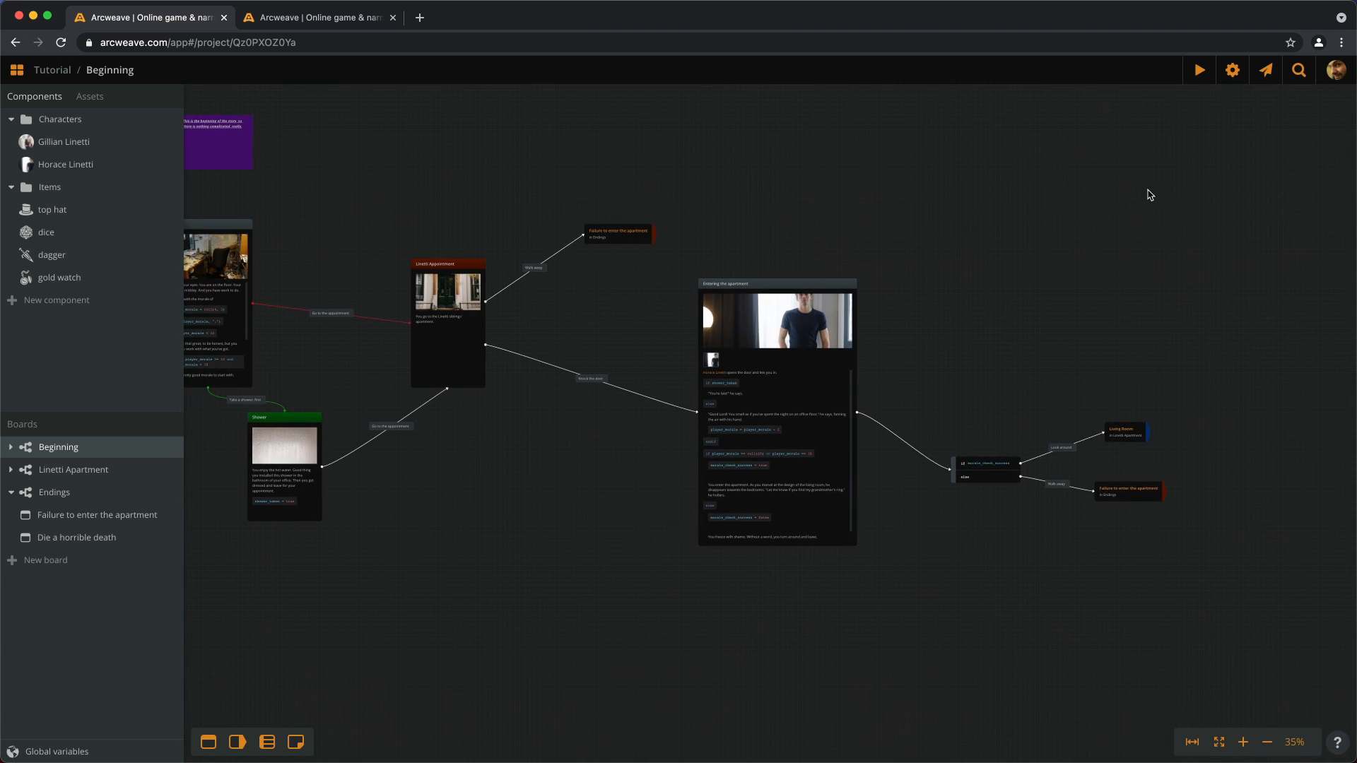
Step: Launch play mode to test the story
left_click(1199, 70)
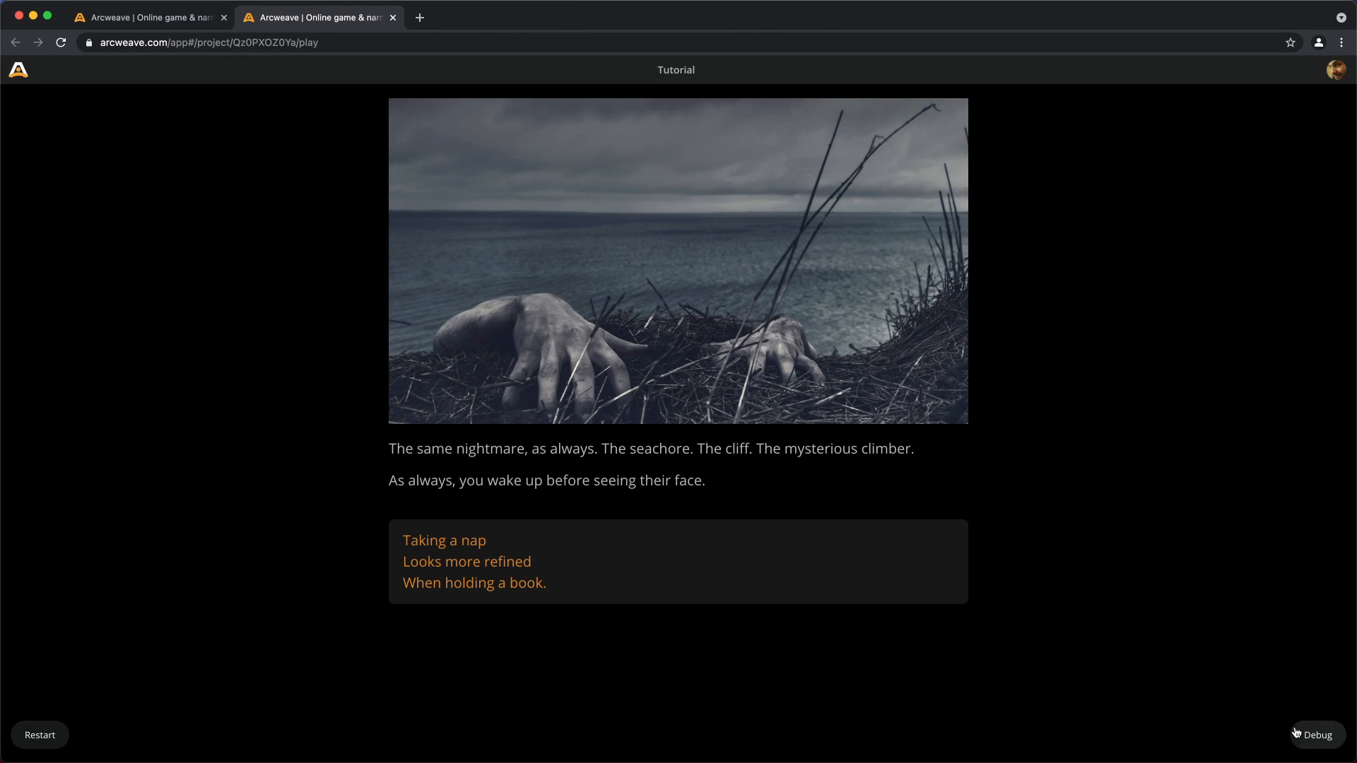
Step: Show variables, pass the nightmare, and go to the appointment without showering
left_click(1314, 735)
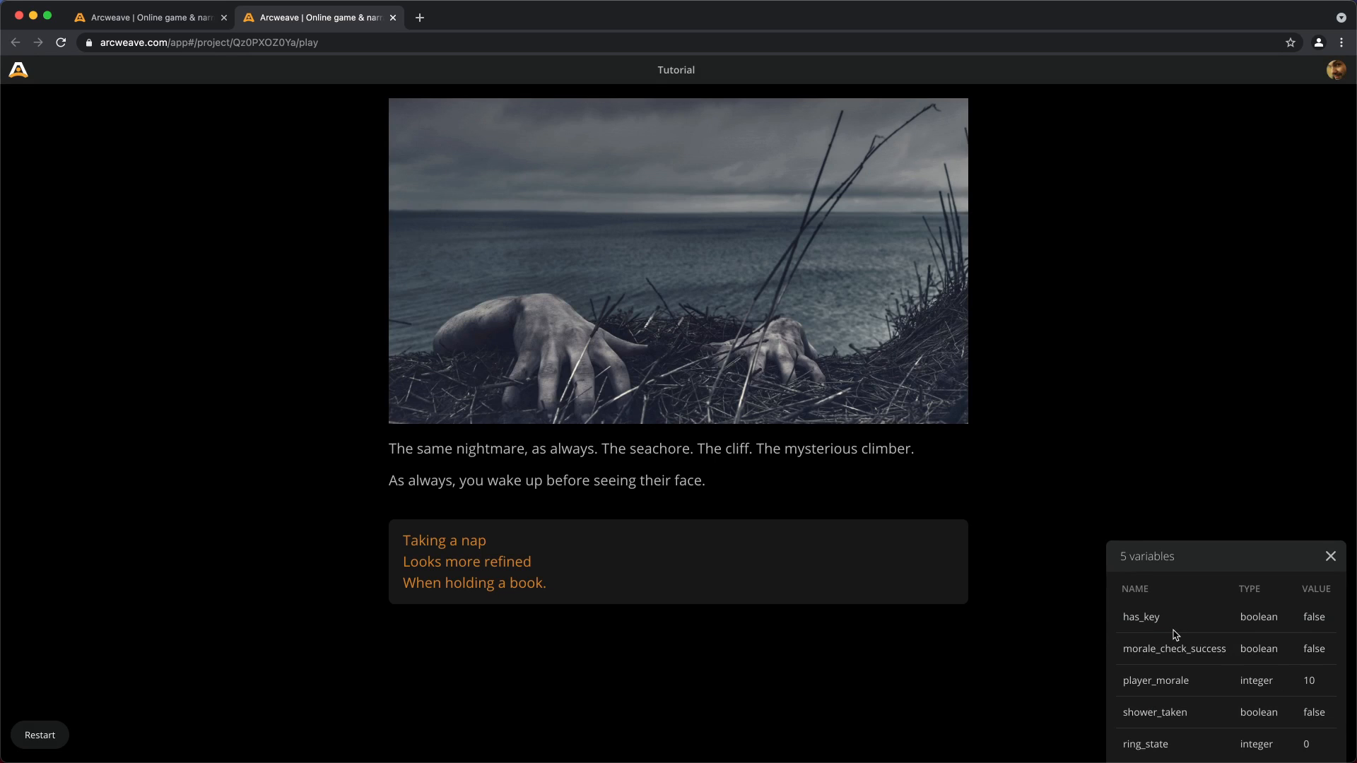
mouse_move(1290, 679)
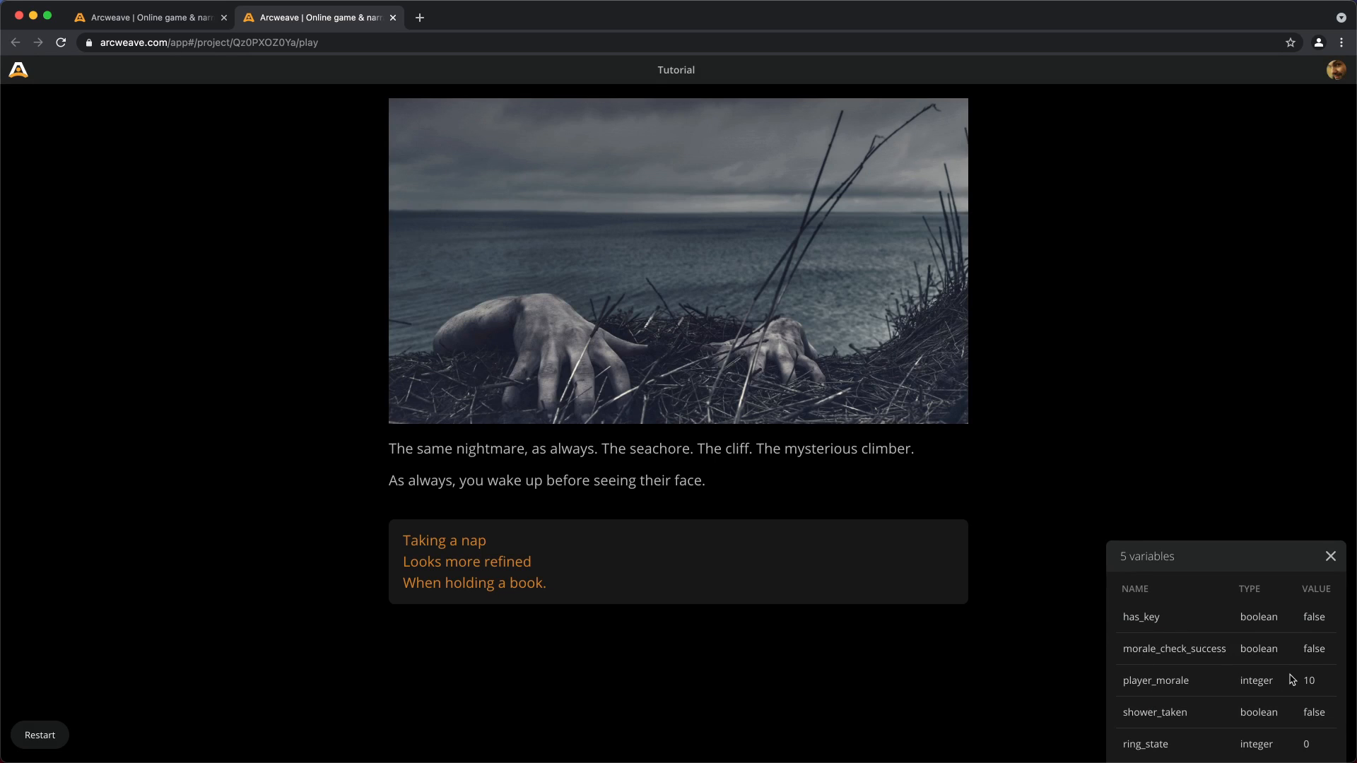
mouse_move(1259, 712)
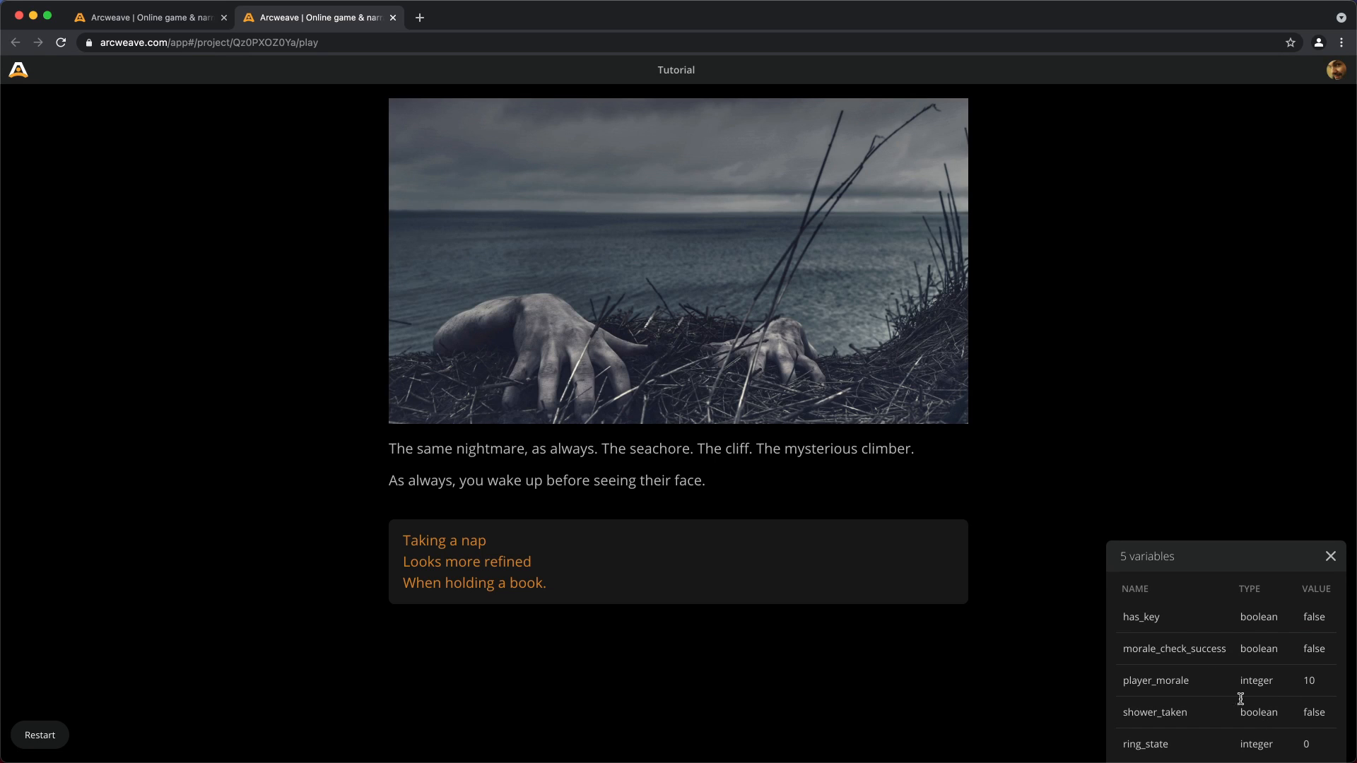
mouse_move(848, 666)
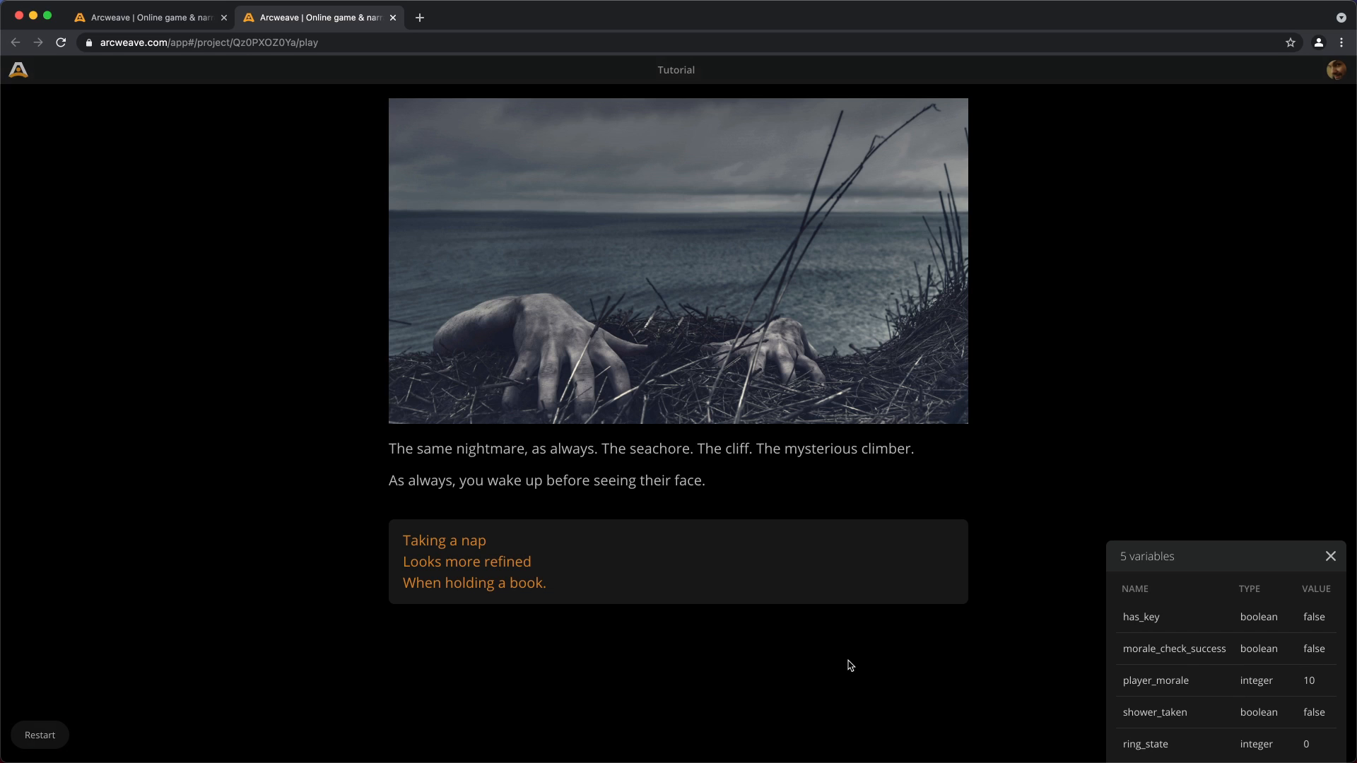
left_click(473, 560)
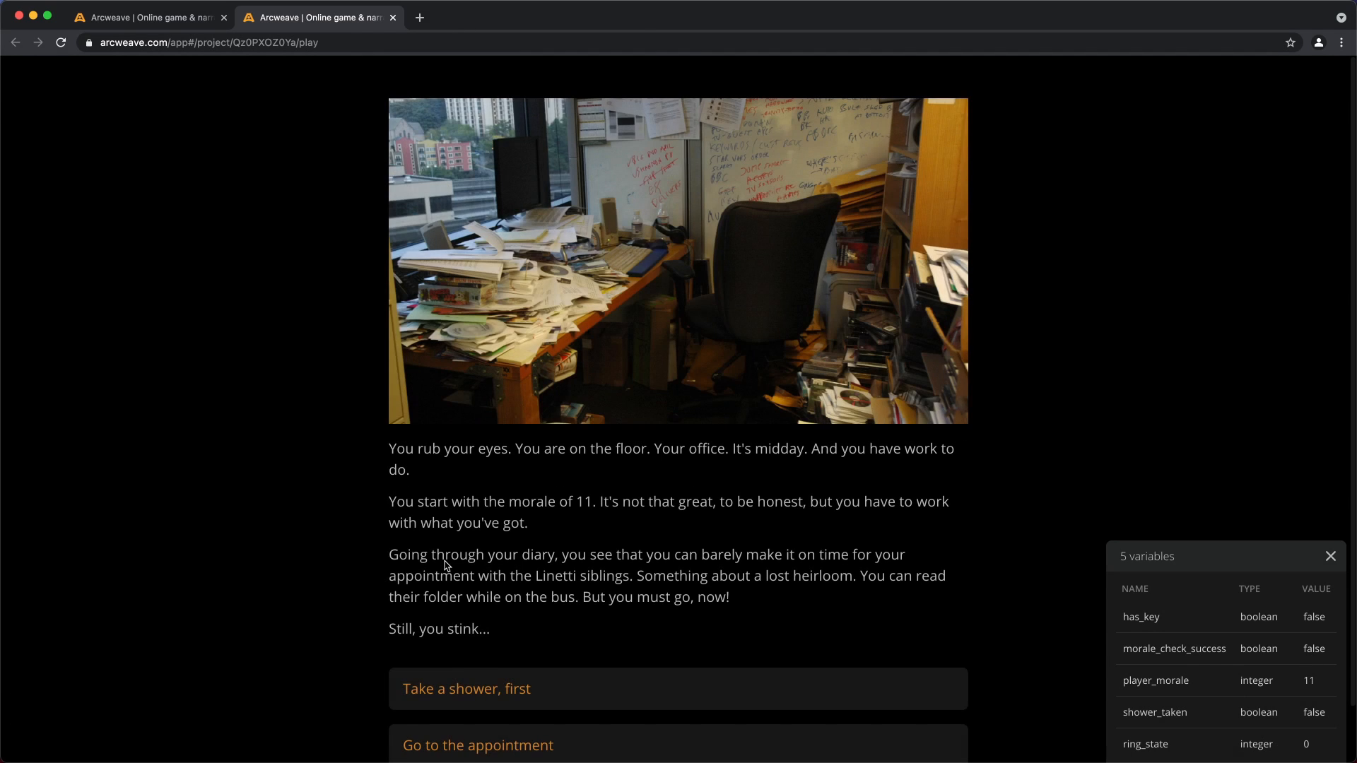
mouse_move(554, 509)
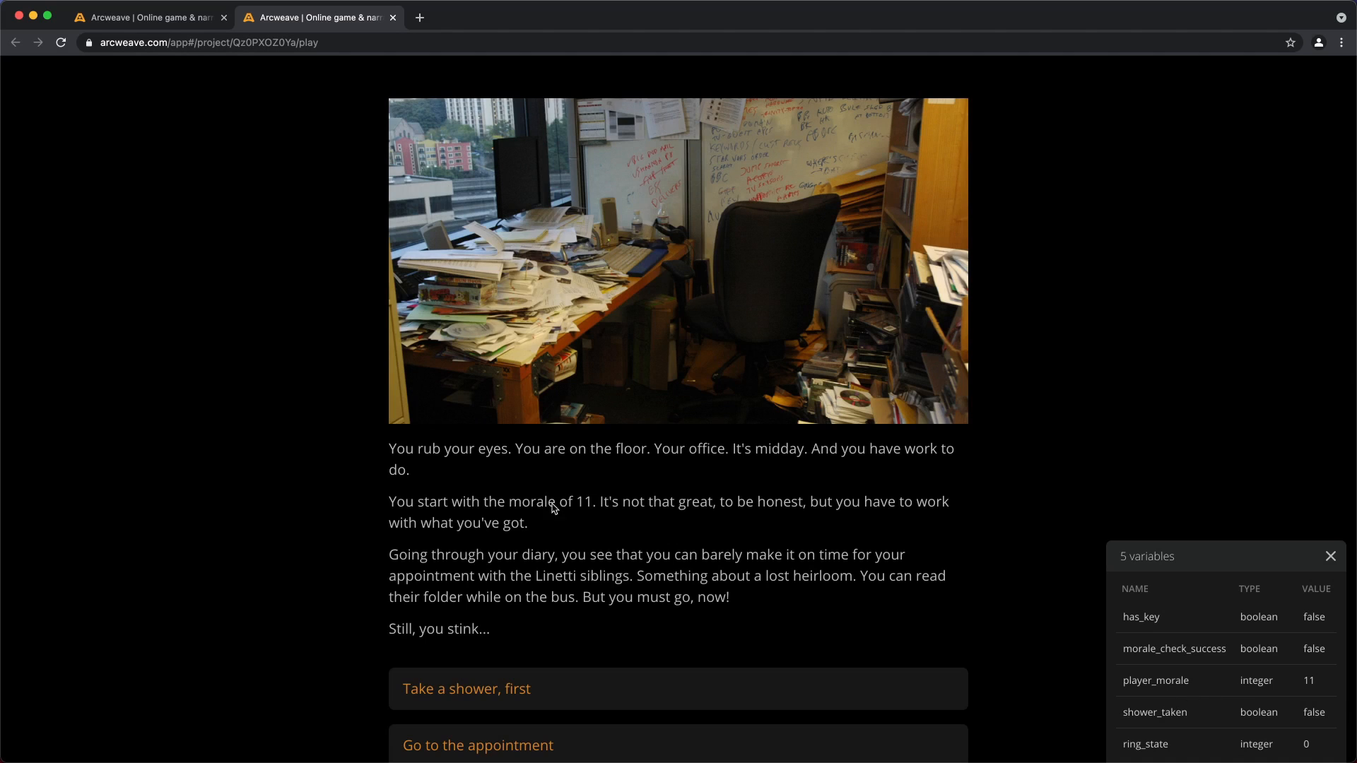
mouse_move(830, 586)
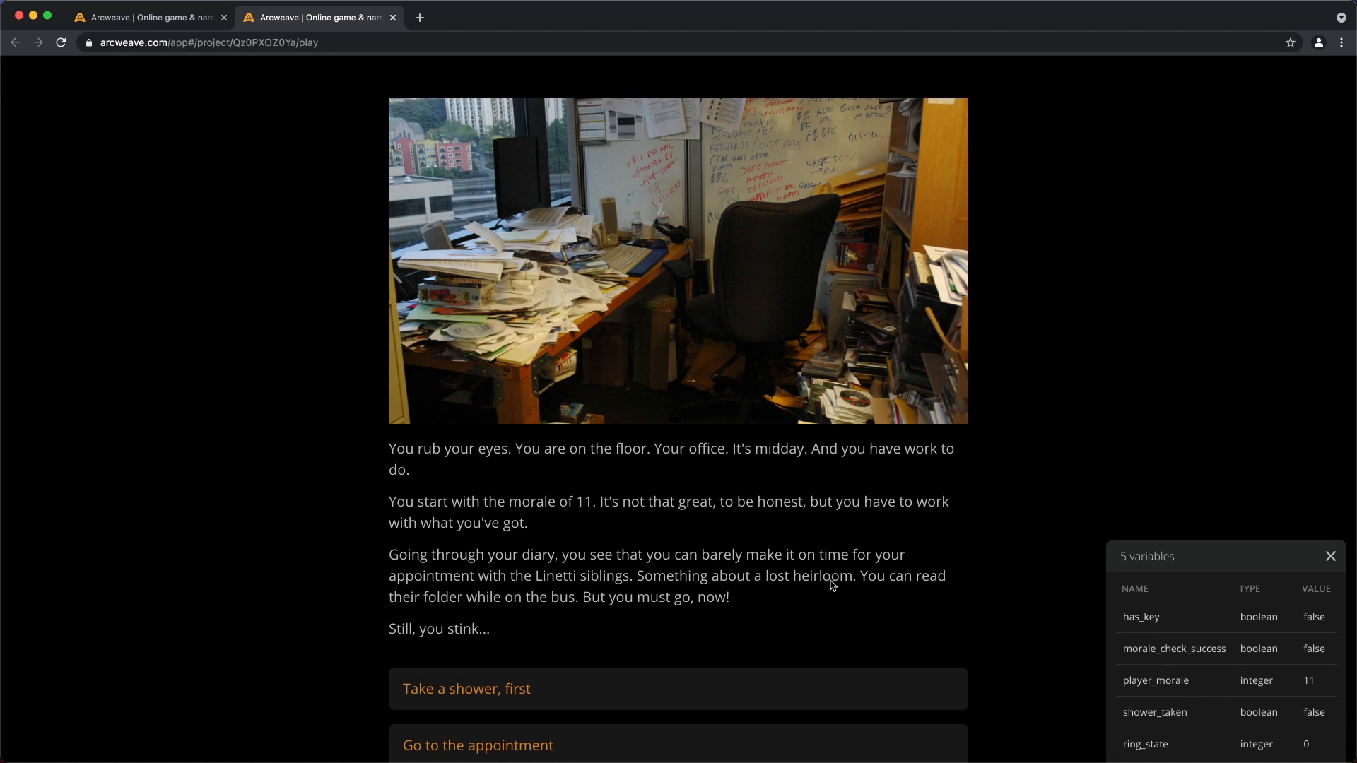
scroll("down", 3)
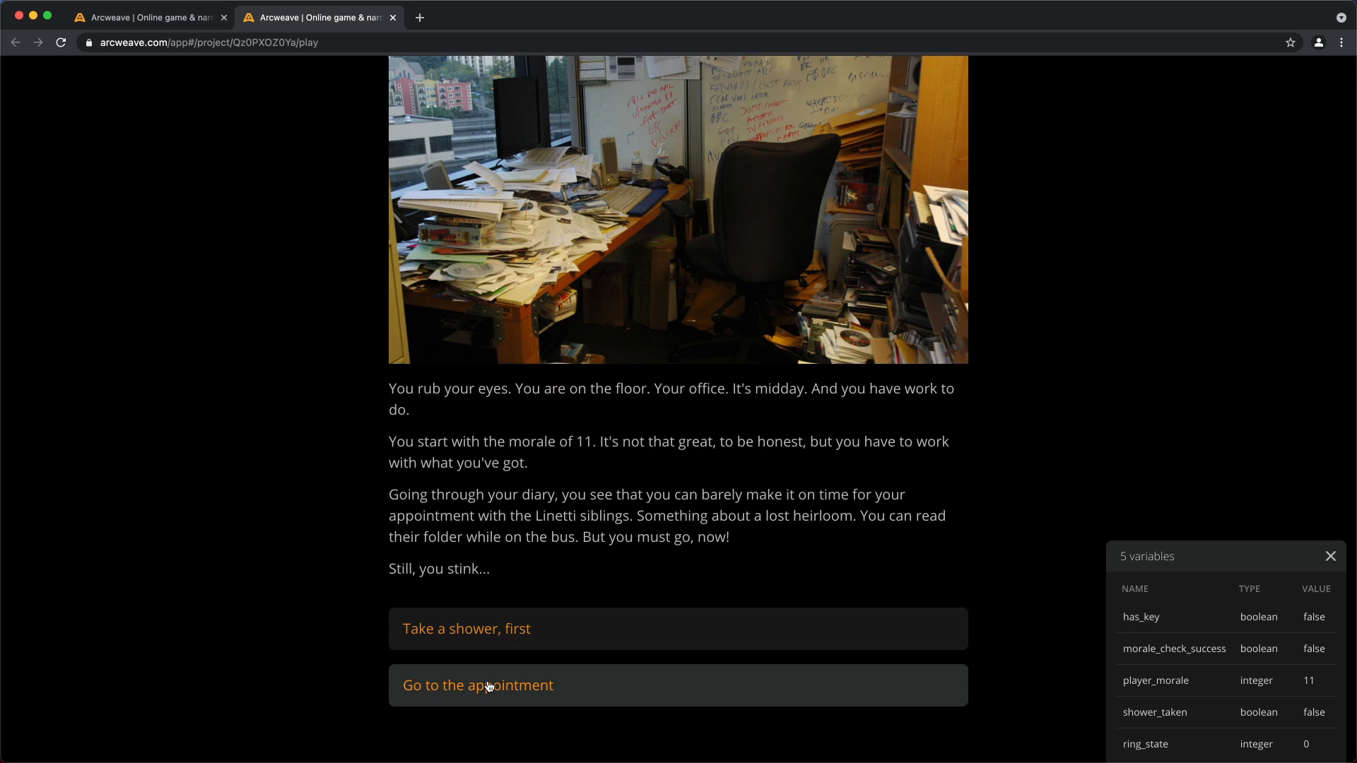
left_click(477, 685)
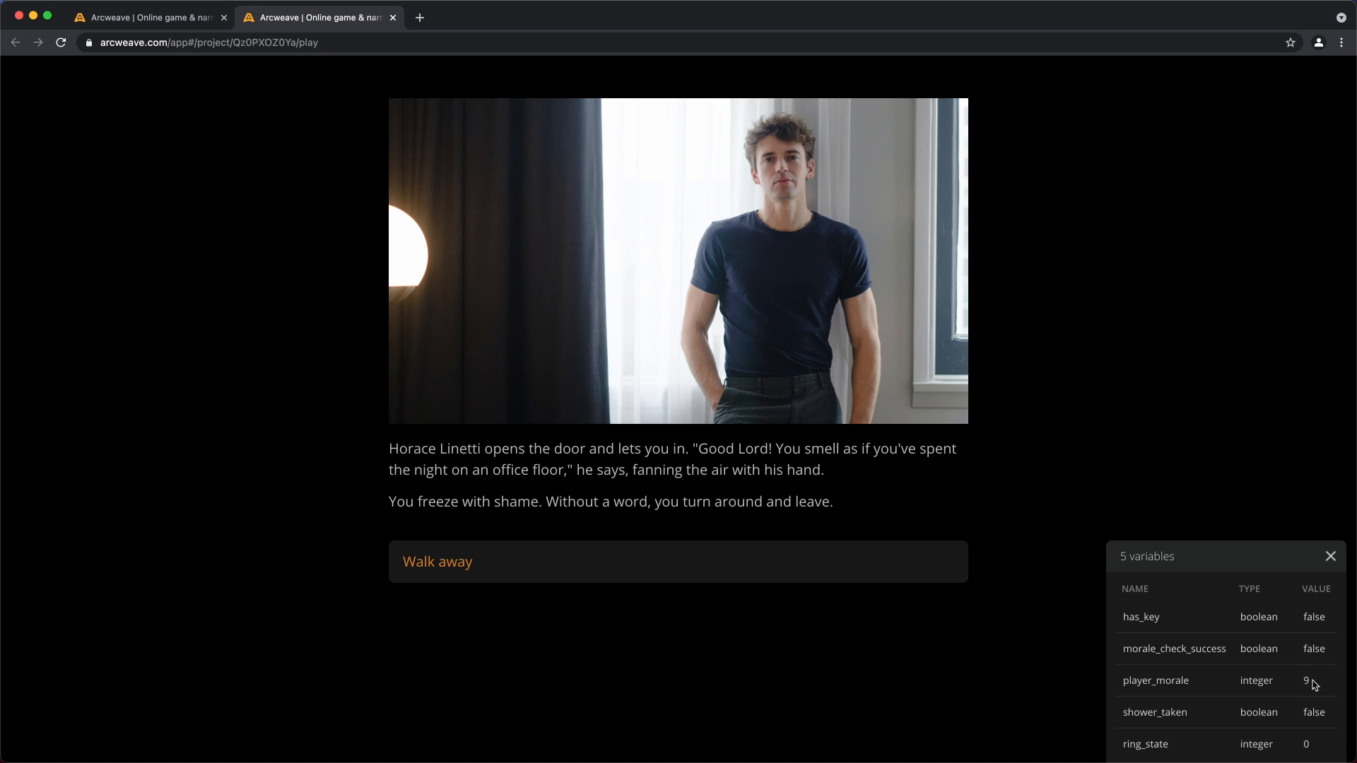
mouse_move(1321, 650)
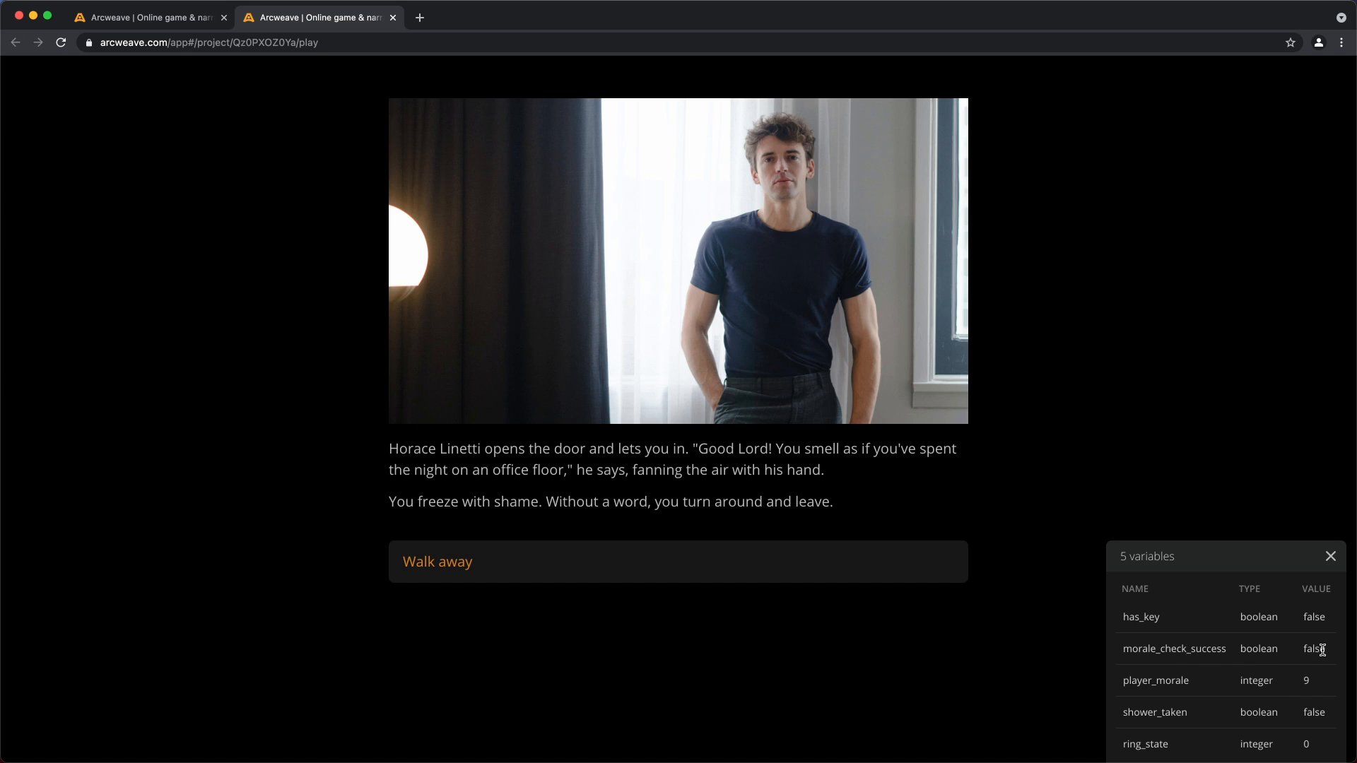
mouse_move(619, 485)
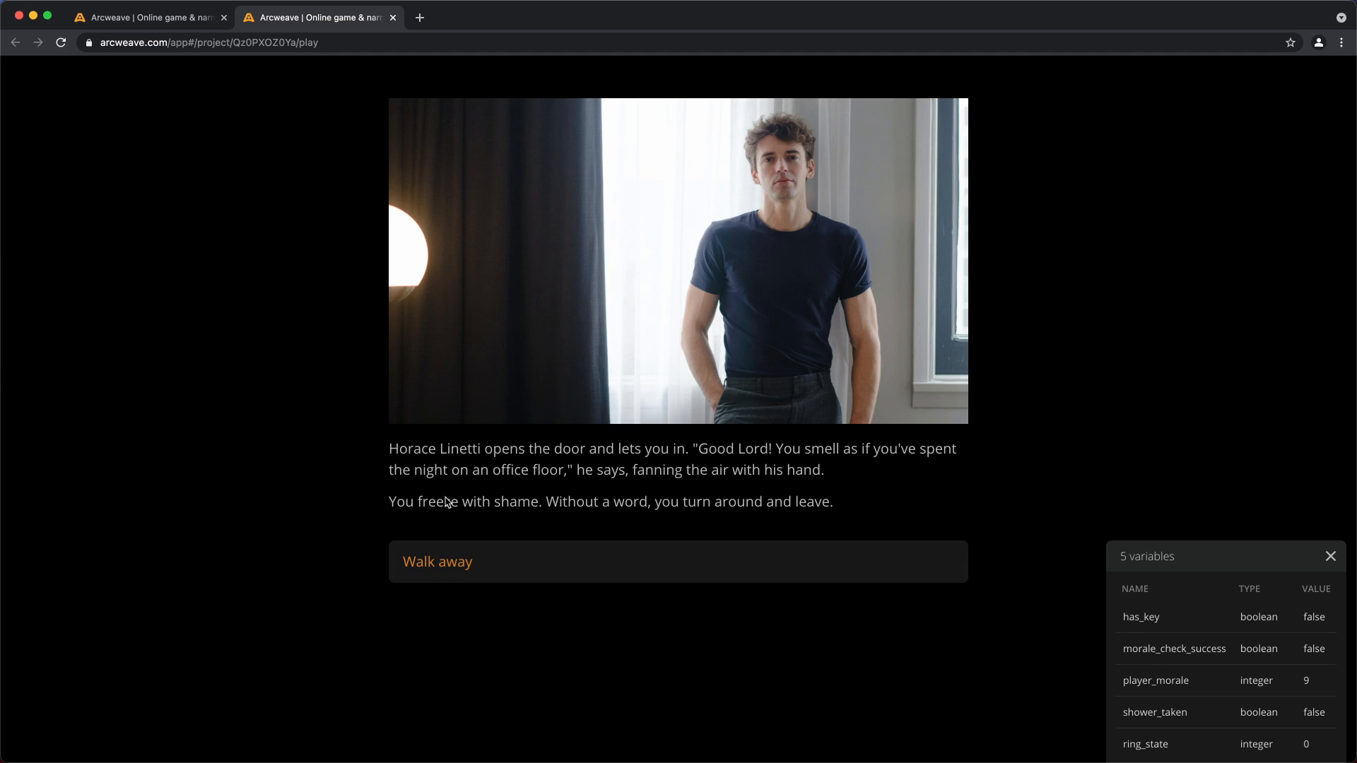
mouse_move(695, 517)
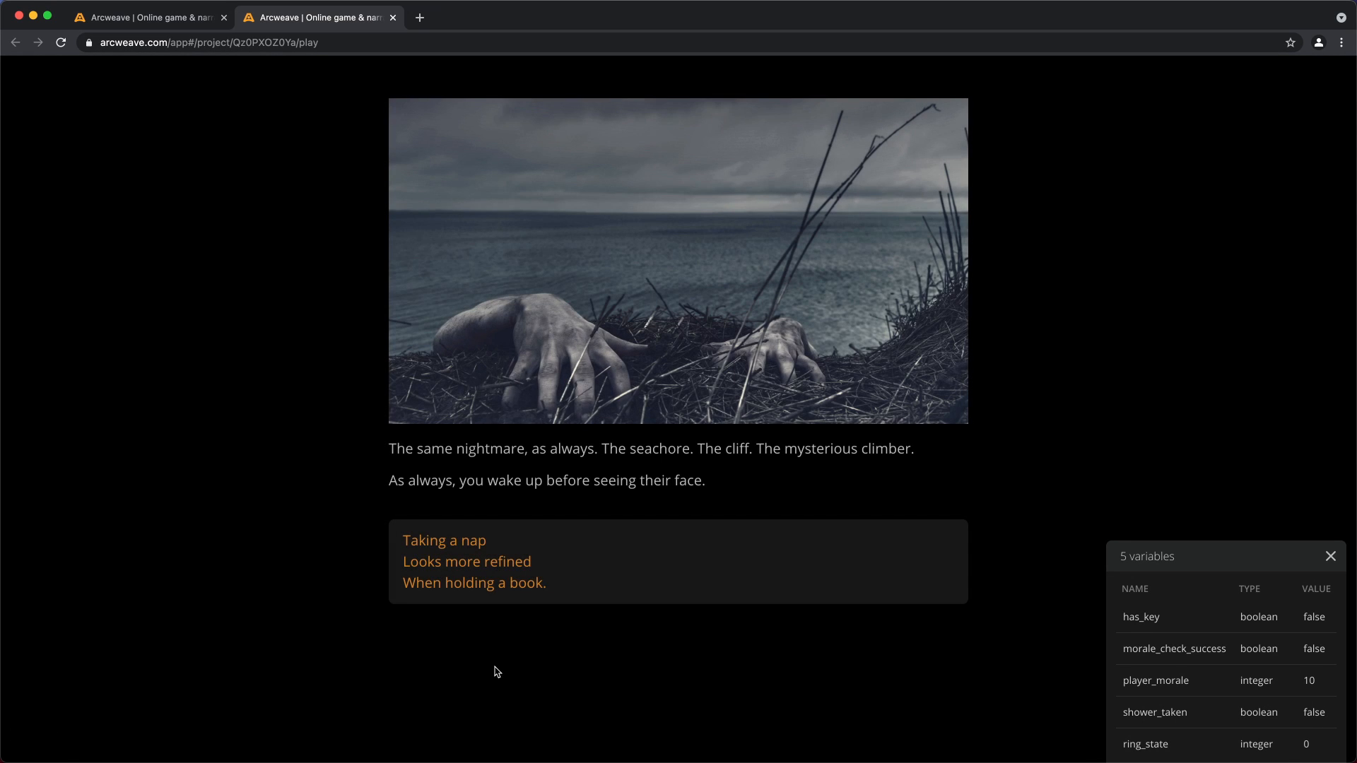
Step: Replay past the nightmare, choosing 'Take a shower, first' before the appointment
left_click(444, 540)
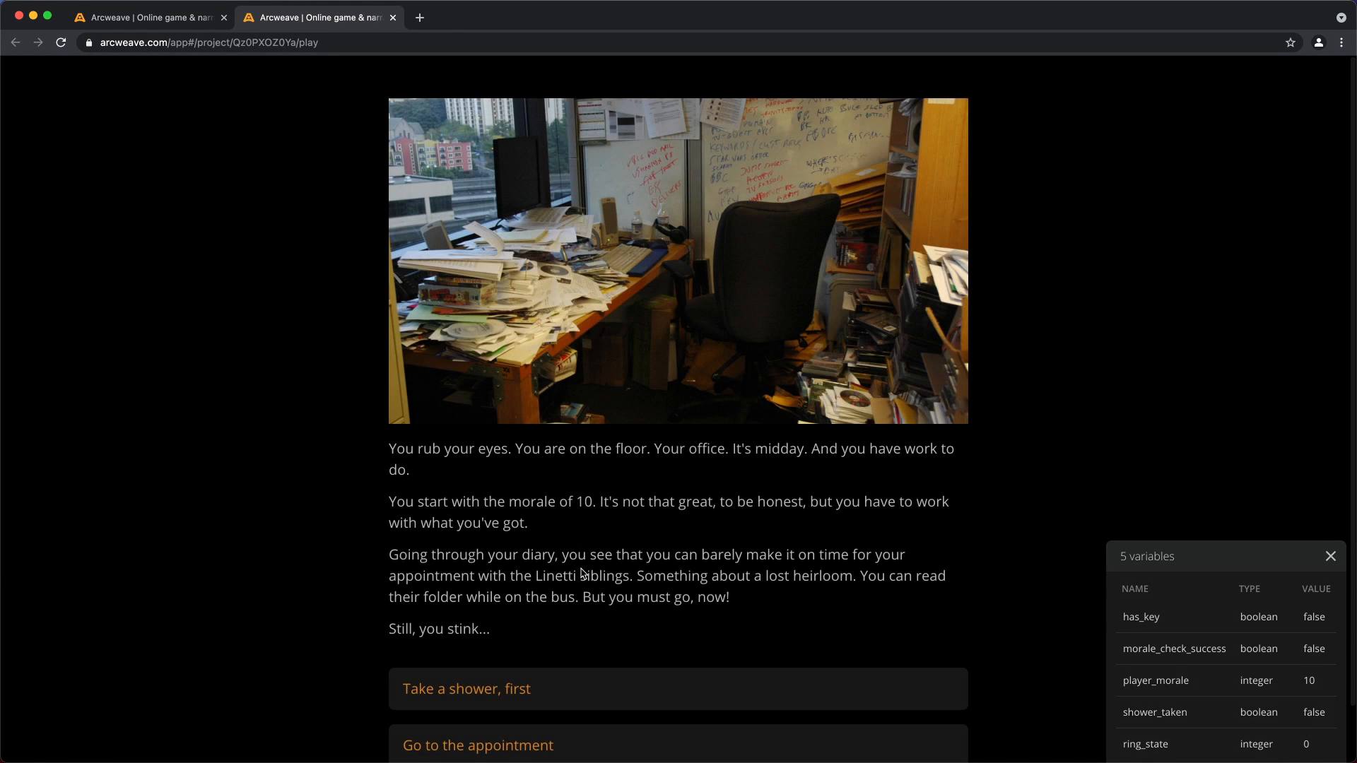
mouse_move(537, 638)
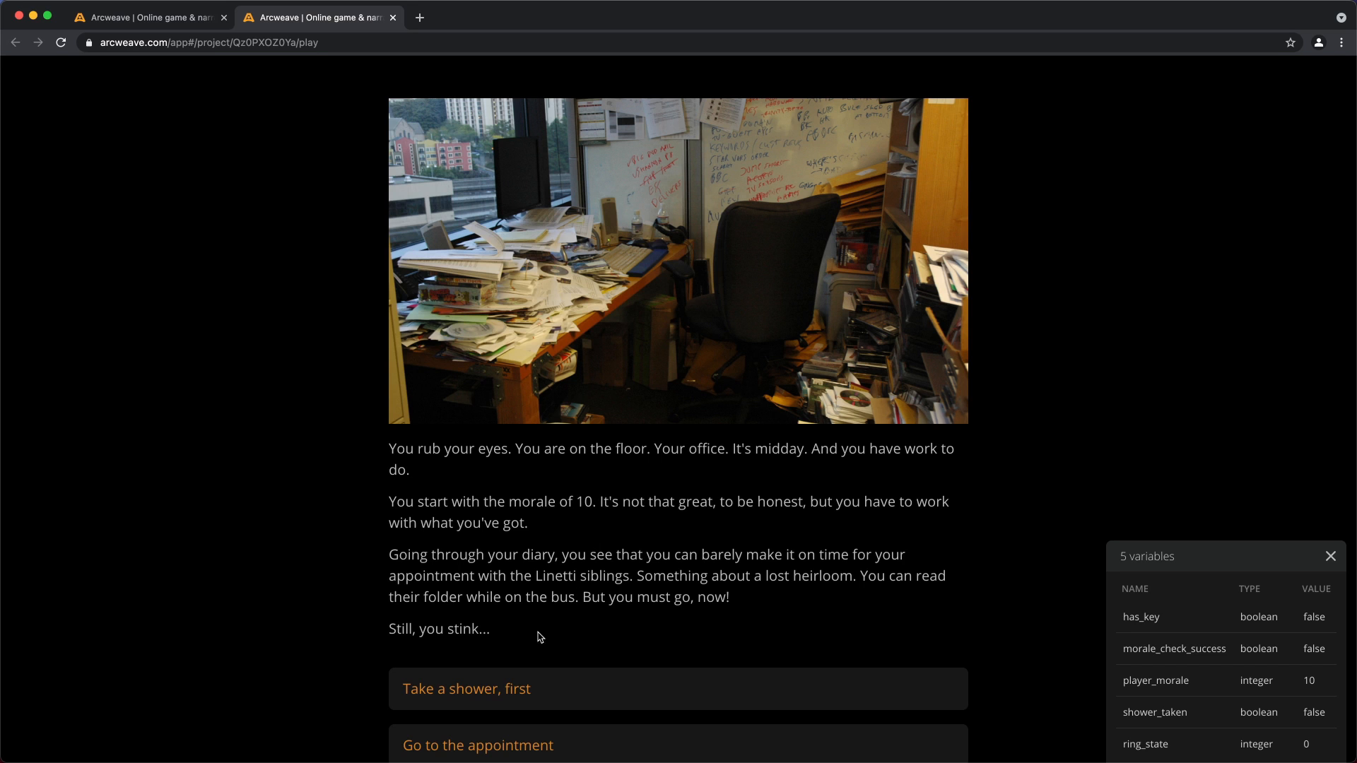
left_click(467, 689)
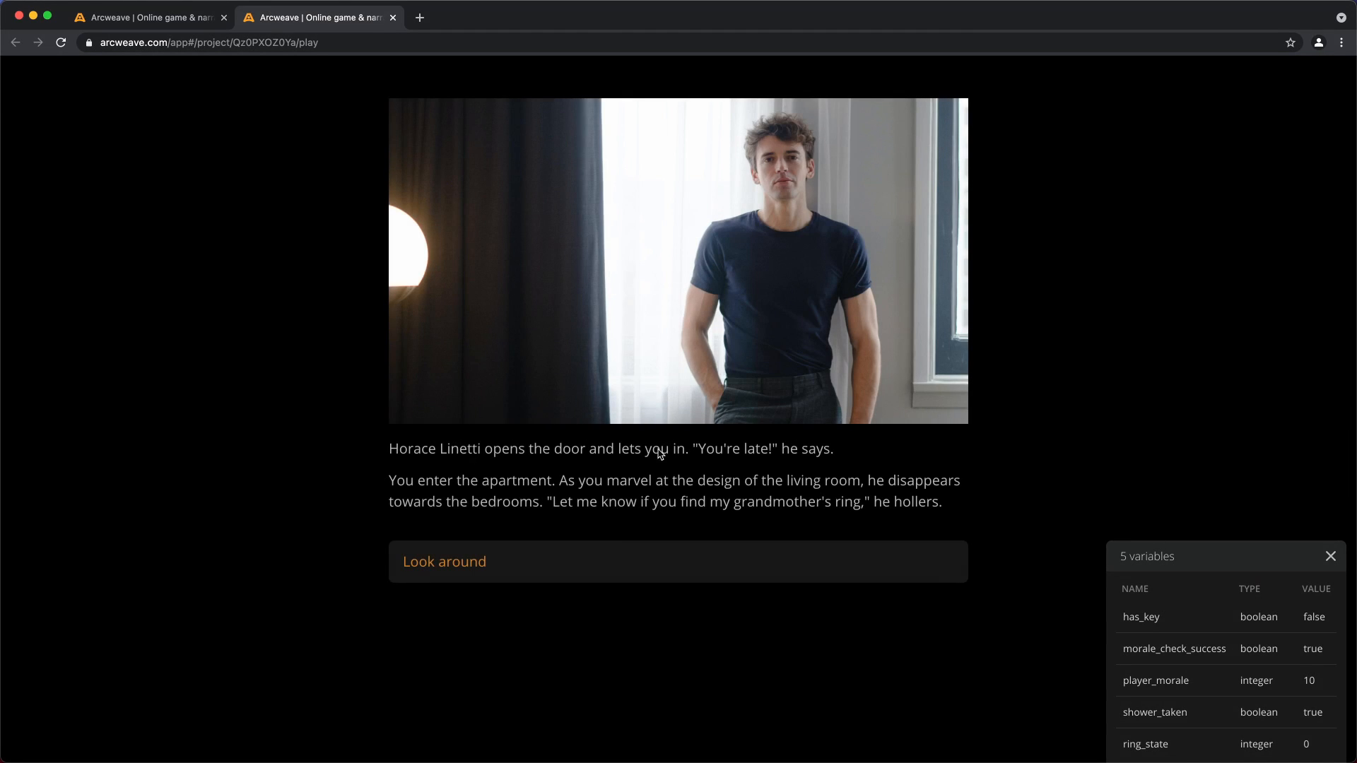
mouse_move(797, 492)
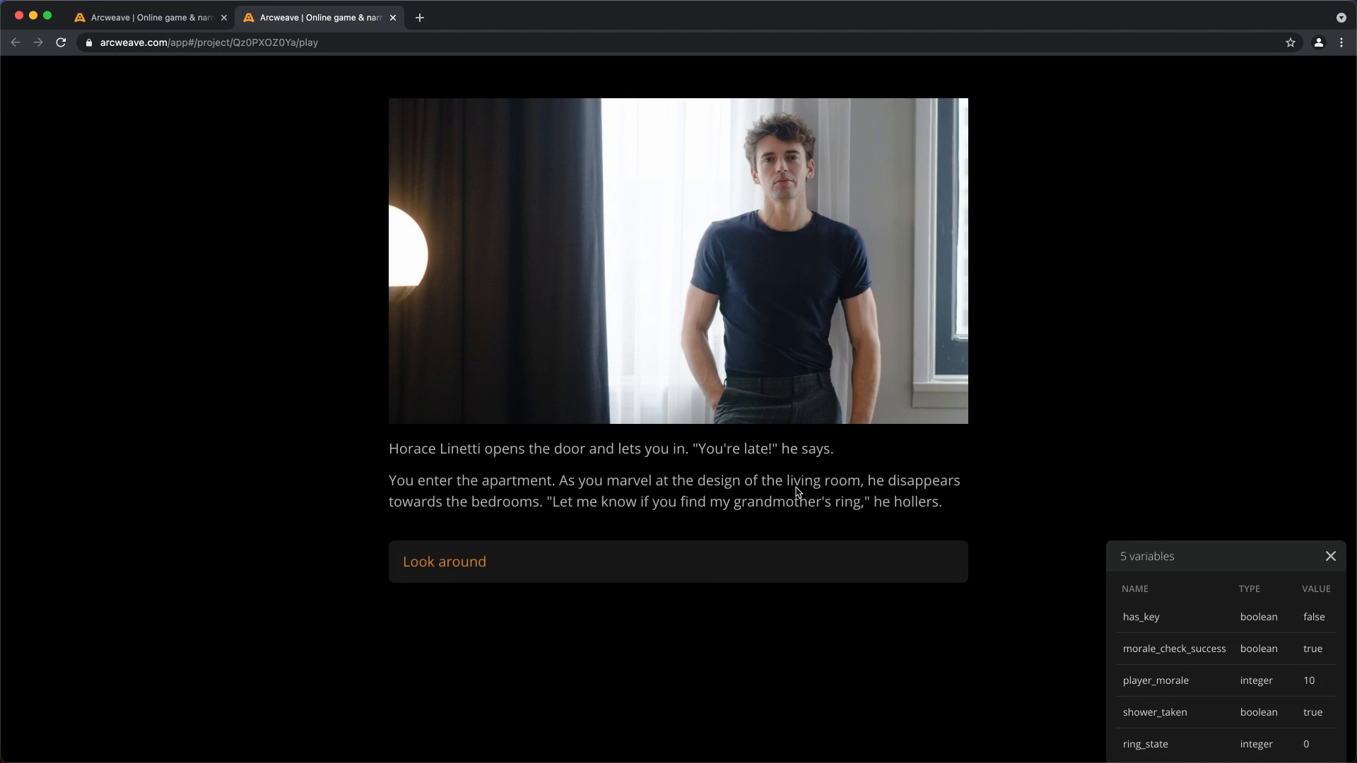
mouse_move(1293, 683)
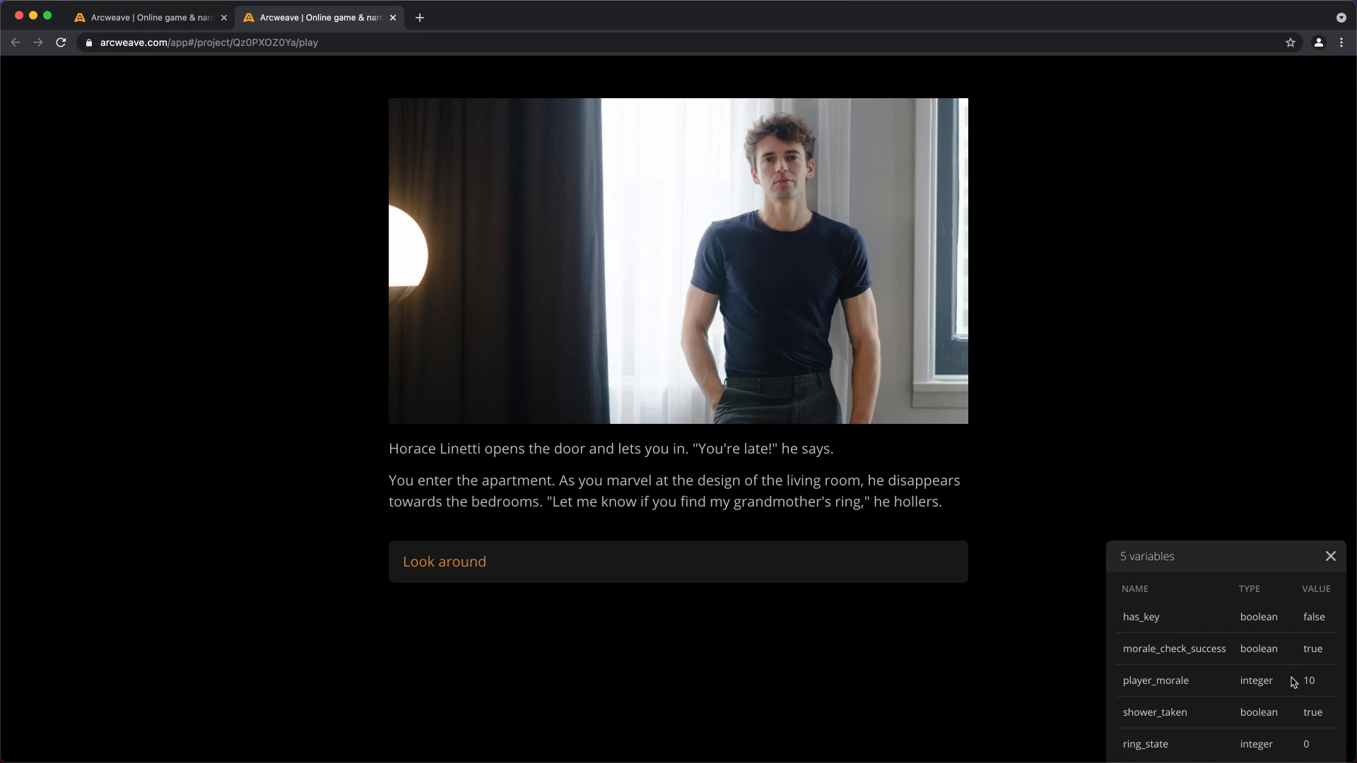
mouse_move(1197, 653)
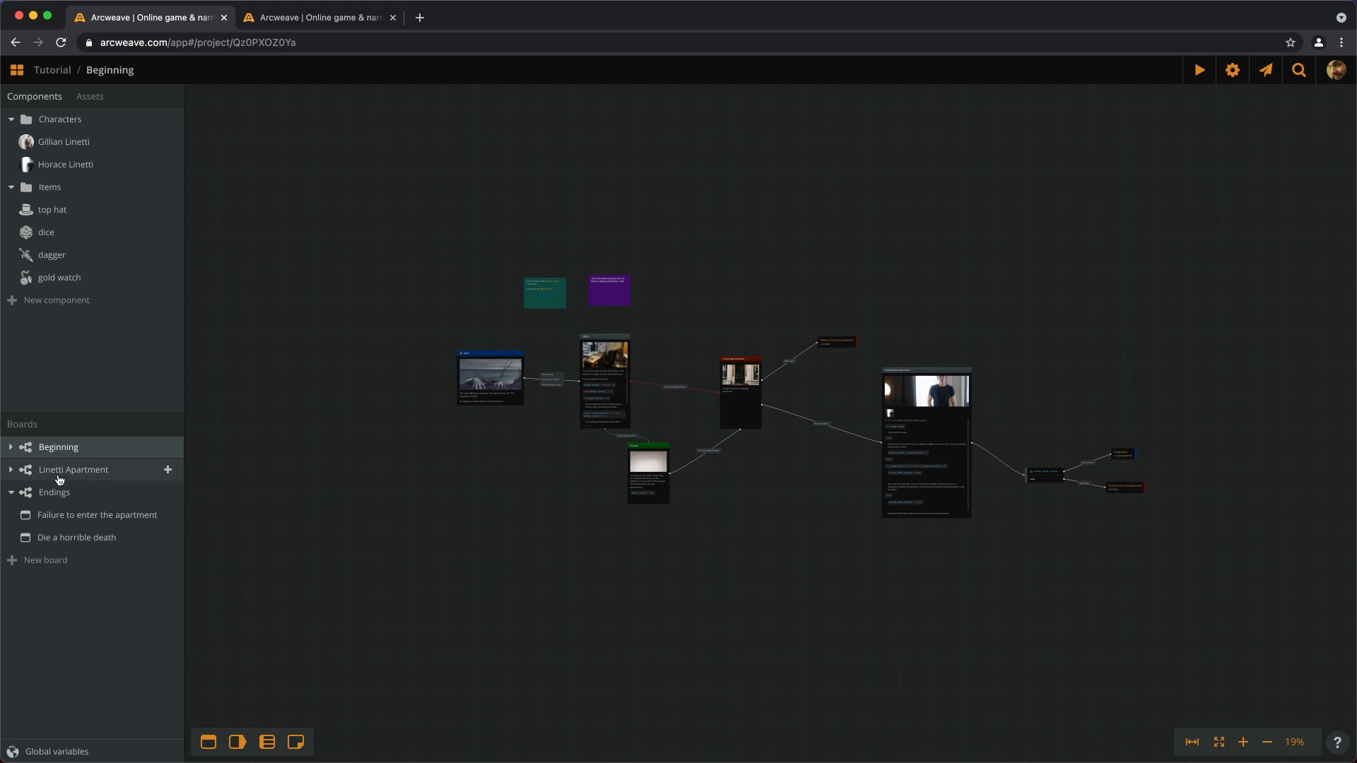
Step: Switch to the Endings board to view both endings linking back to Start
left_click(53, 492)
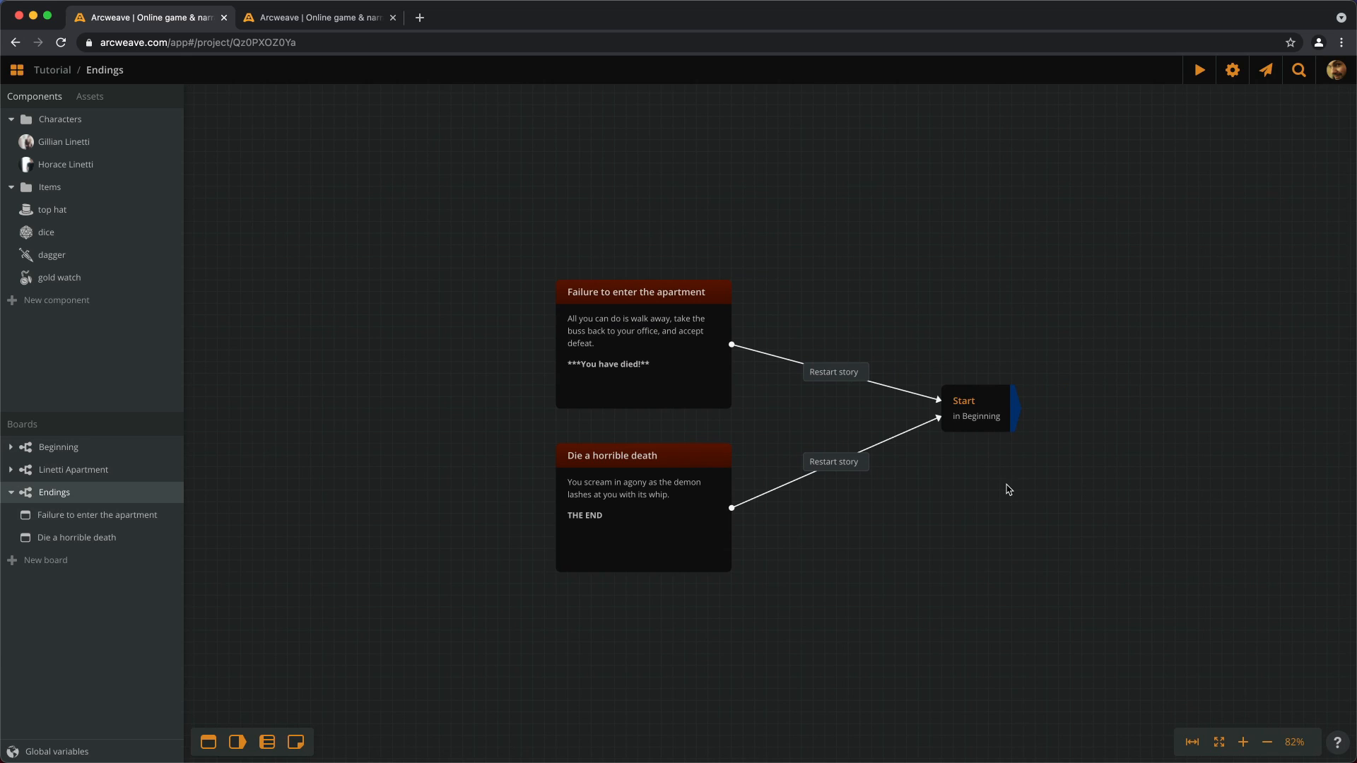
mouse_move(808, 494)
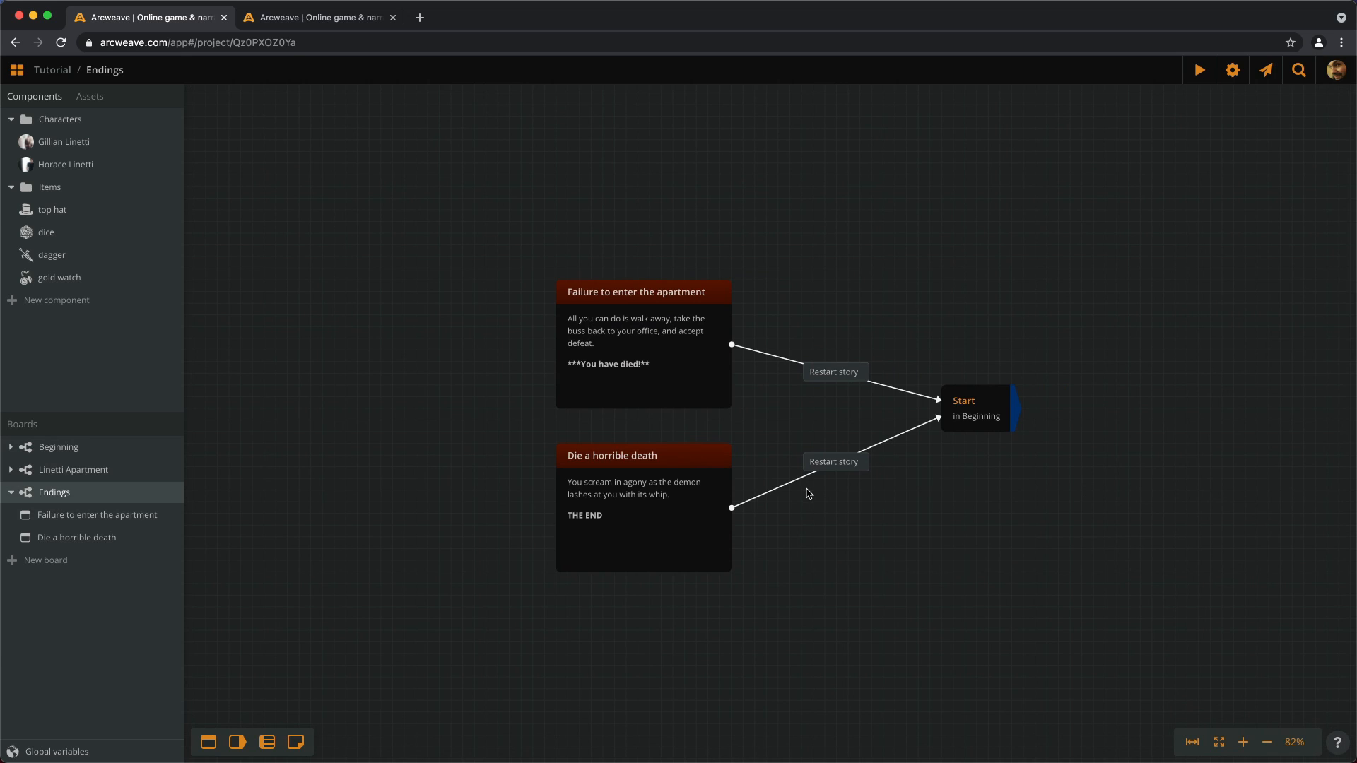
mouse_move(786, 441)
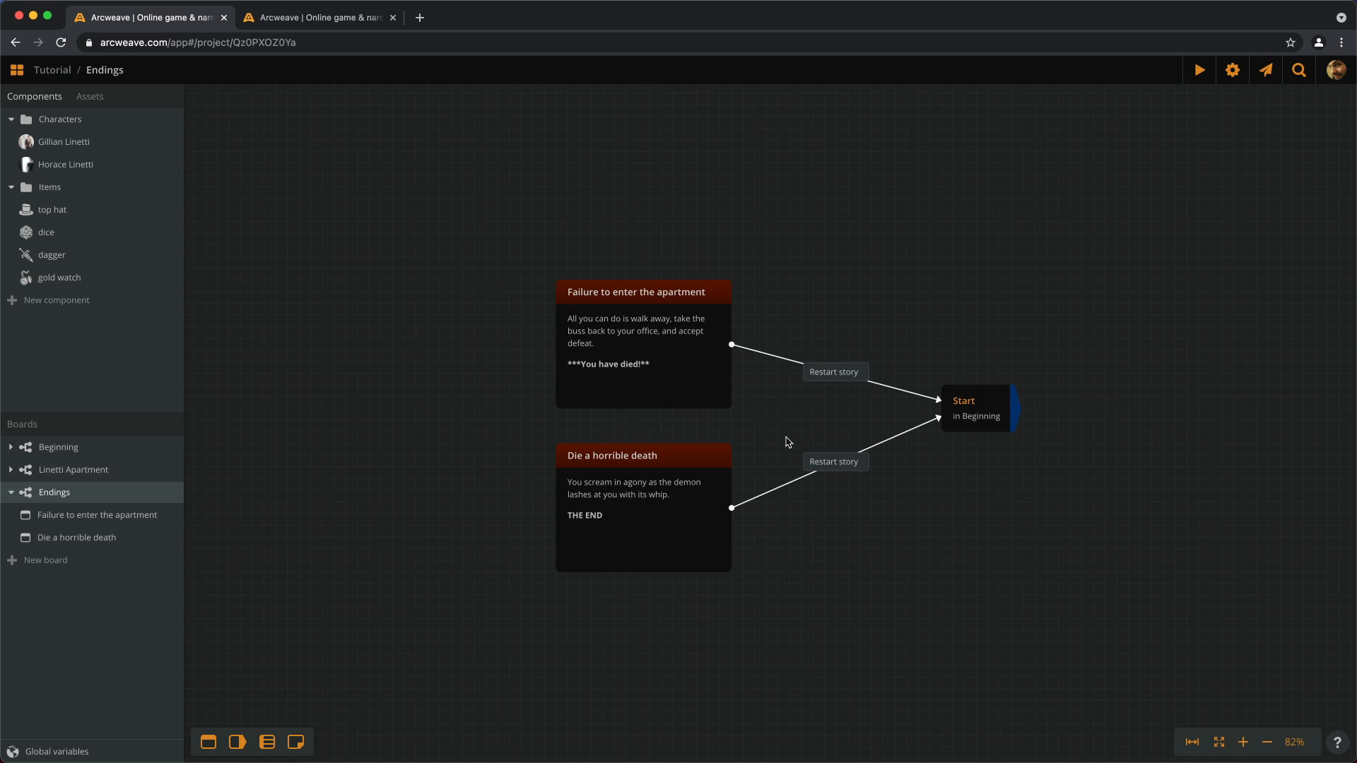
mouse_move(1068, 468)
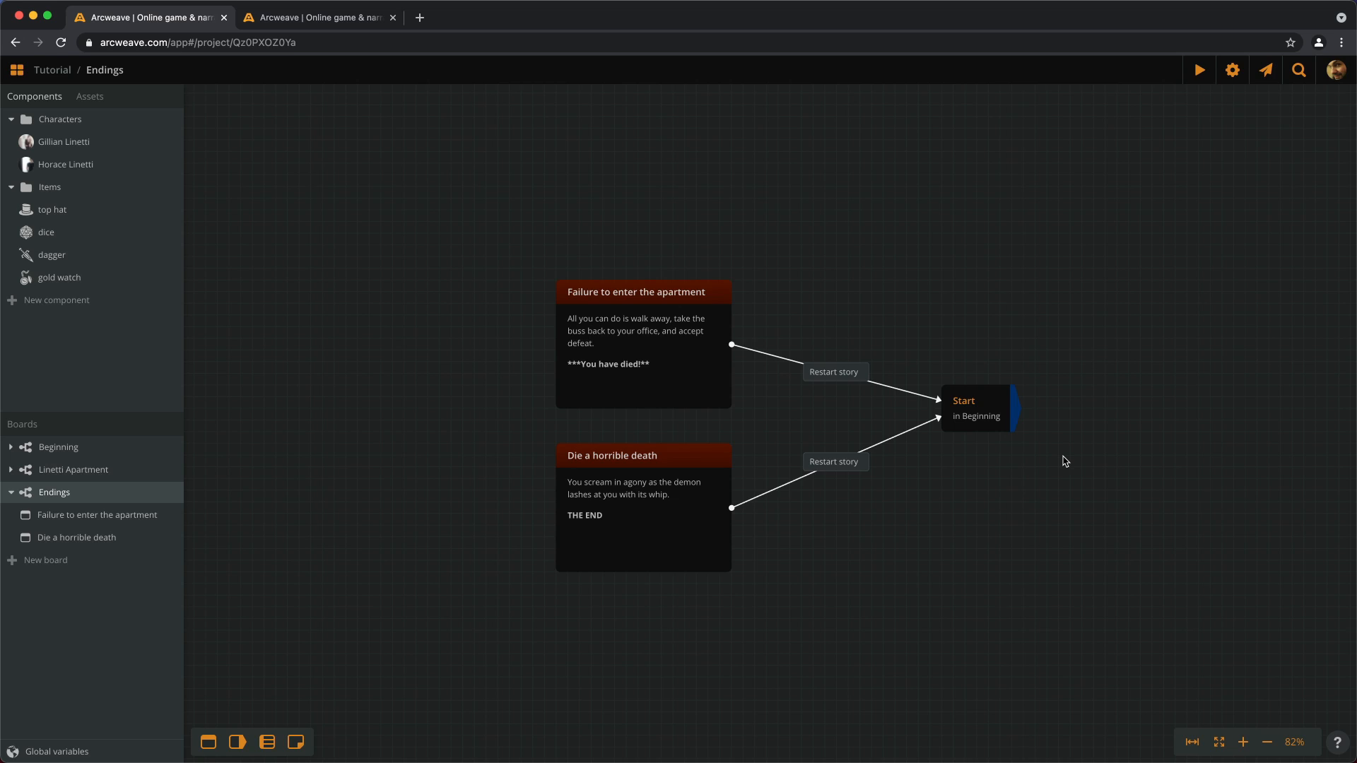
mouse_move(967, 403)
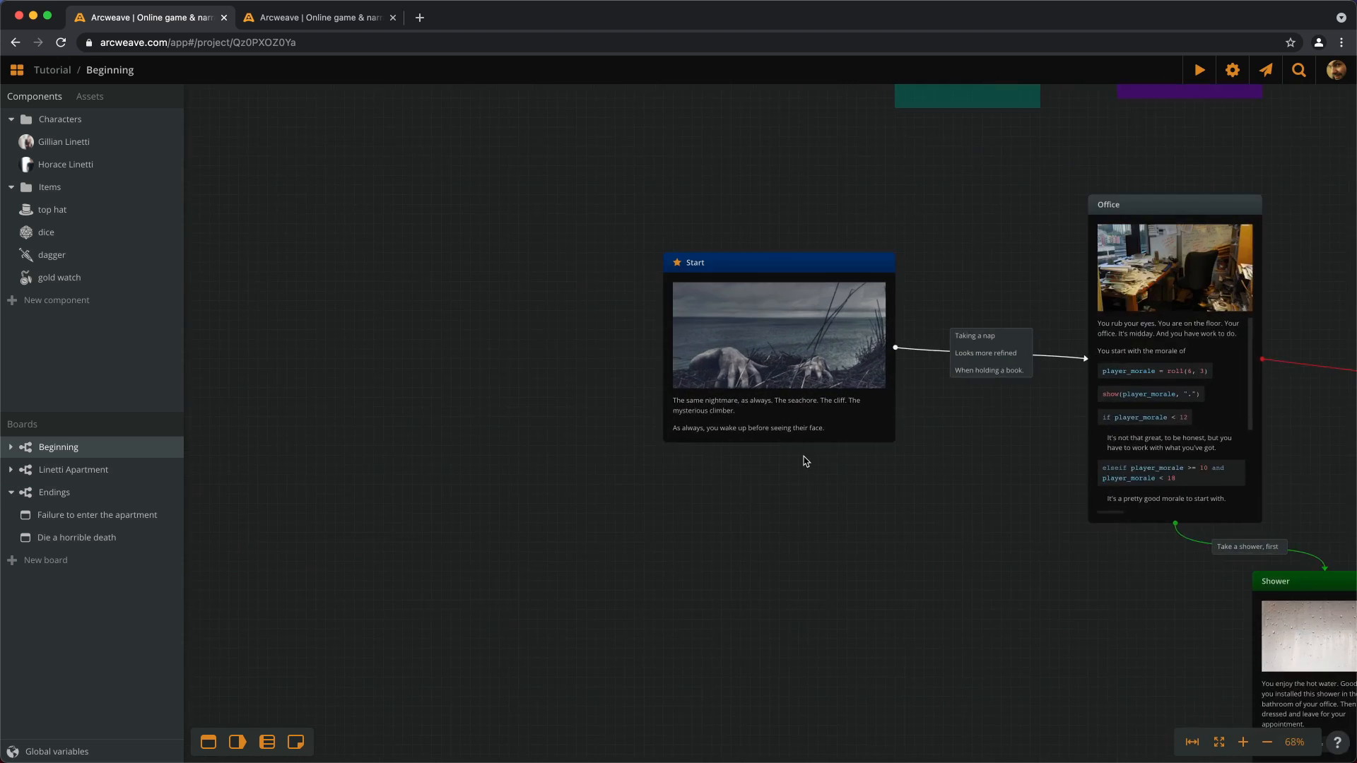
Step: Select Start and check in Global variables that has_key is boolean, initially false
left_click(1242, 742)
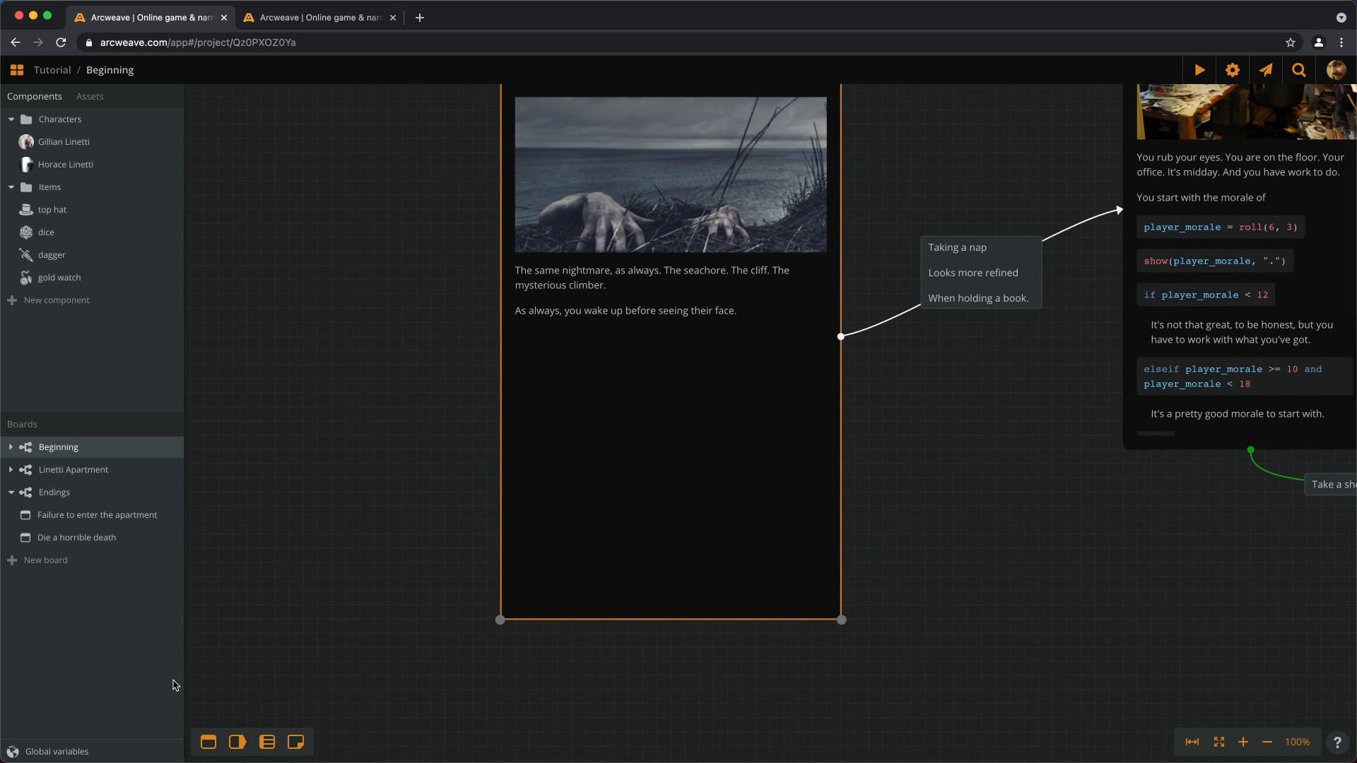
left_click(56, 752)
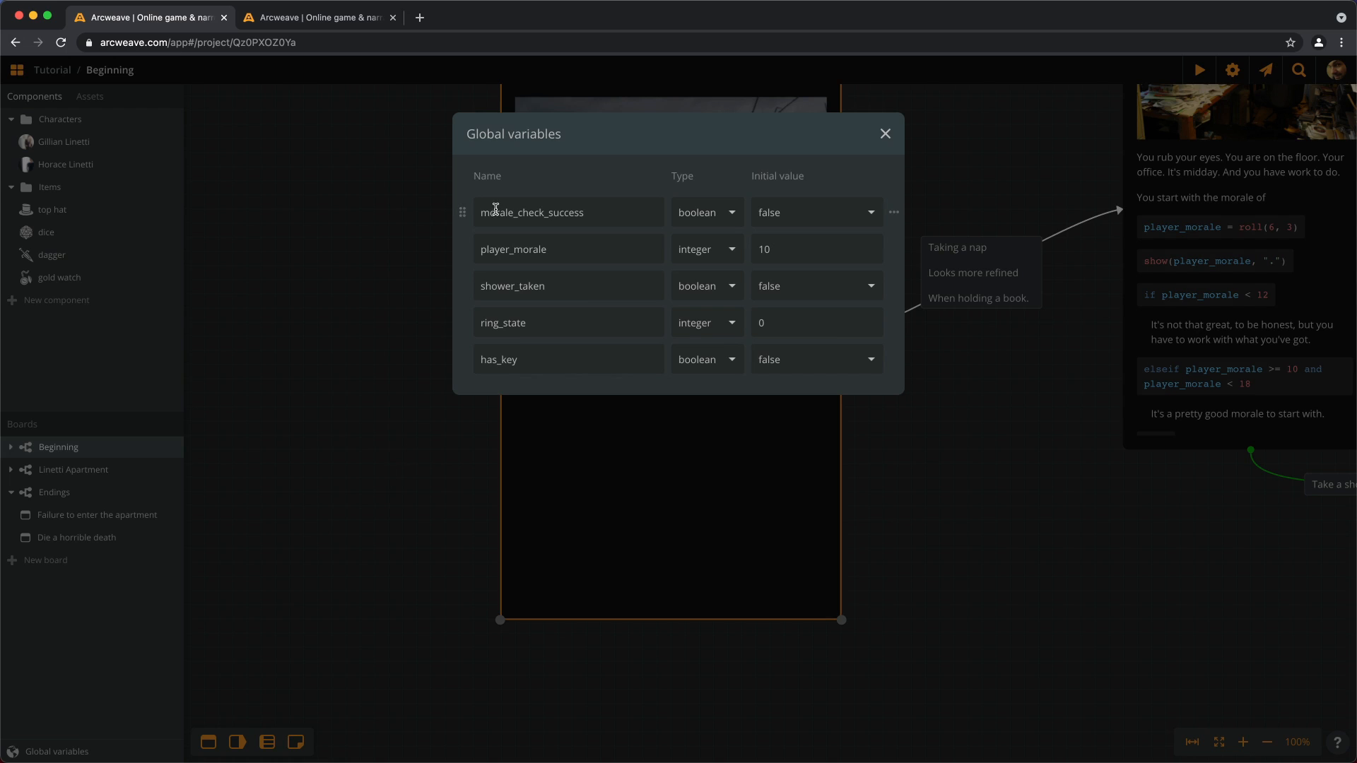
mouse_move(504, 253)
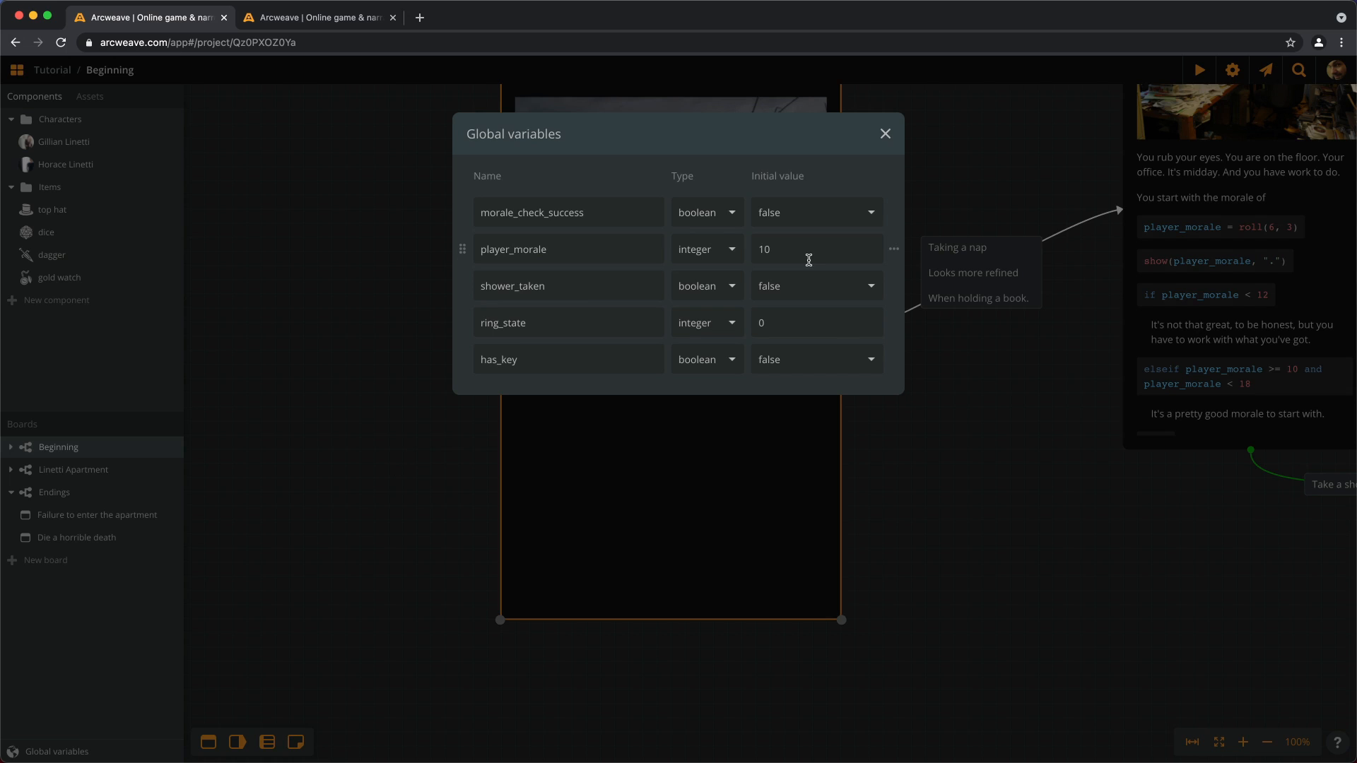
mouse_move(1183, 257)
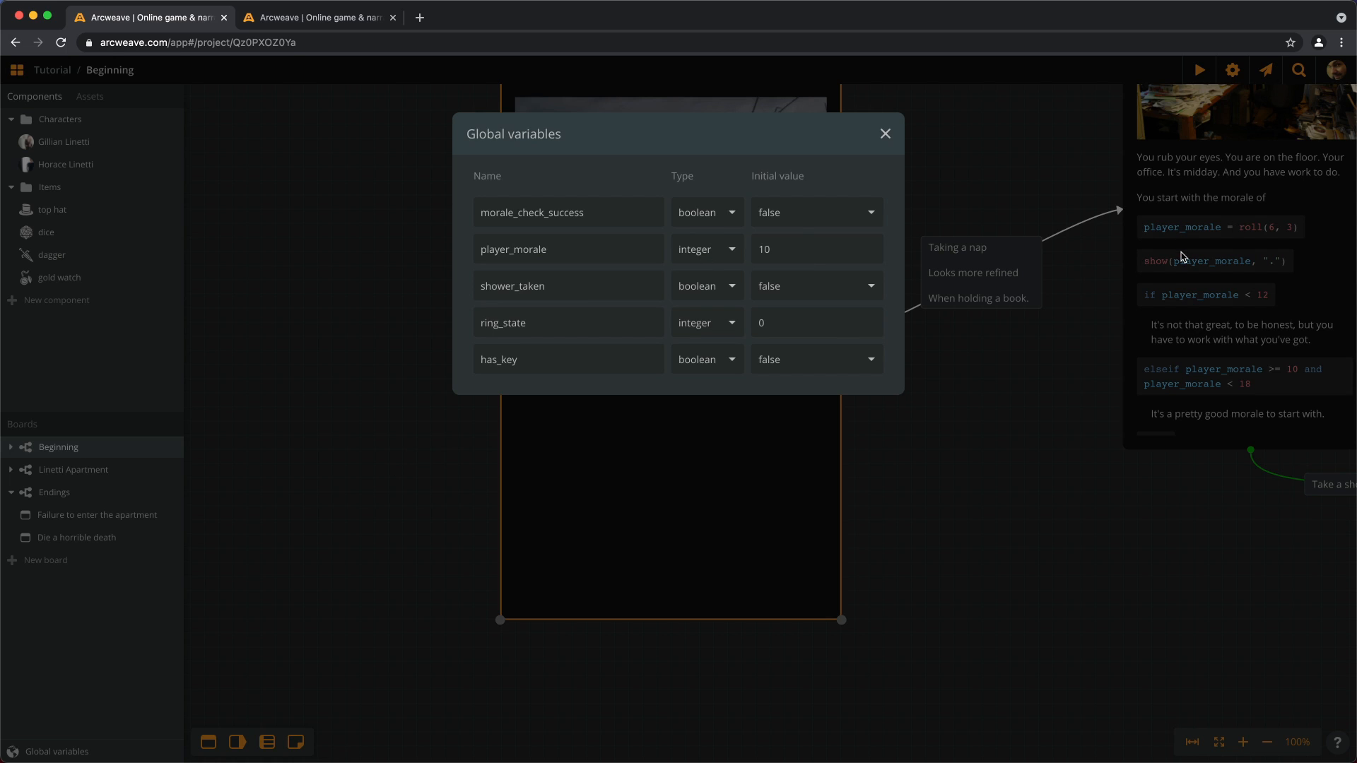
mouse_move(505, 220)
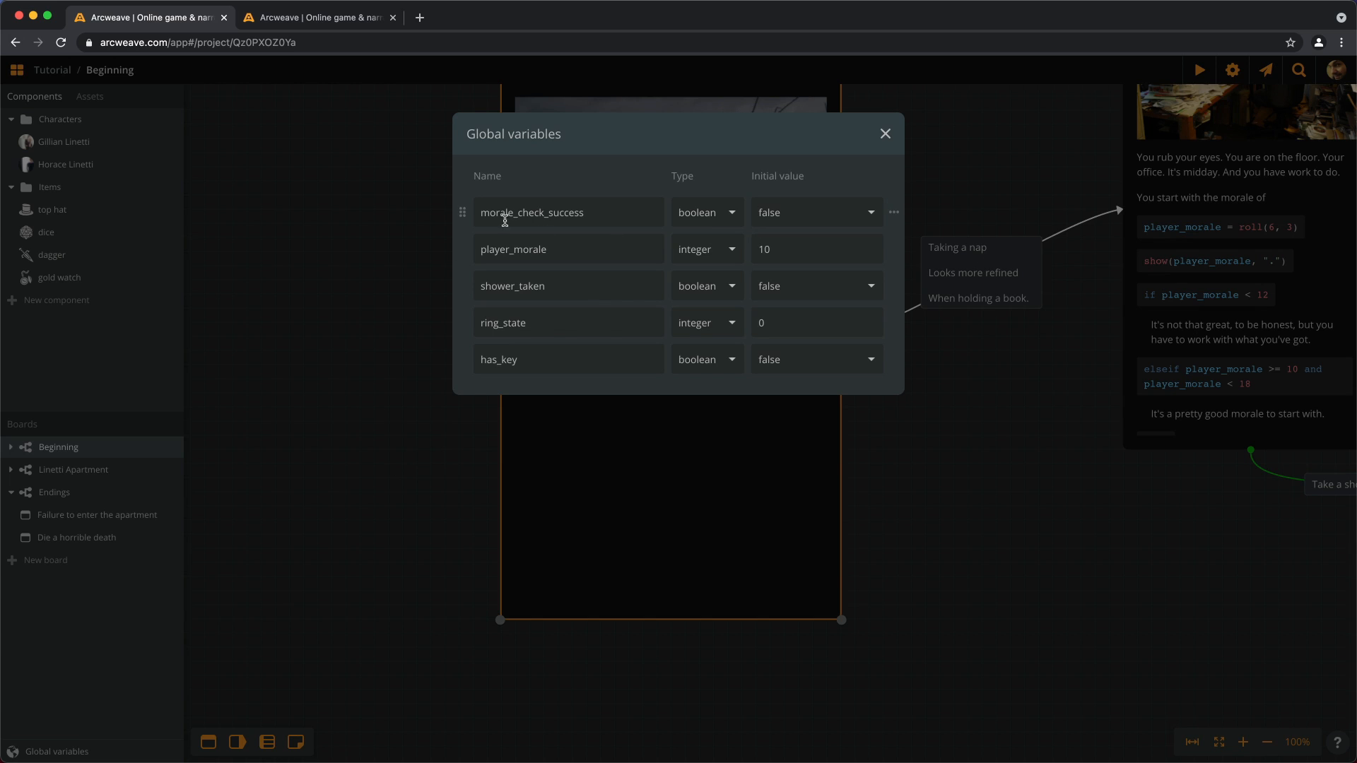
mouse_move(1287, 245)
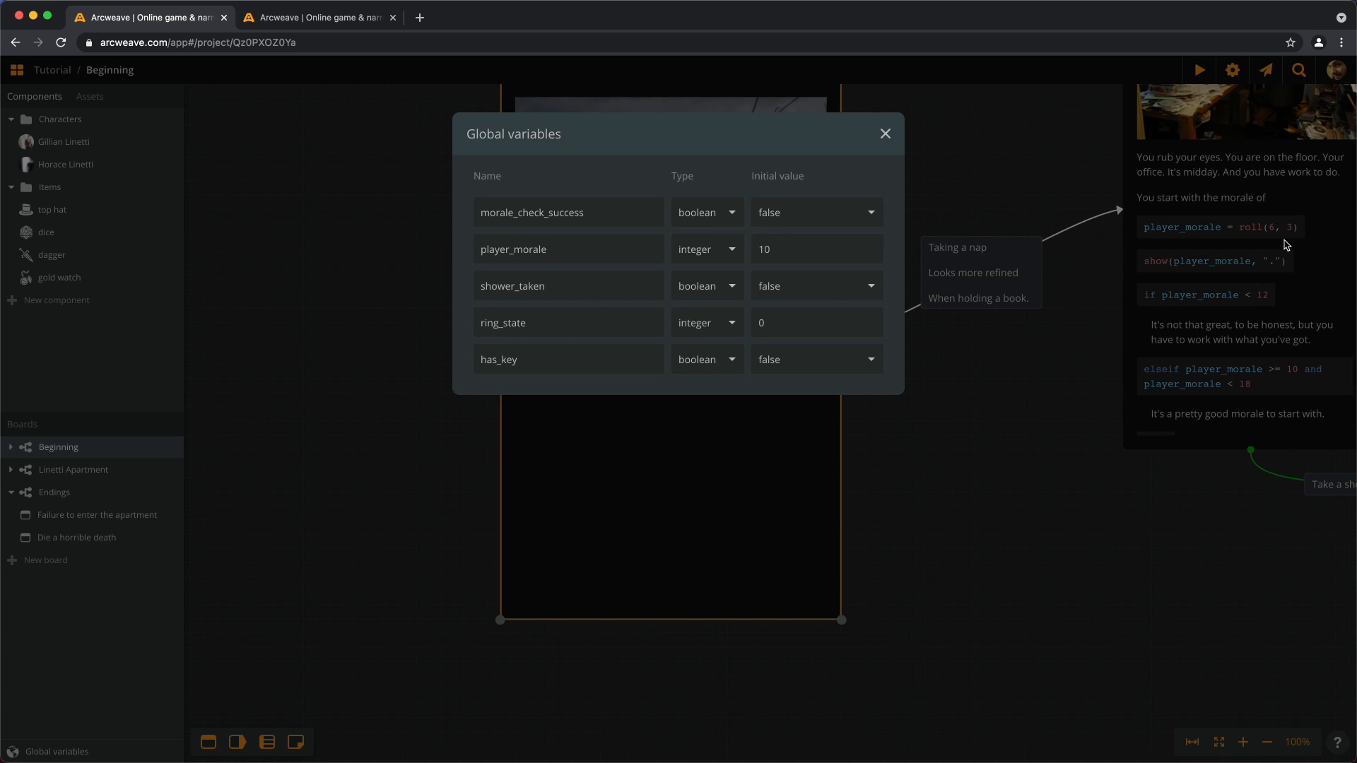
mouse_move(675, 257)
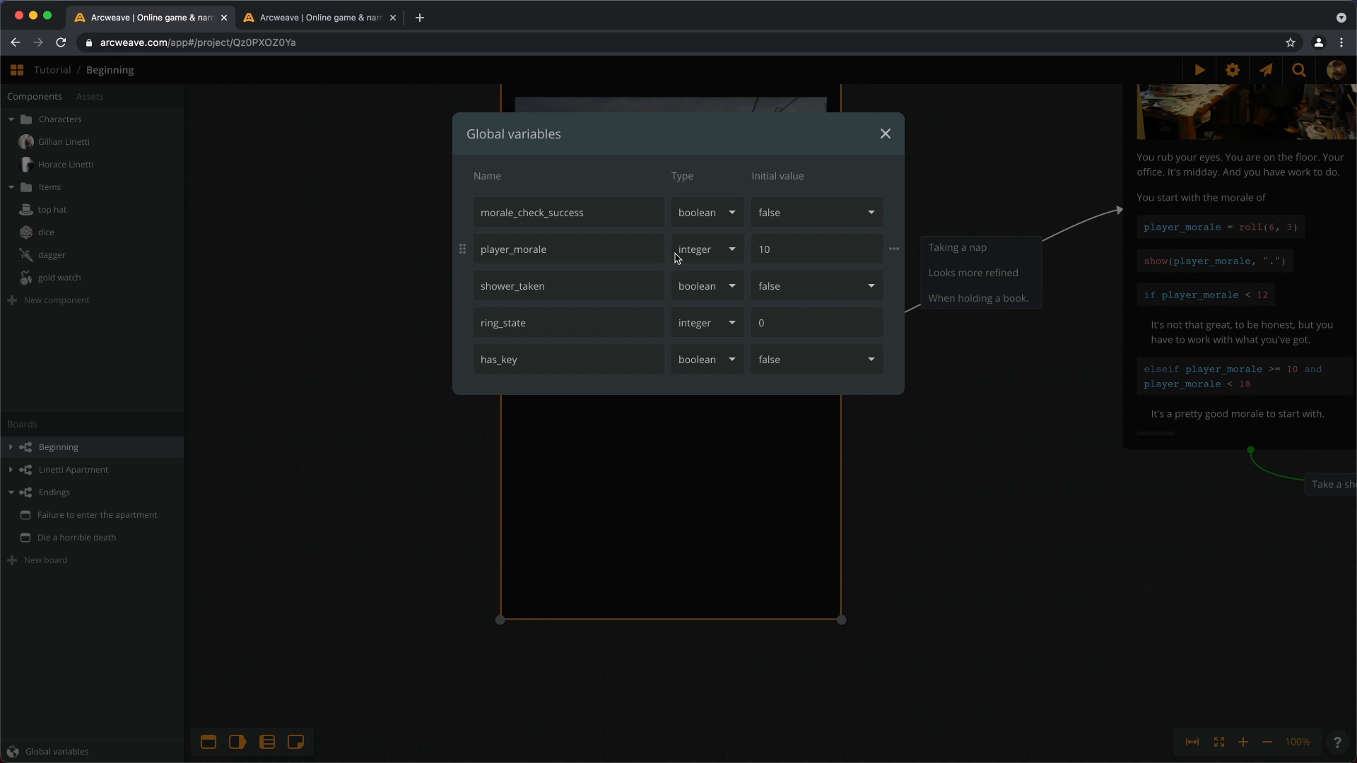
mouse_move(776, 274)
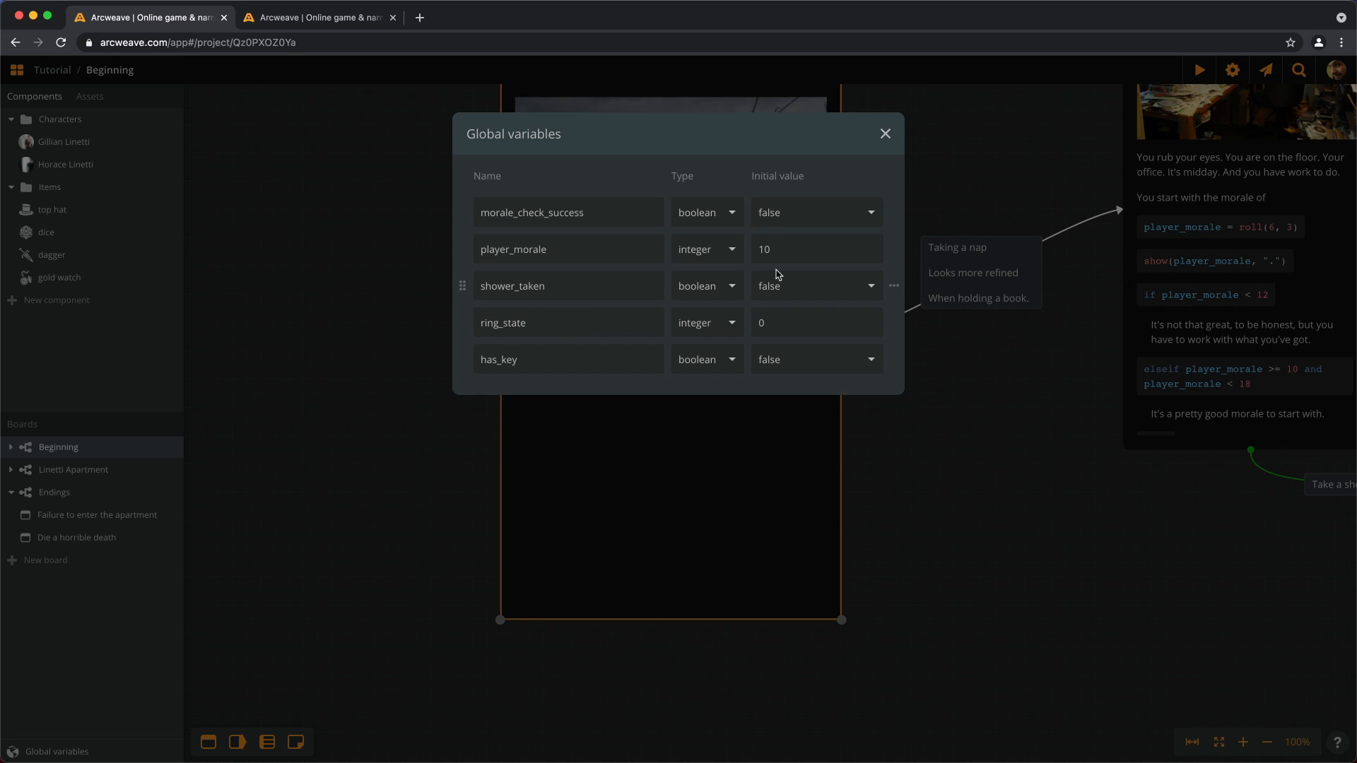
mouse_move(784, 298)
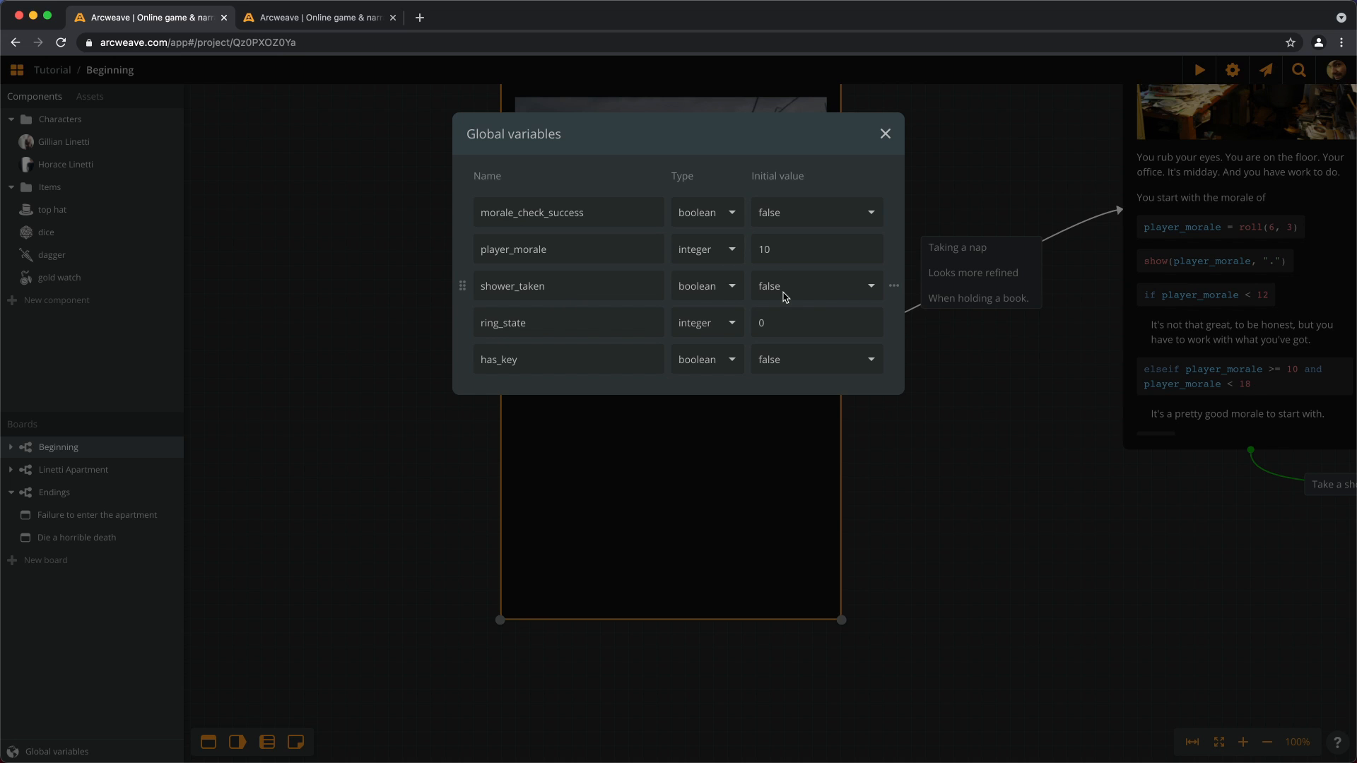
left_click(885, 134)
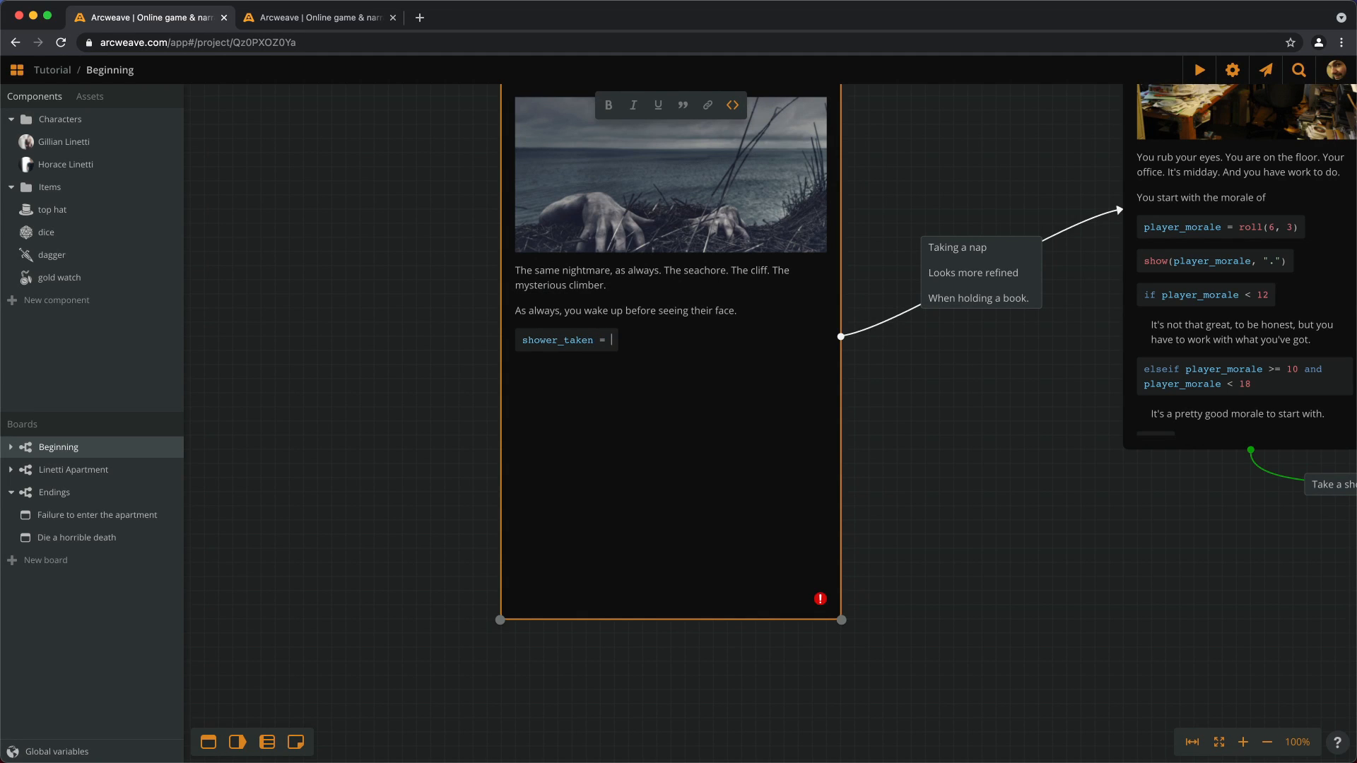
Step: Finish shower_taken = false and add ring_state = 0 to the Start element's code
type("false")
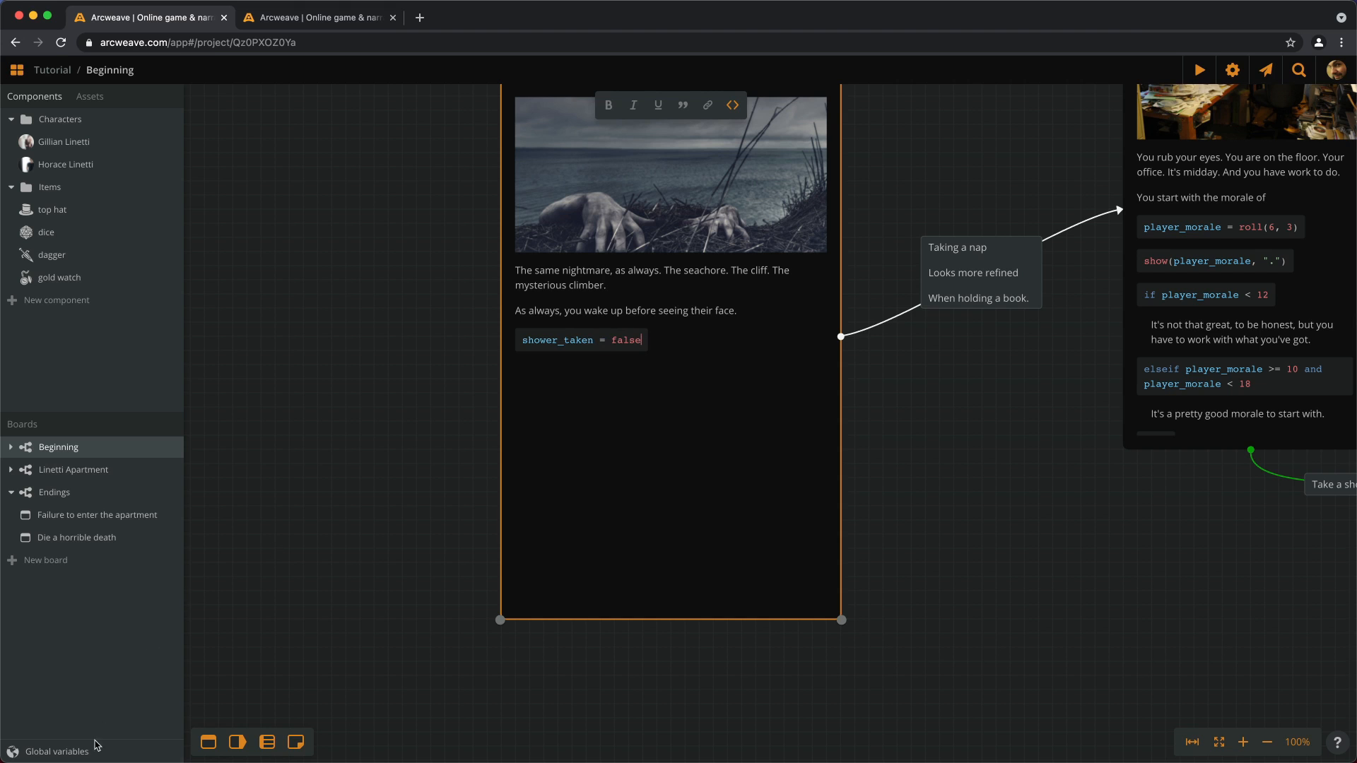
left_click(56, 751)
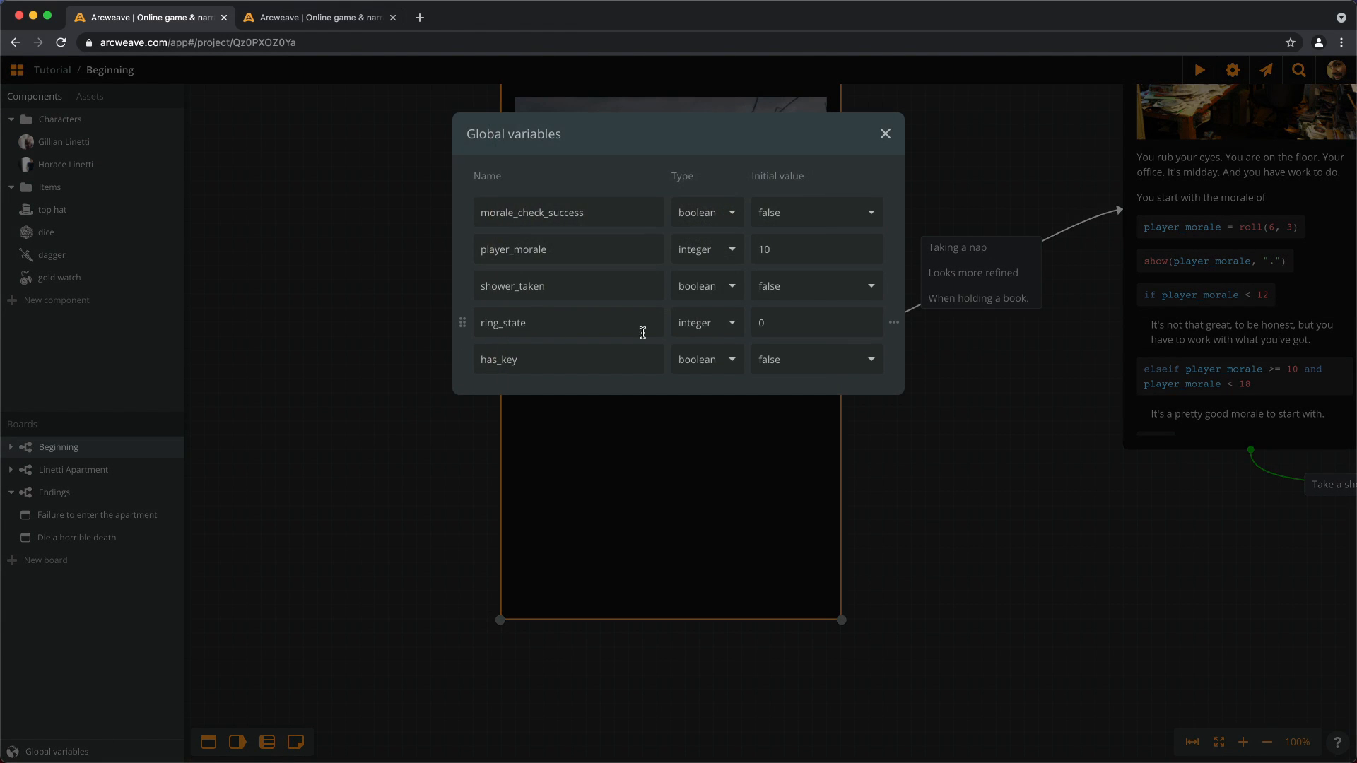
left_click(883, 133)
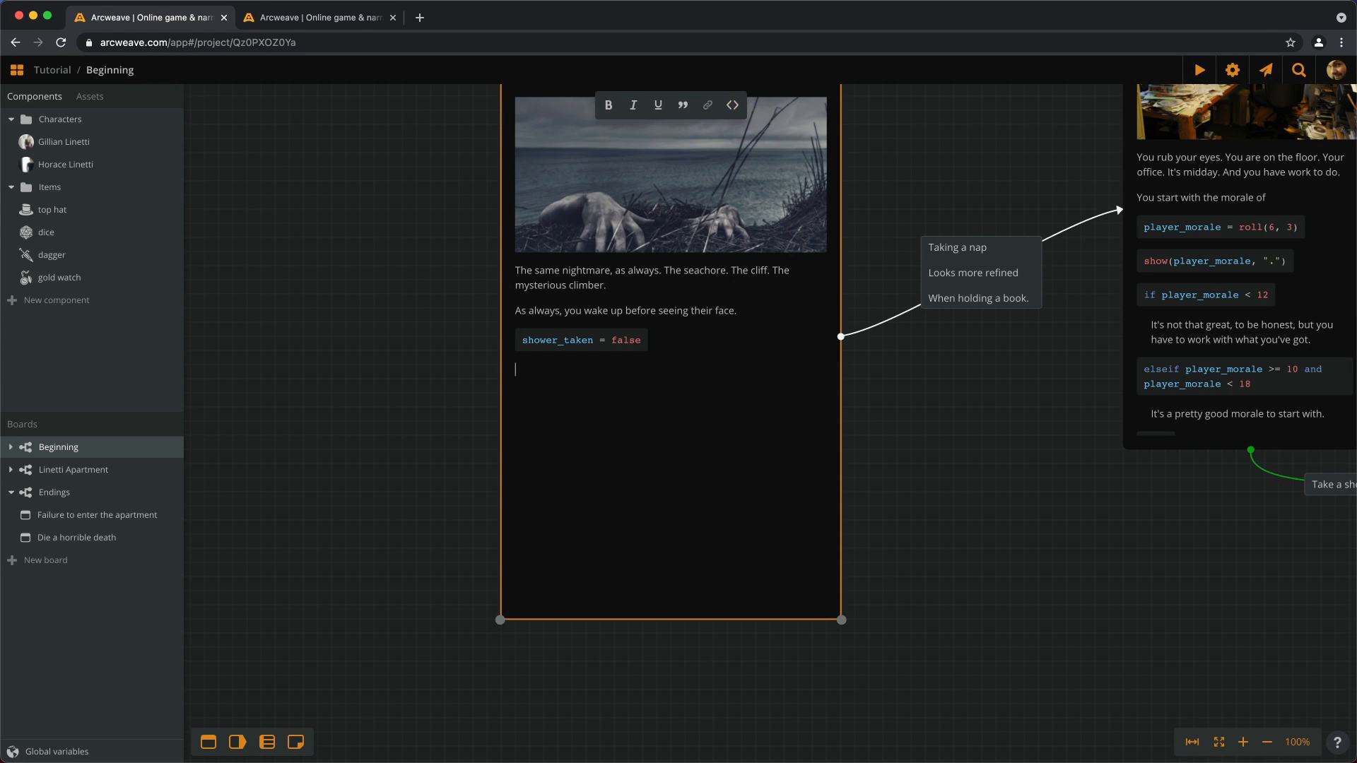
type("ring_sta")
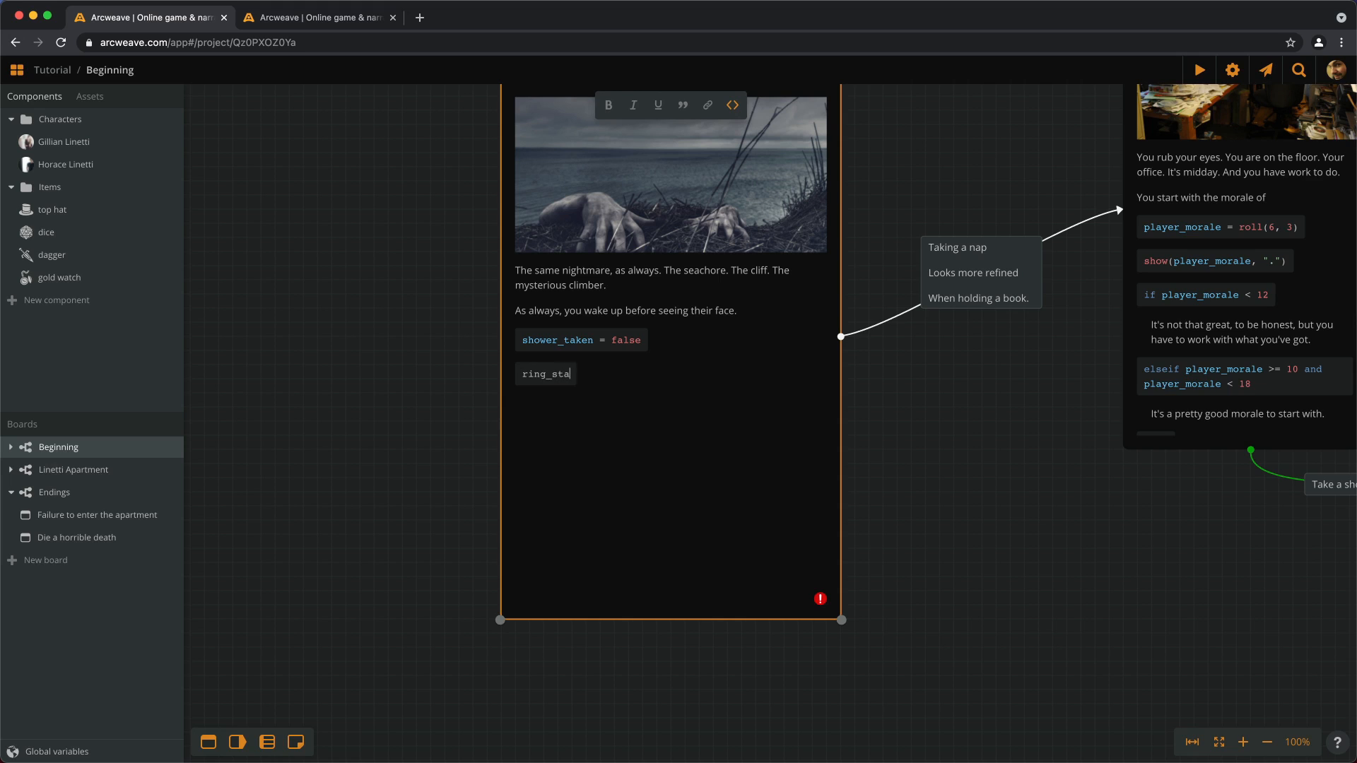
type("te =")
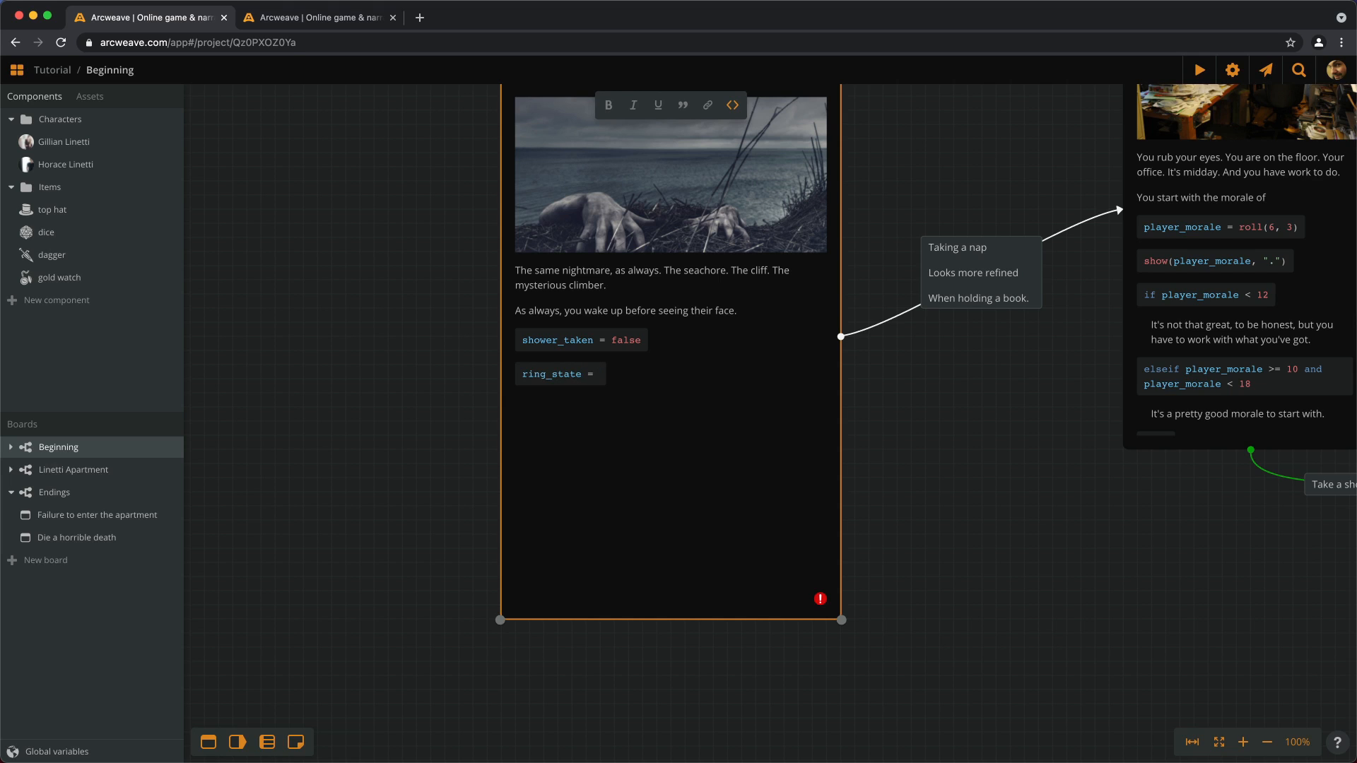
type("0")
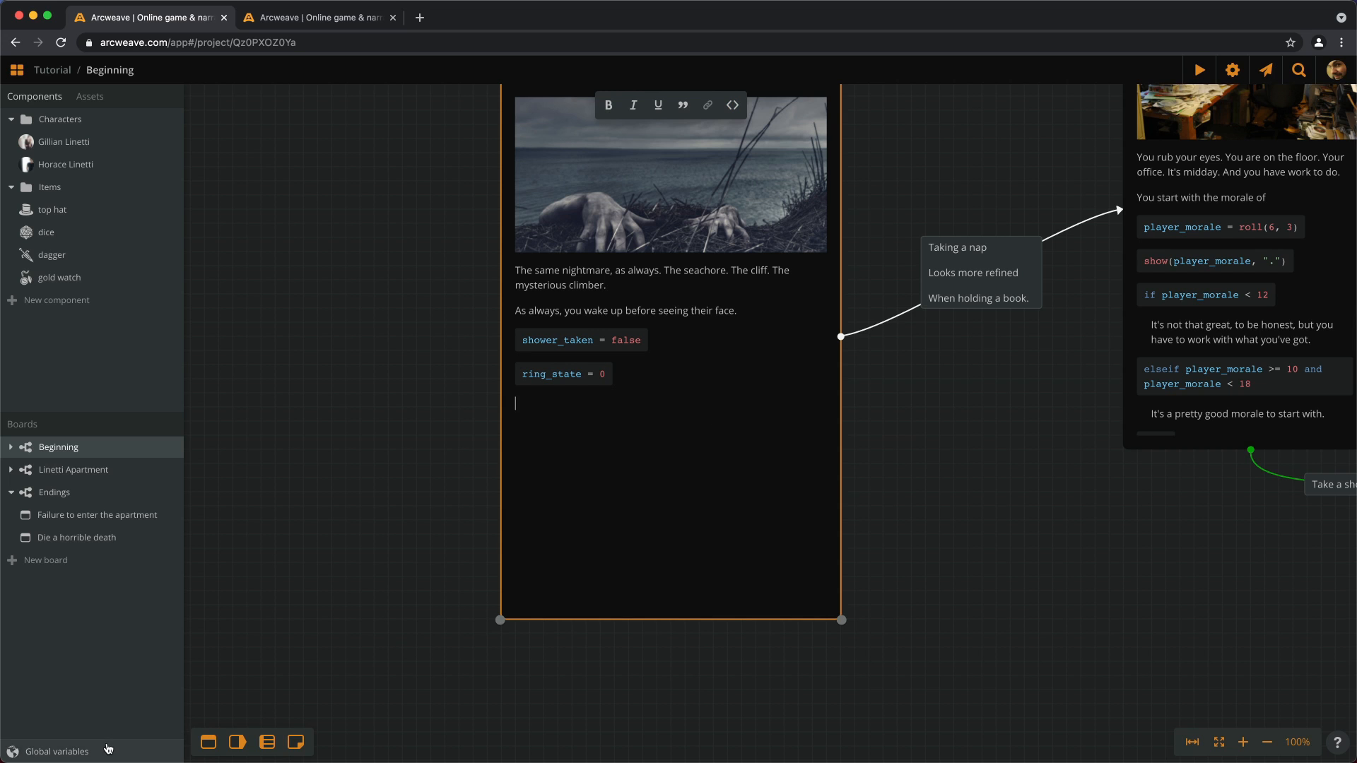
Step: Add has_key = false to the Start code after rechecking the variable name
left_click(57, 751)
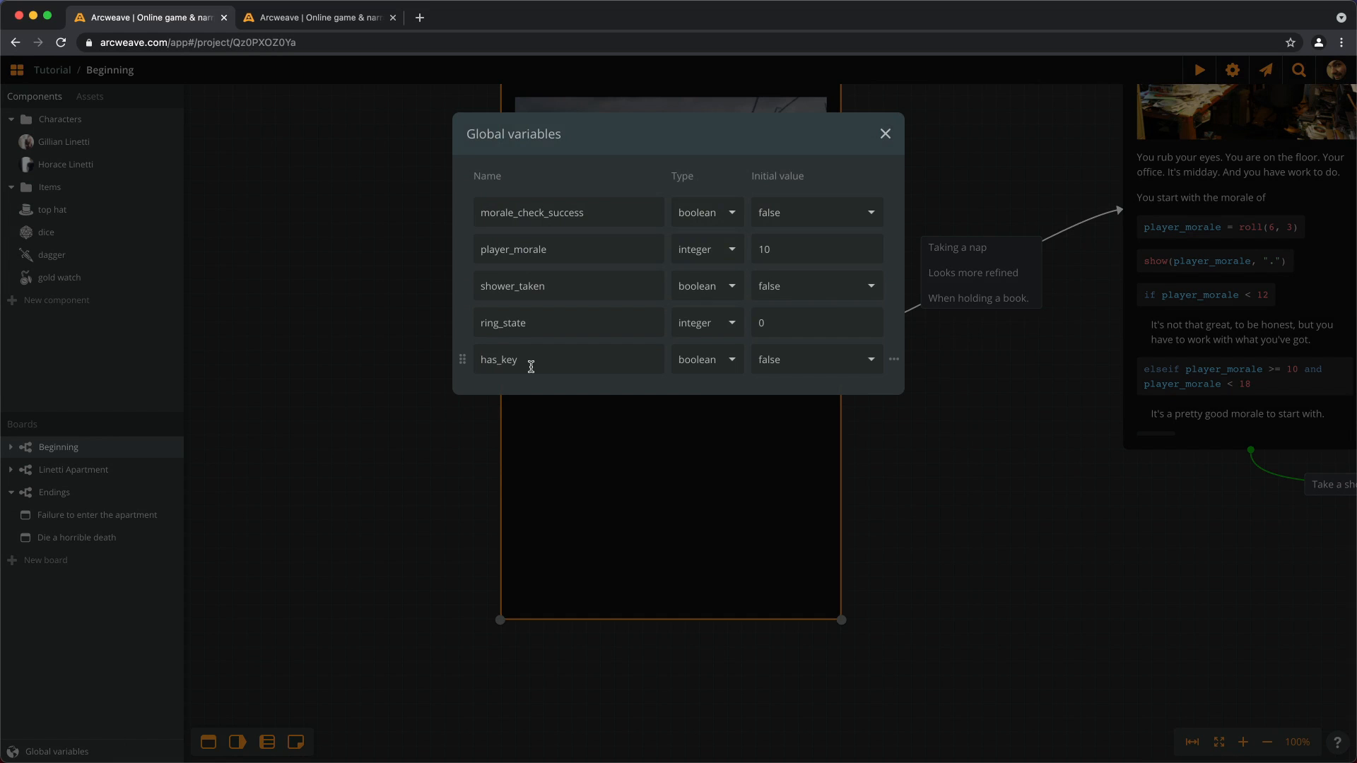
left_click(883, 134)
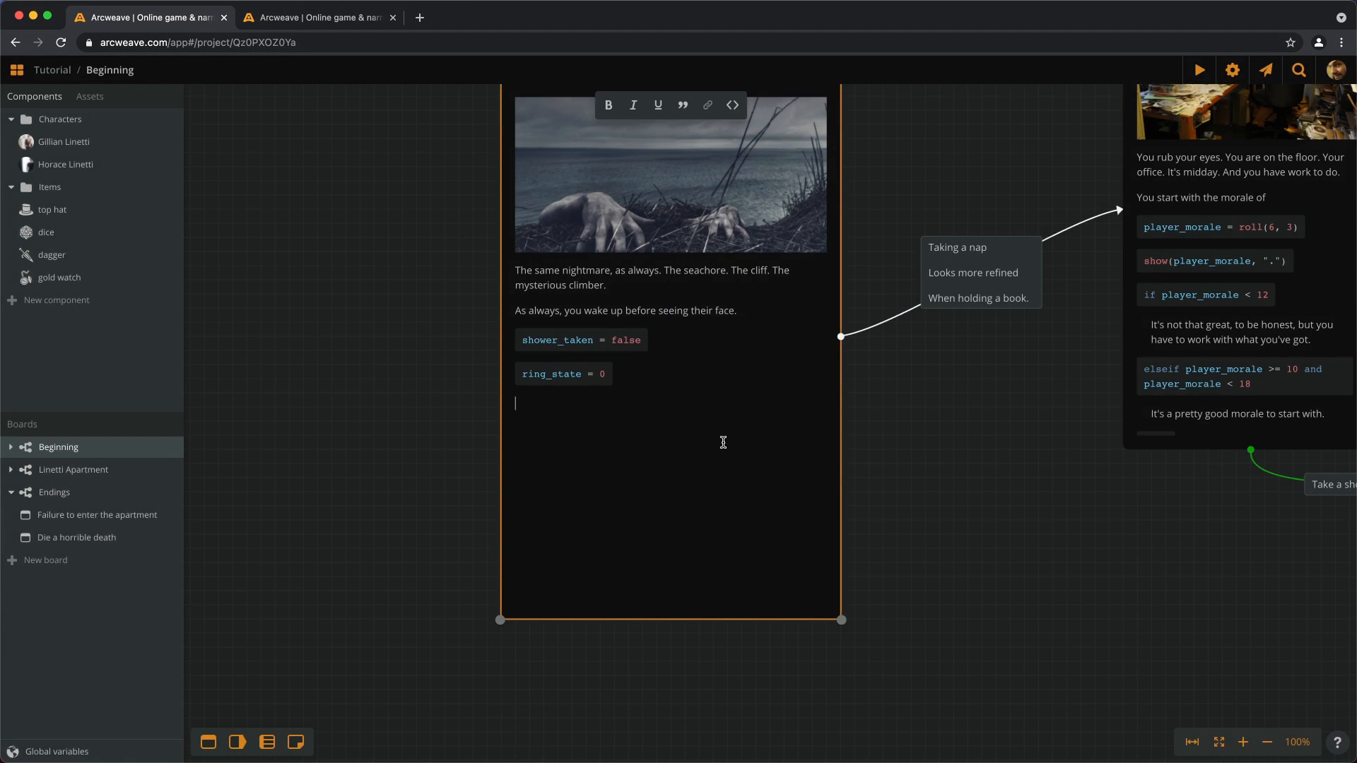
type("has")
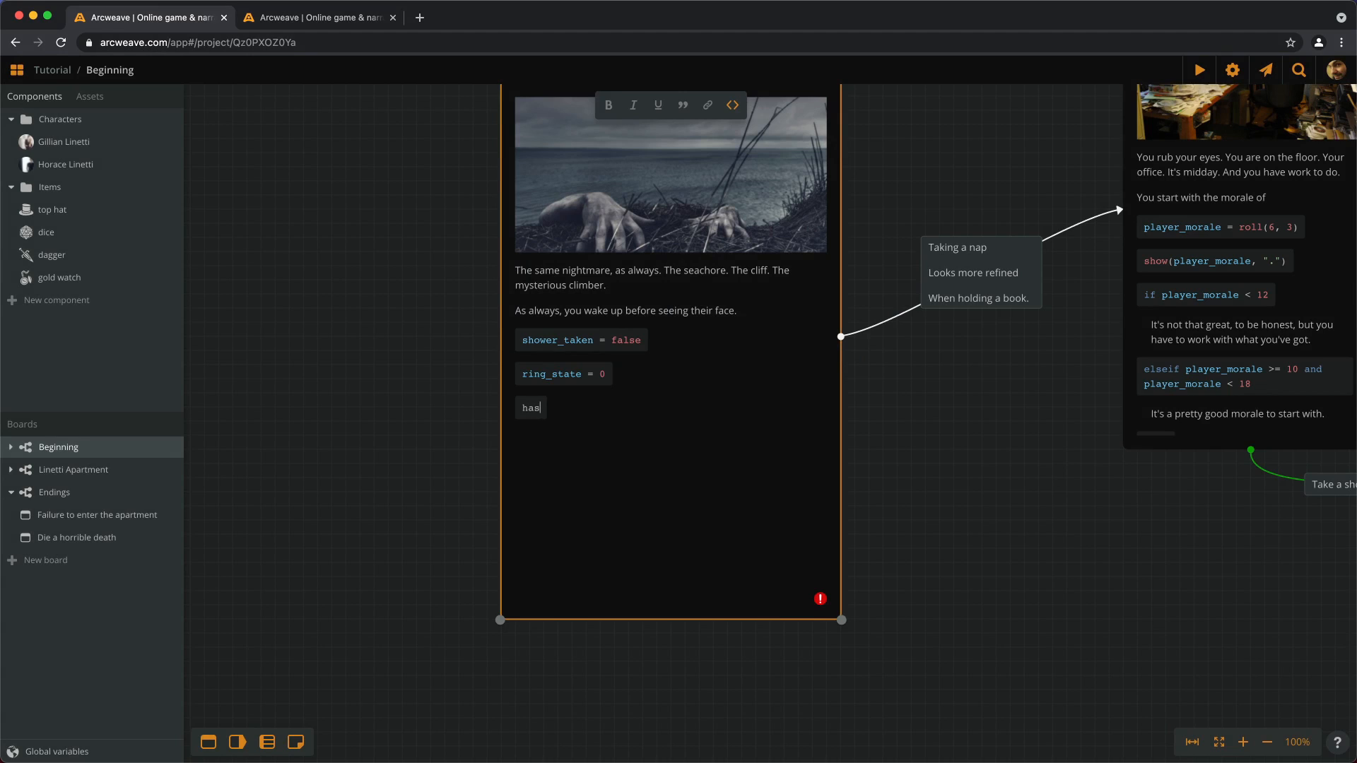
type("_key =")
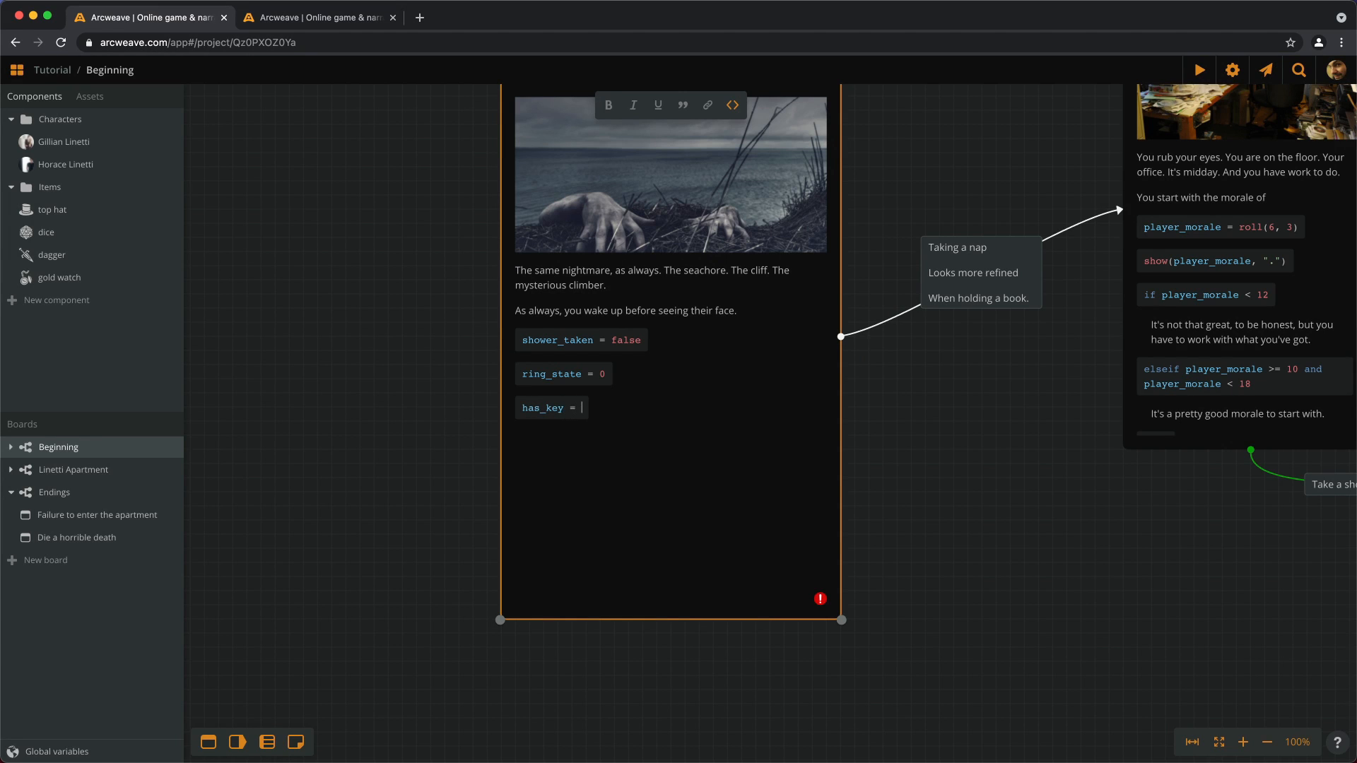
type("false")
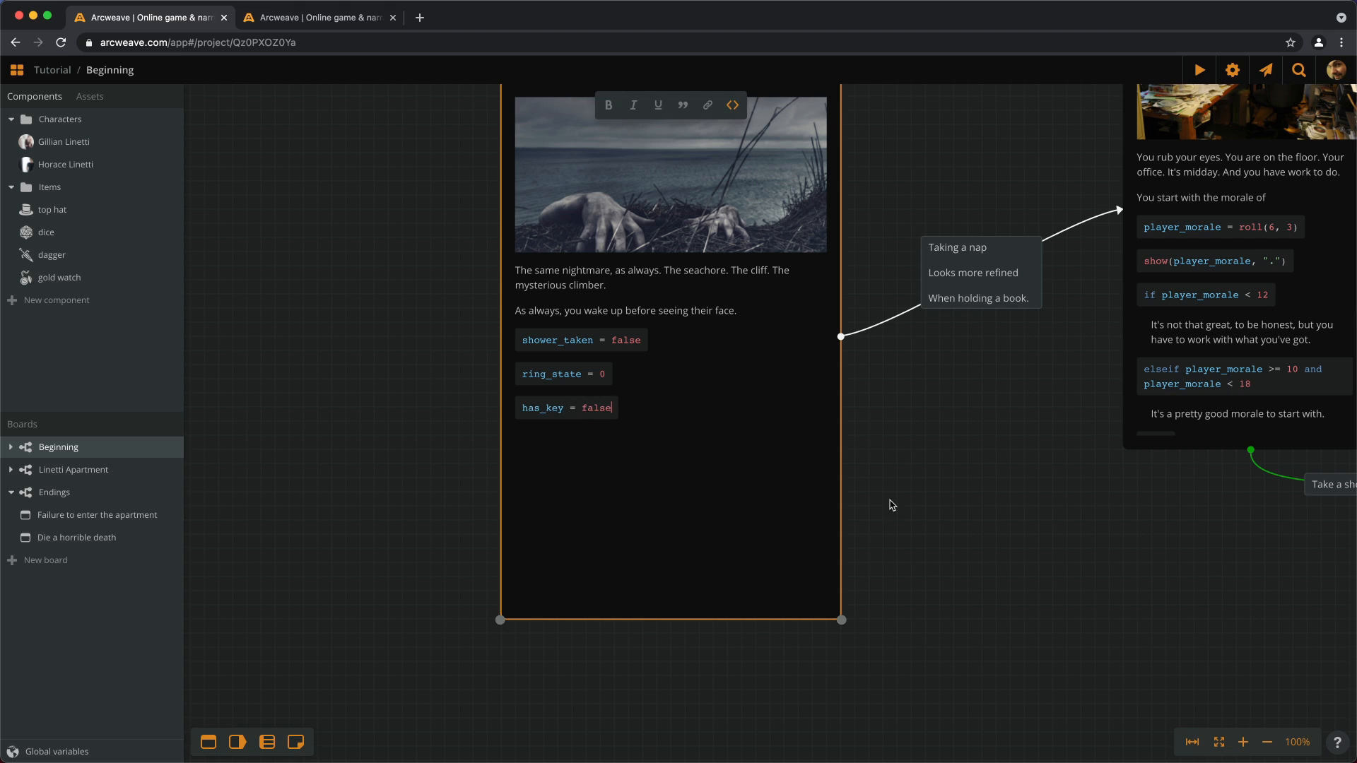
left_click(1265, 742)
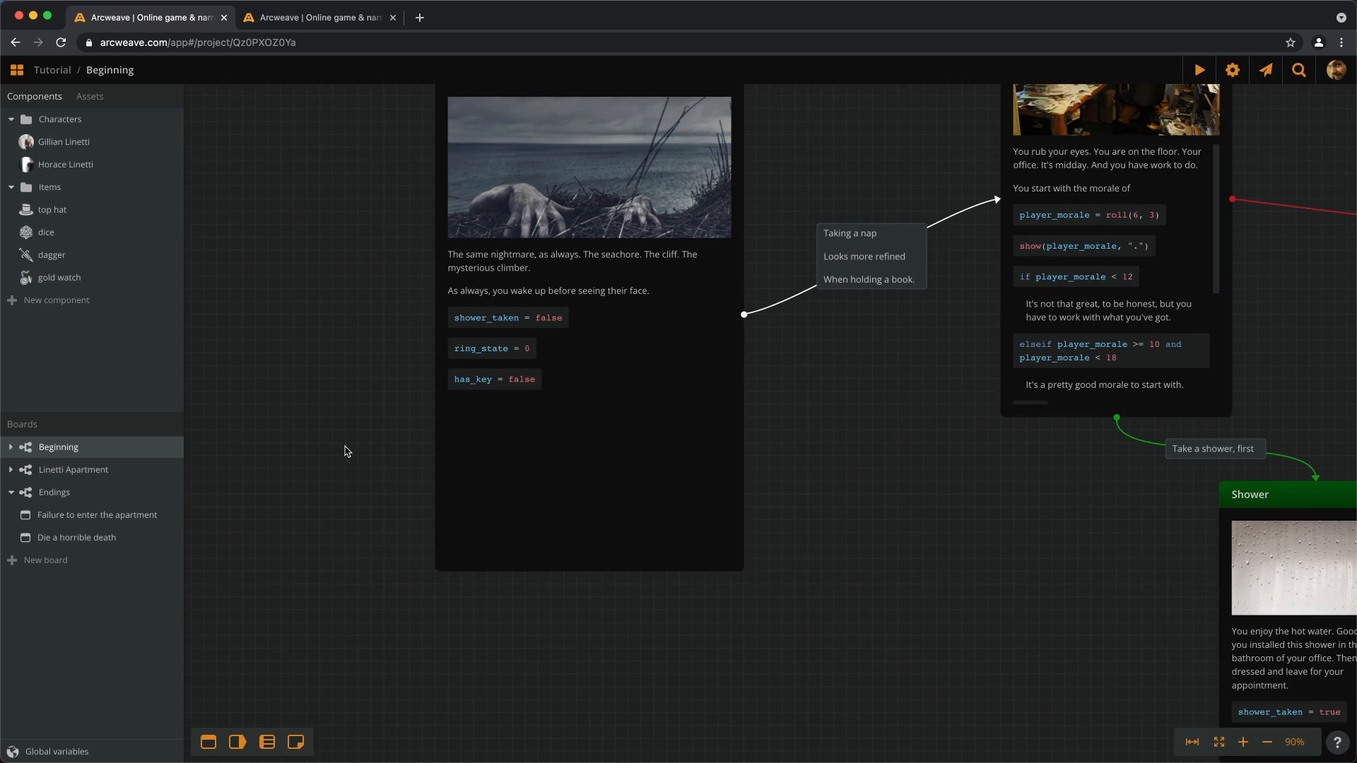
mouse_move(627, 392)
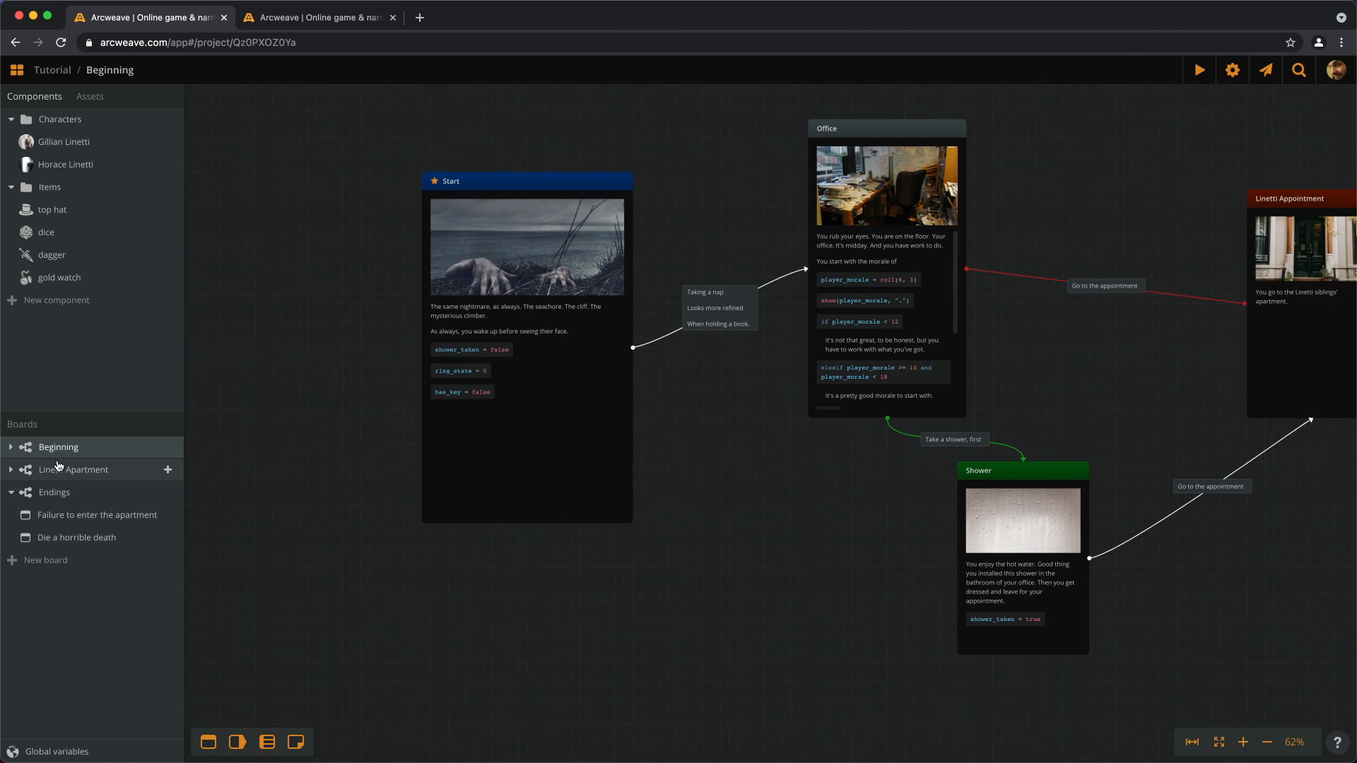
Step: Open the Linetti Apartment board showing the Bathroom and both Bathroom mirrors elements
left_click(72, 469)
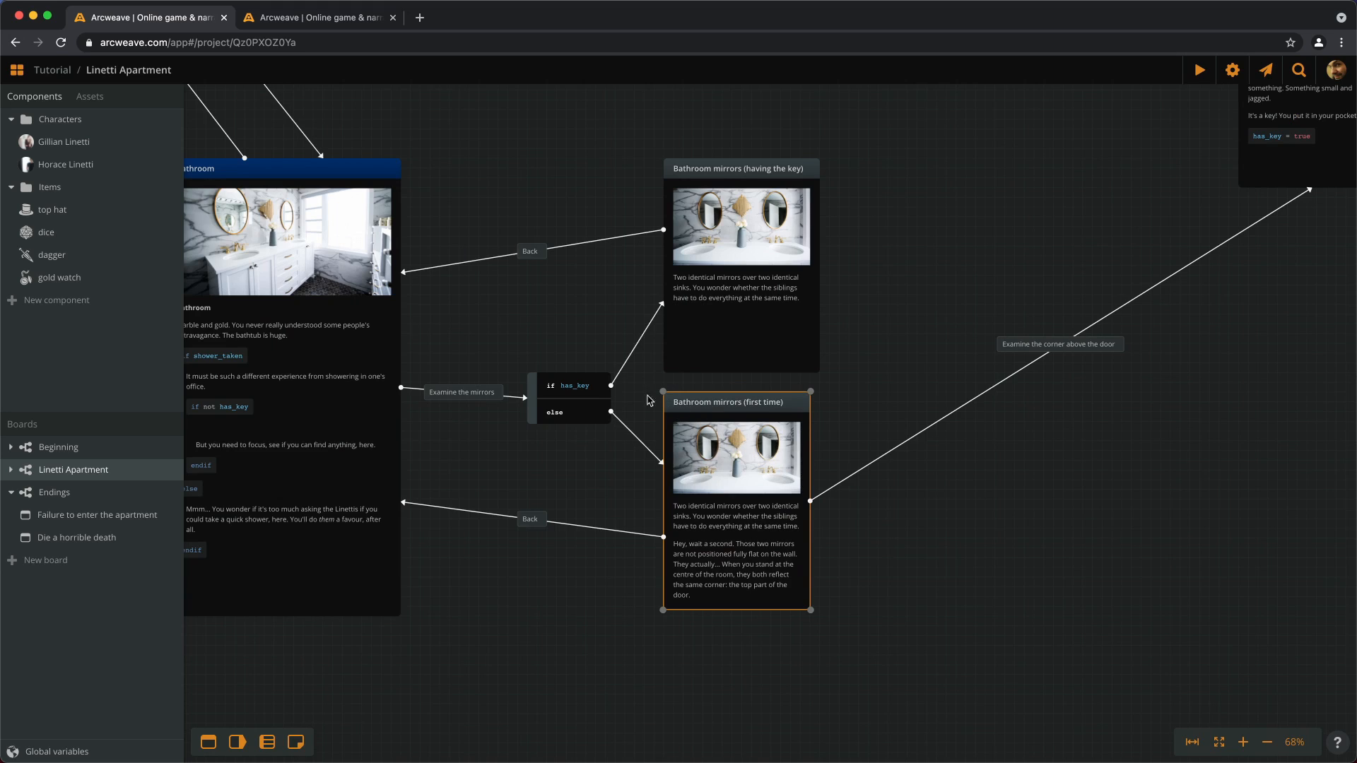
mouse_move(704, 478)
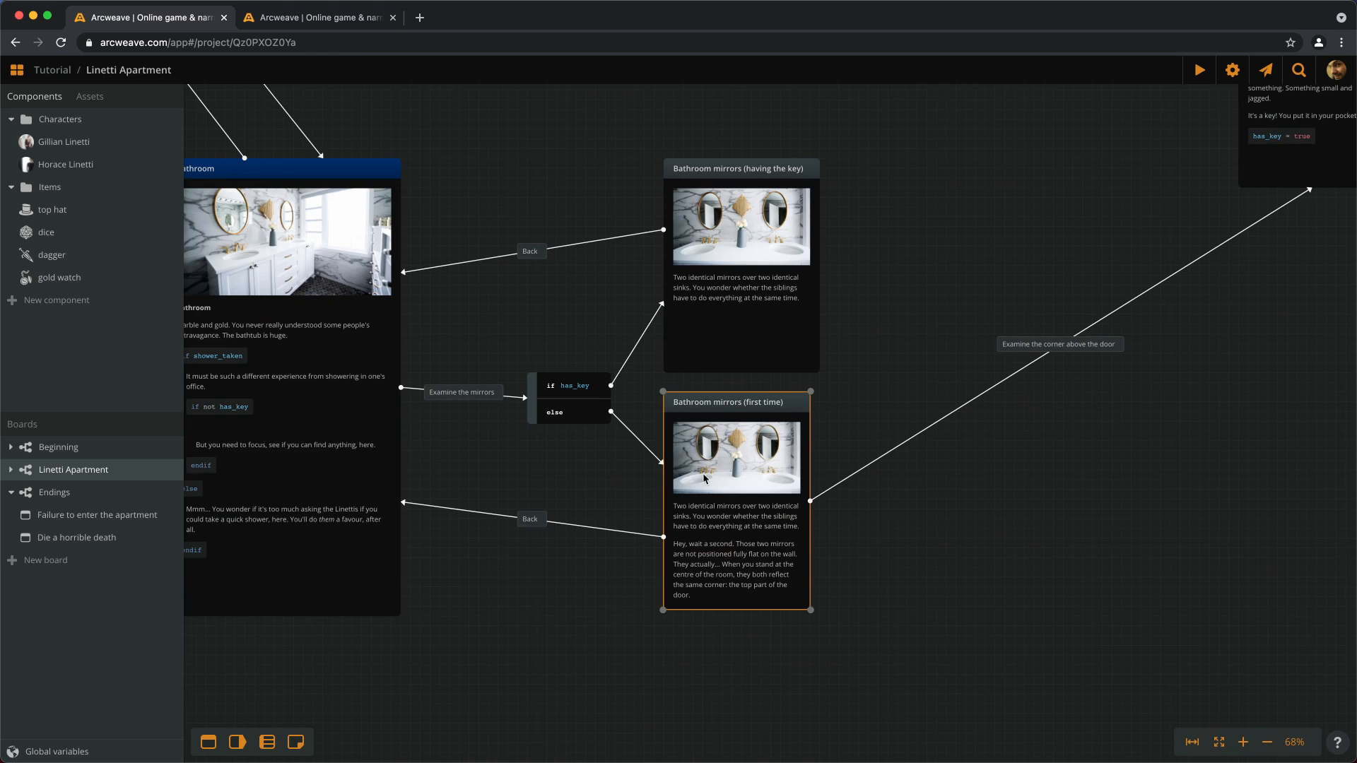
mouse_move(714, 490)
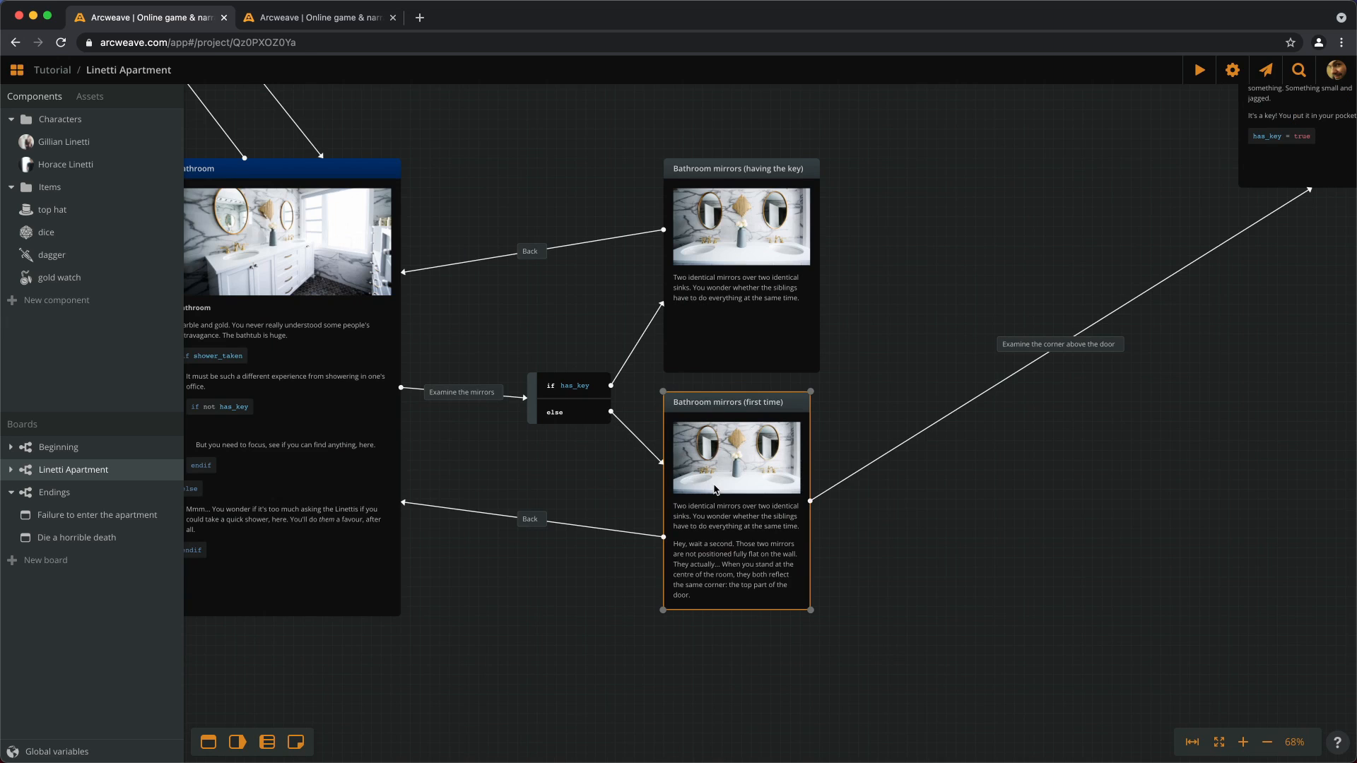
mouse_move(818, 630)
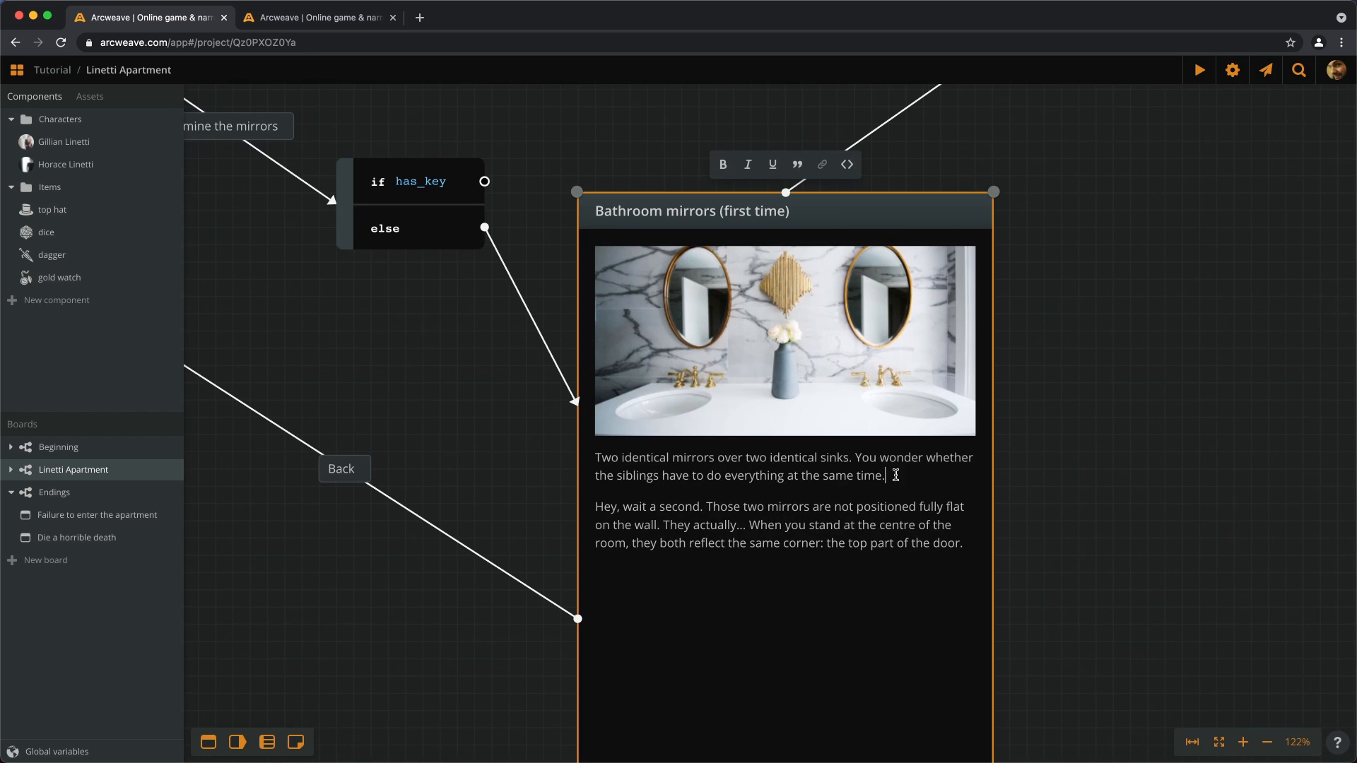
mouse_move(952, 477)
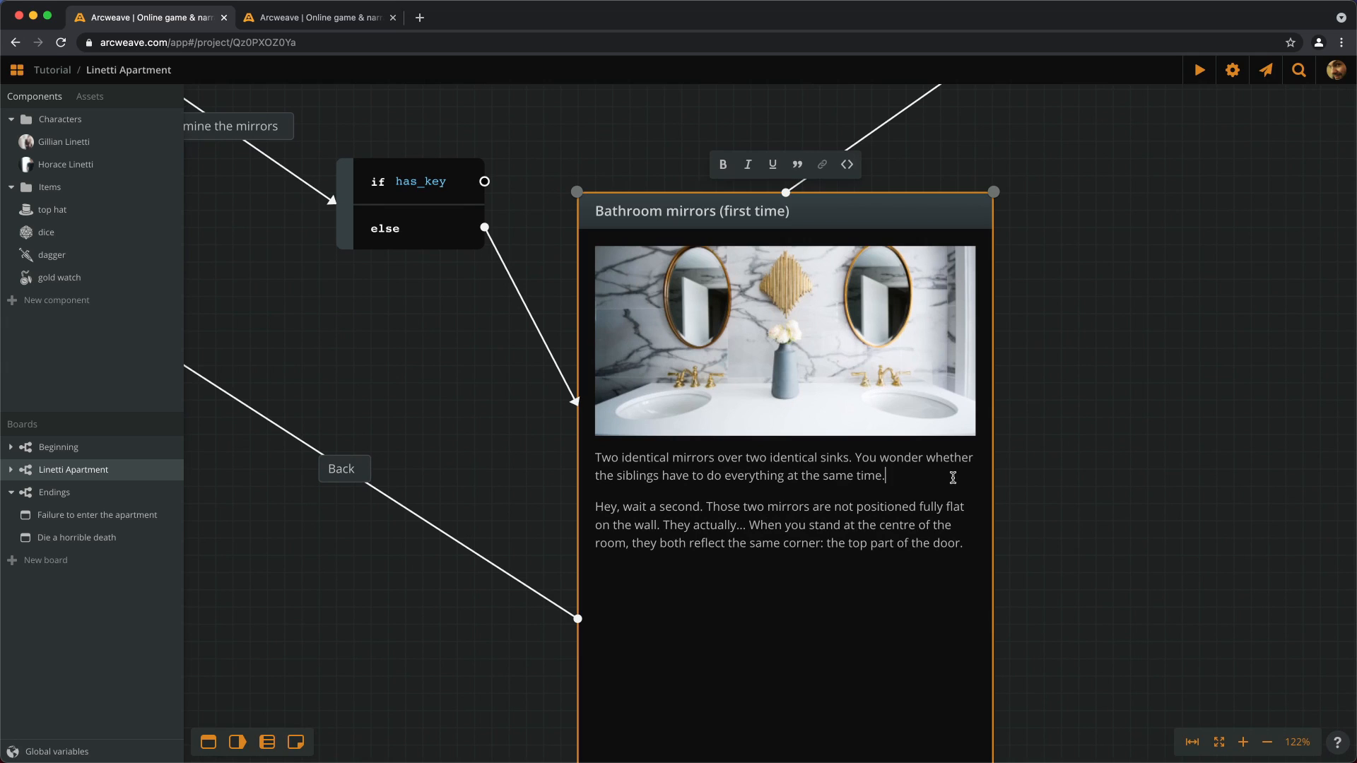
mouse_move(1042, 483)
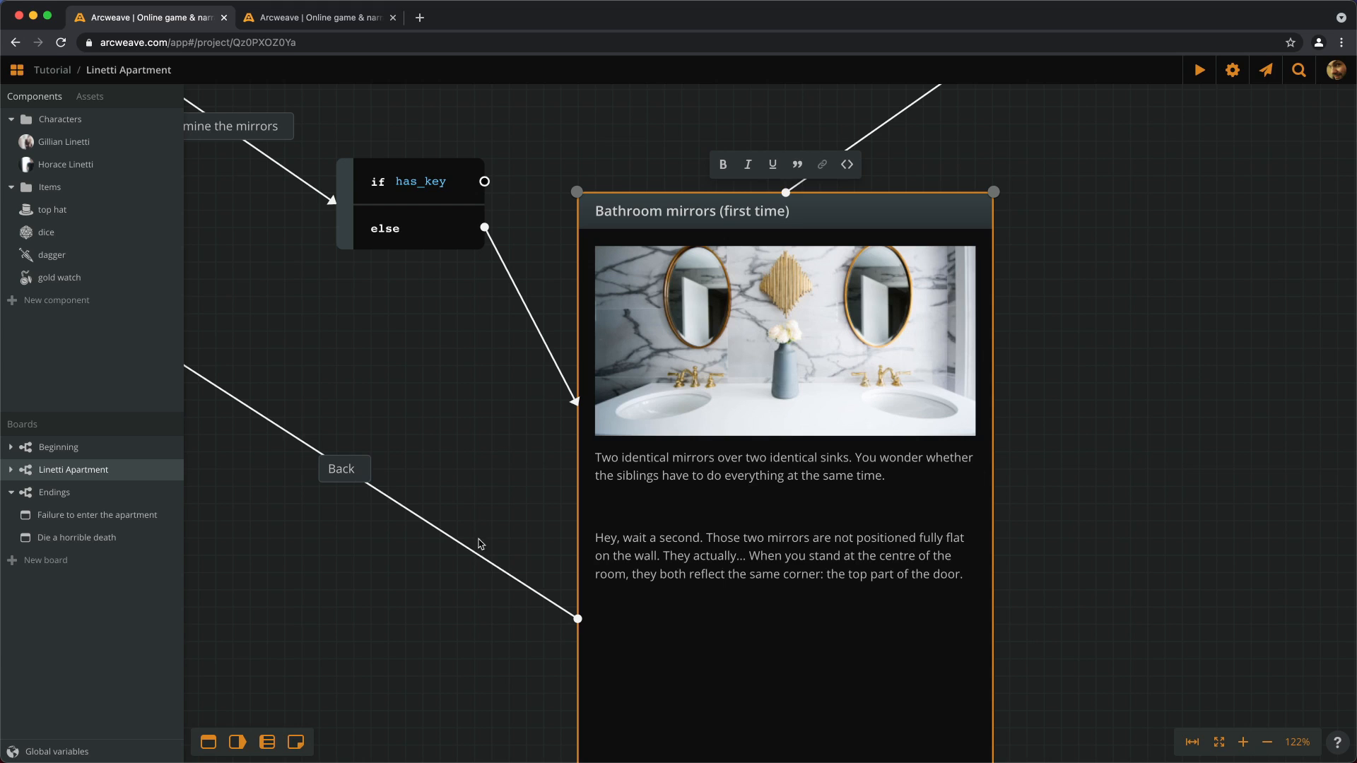
mouse_move(444, 186)
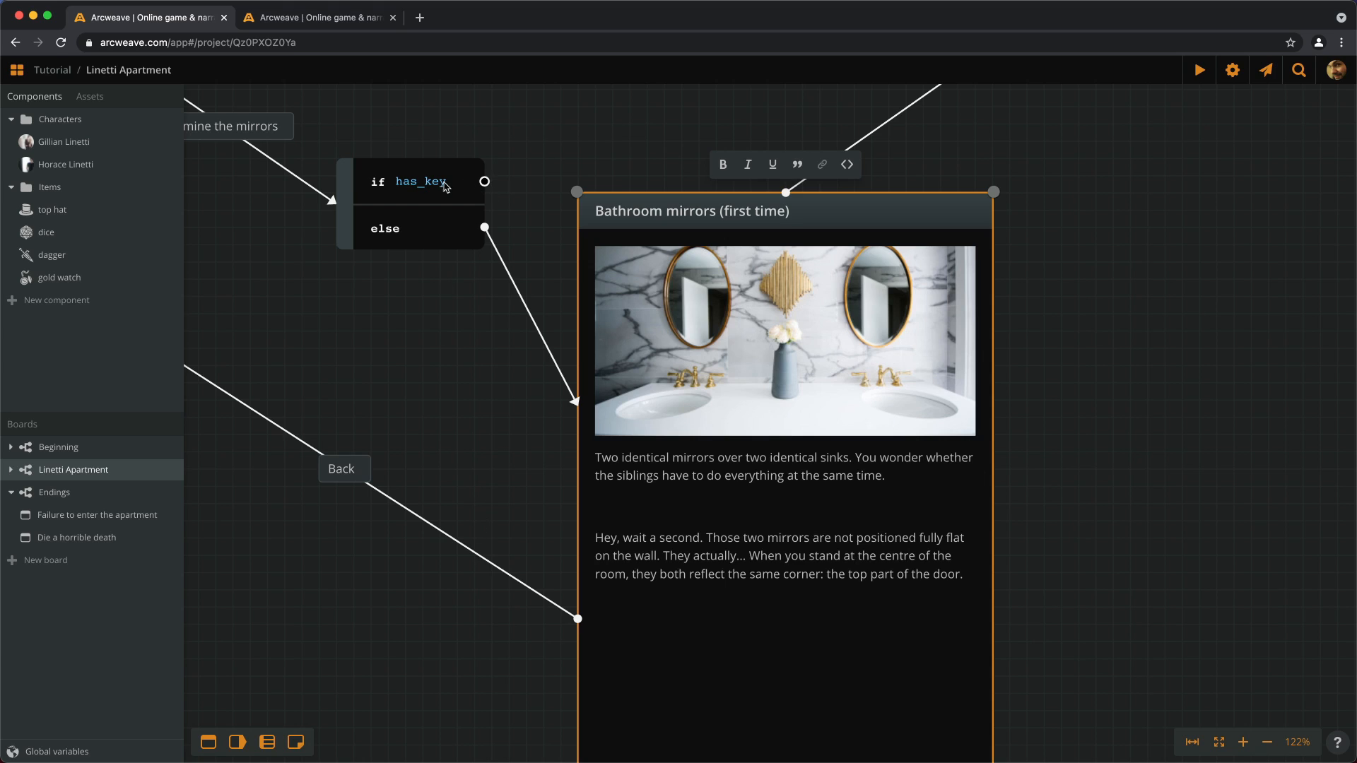
mouse_move(773, 501)
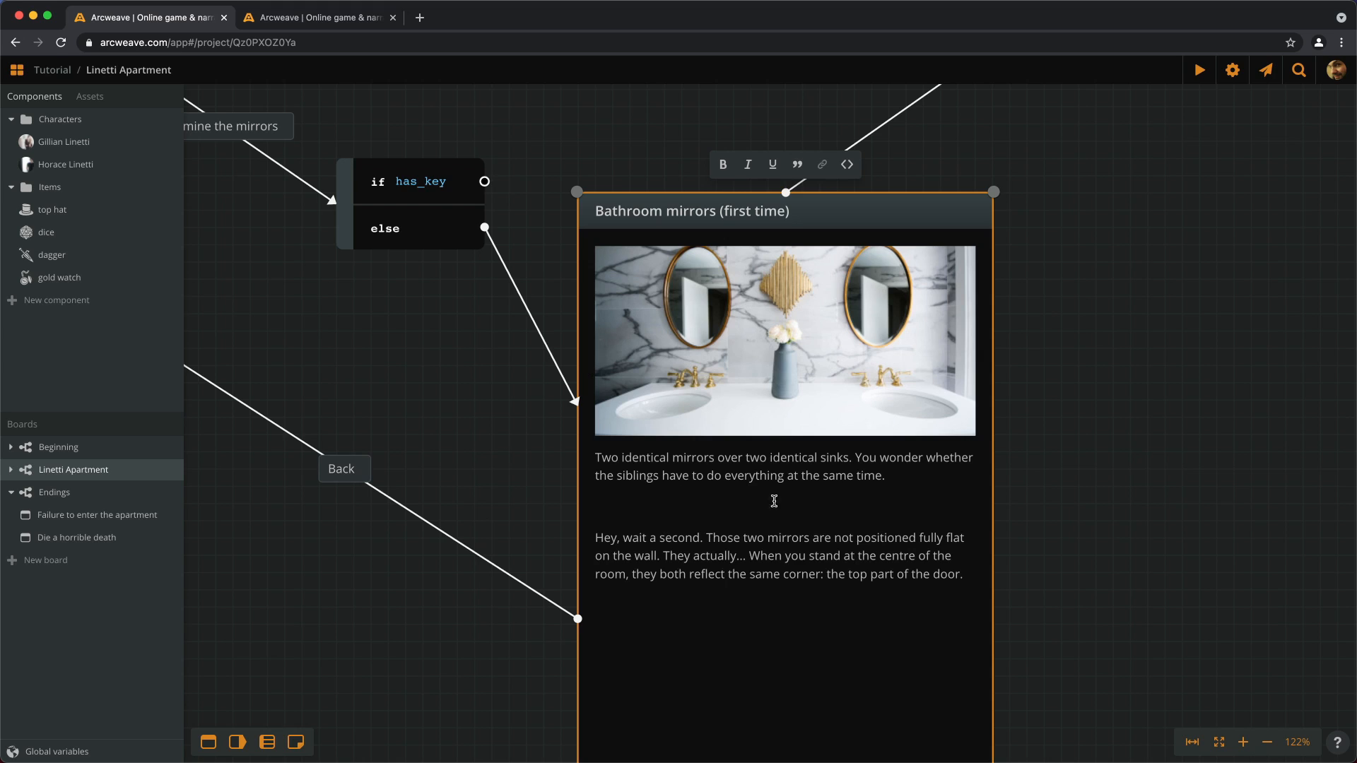
Step: Wrap the mirror-discovery paragraph of Bathroom mirrors (first time) in 'if !has_key' … 'endif' code
type("if")
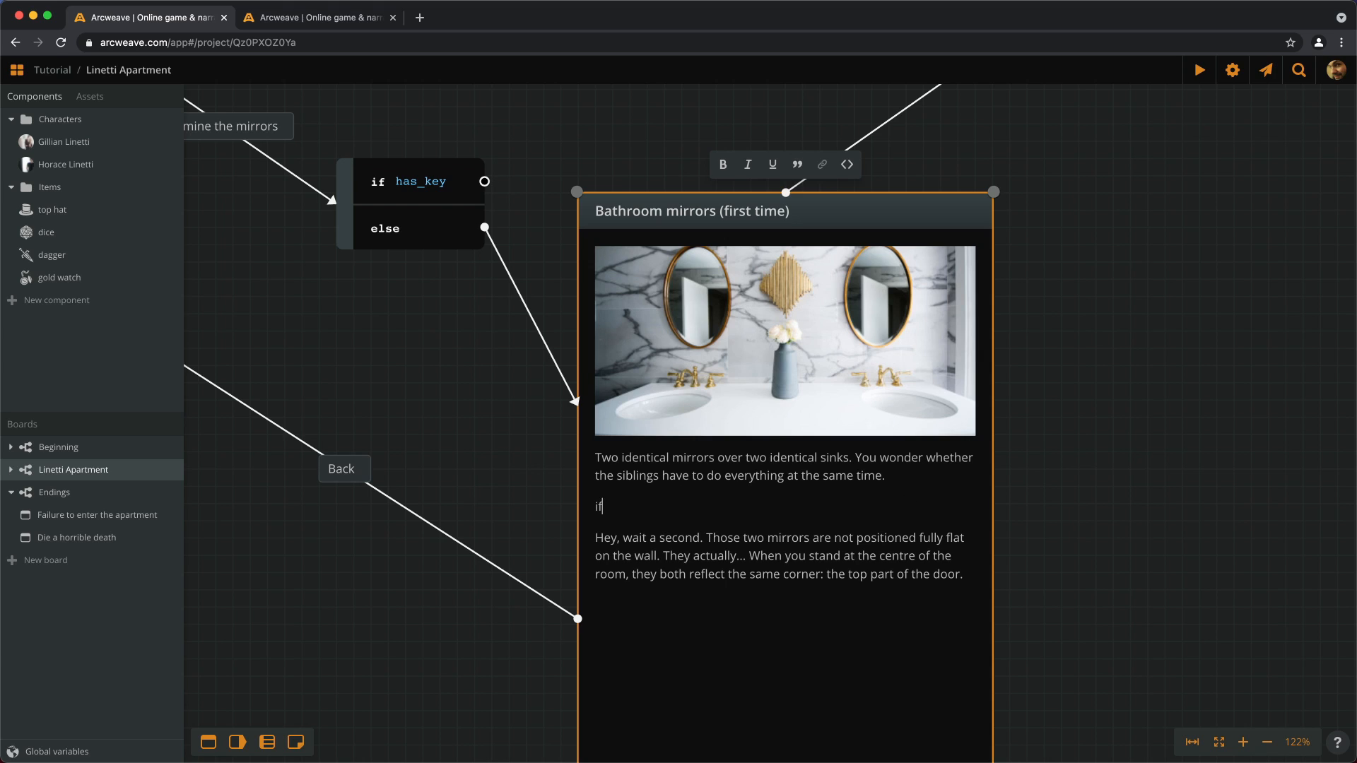
left_click(846, 165)
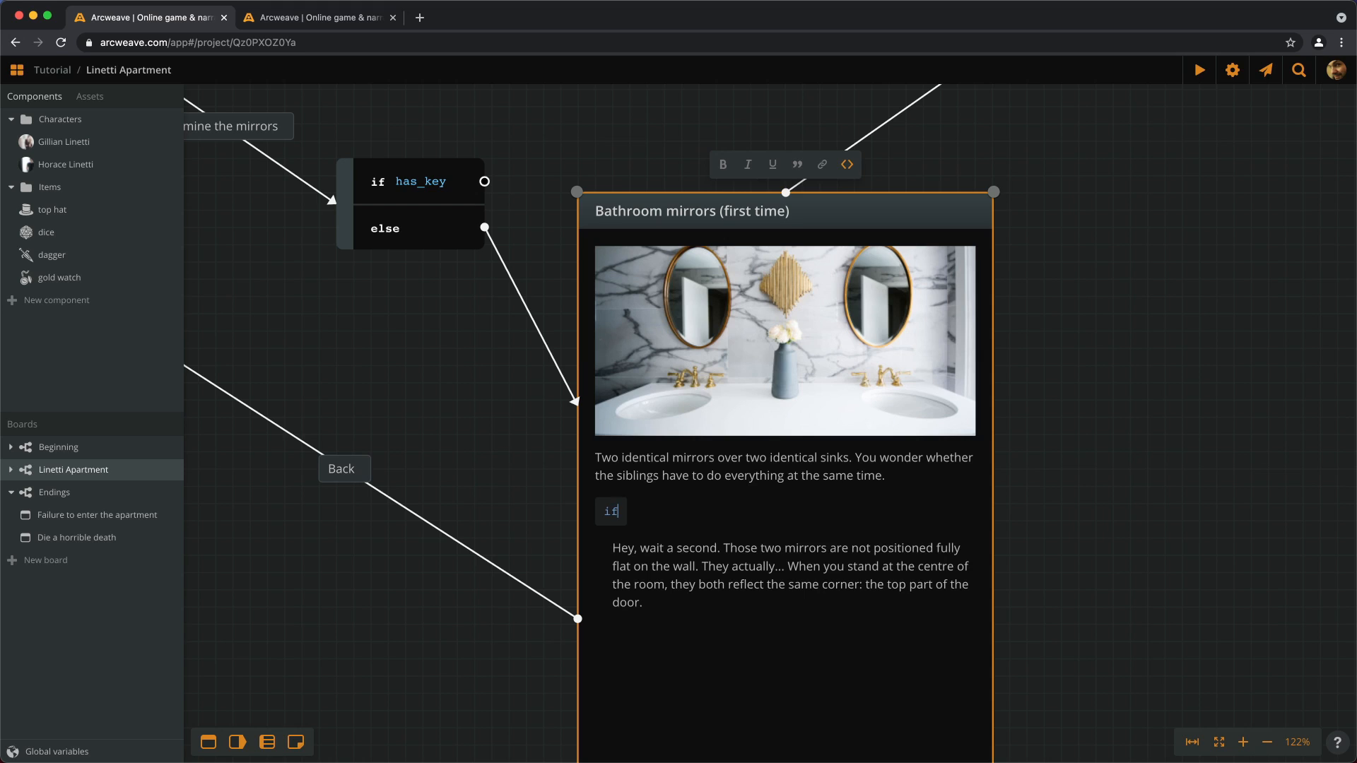
type("!")
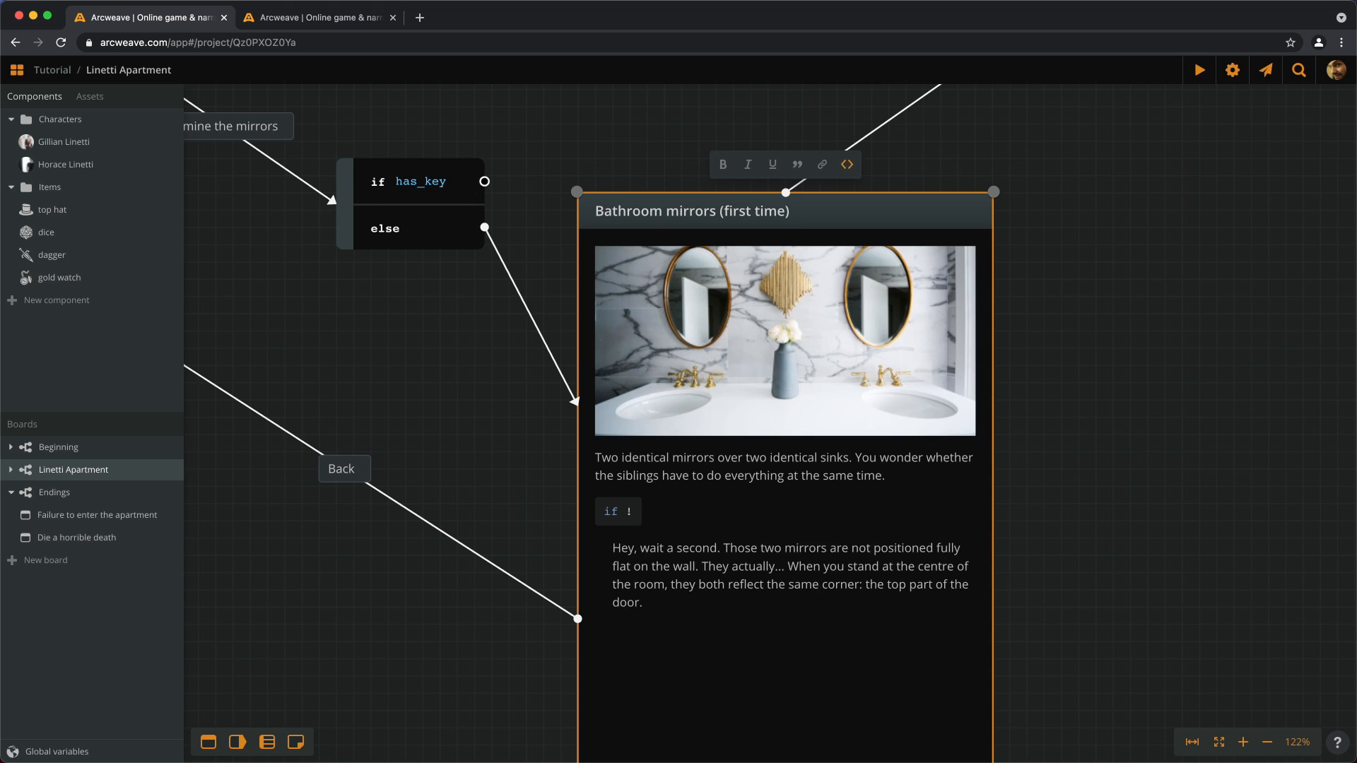
type("has_key")
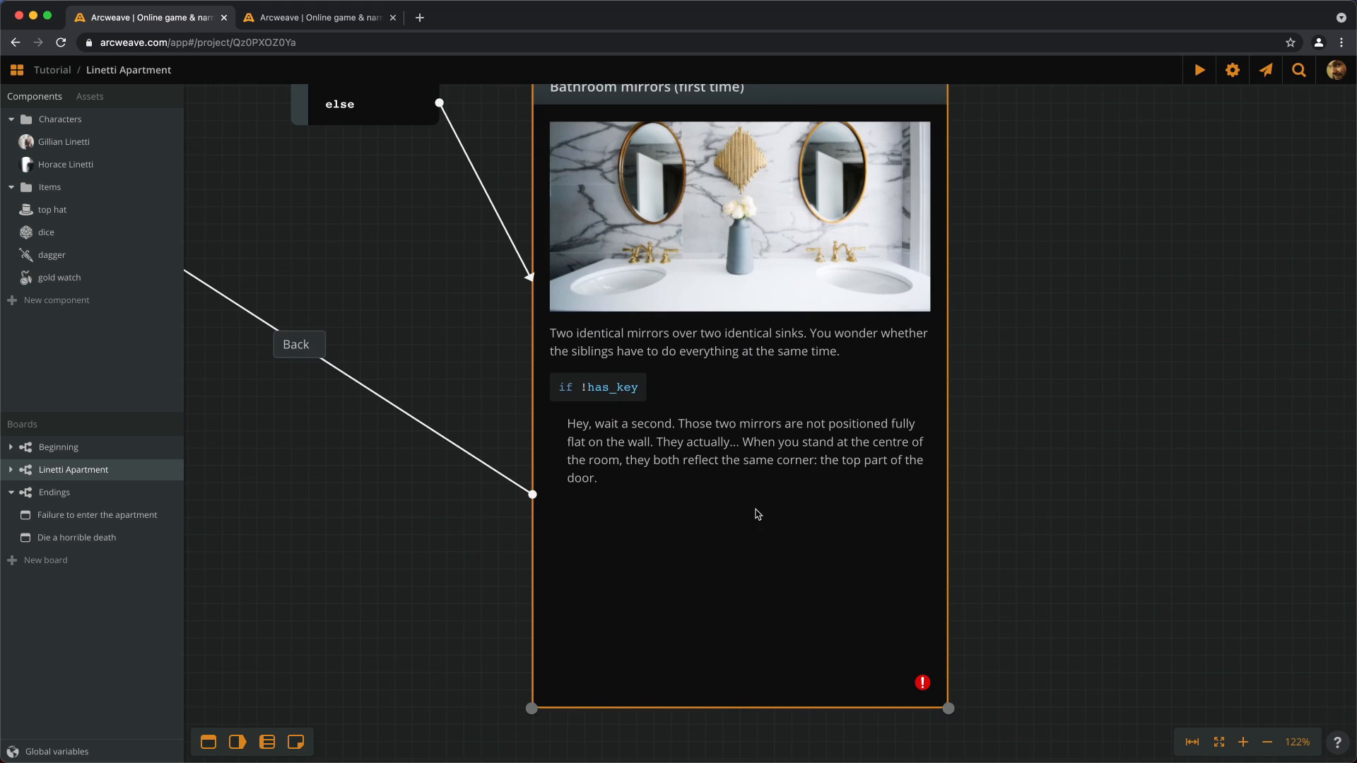
left_click(754, 511)
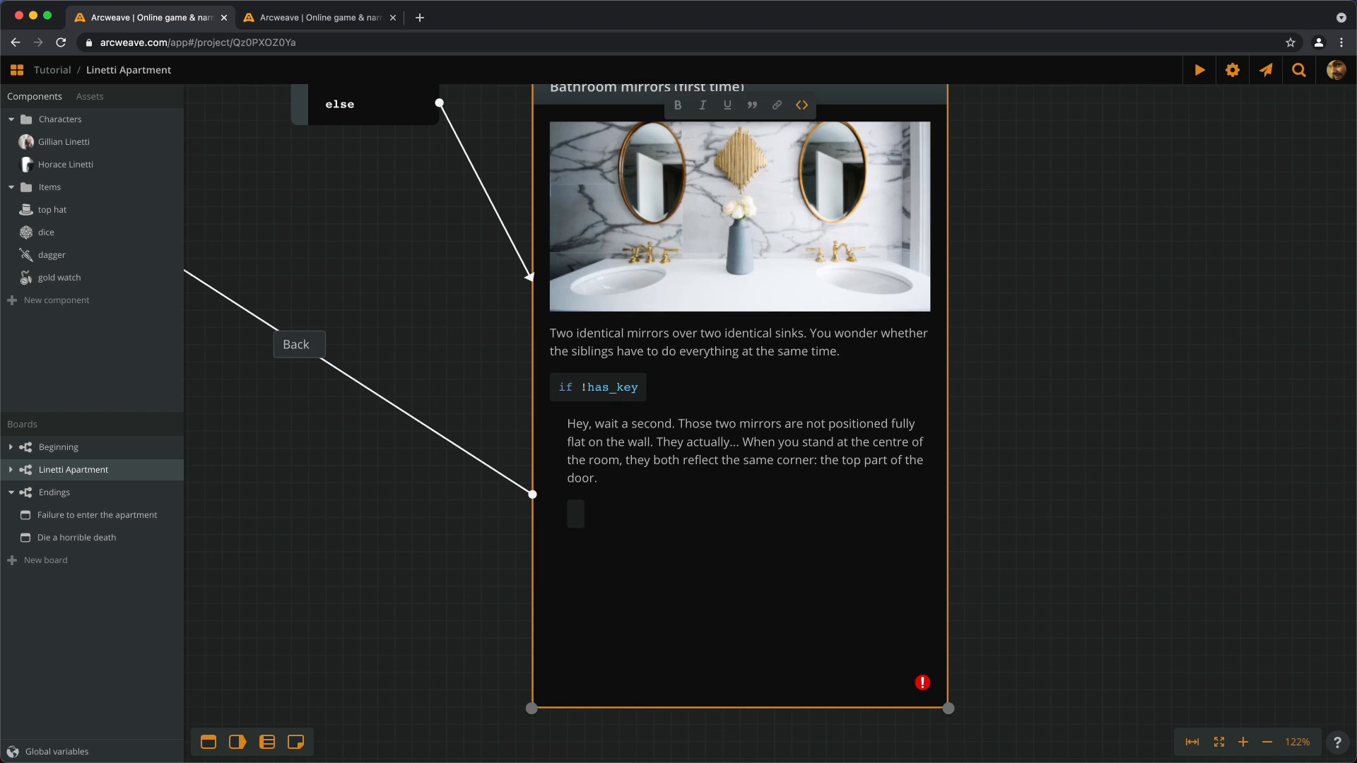
type("endif")
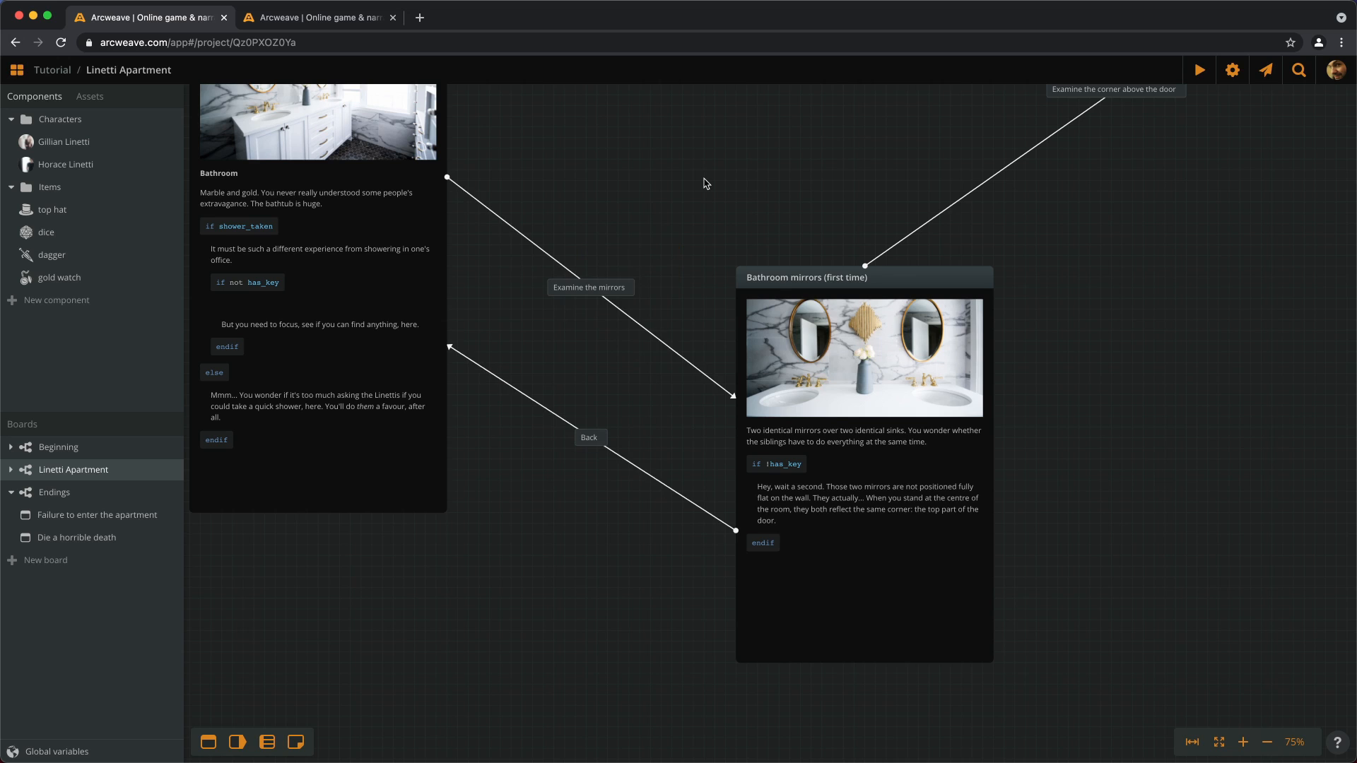
mouse_move(738, 156)
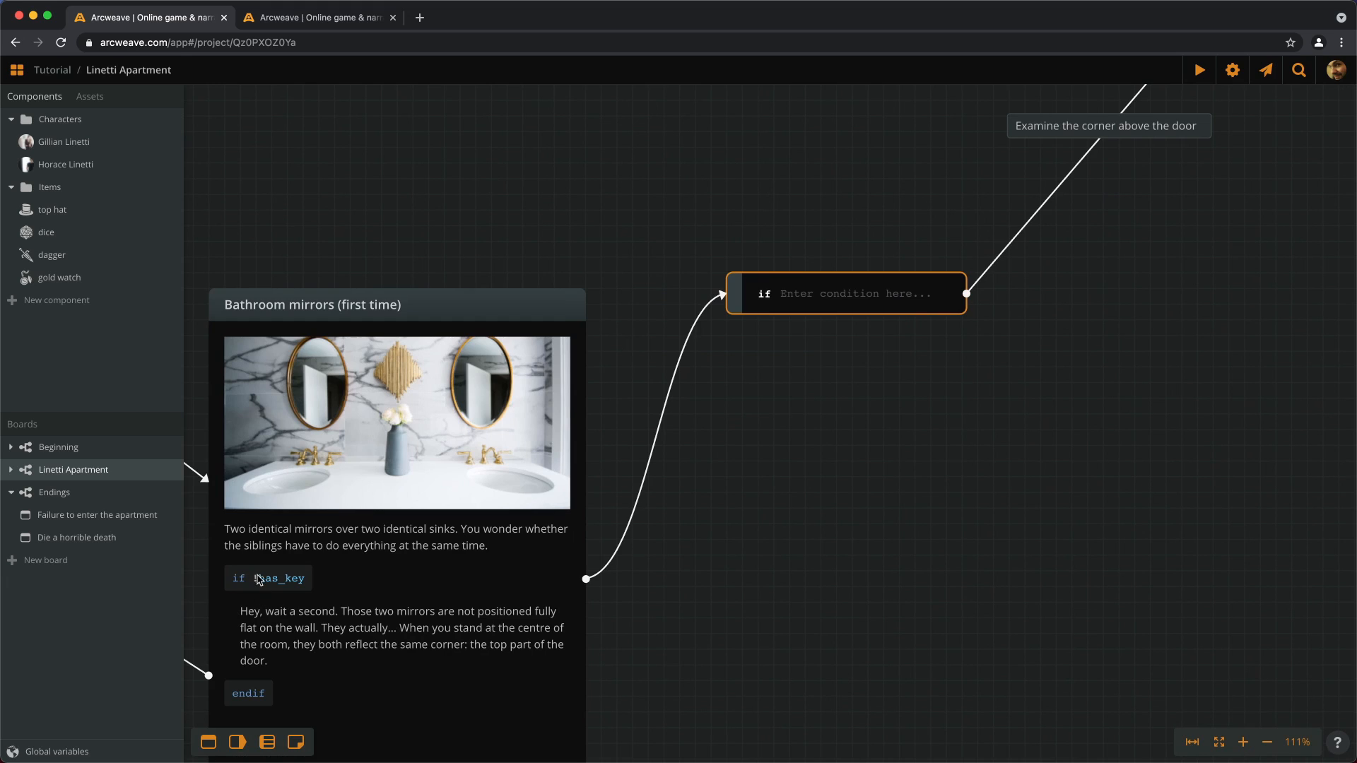
Step: Give the empty branch the condition !has_key, gating the Examine the corner above the door path
left_click(854, 465)
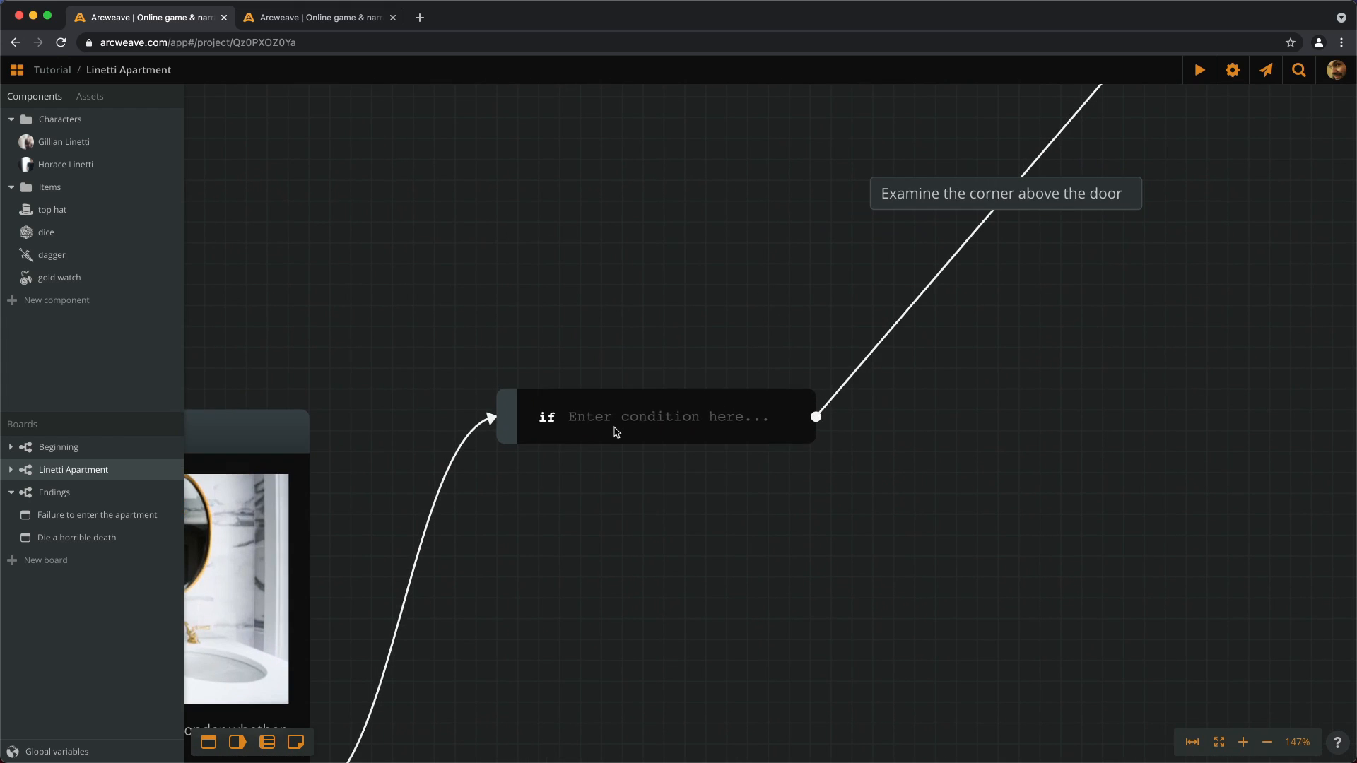
left_click(666, 416)
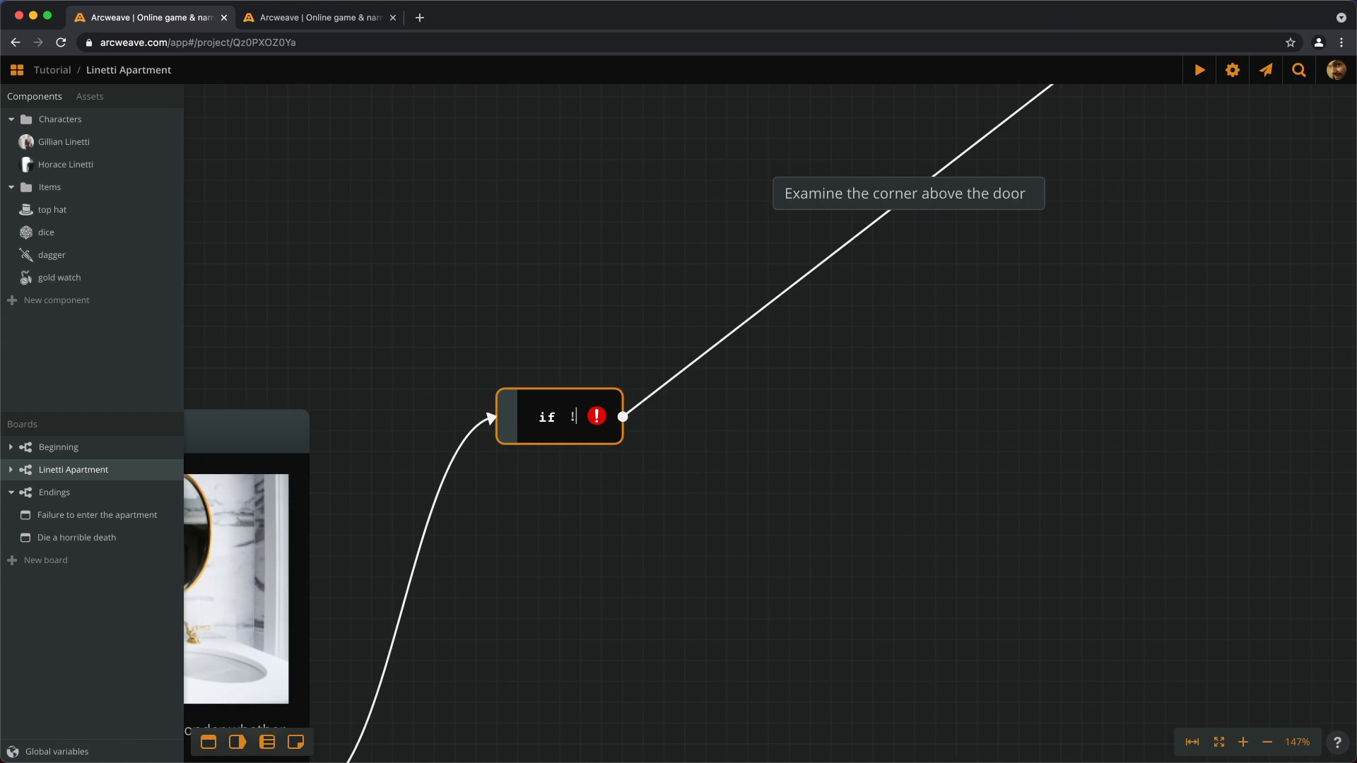
type("has_key")
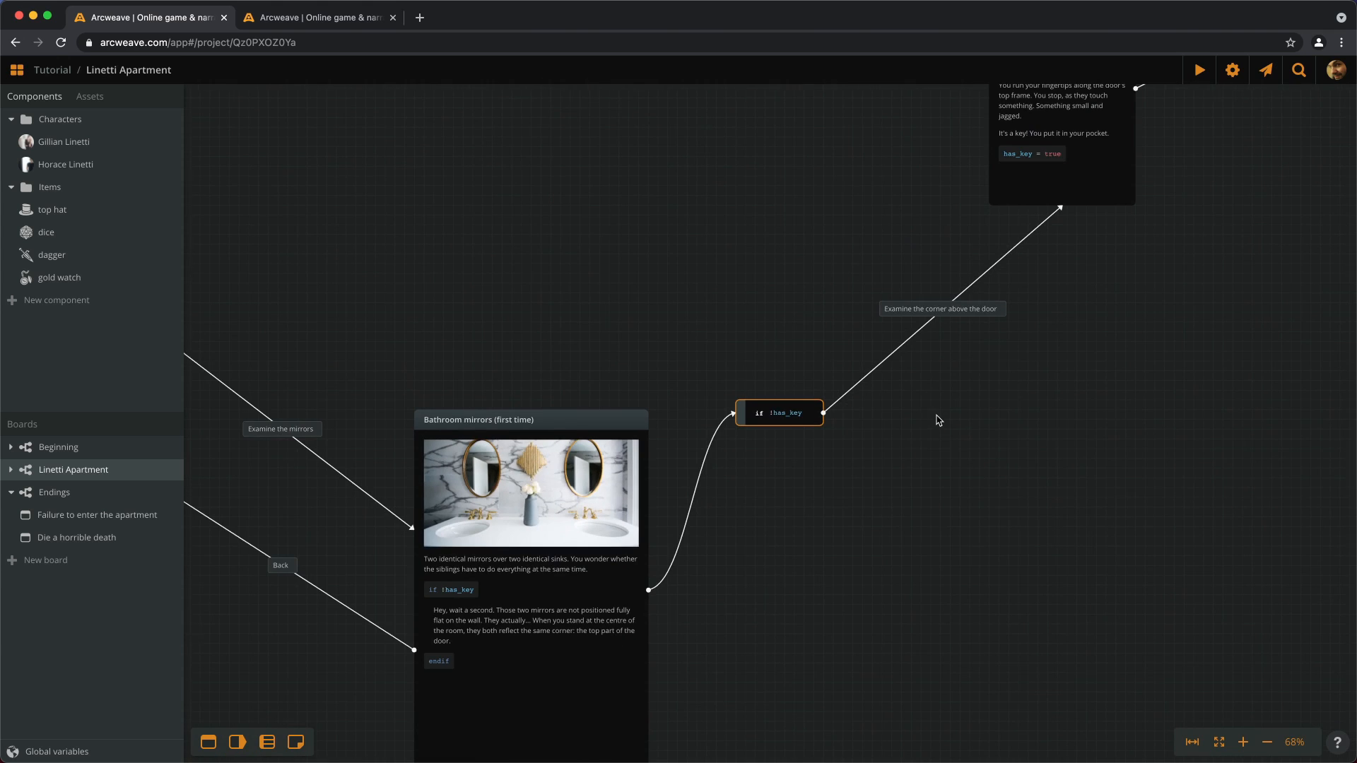
mouse_move(873, 381)
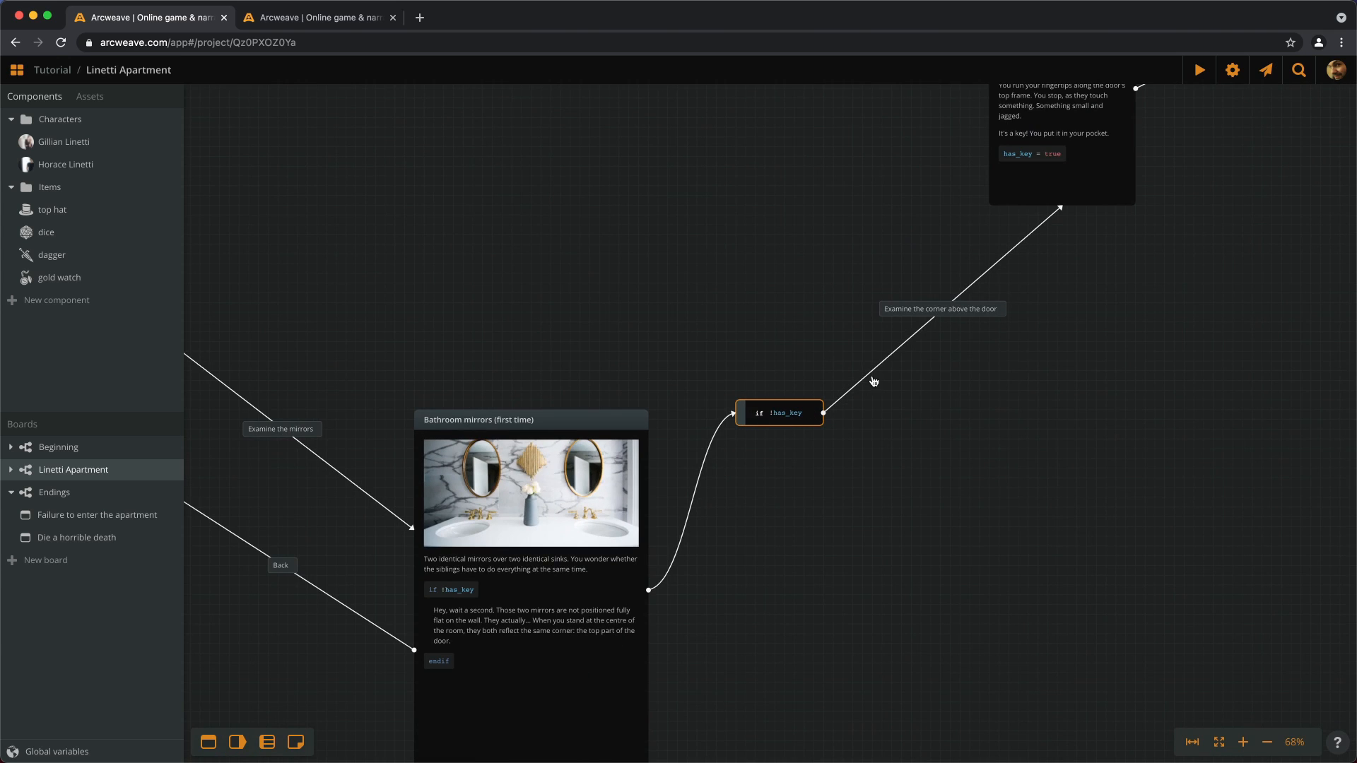
scroll("down", 3)
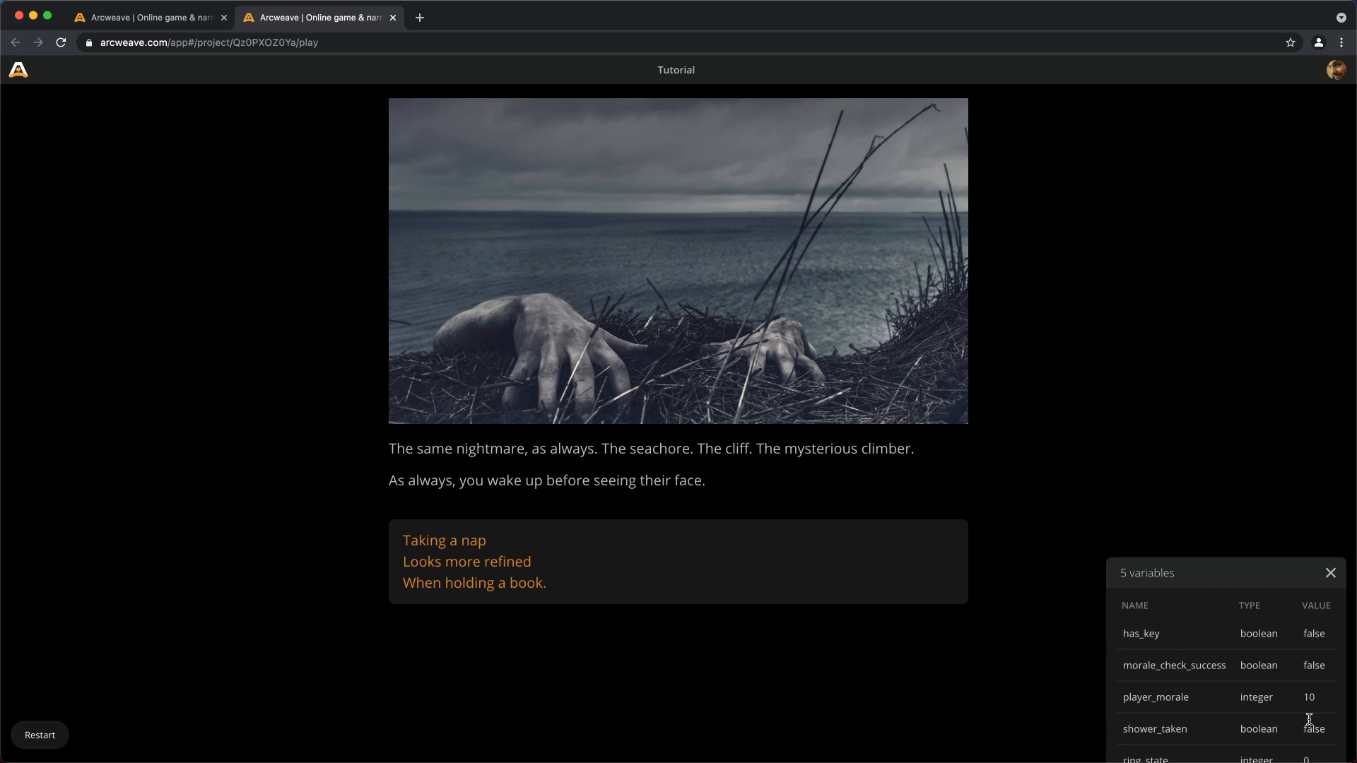
Step: Playtest through the nightmare, appointment and bathroom, then choose Examine the corner above the door
left_click(474, 560)
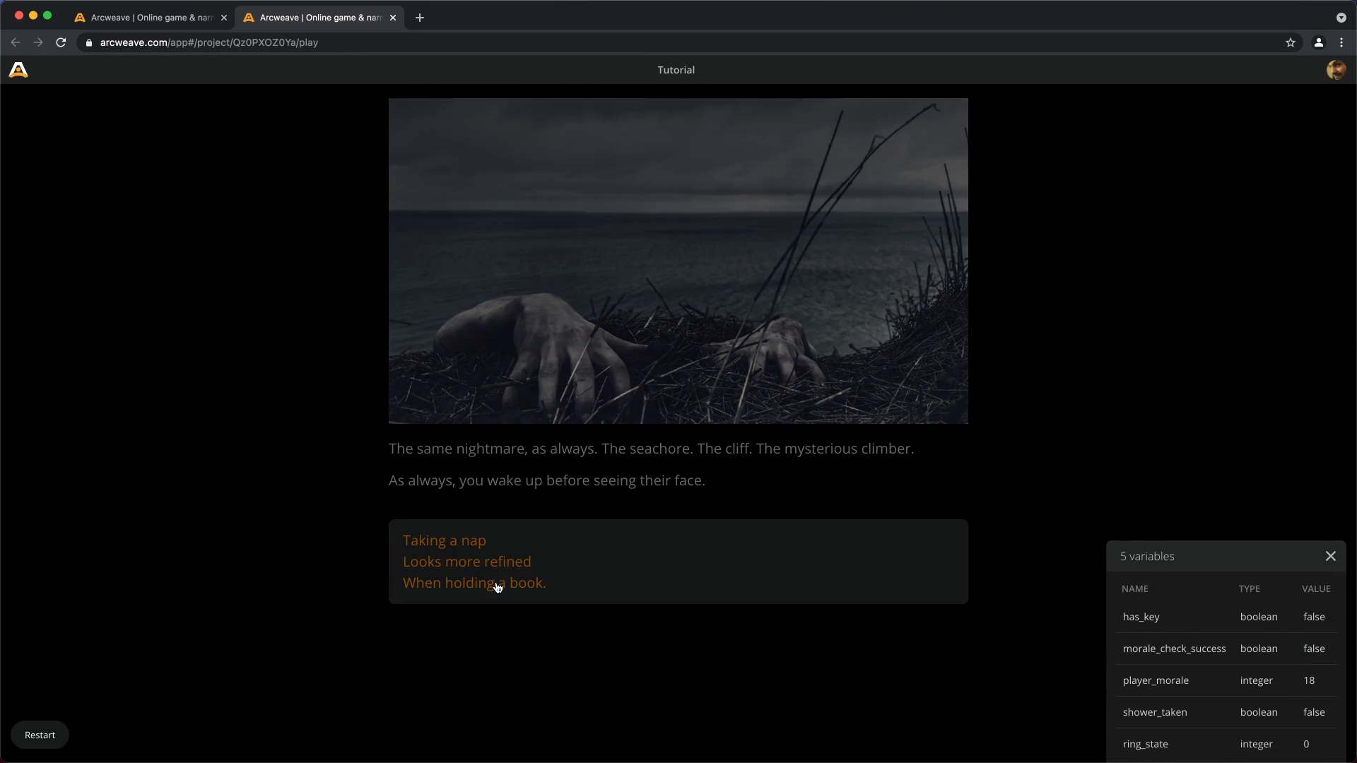
left_click(443, 540)
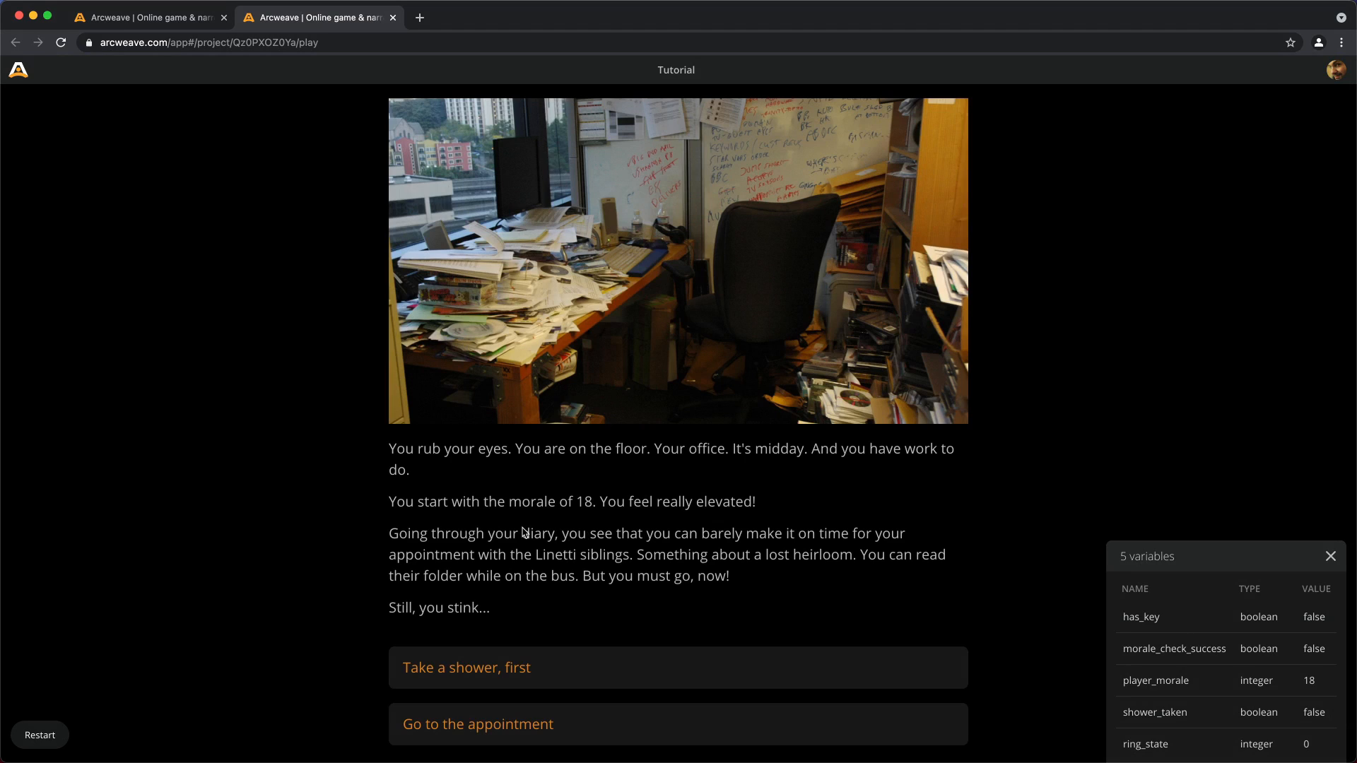
mouse_move(559, 521)
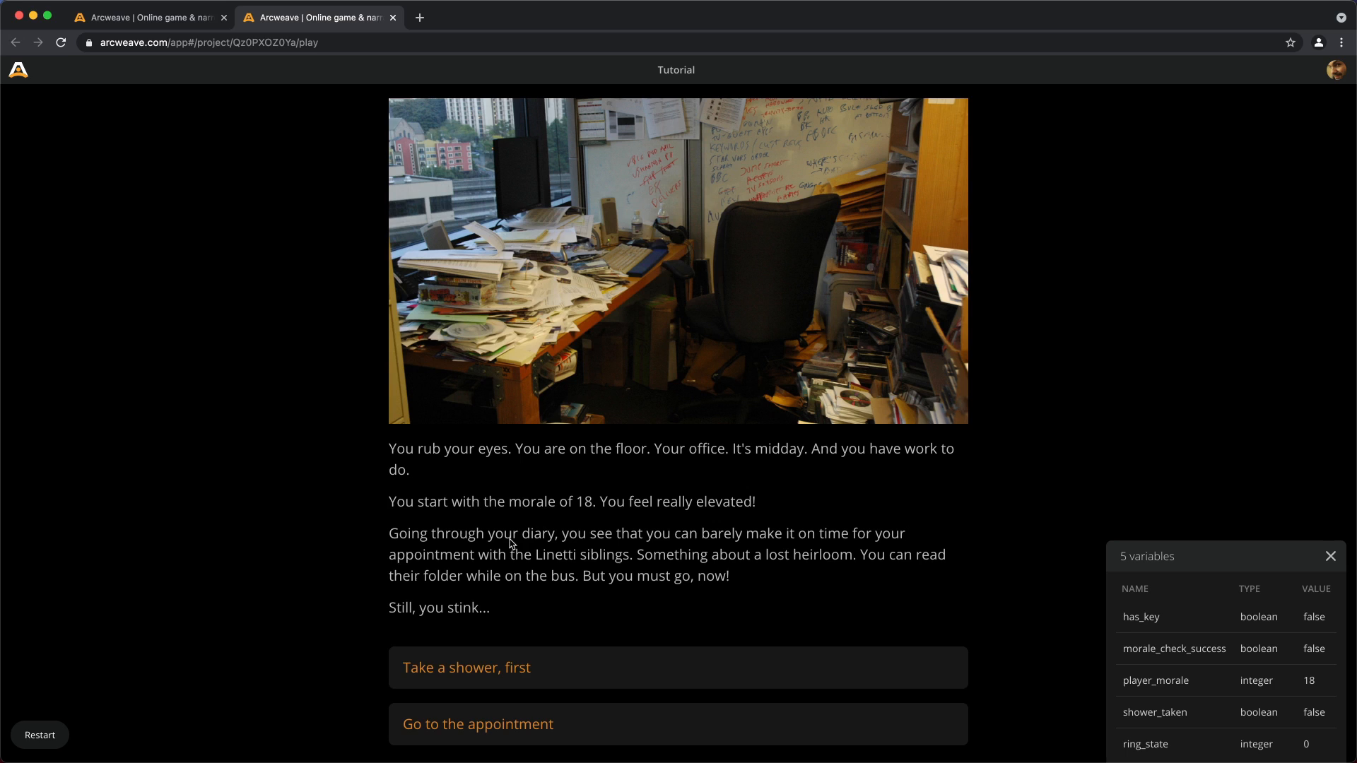
mouse_move(525, 674)
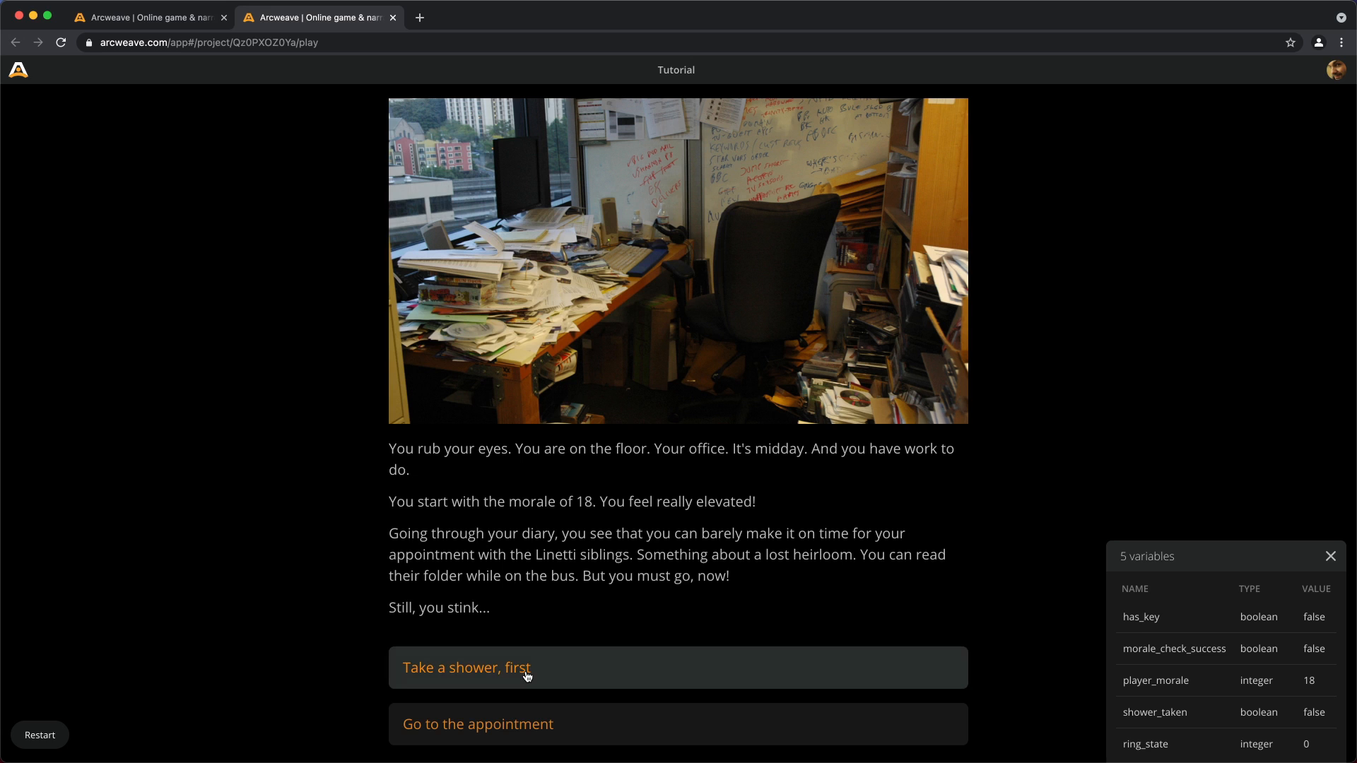
mouse_move(478, 725)
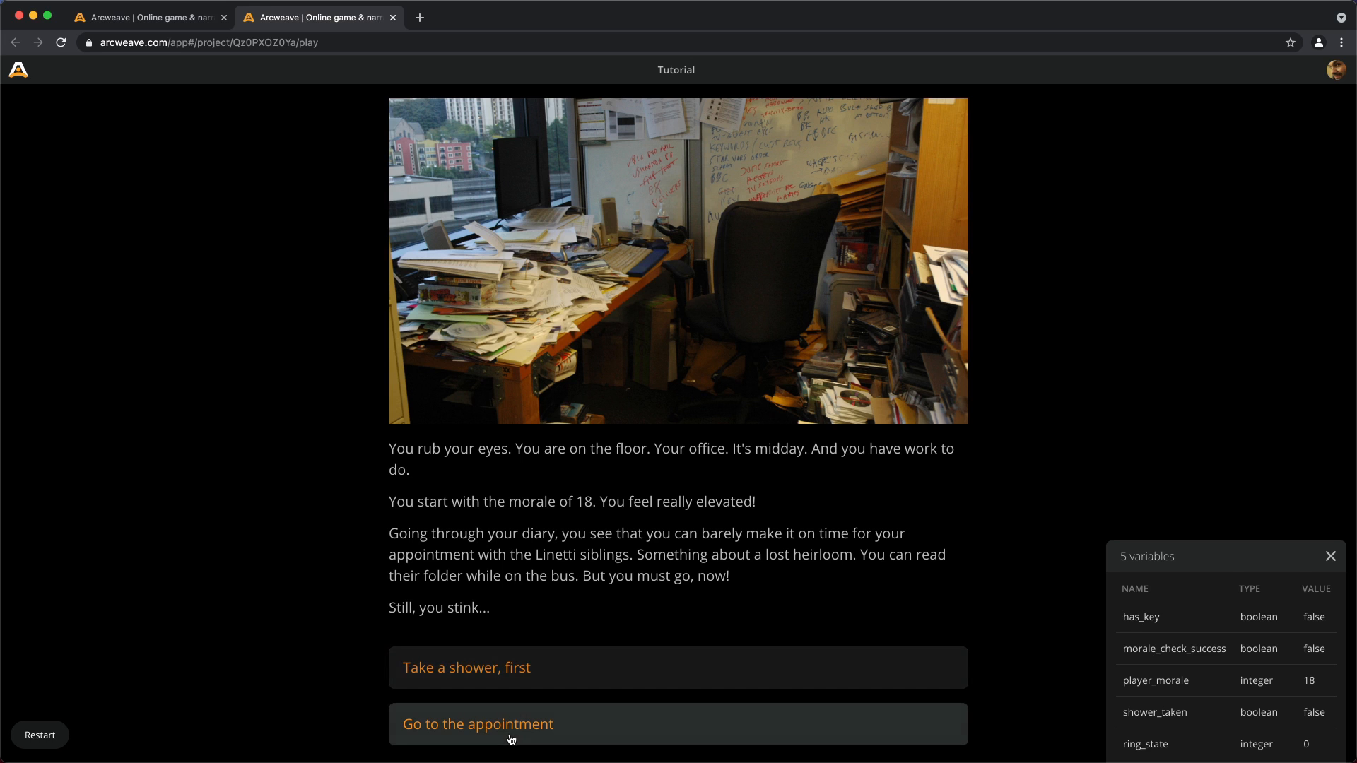
left_click(478, 725)
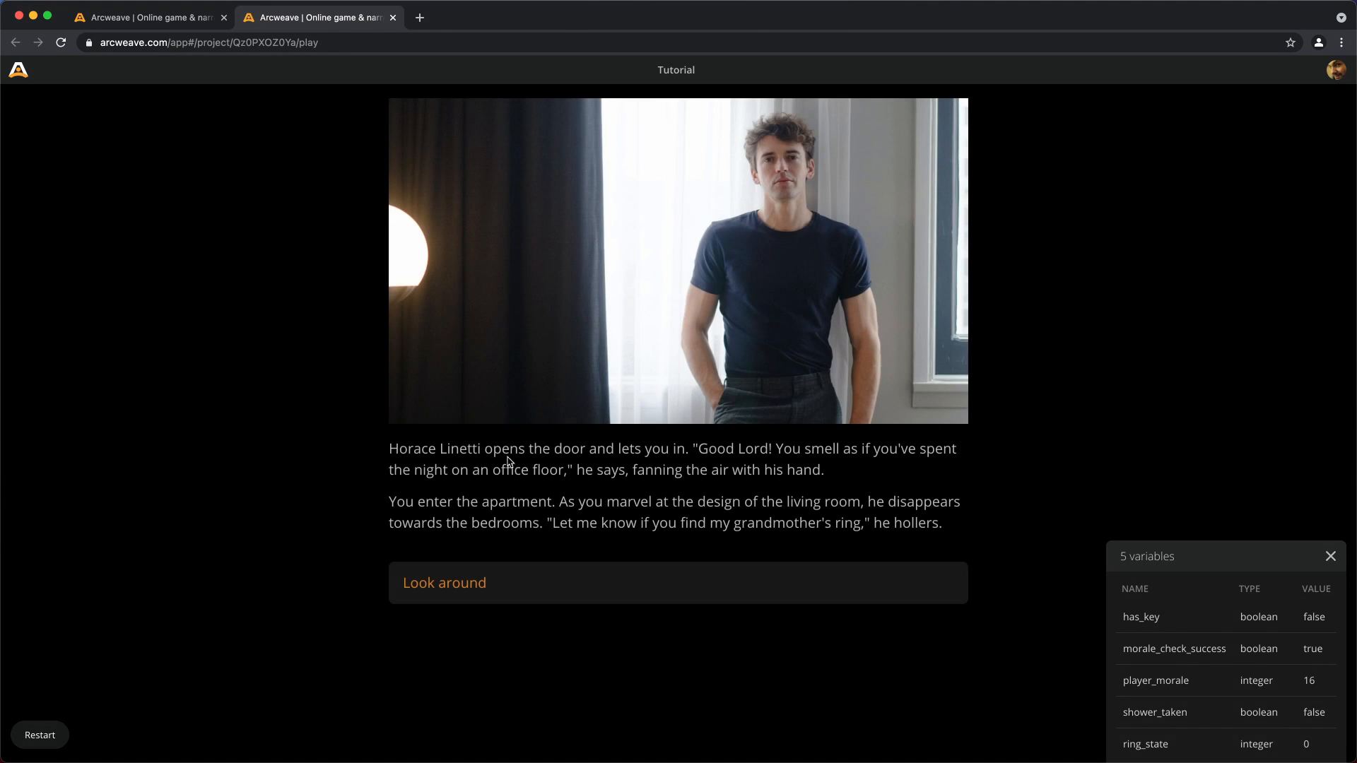
mouse_move(829, 463)
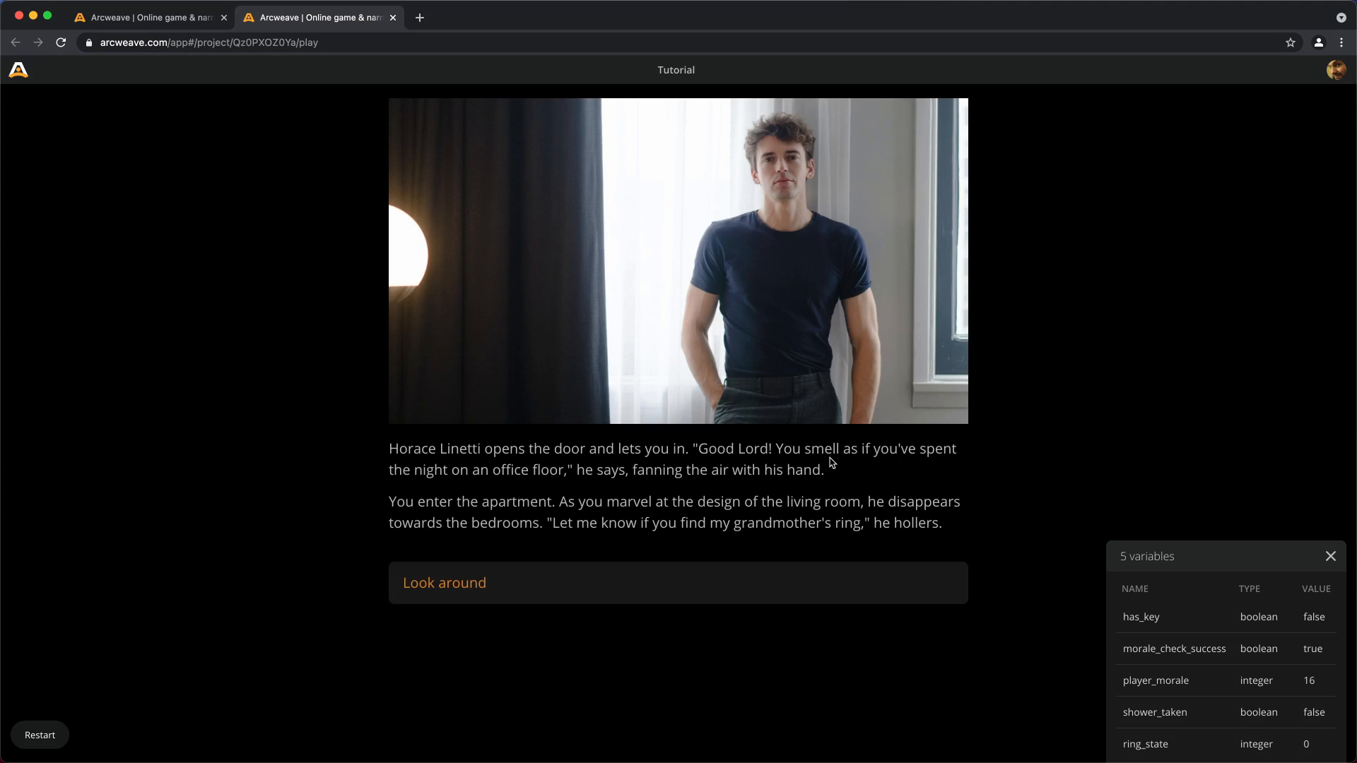
mouse_move(1002, 589)
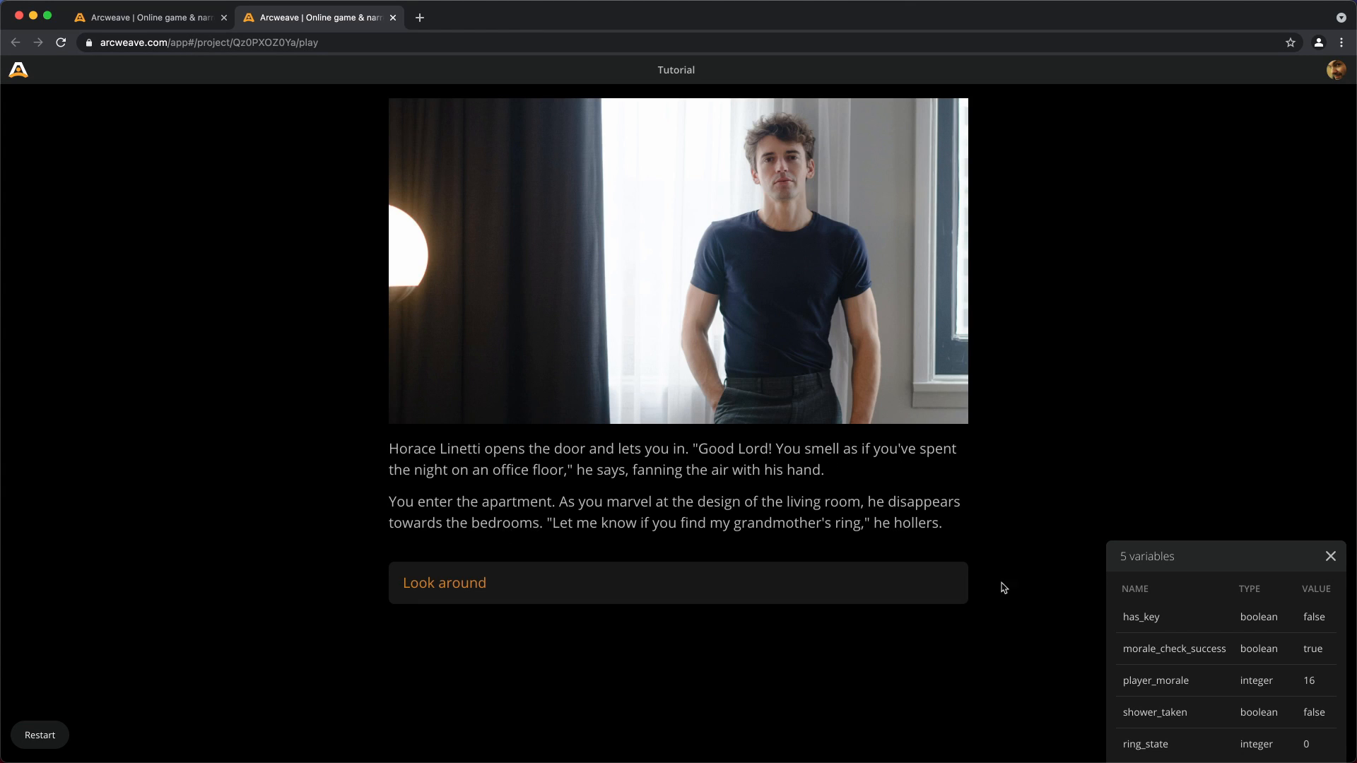
mouse_move(1196, 653)
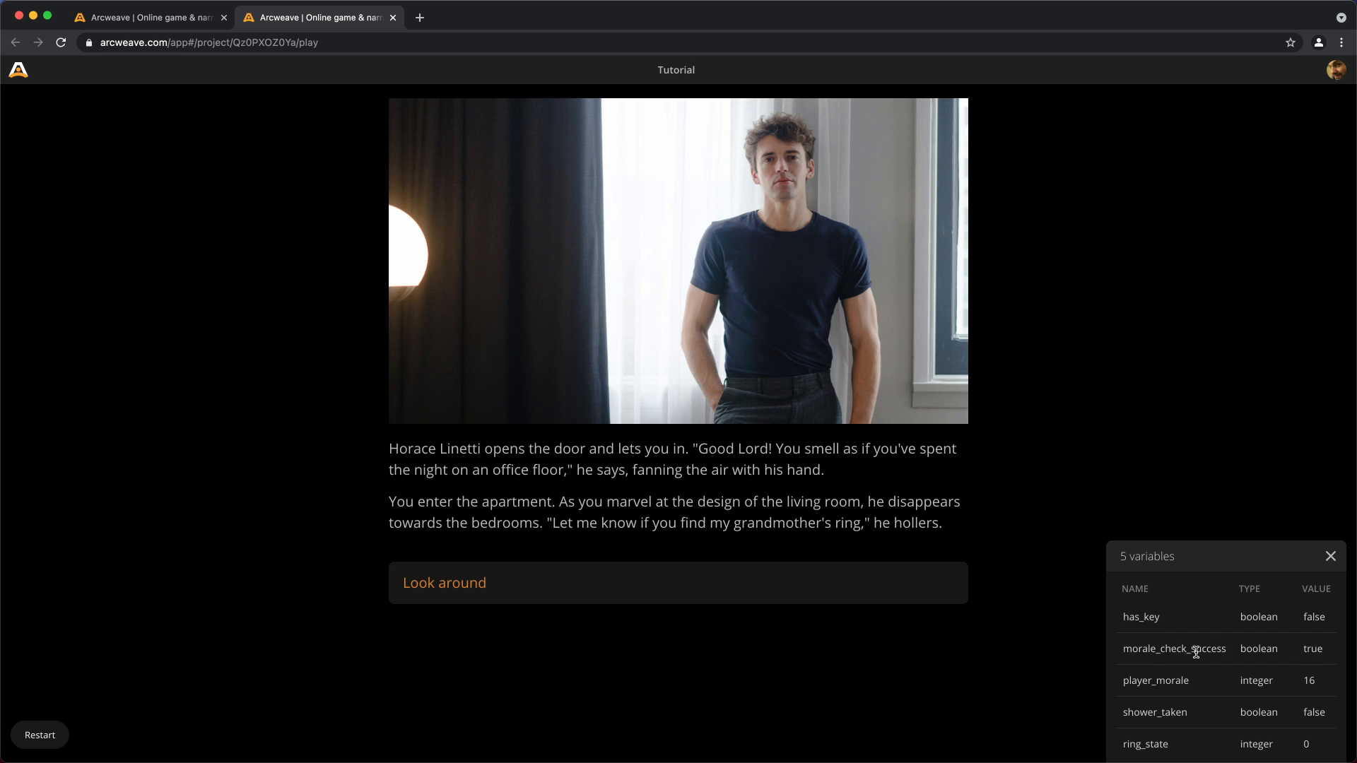
mouse_move(423, 597)
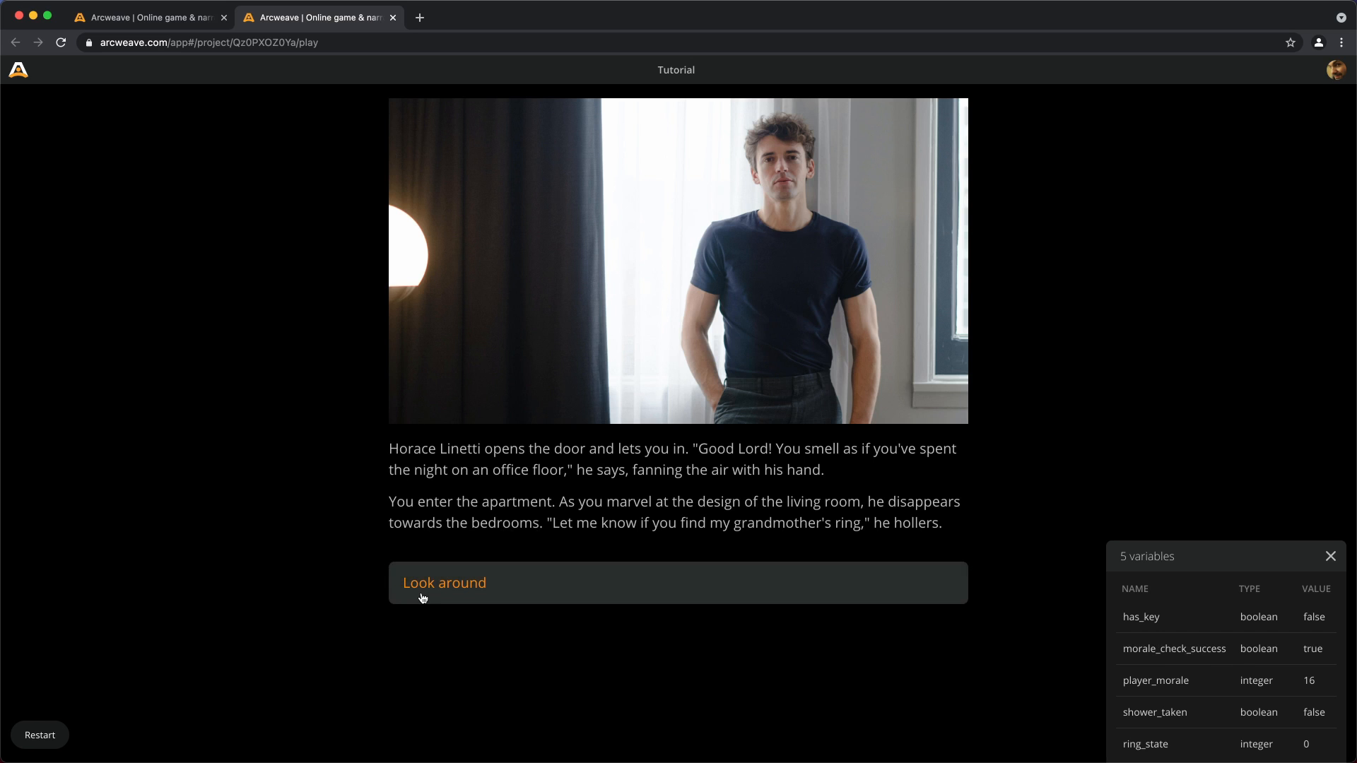
left_click(444, 583)
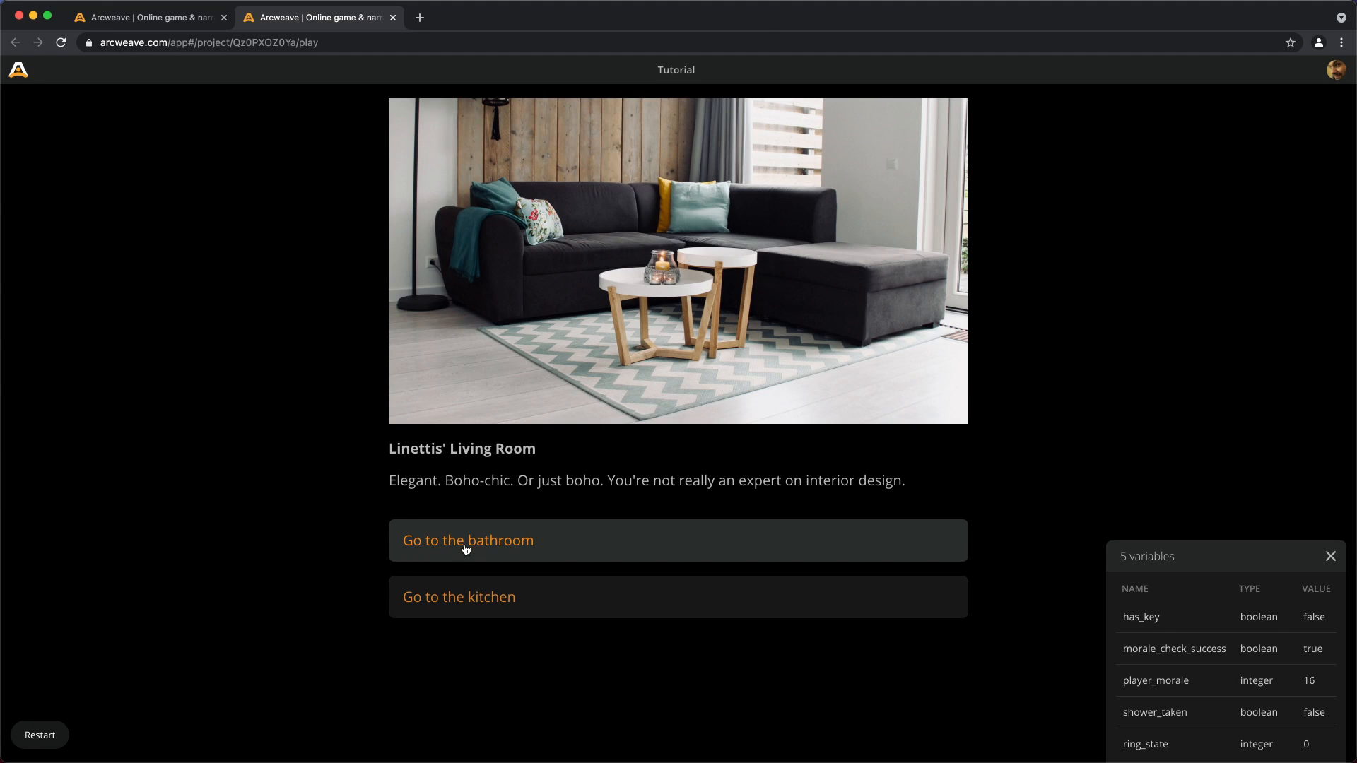
left_click(467, 540)
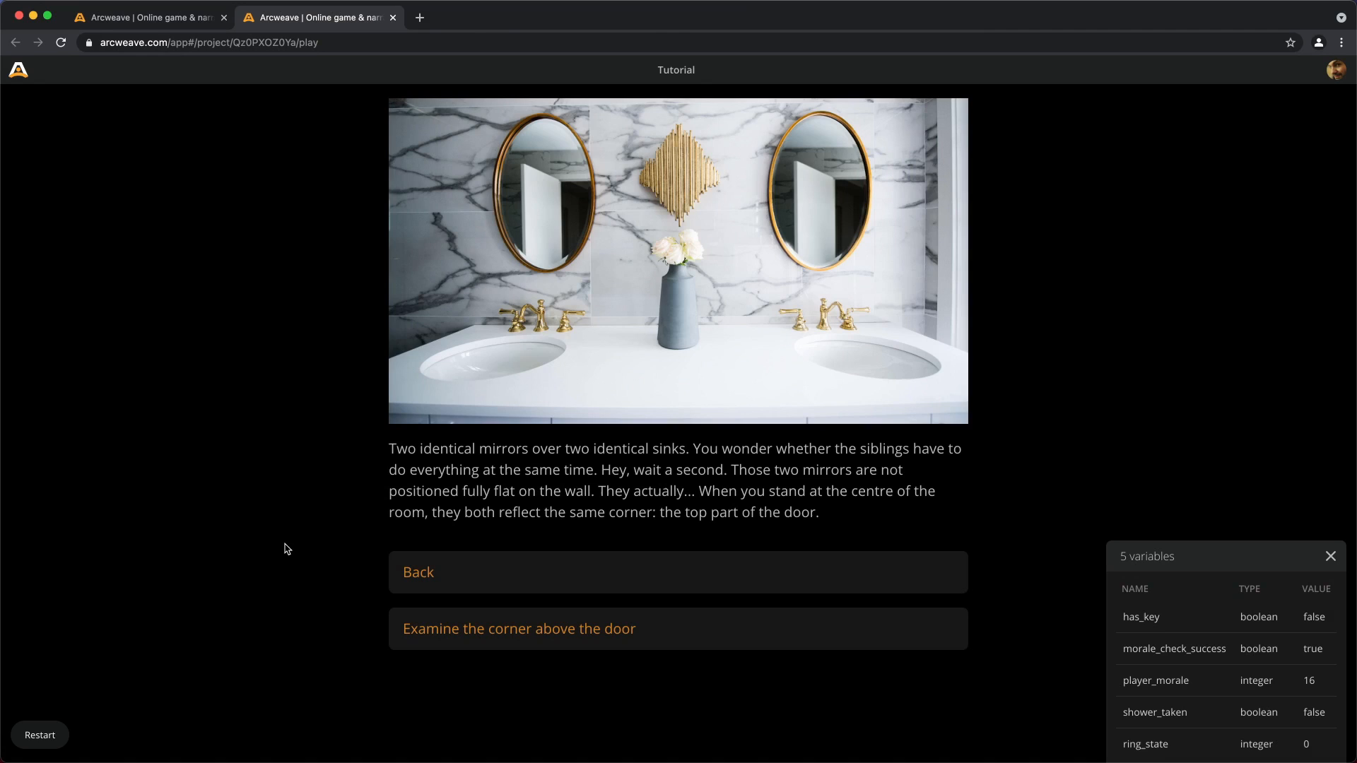
mouse_move(759, 485)
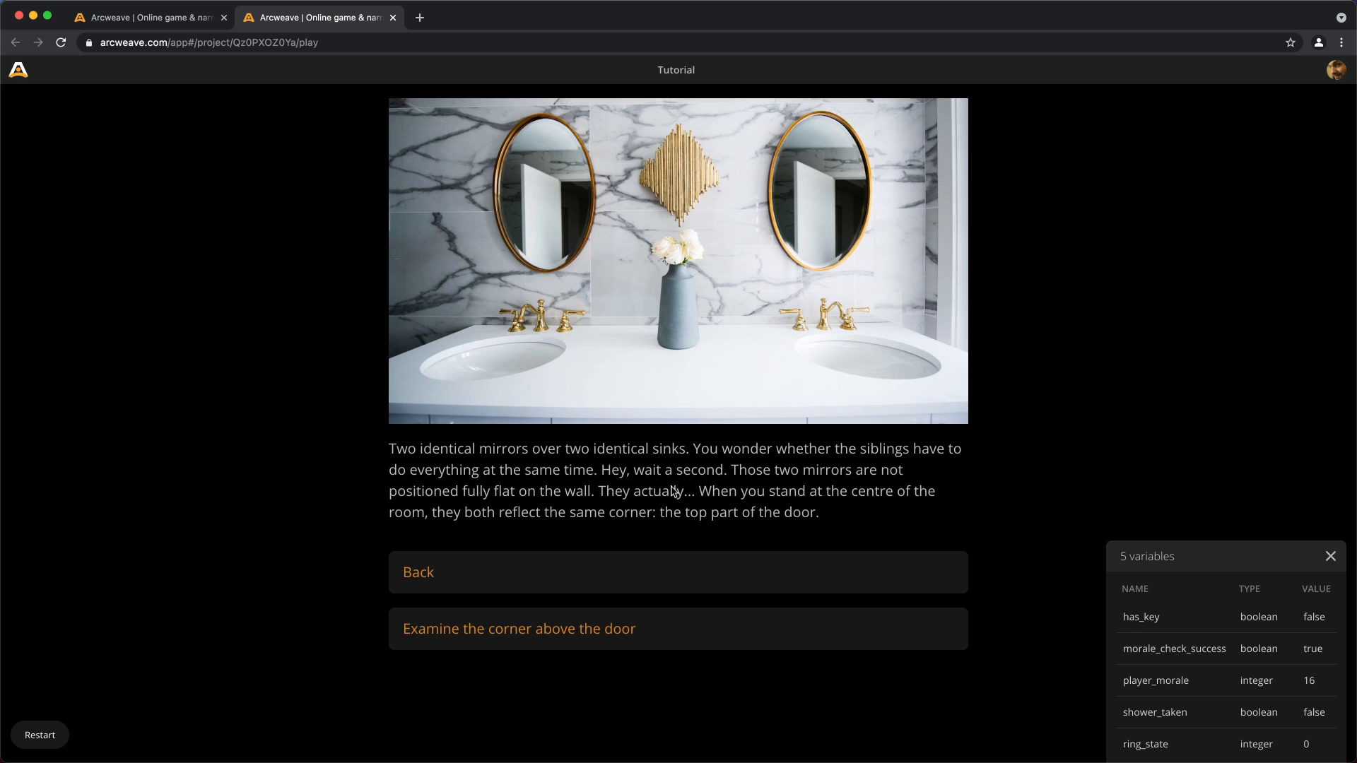
mouse_move(651, 508)
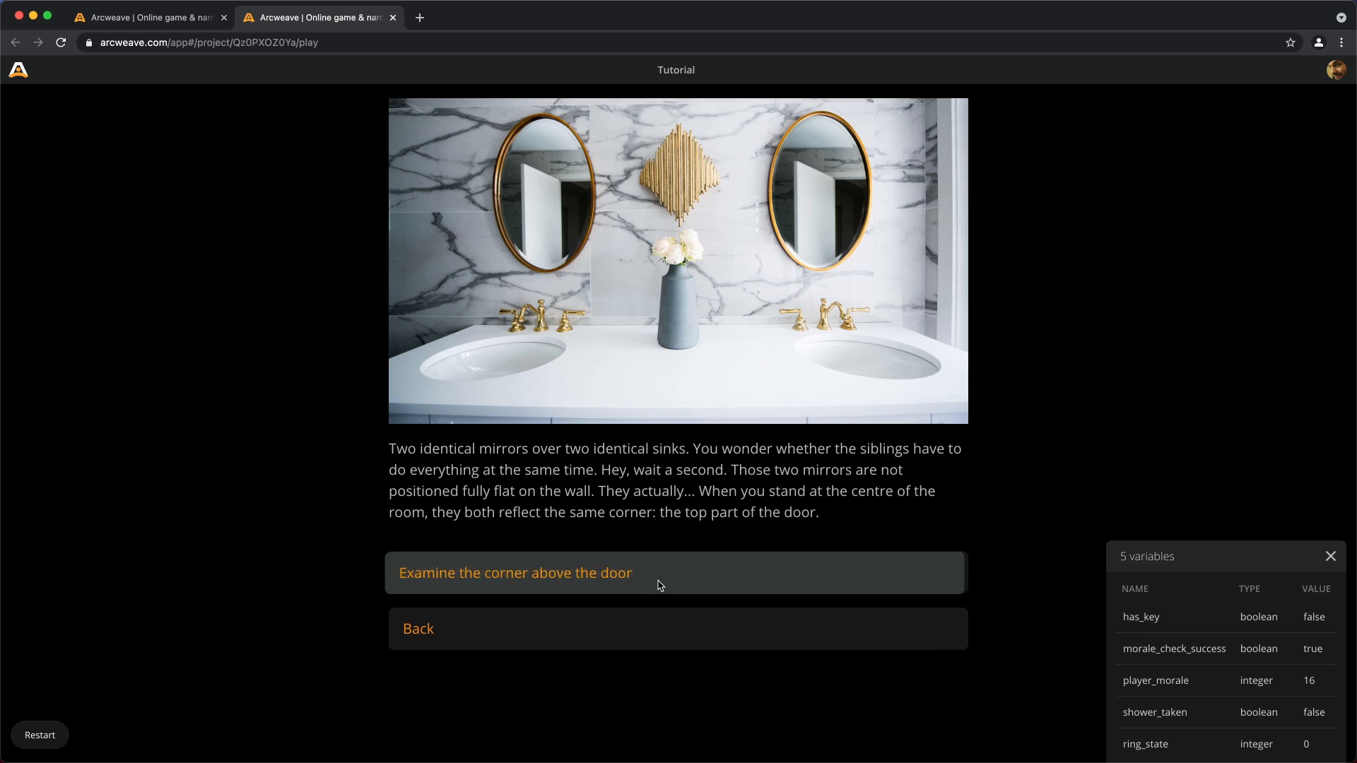
left_click(515, 574)
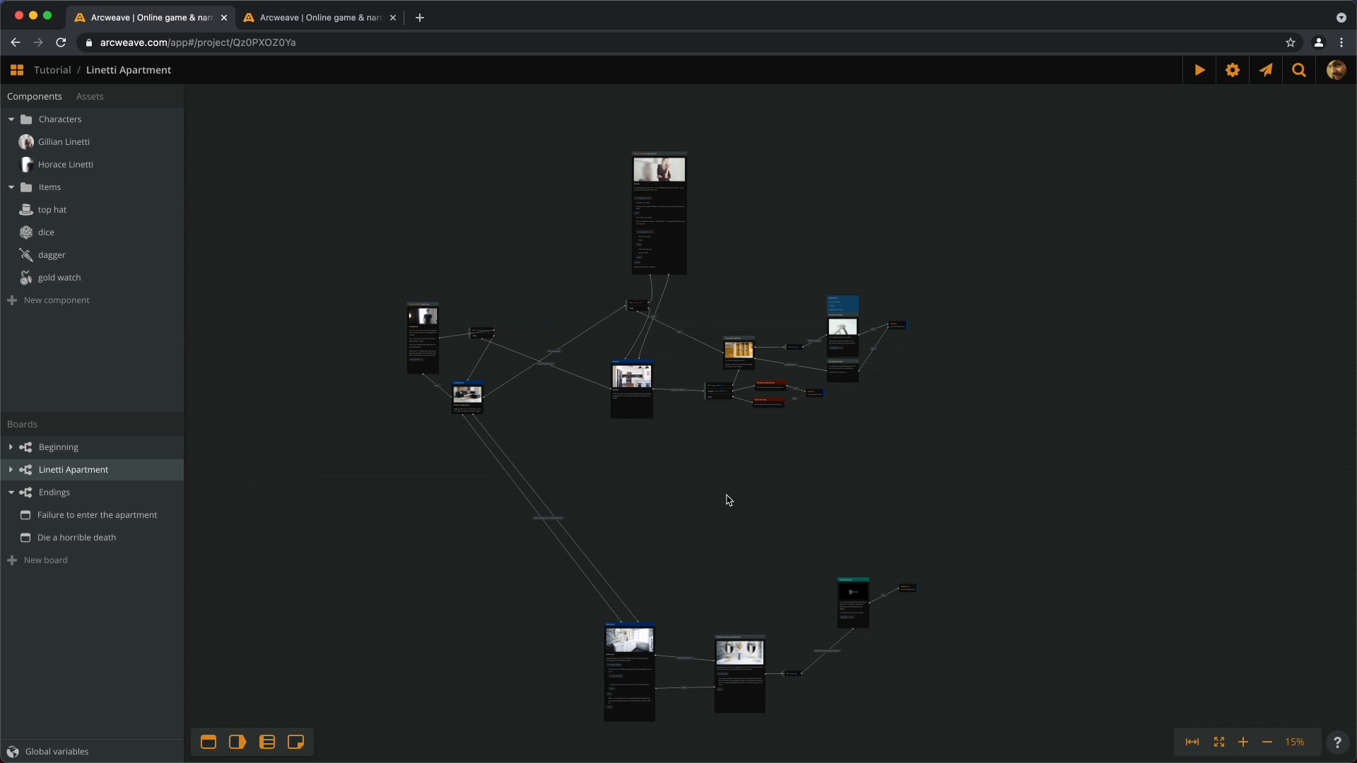
mouse_move(676, 397)
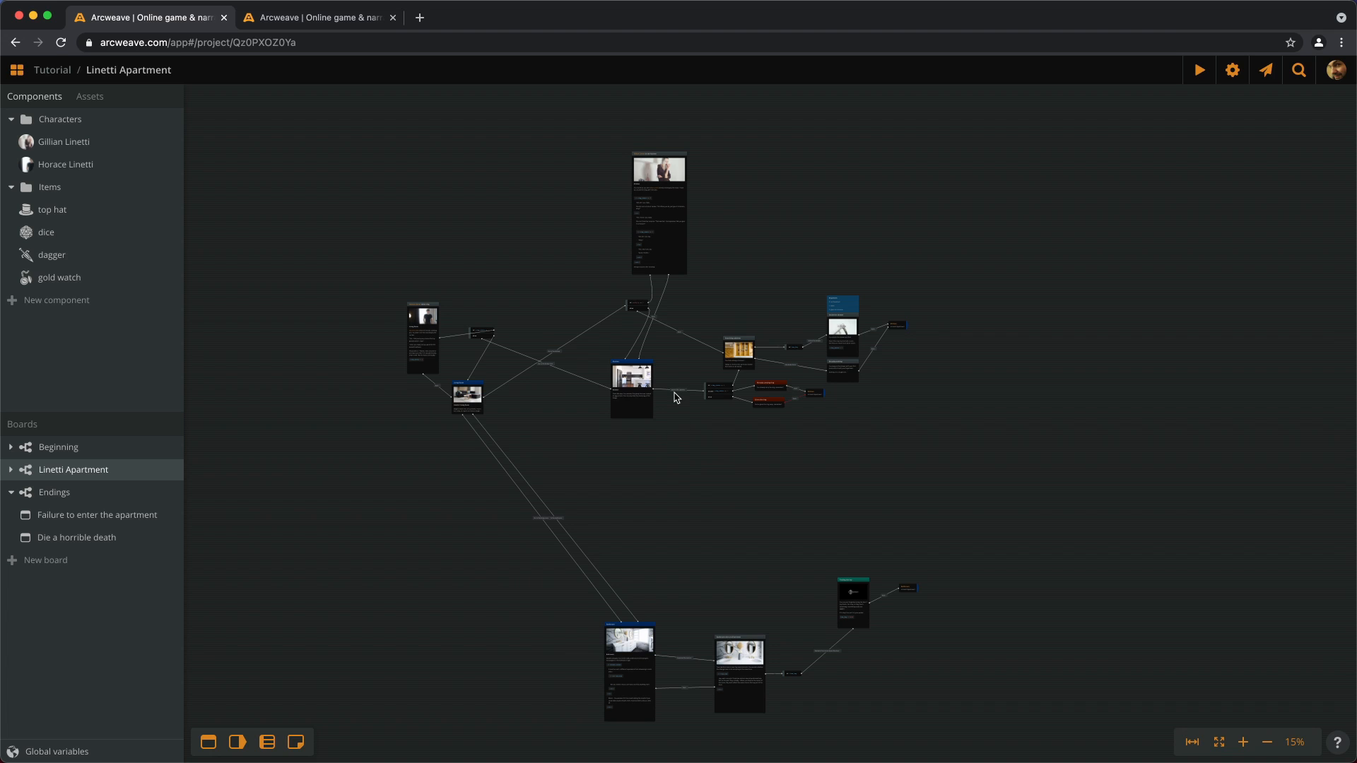
mouse_move(40, 84)
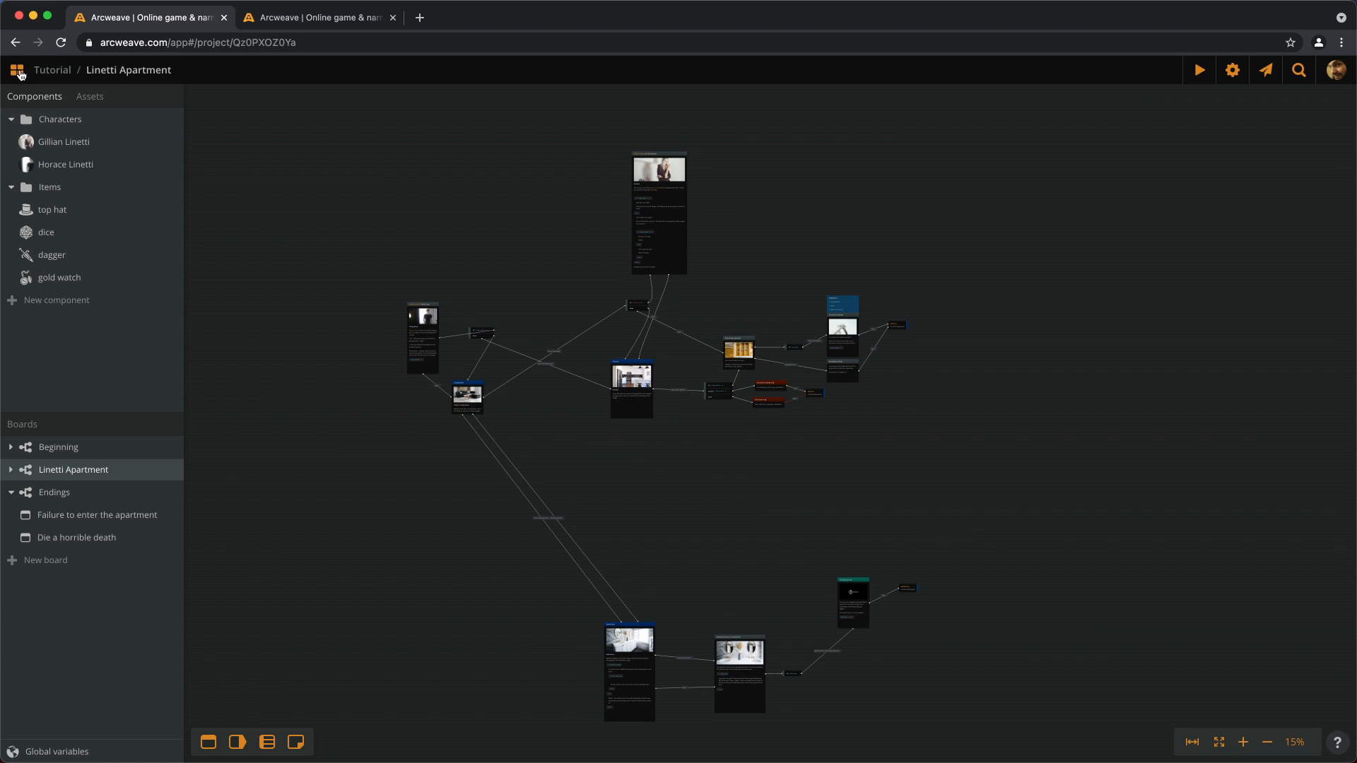
Step: From the projects list, set Gillian.jpeg as the Tutorial project's cover image
left_click(15, 70)
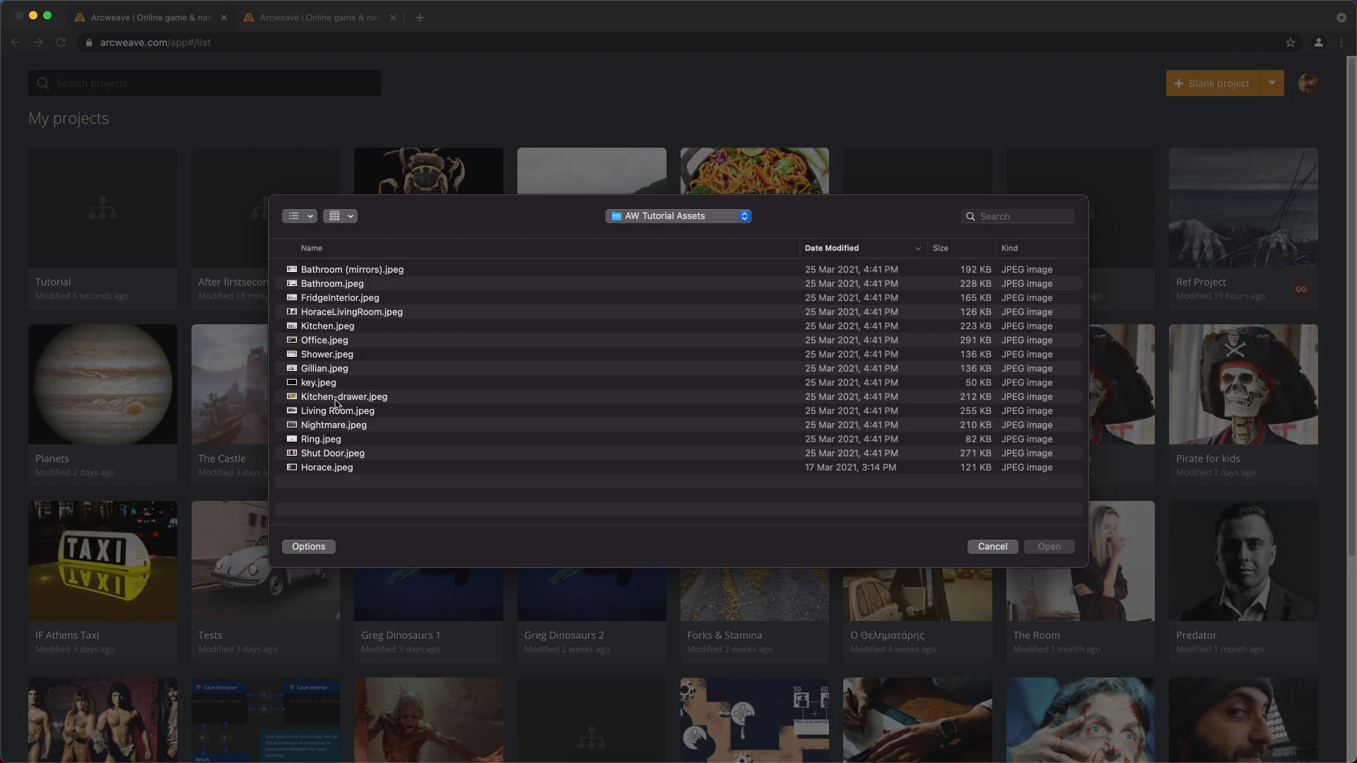
left_click(332, 425)
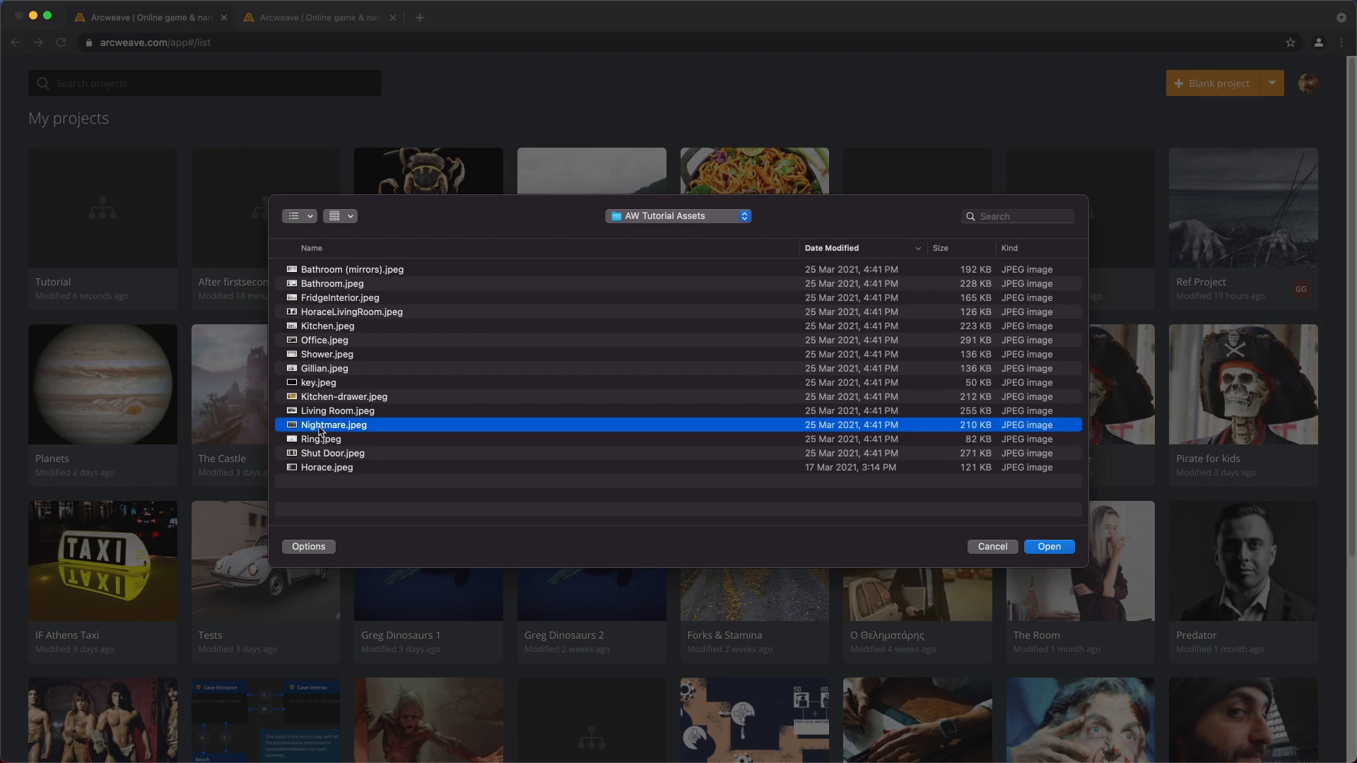
mouse_move(351, 472)
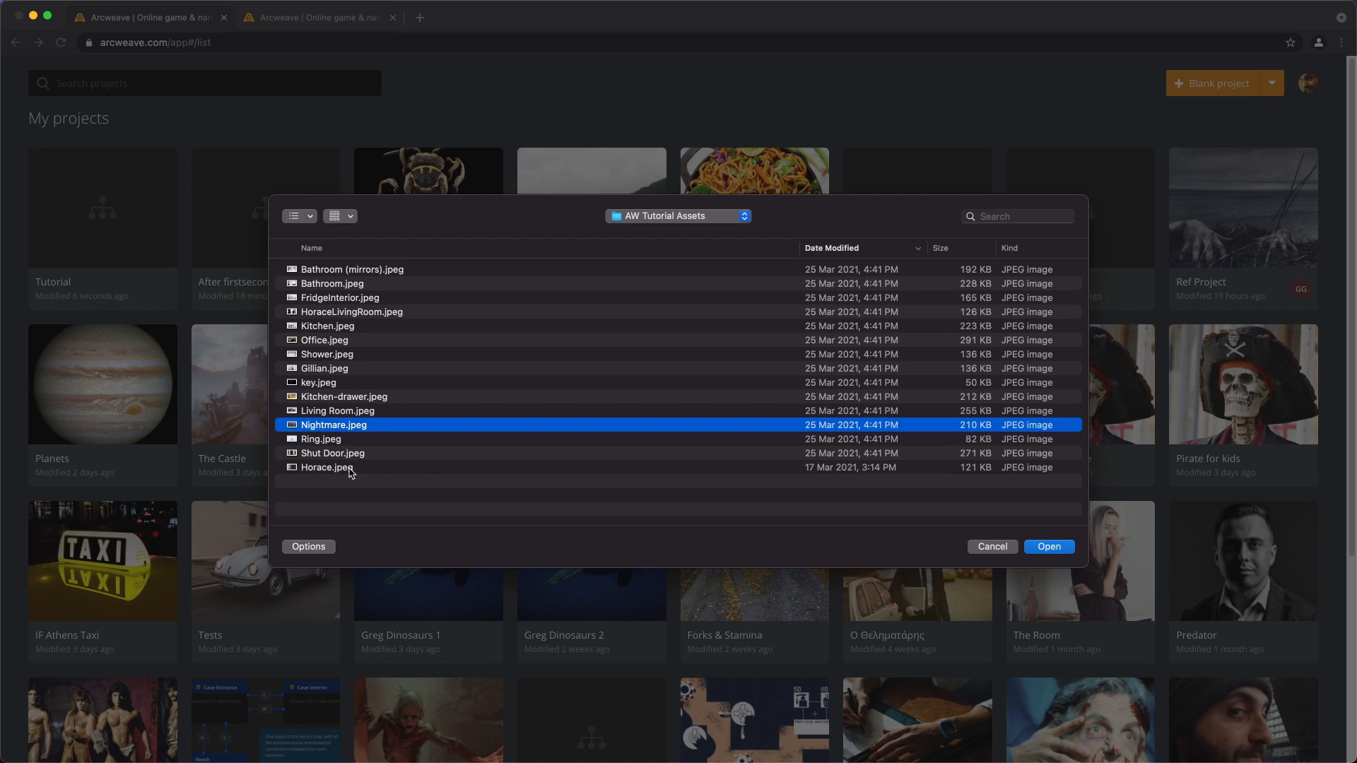
left_click(324, 368)
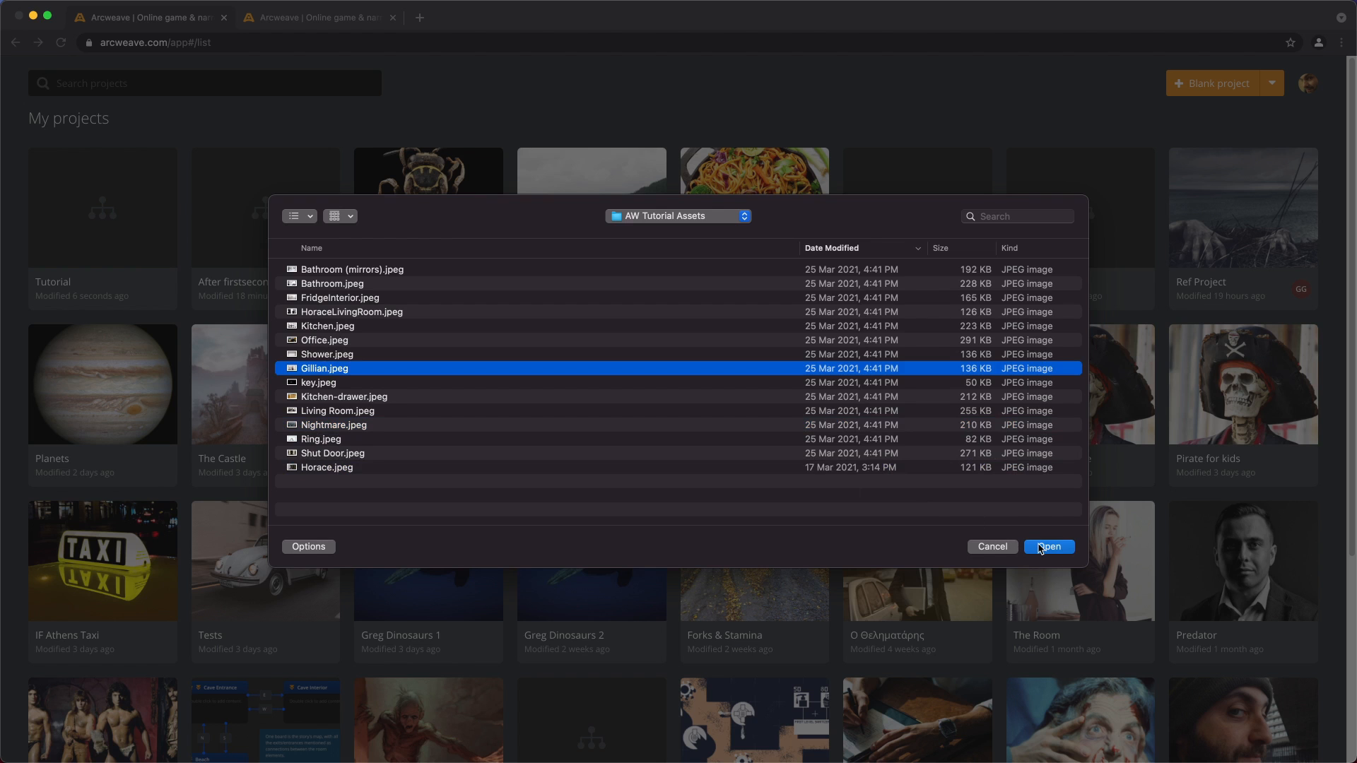
left_click(1048, 546)
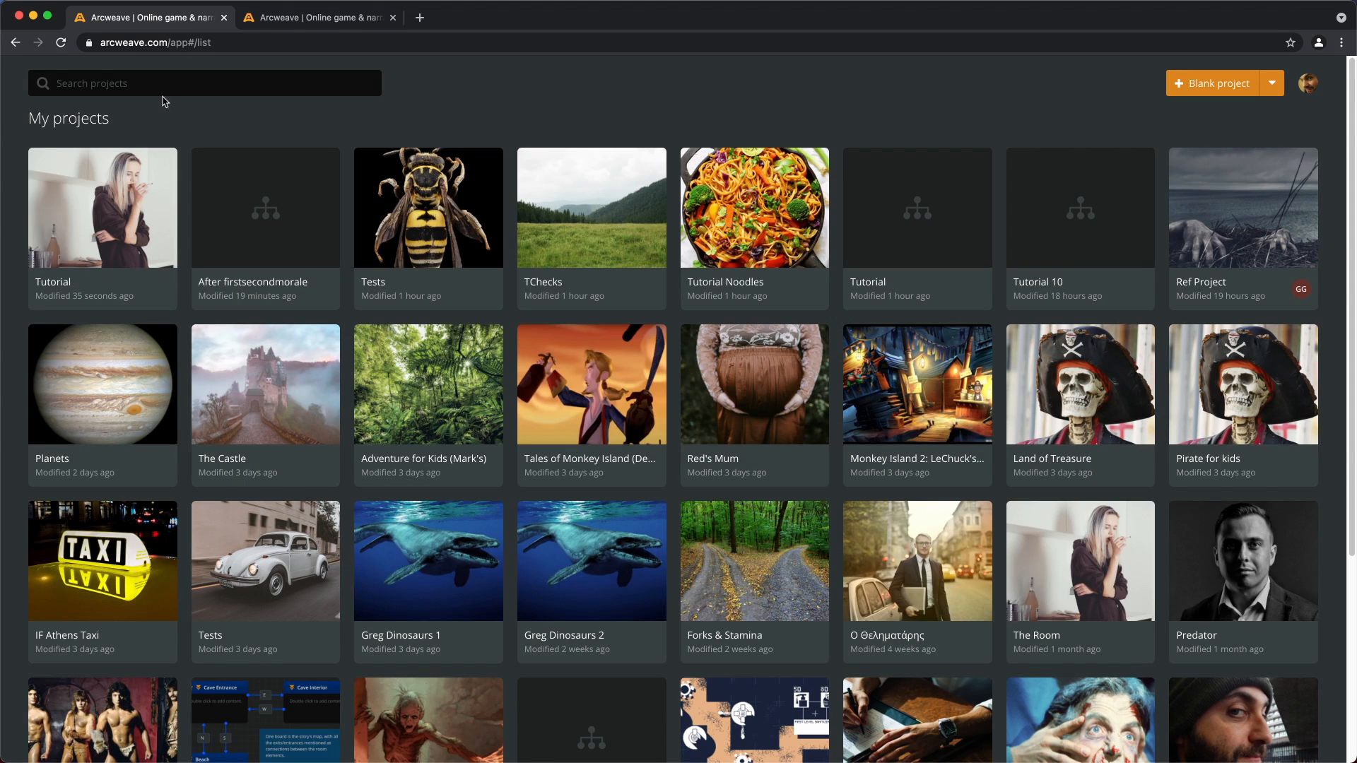
mouse_move(518, 107)
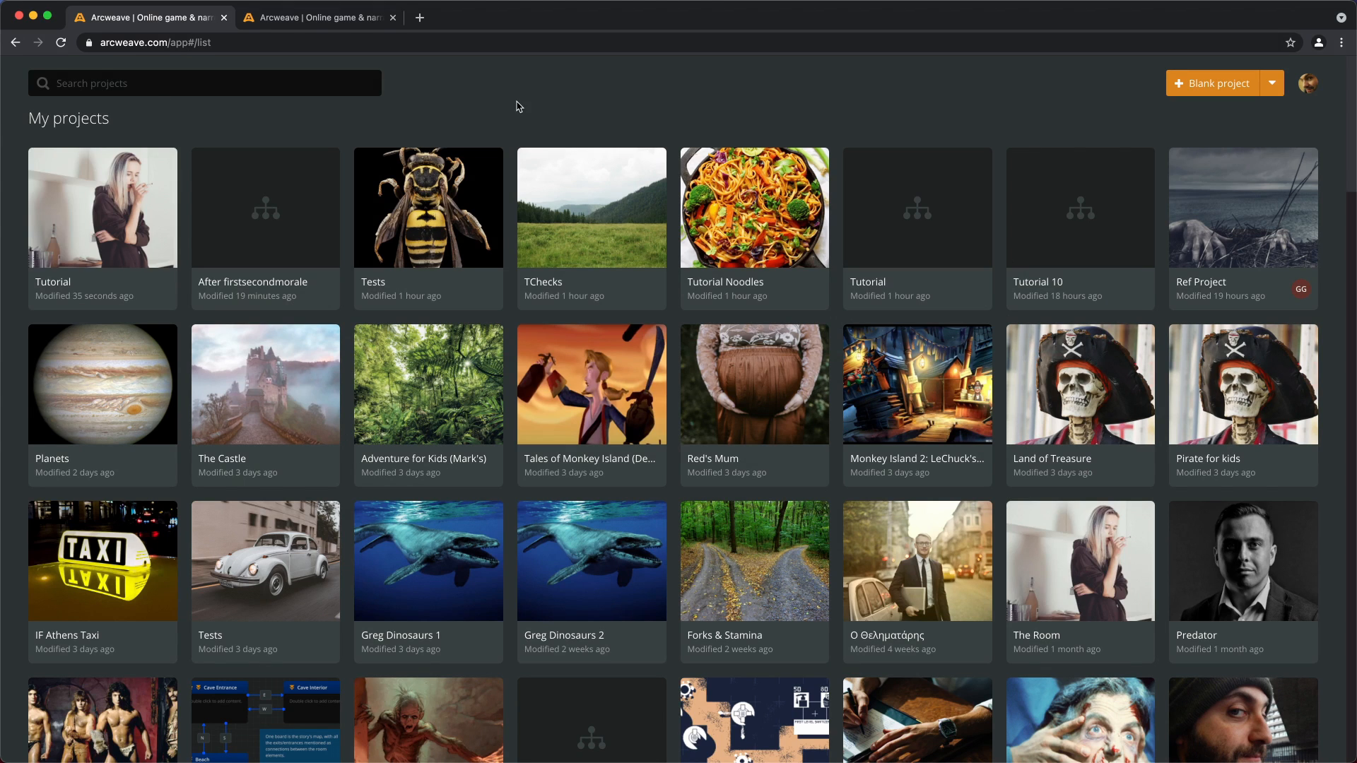